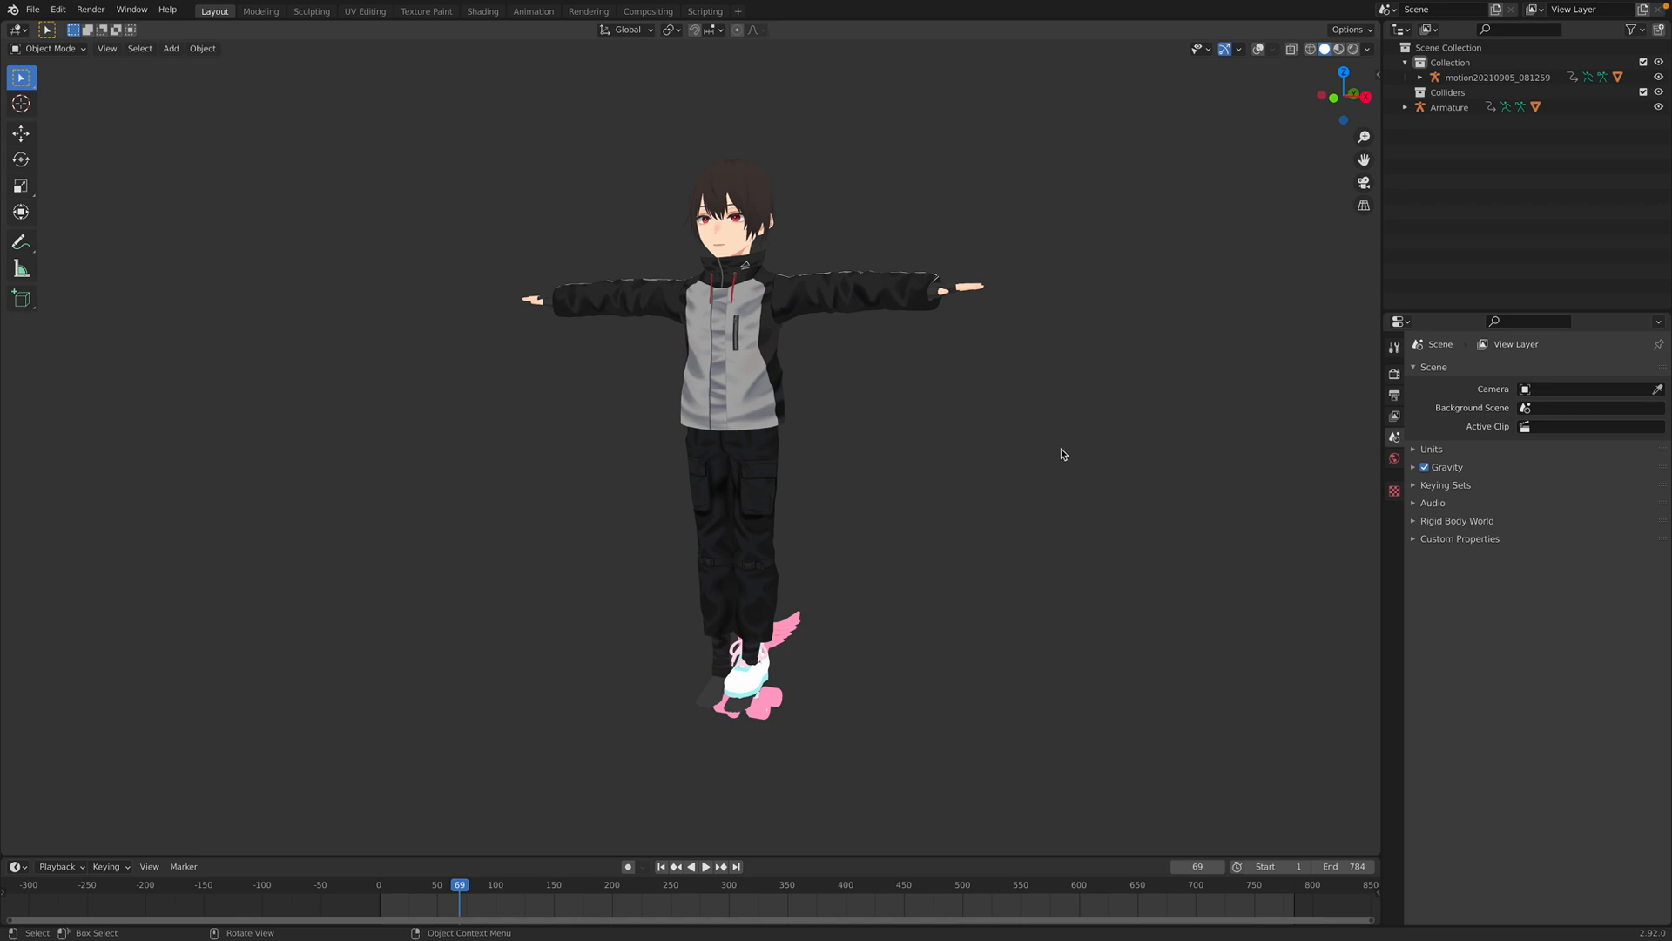
pyautogui.moveTo(936, 564)
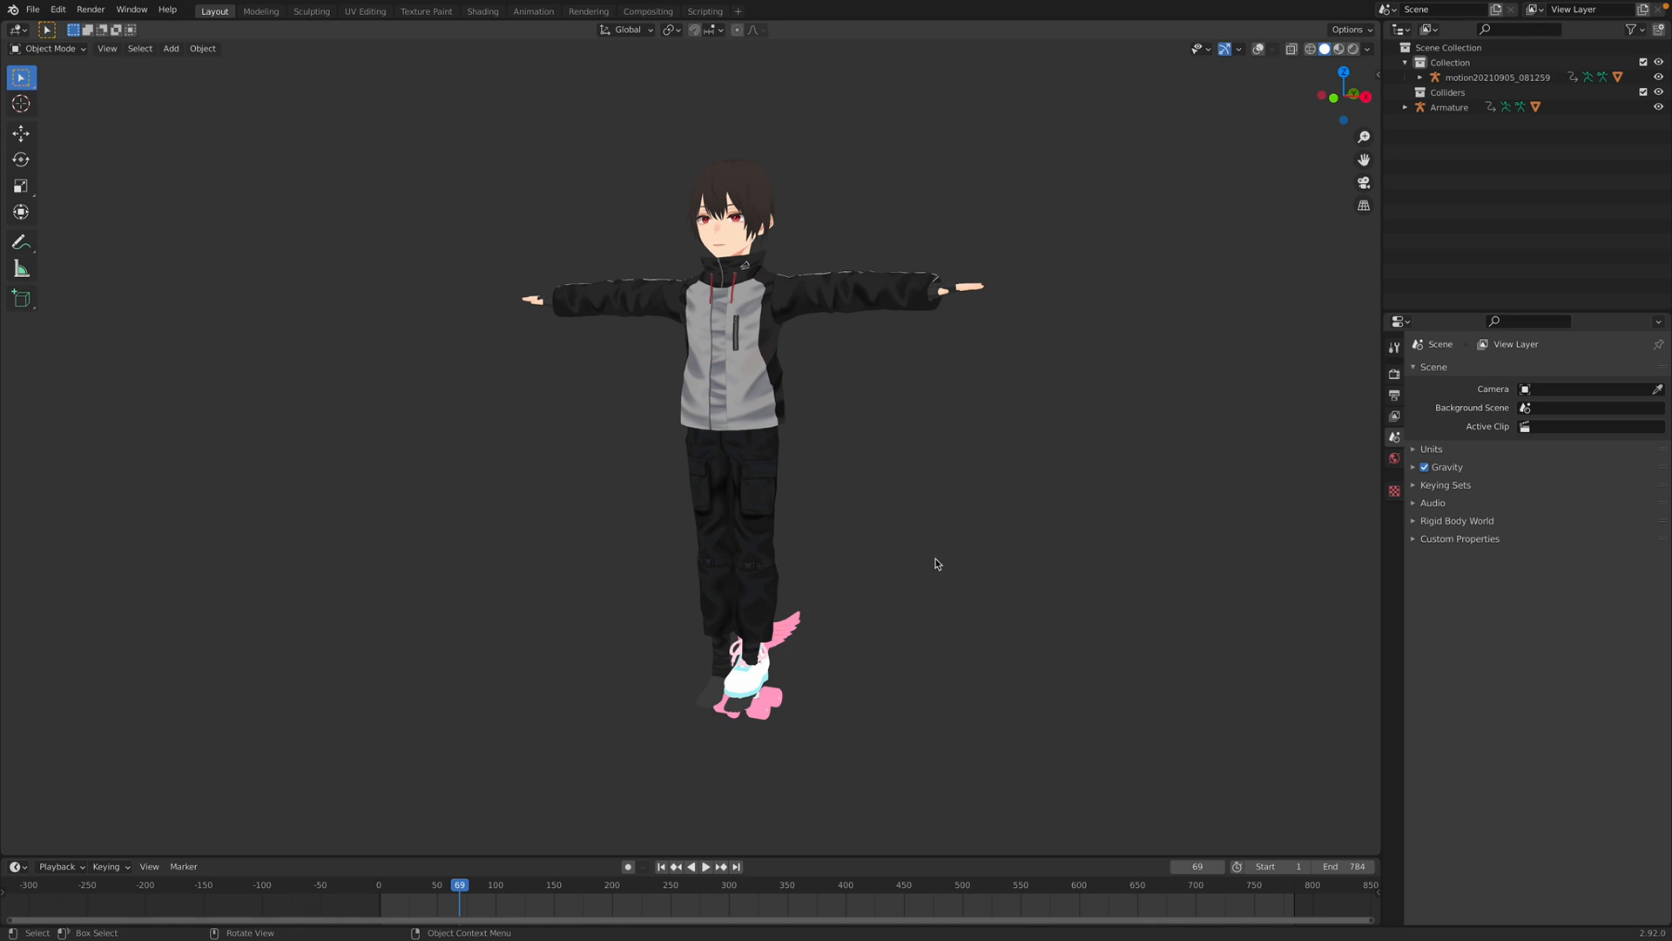
# Play the boy's mocap skating animation, then stop it at frame 336
pyautogui.click(704, 866)
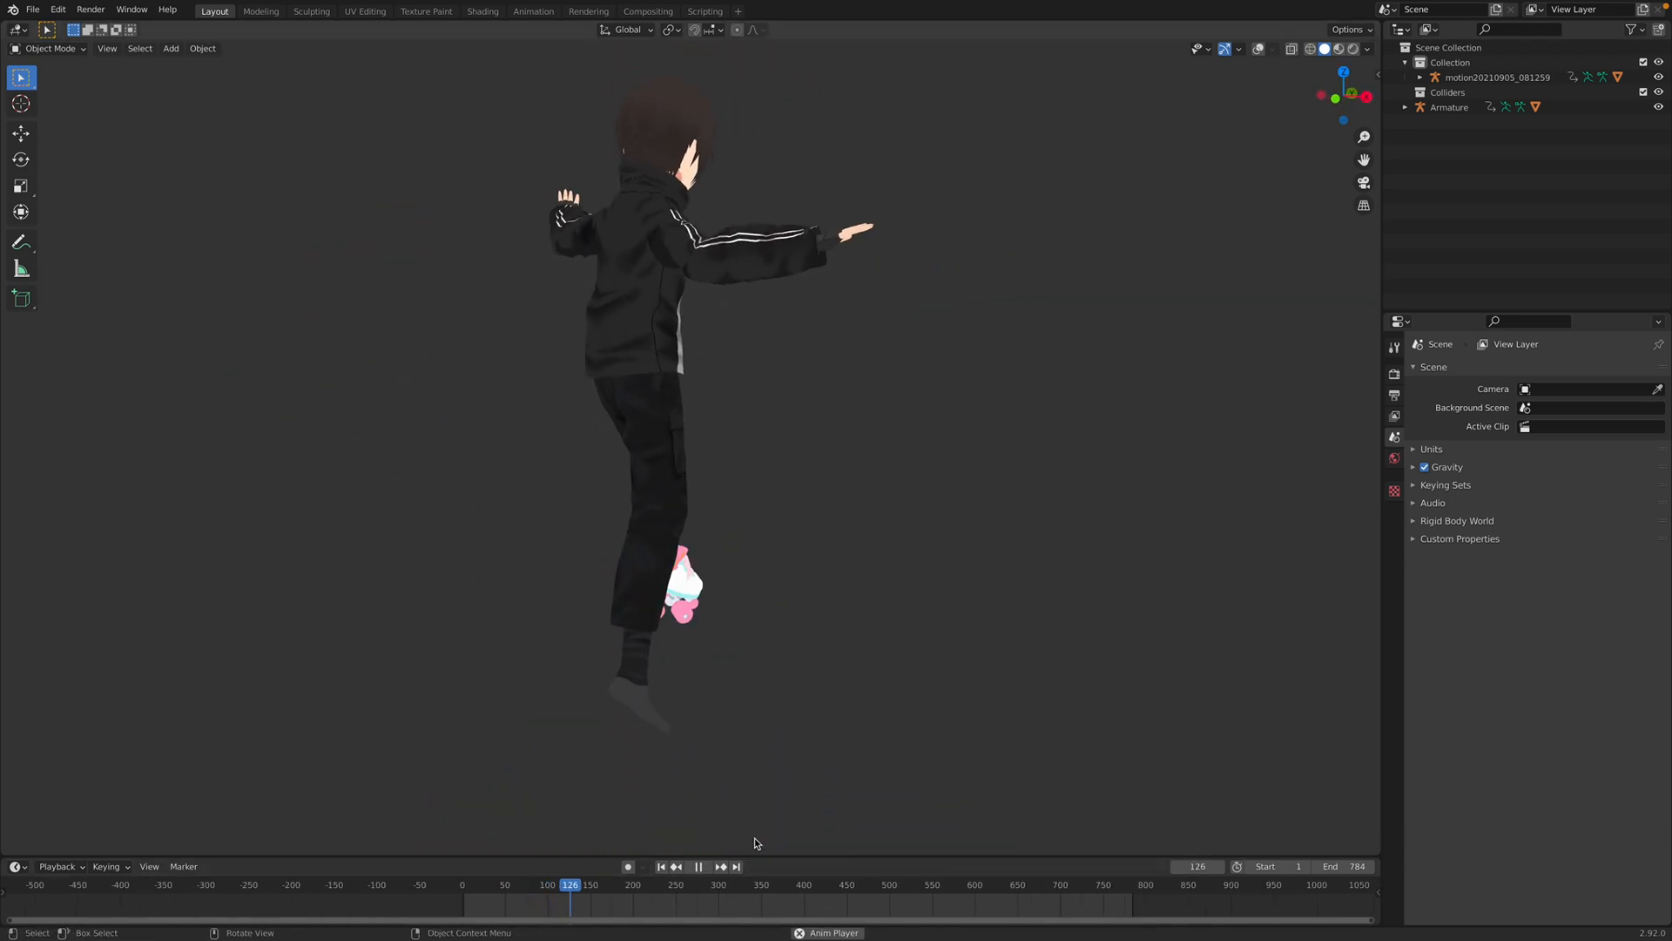
pyautogui.click(698, 866)
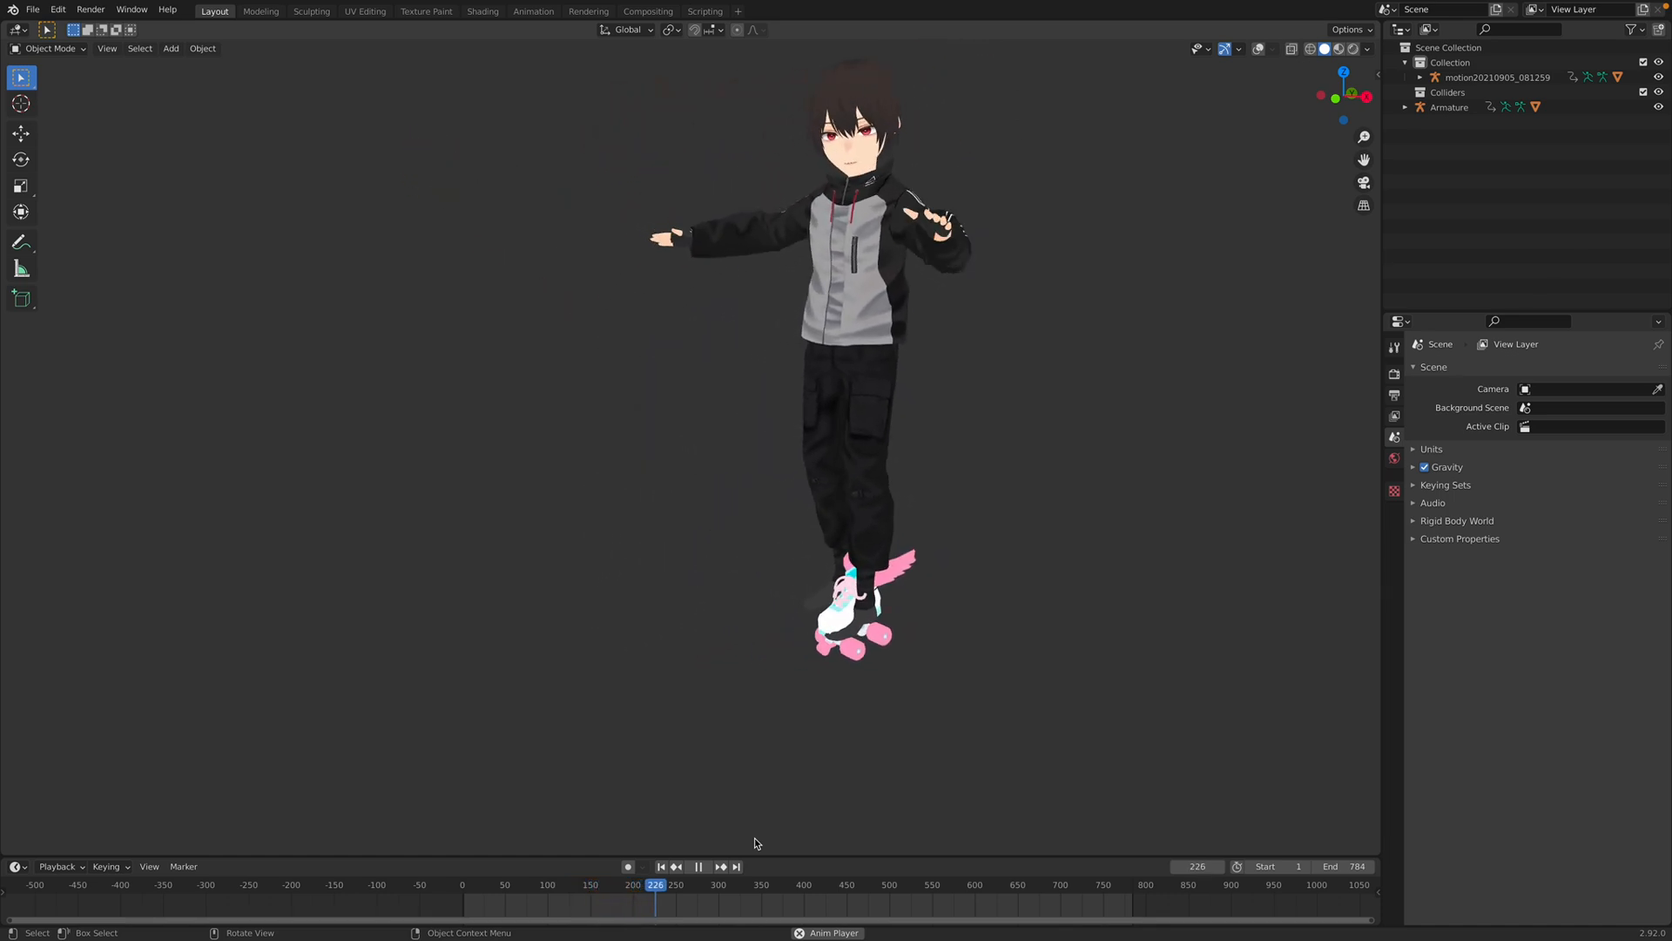
pyautogui.click(698, 865)
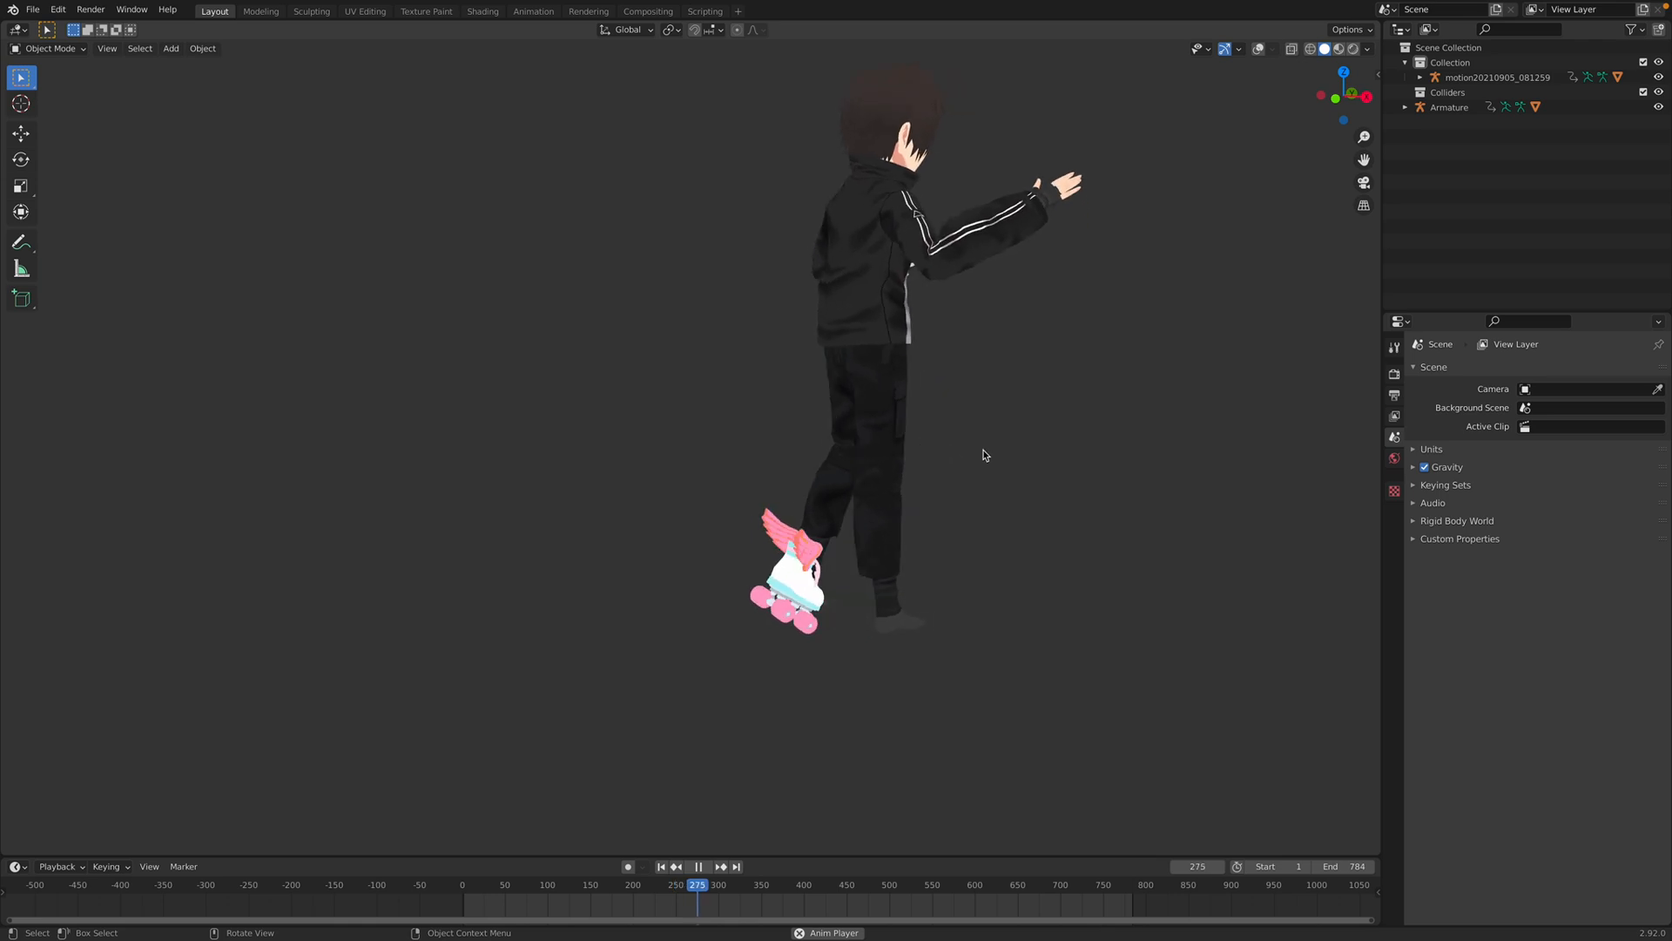
pyautogui.click(740, 884)
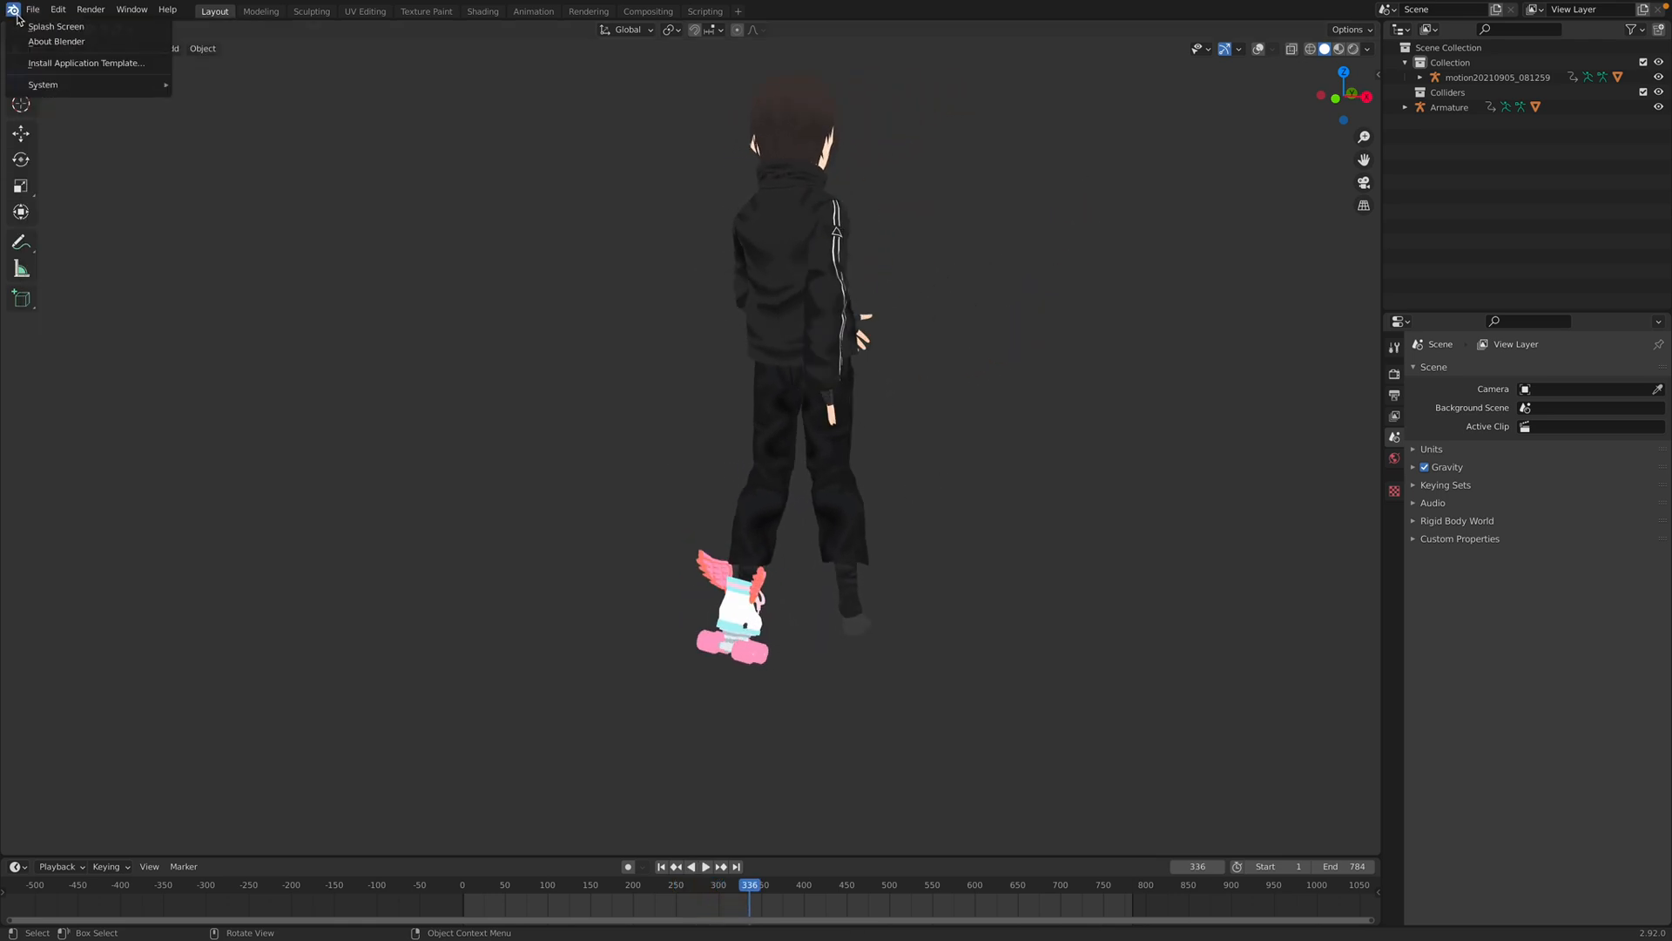
pyautogui.click(55, 26)
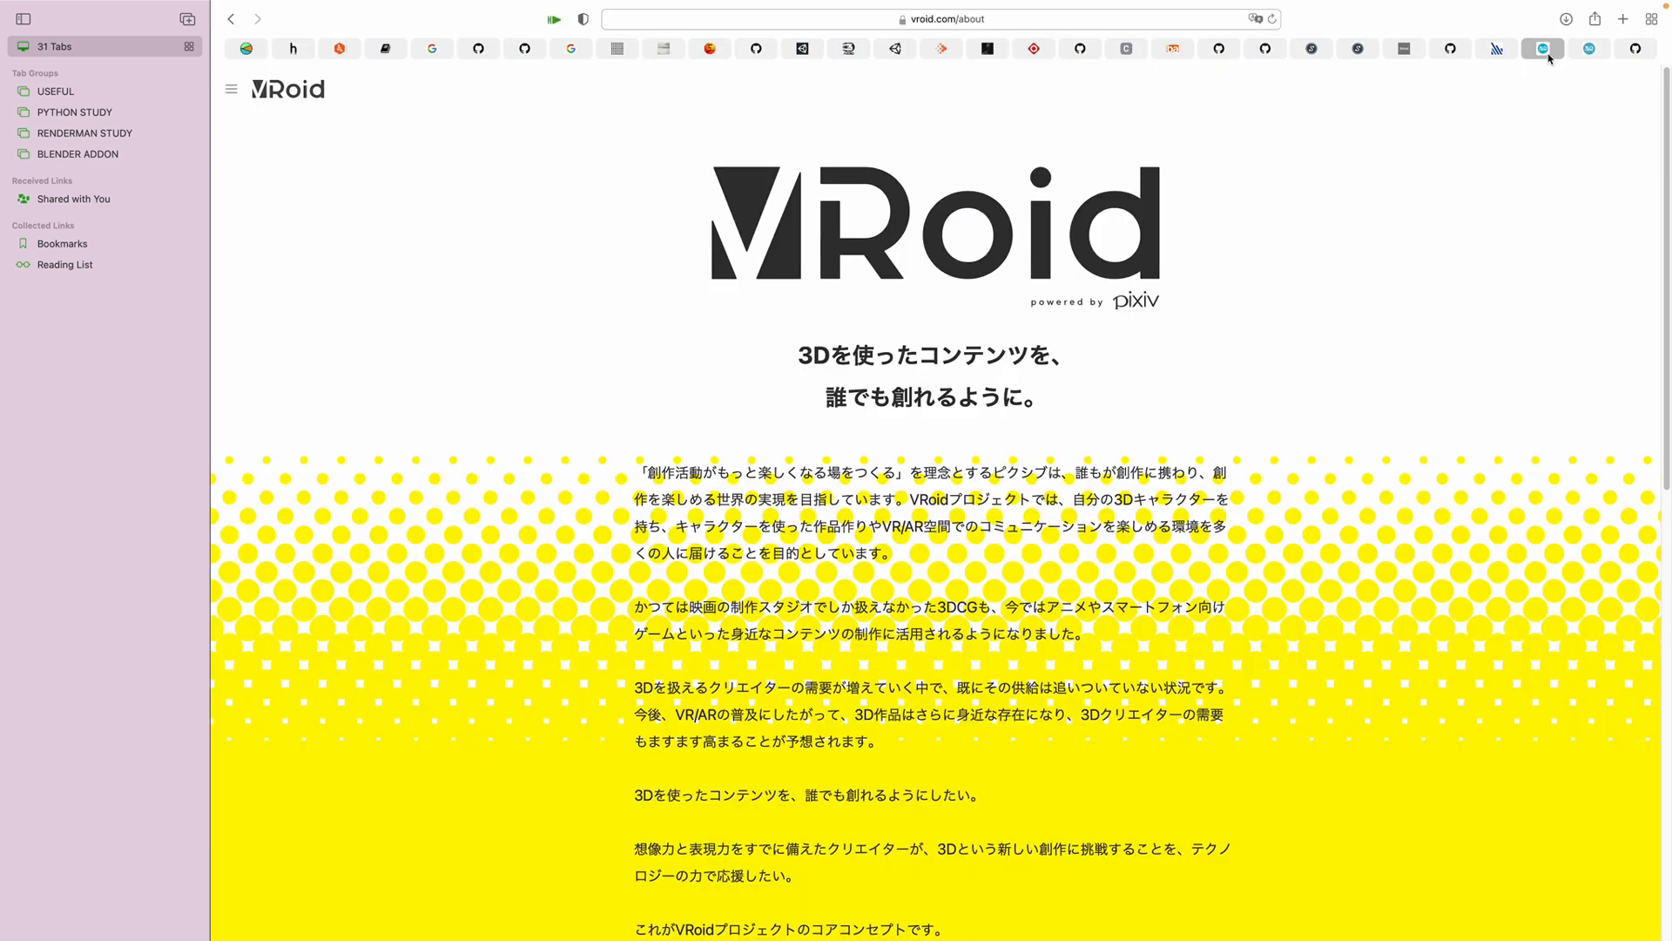
# Switch VRoid to English and browse the Studio, Mobile, Hub, SDK and WEAR sections
pyautogui.scroll(-3)
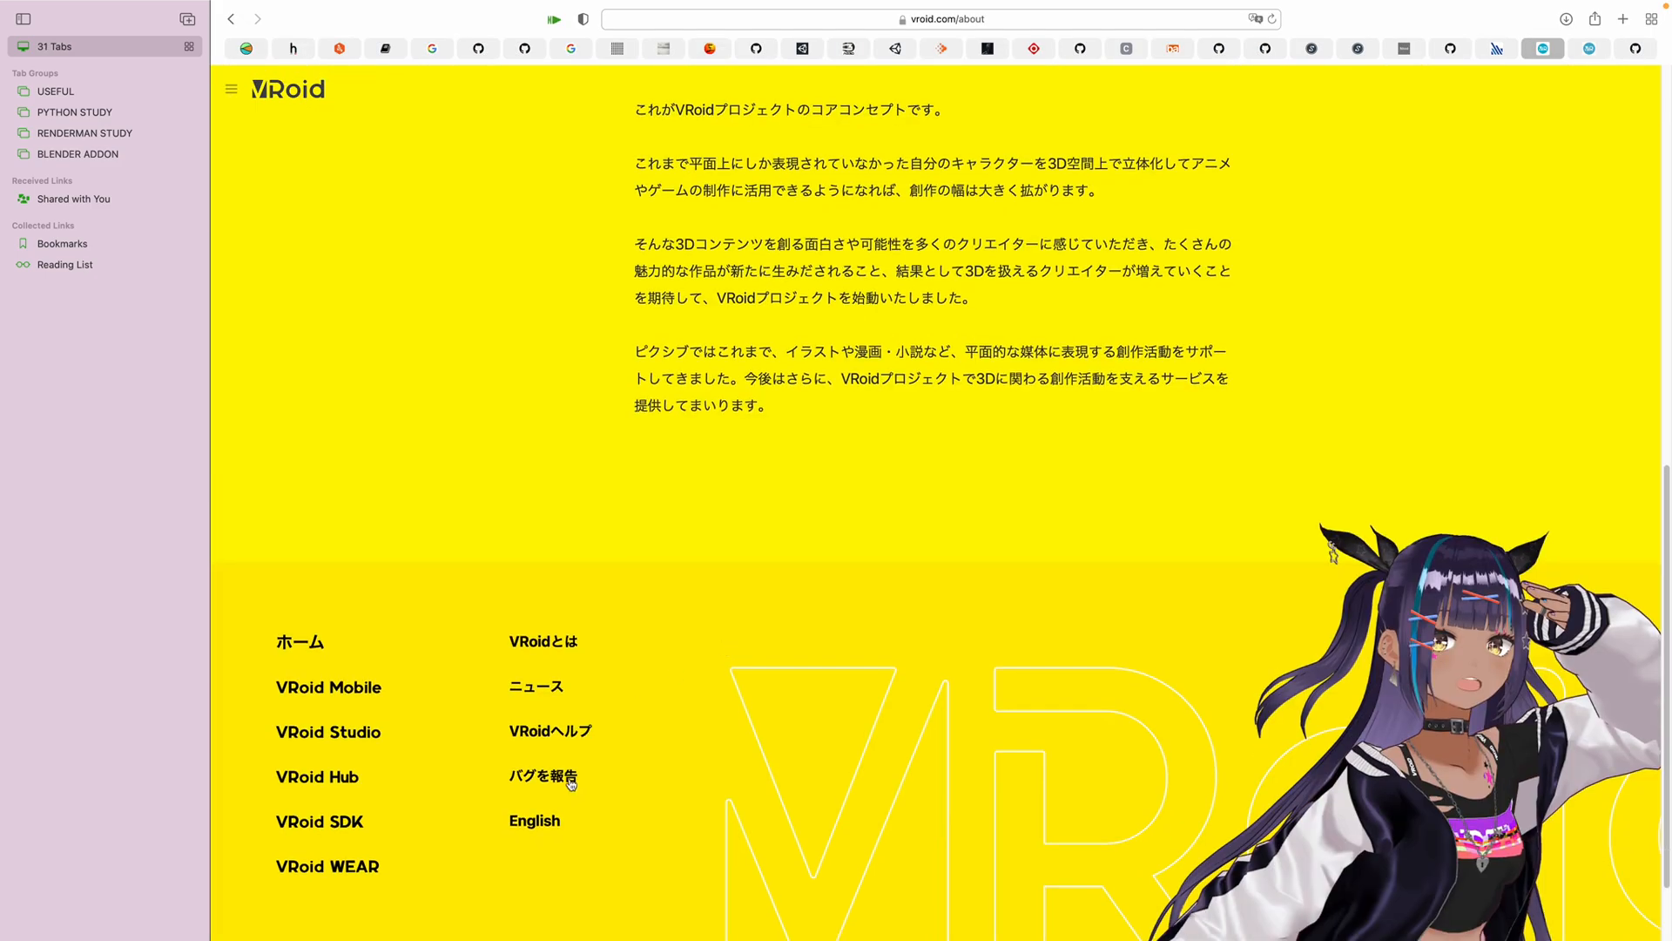
pyautogui.click(533, 820)
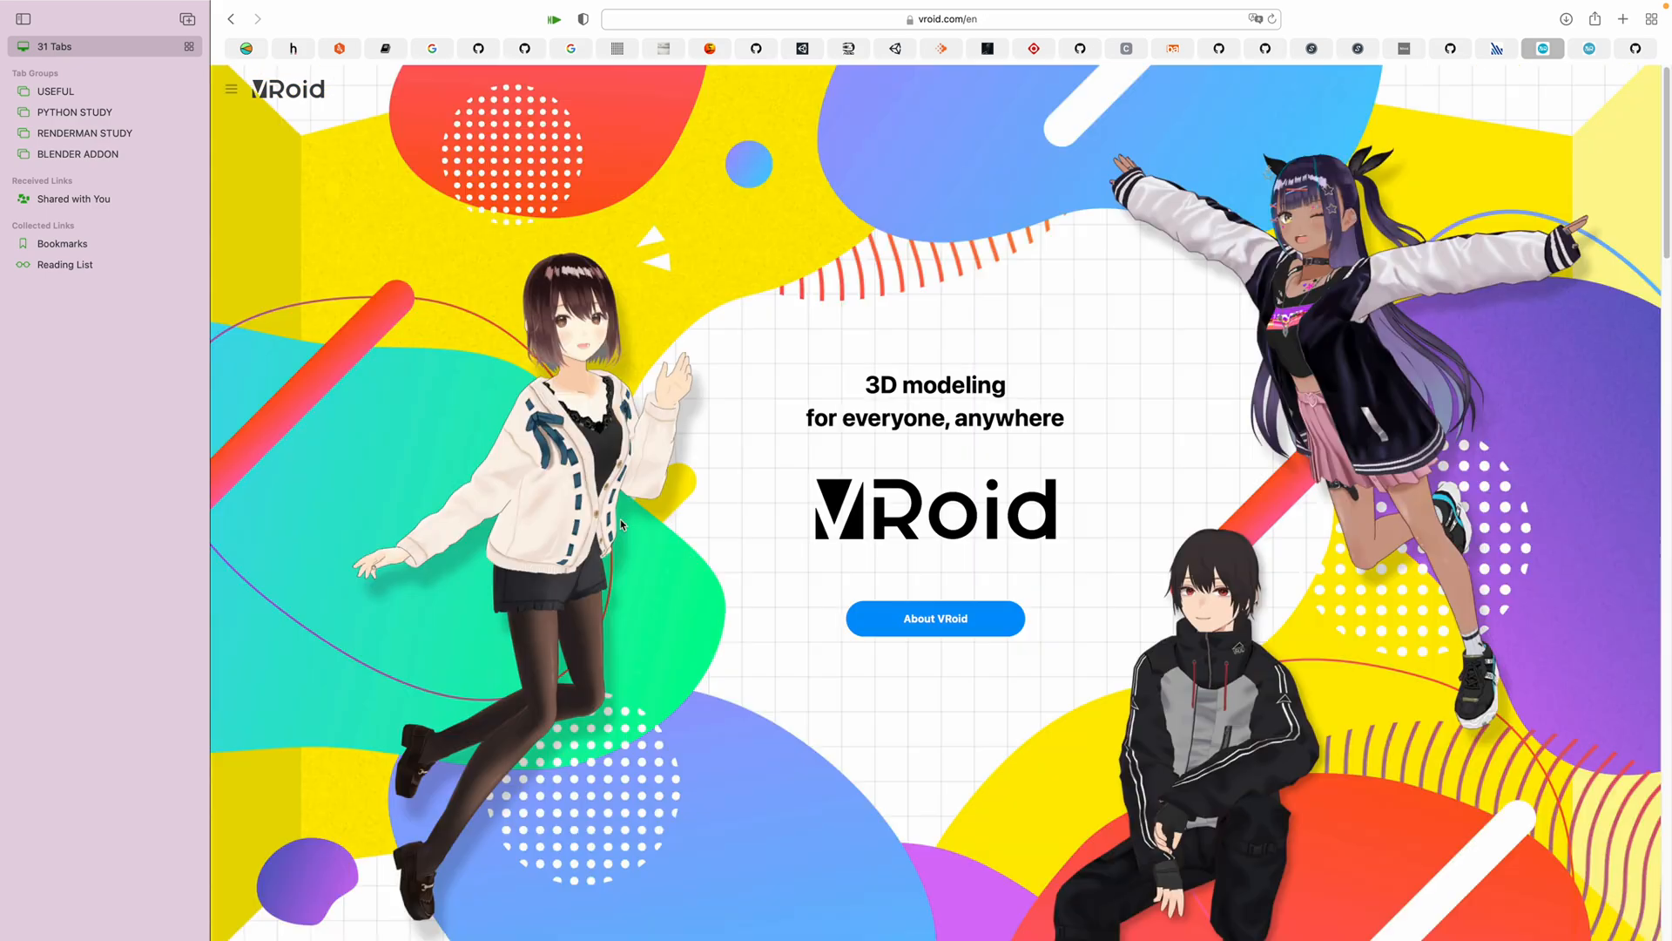
pyautogui.scroll(-3)
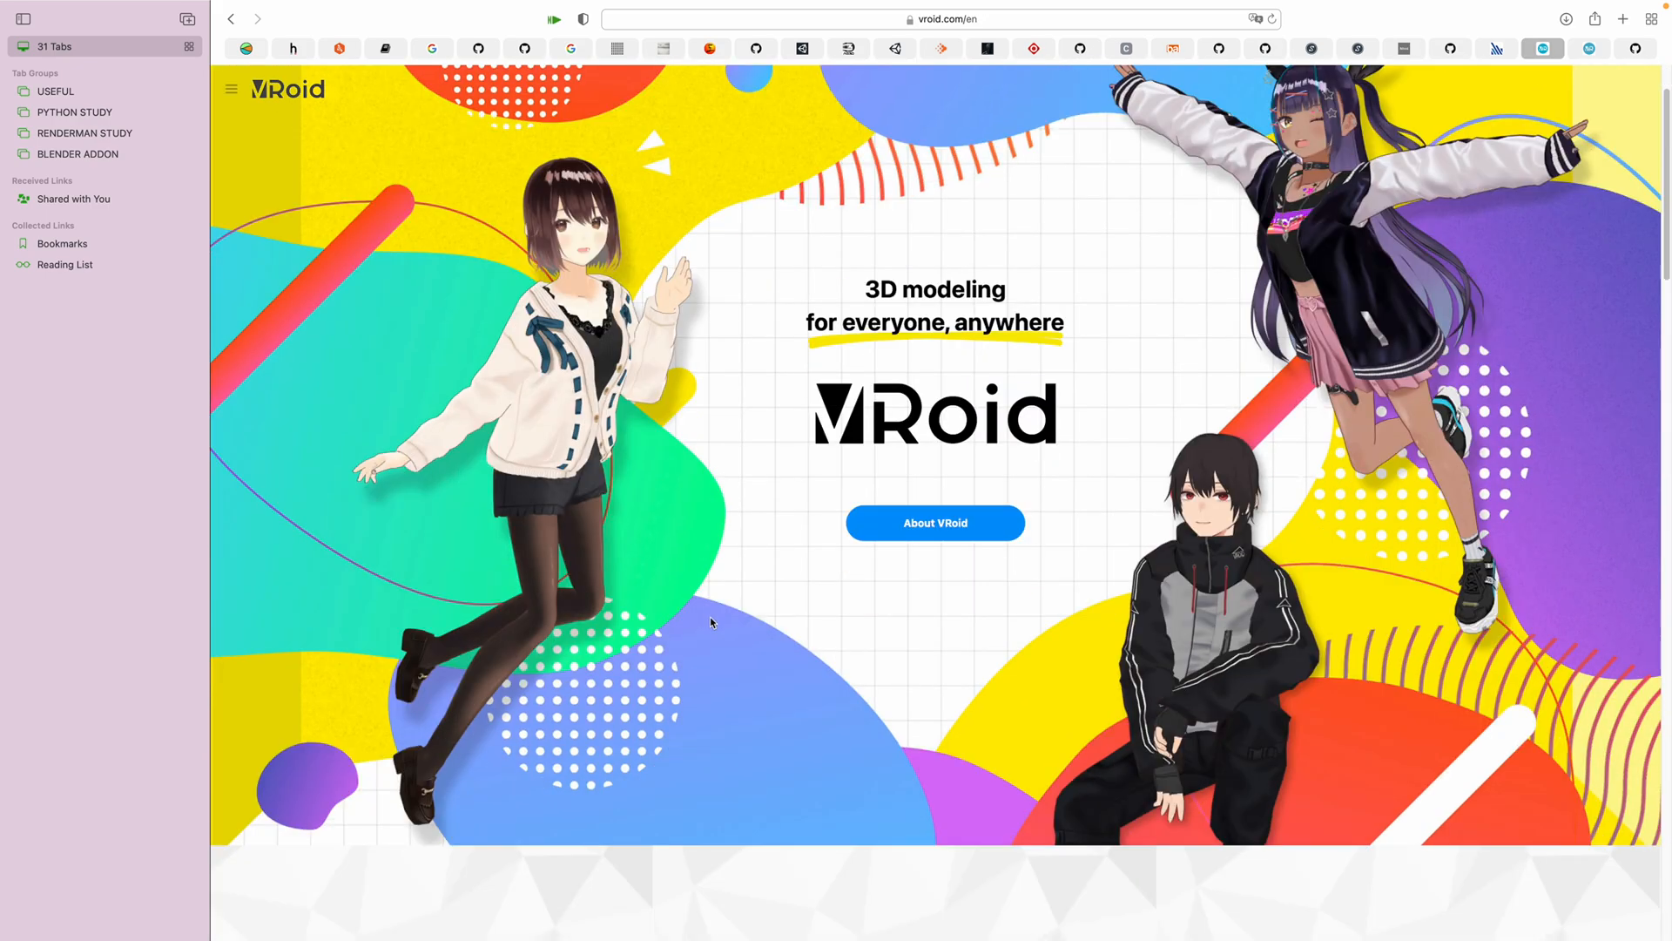
pyautogui.scroll(-3)
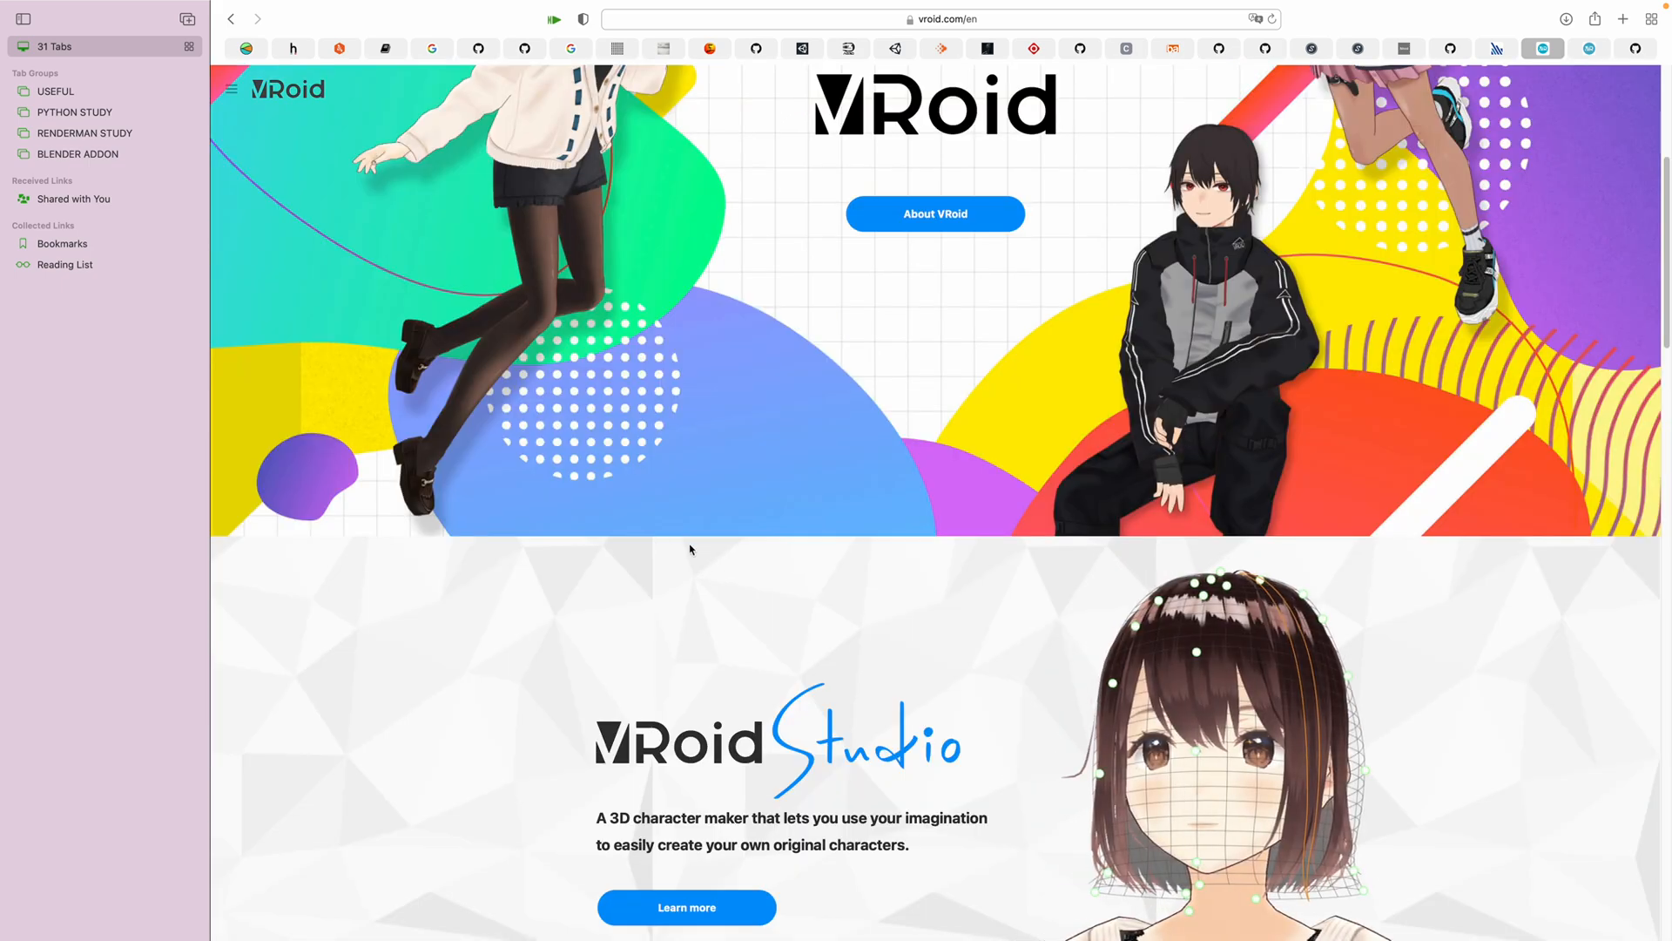
pyautogui.scroll(-3)
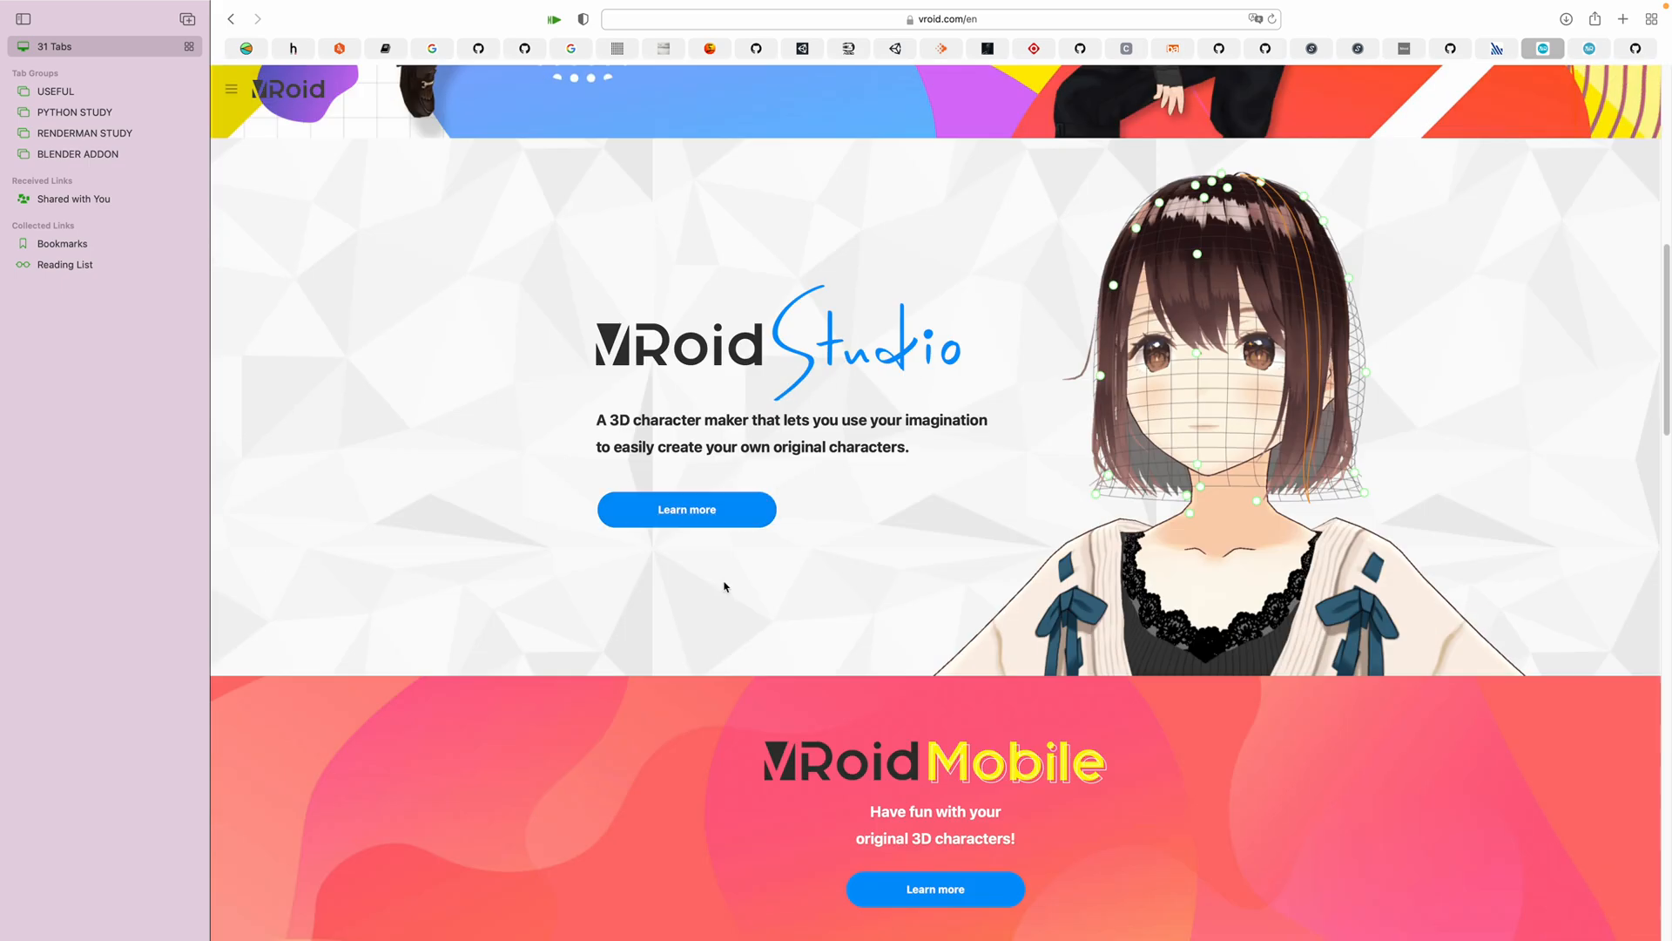
pyautogui.scroll(-3)
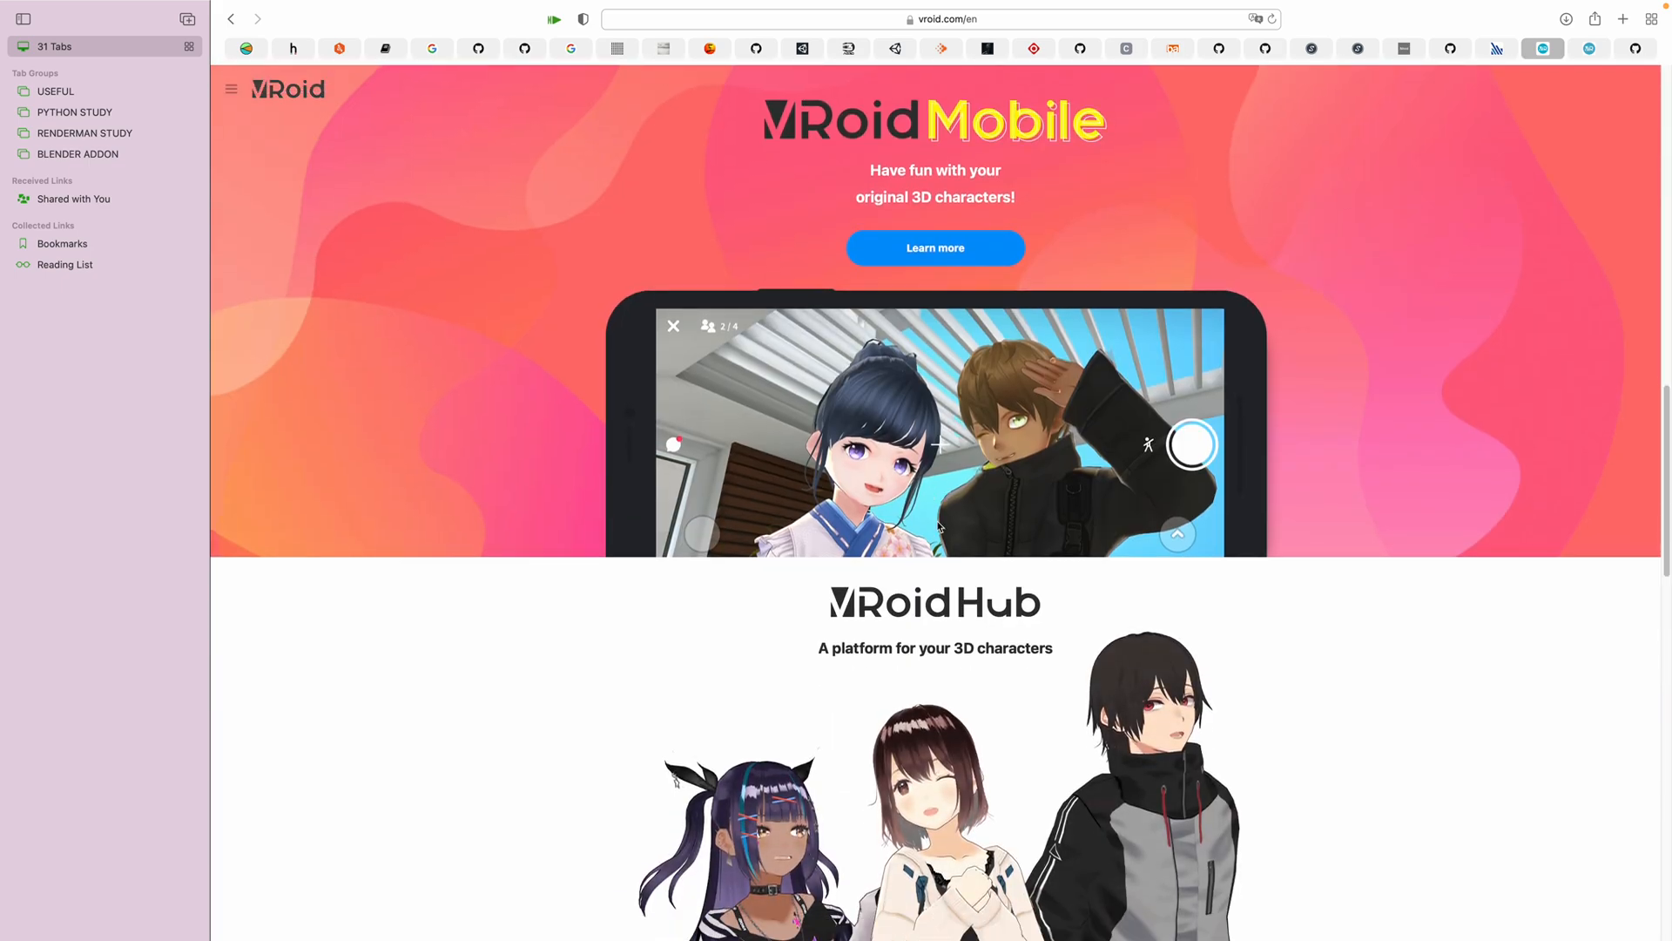
pyautogui.scroll(-3)
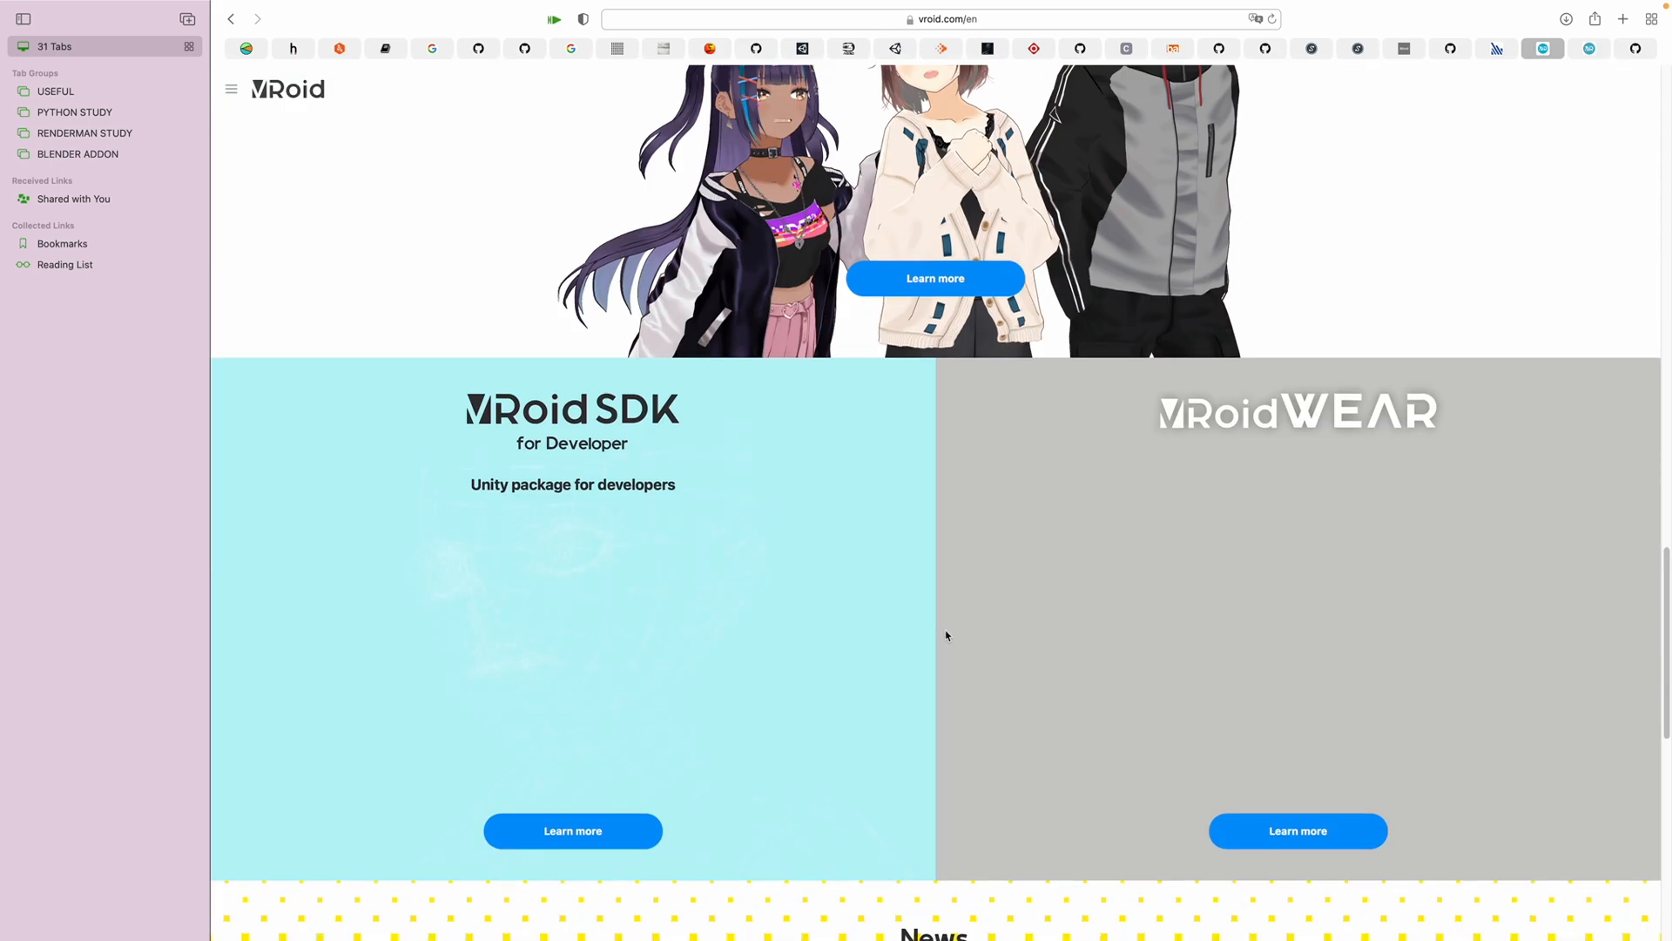
pyautogui.scroll(-3)
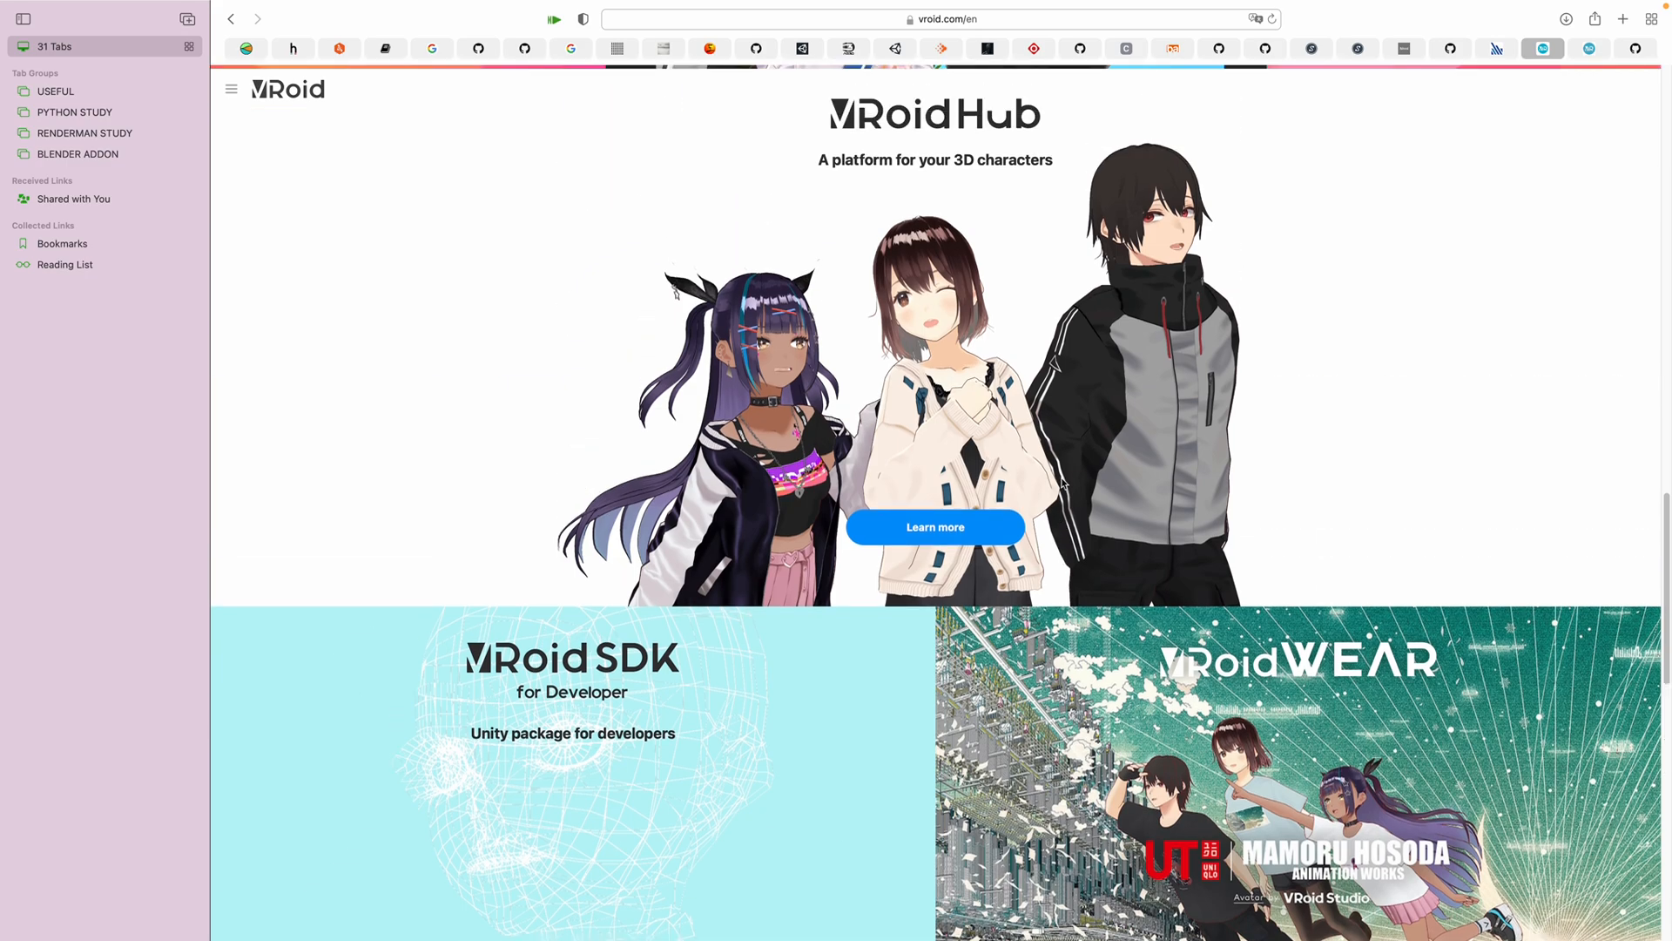
pyautogui.scroll(-3)
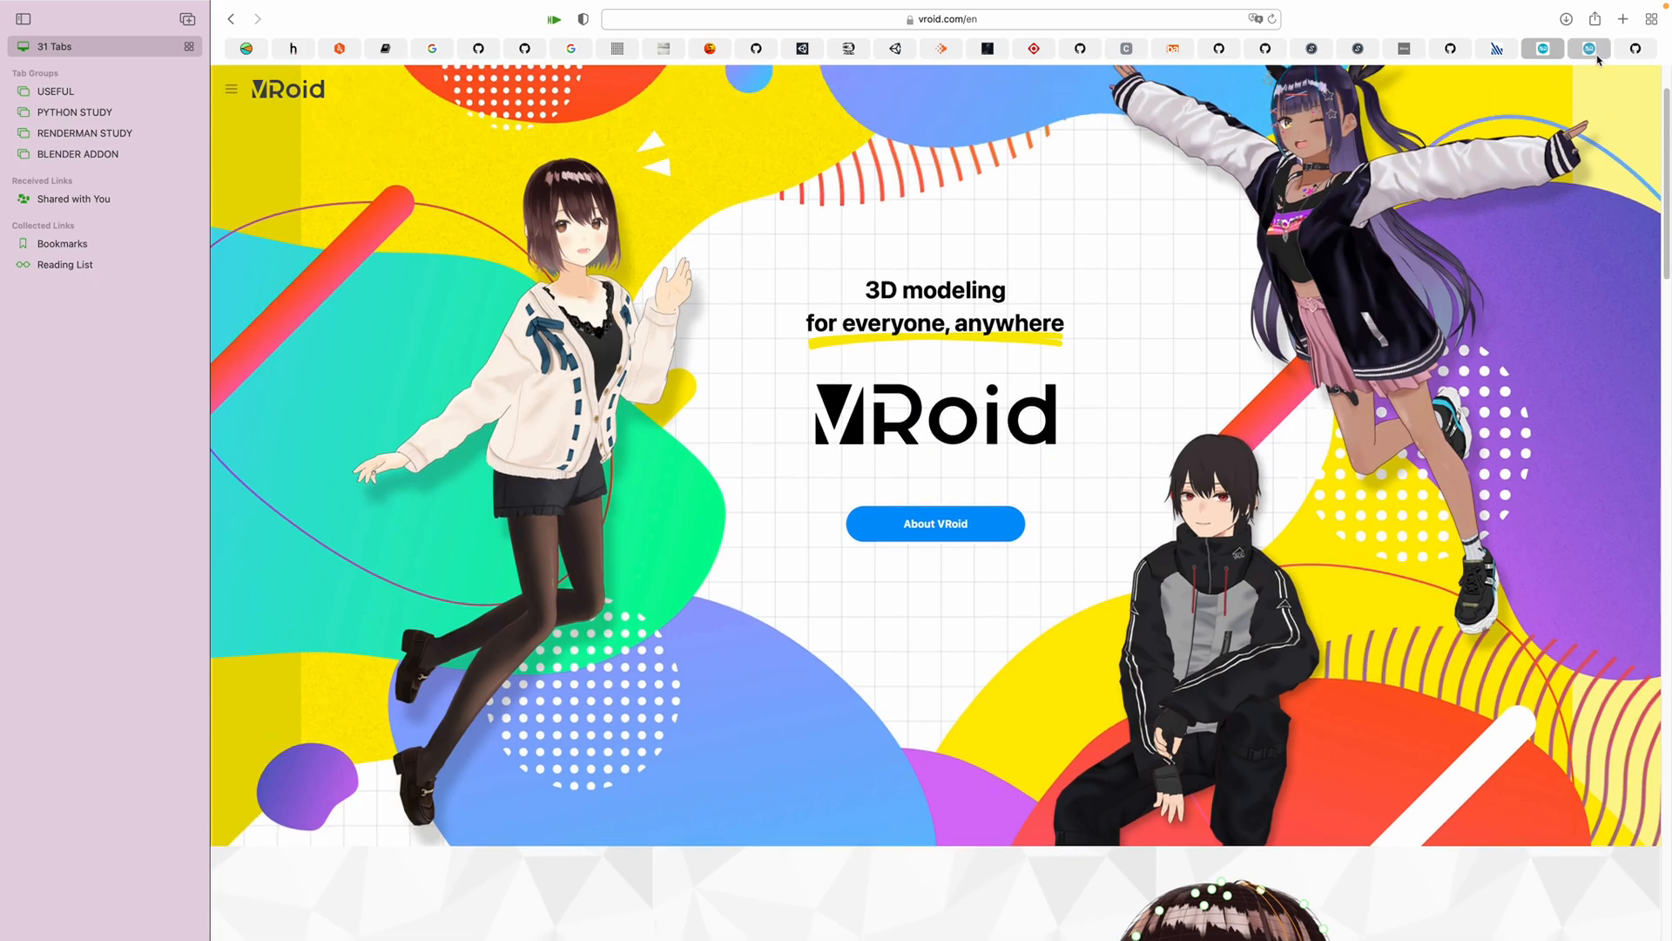
# Switch to the TDPT motion-capture app page on VRoid Hub and scroll it
pyautogui.click(1589, 48)
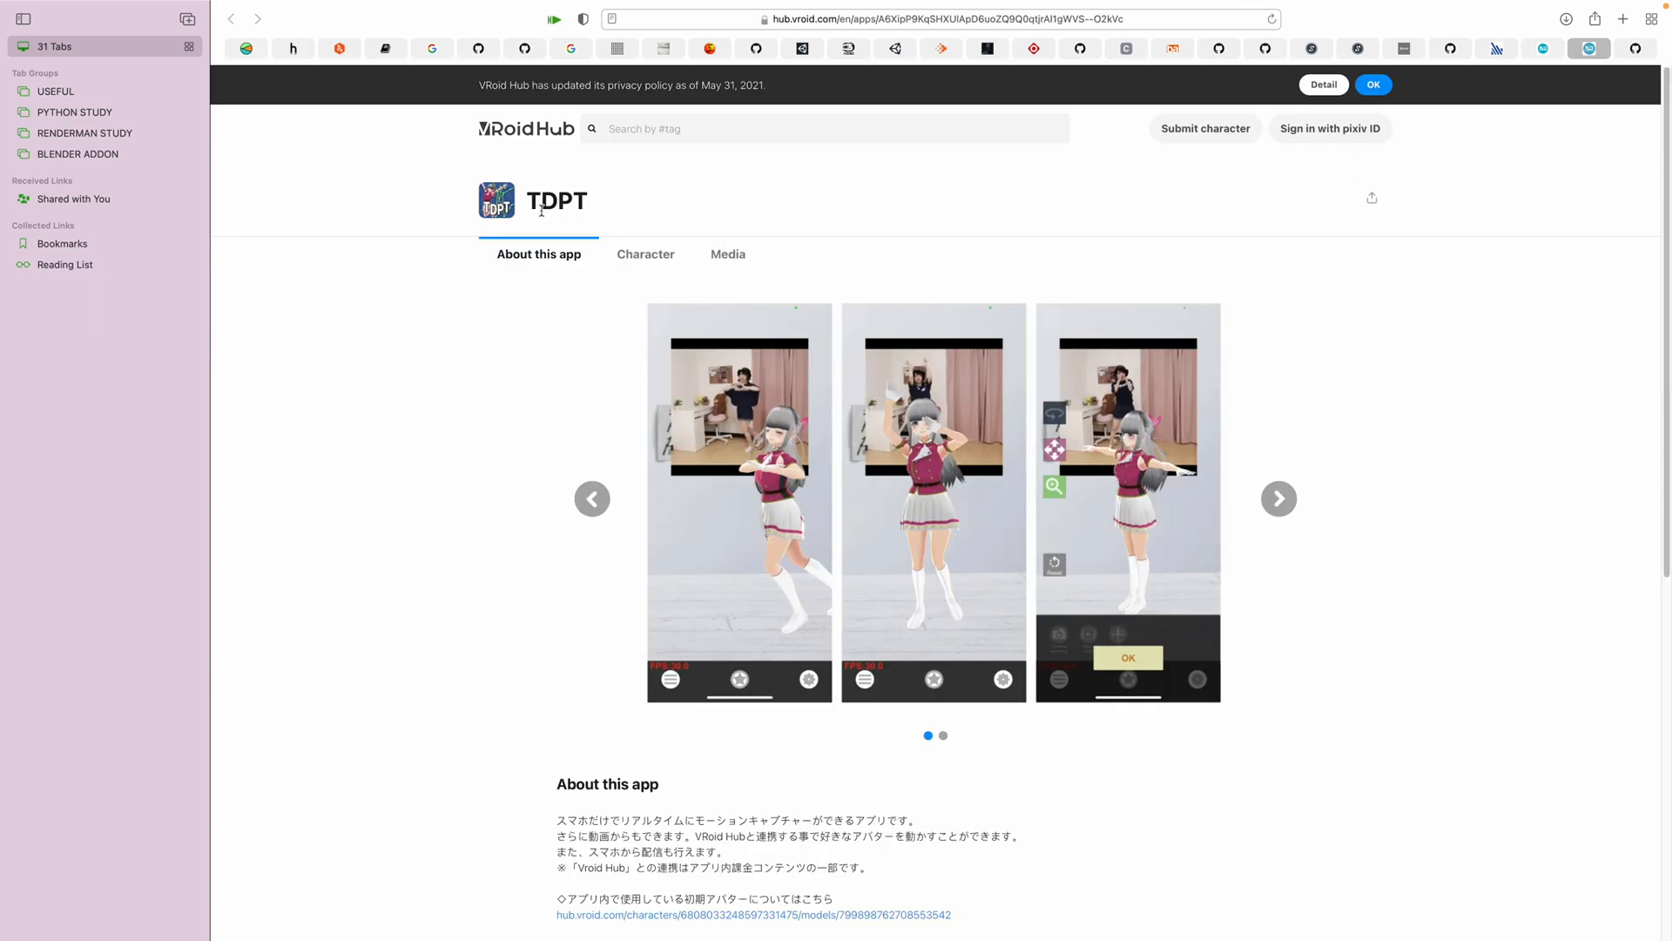
pyautogui.scroll(-3)
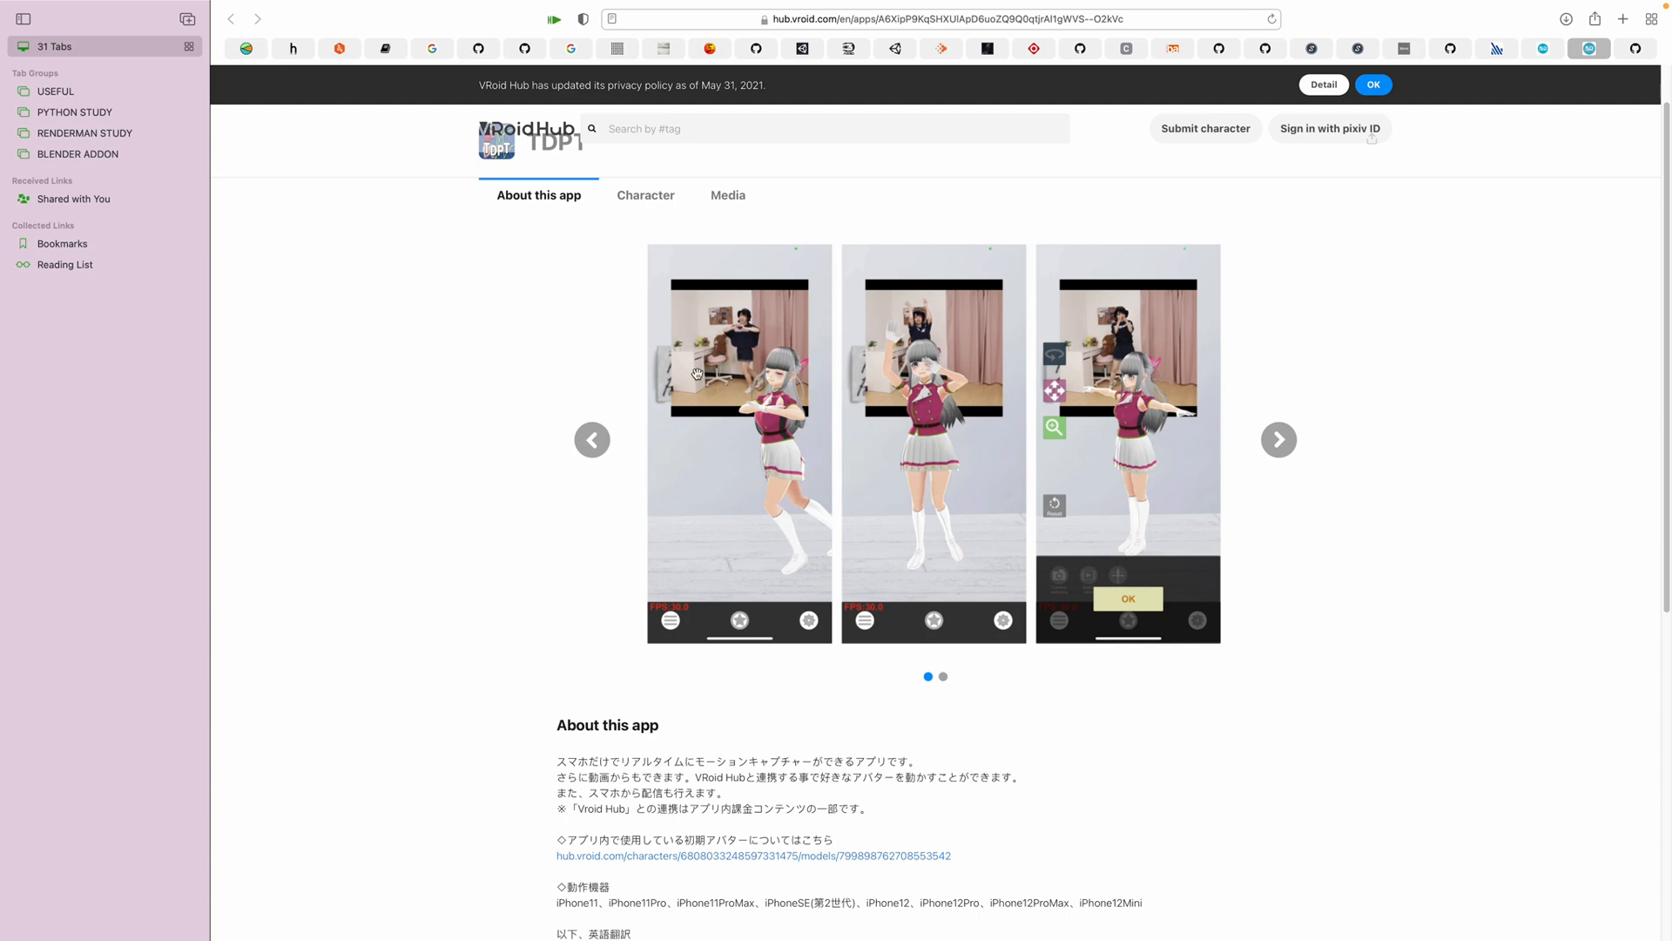
pyautogui.moveTo(752, 319)
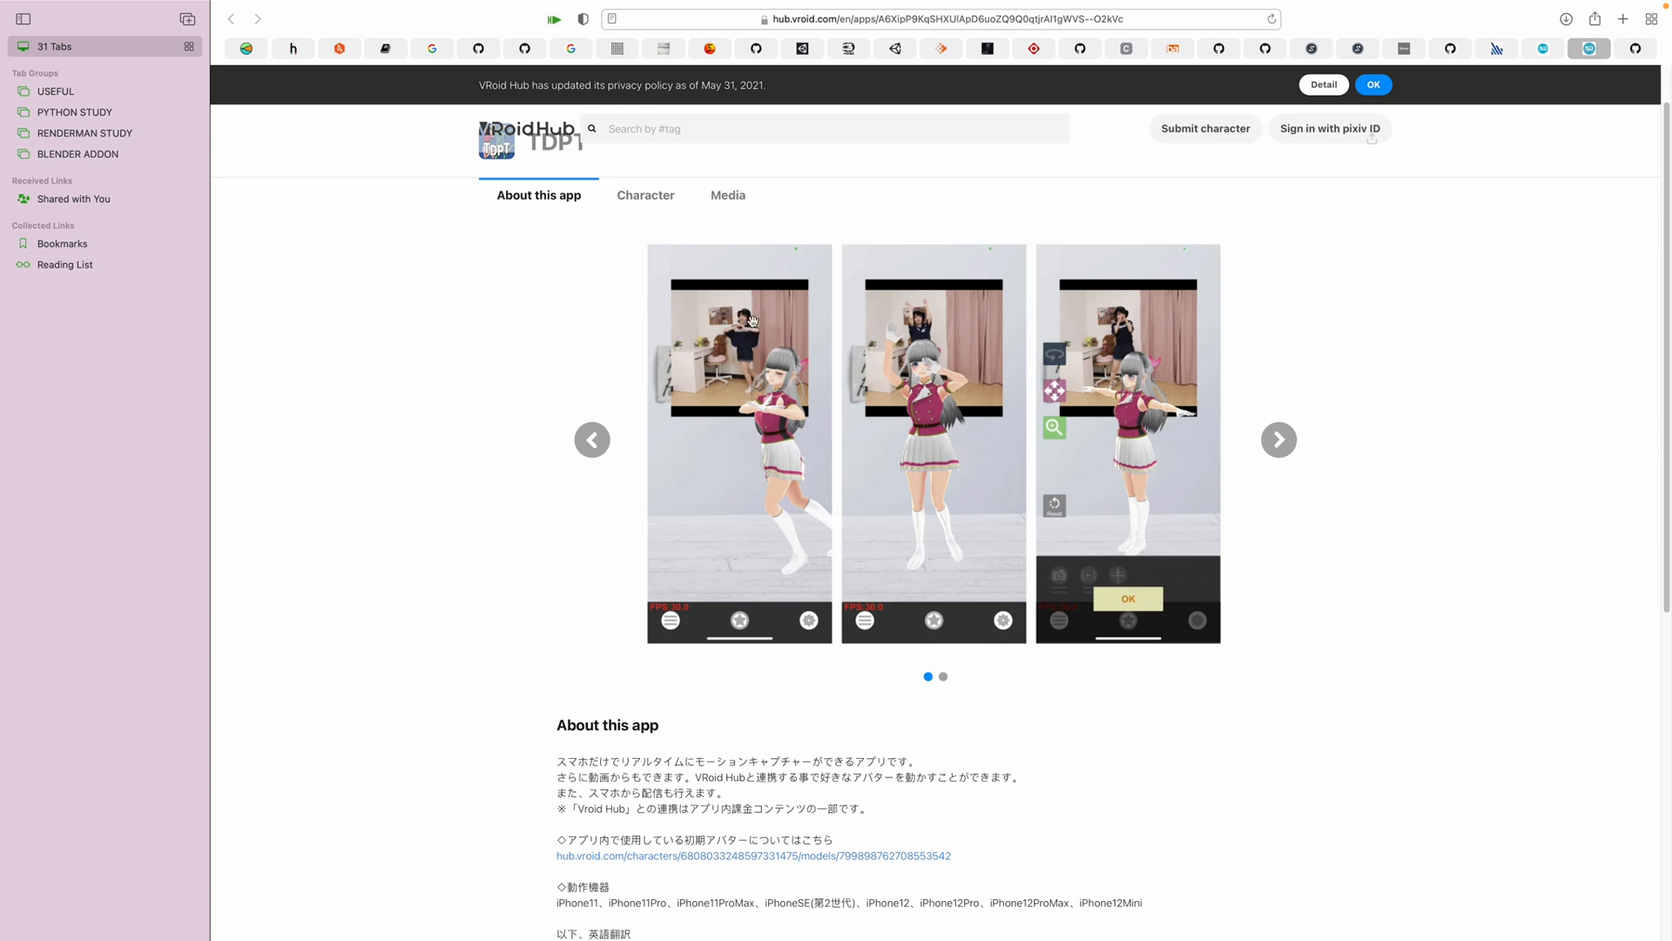
pyautogui.moveTo(859, 307)
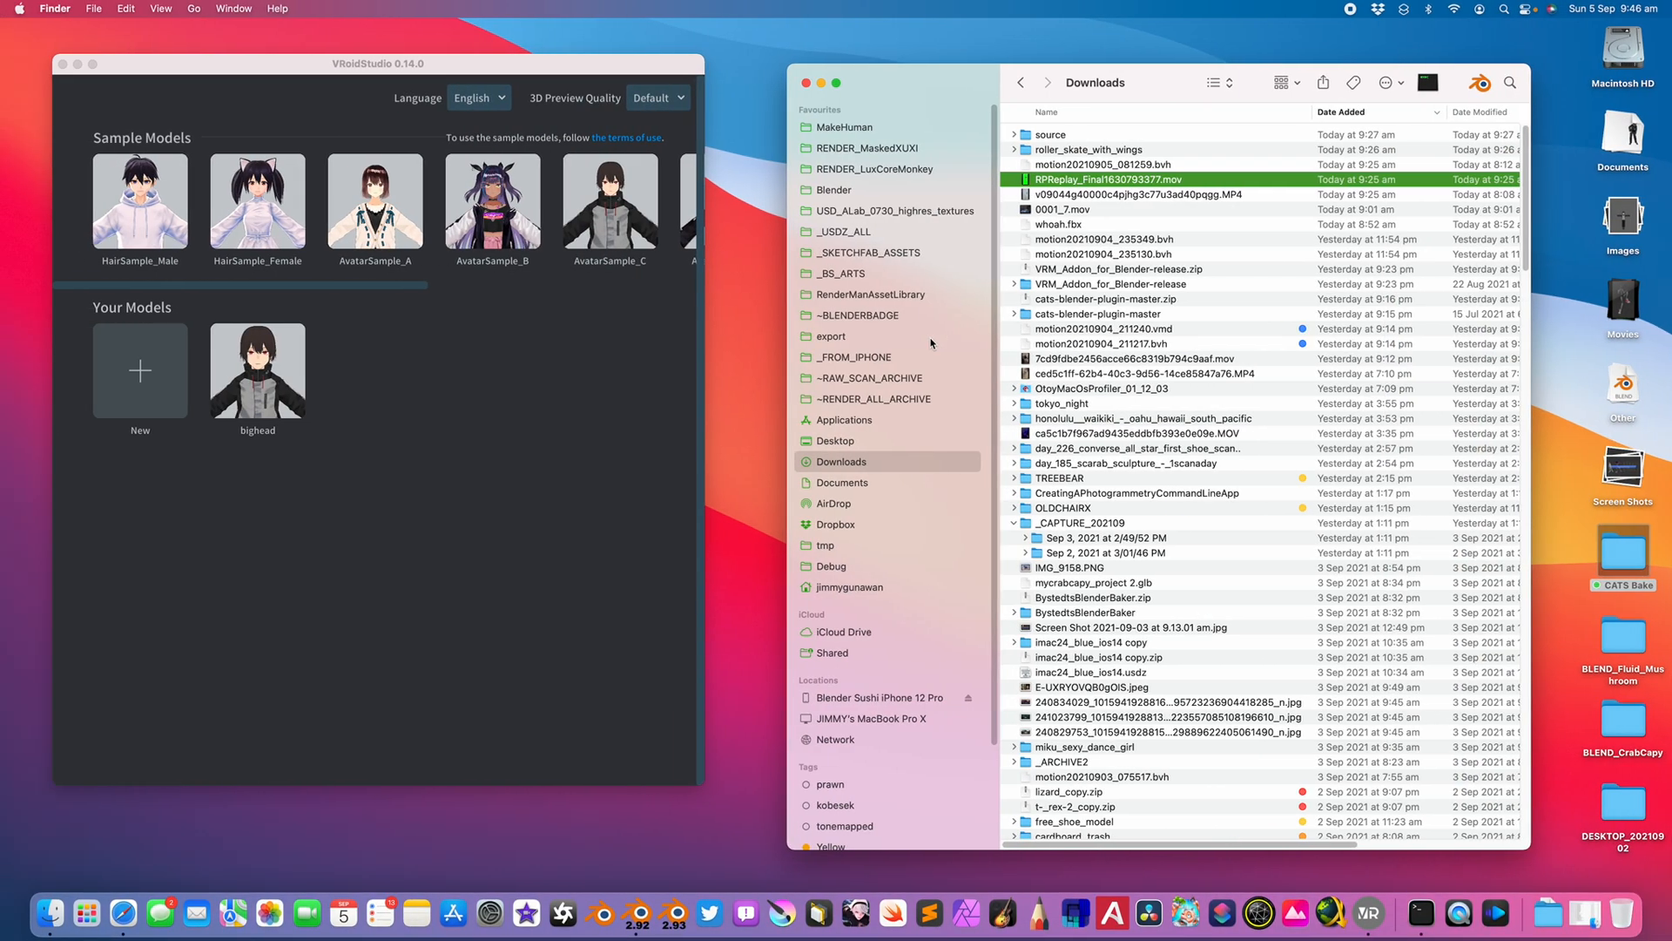
# Play the RPReplay reference clip, then page through the TDPT app screenshots
pyautogui.click(1139, 195)
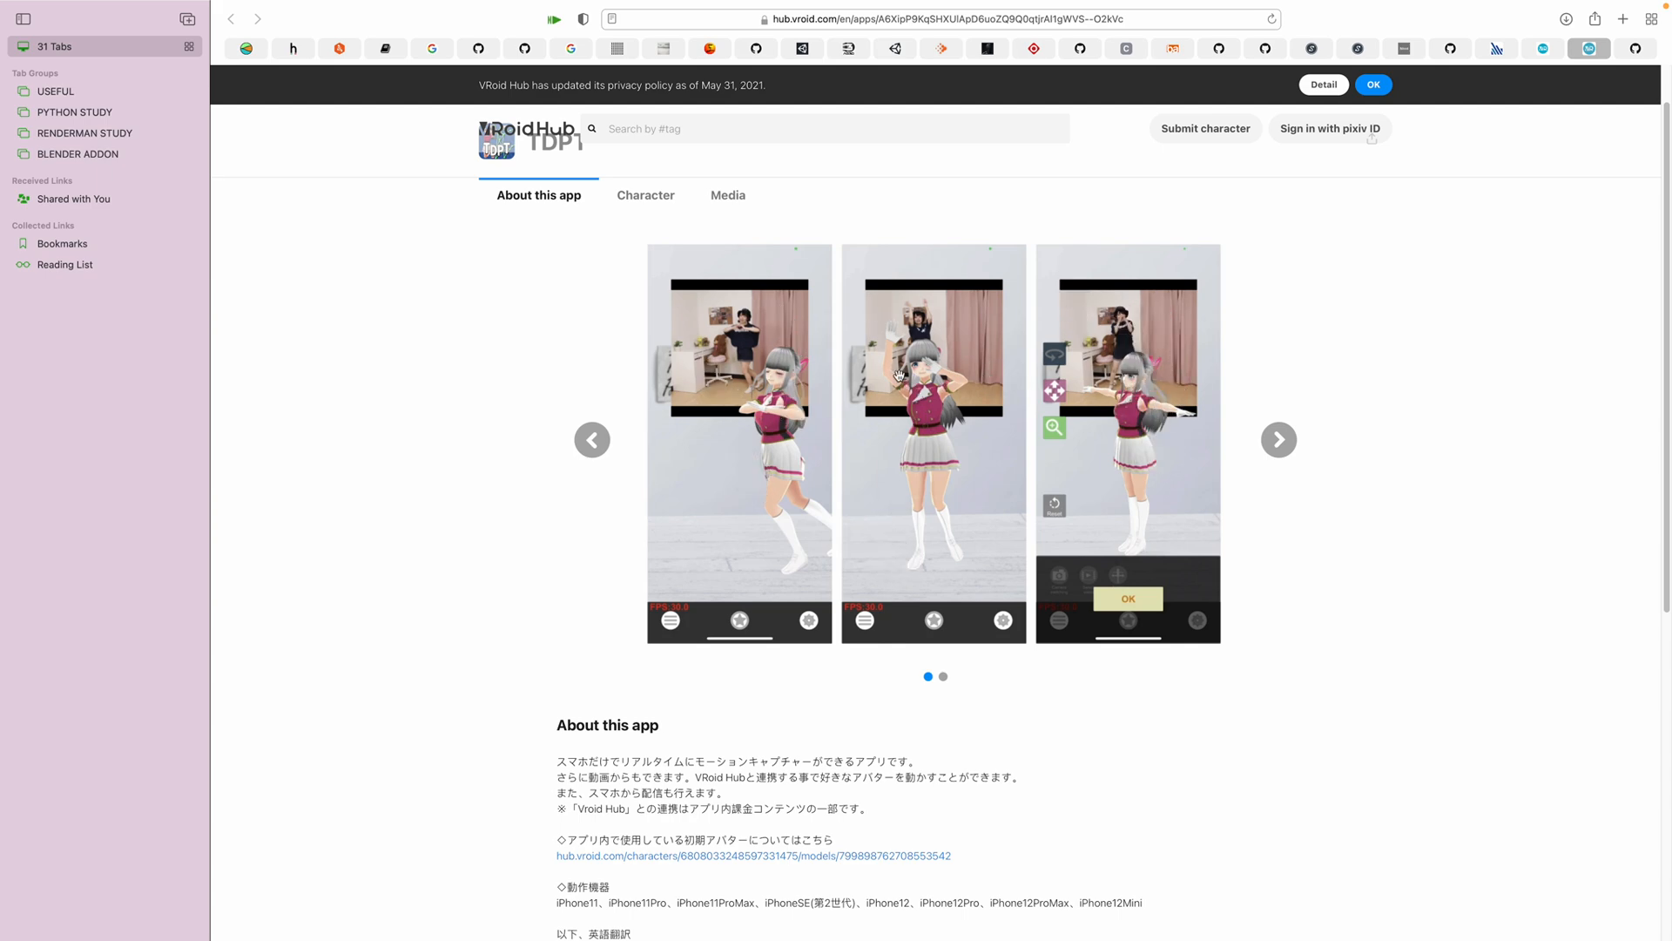
pyautogui.moveTo(1278, 460)
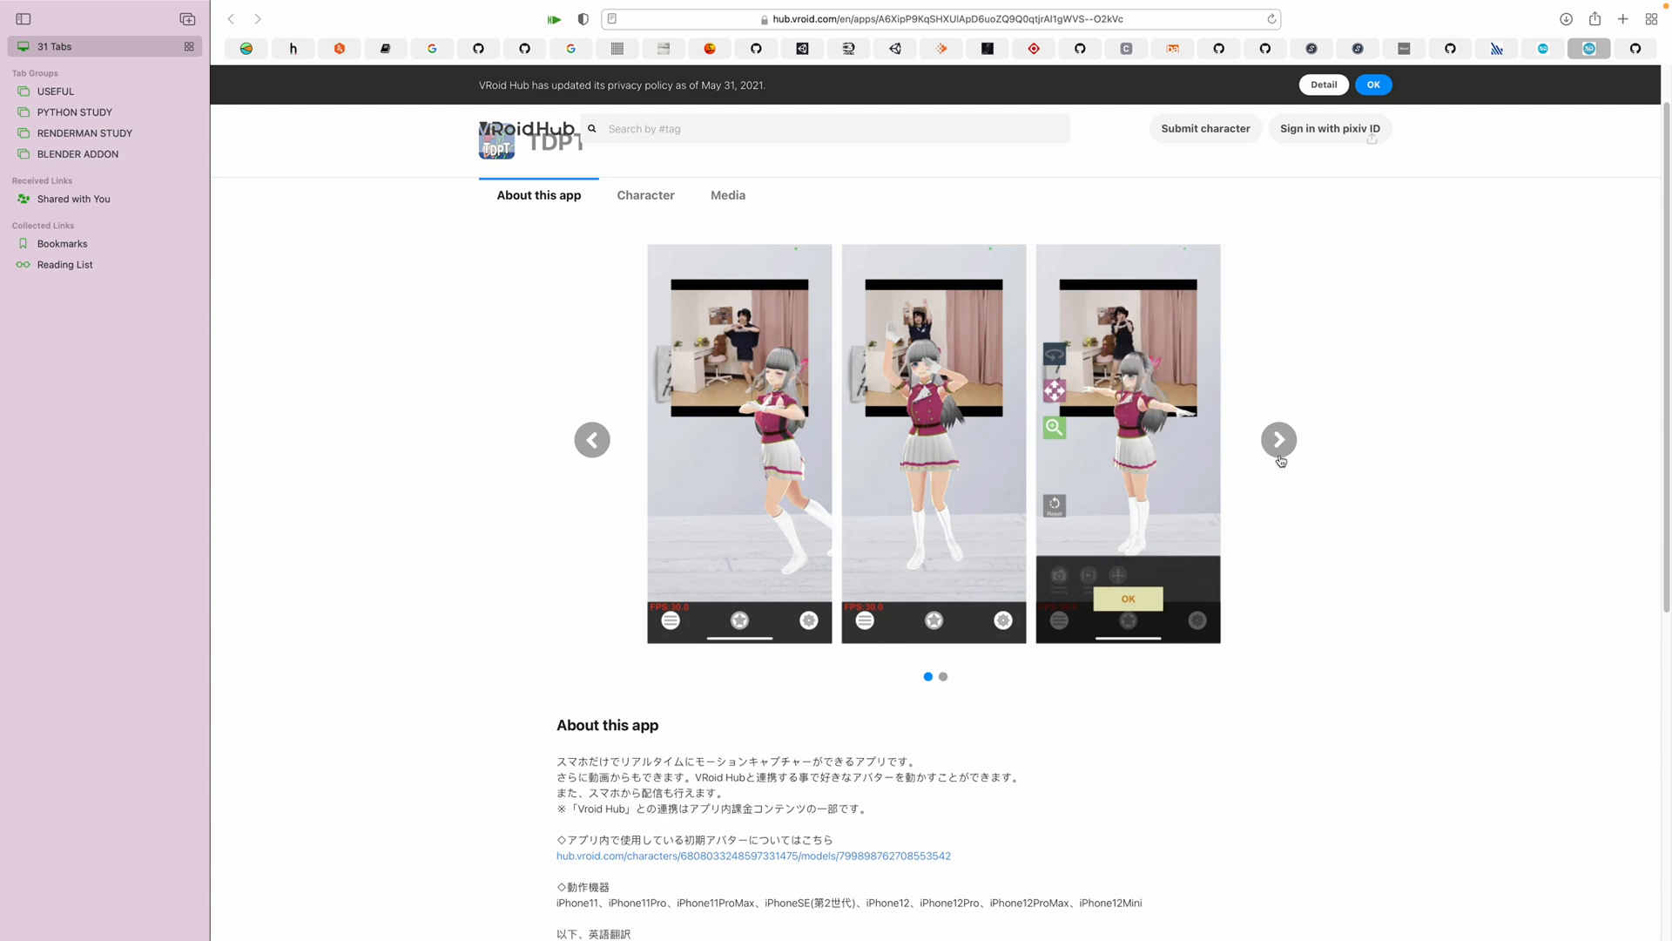
pyautogui.click(1277, 439)
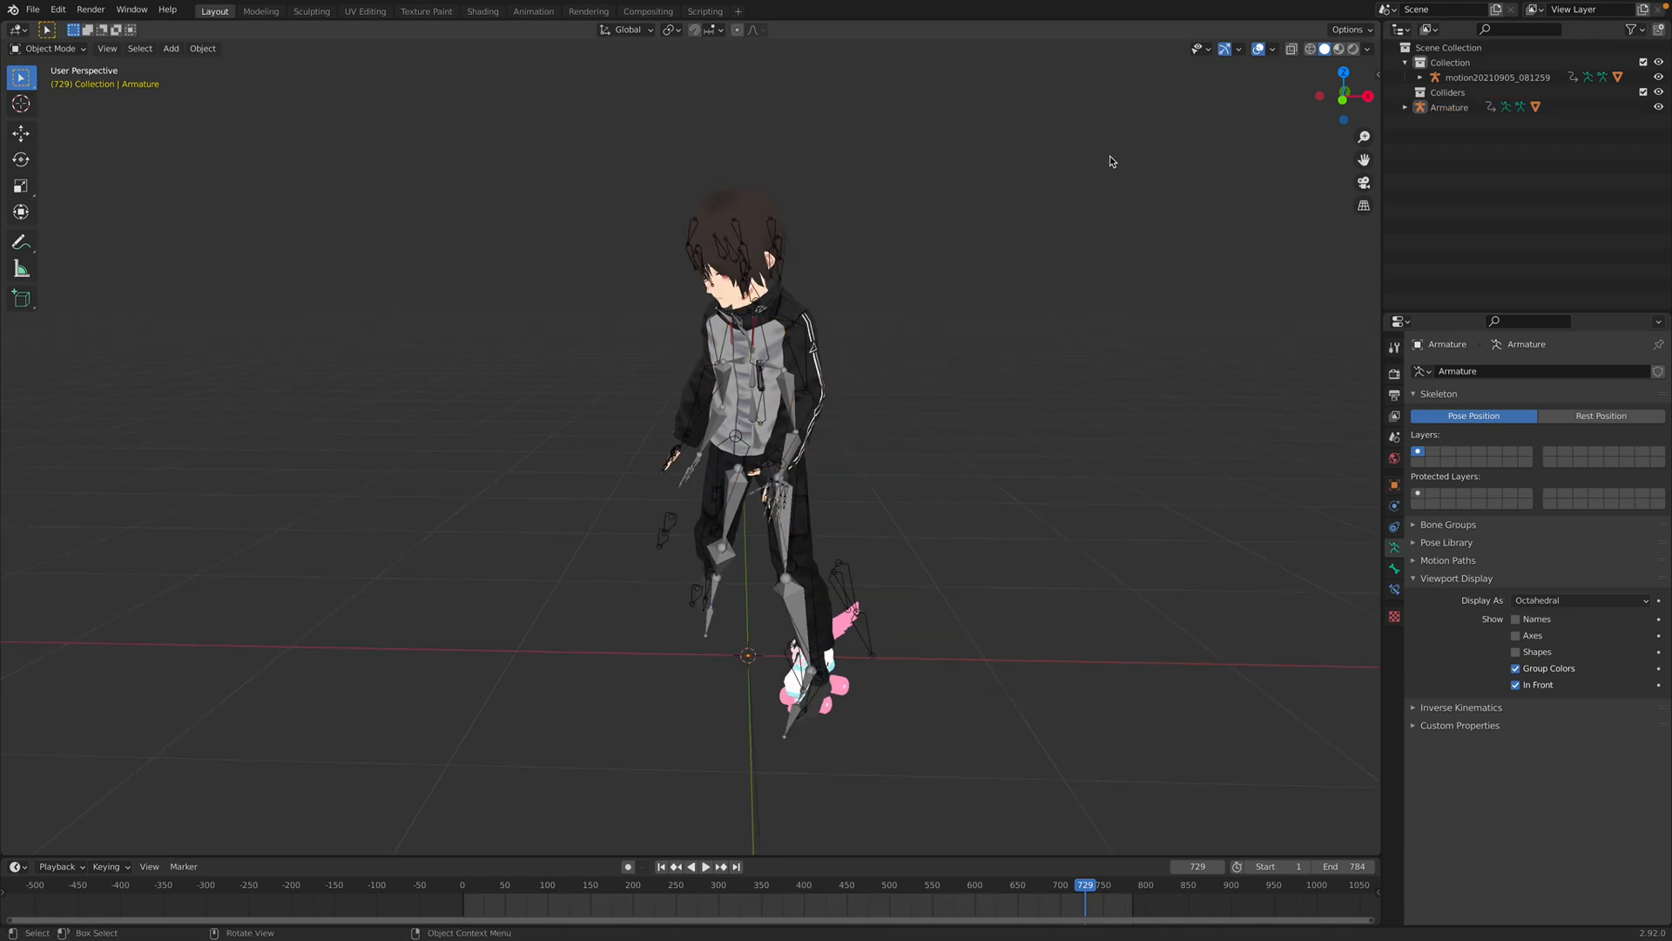
# Replay the skating animation and jump to a later frame
pyautogui.click(704, 865)
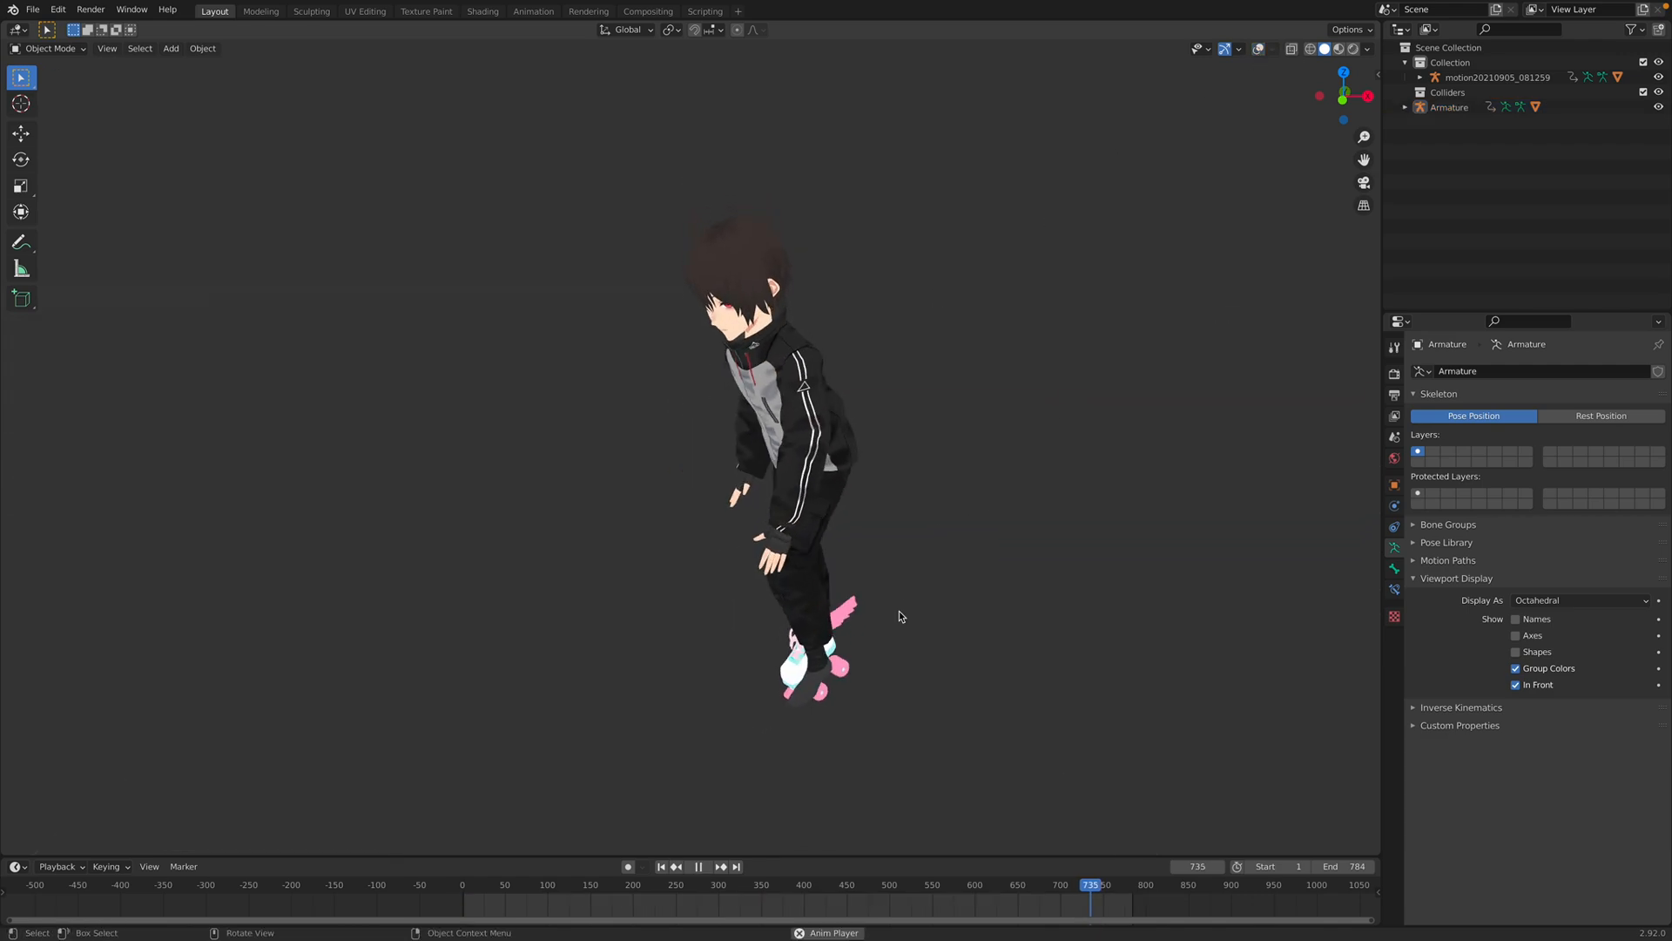
pyautogui.click(698, 866)
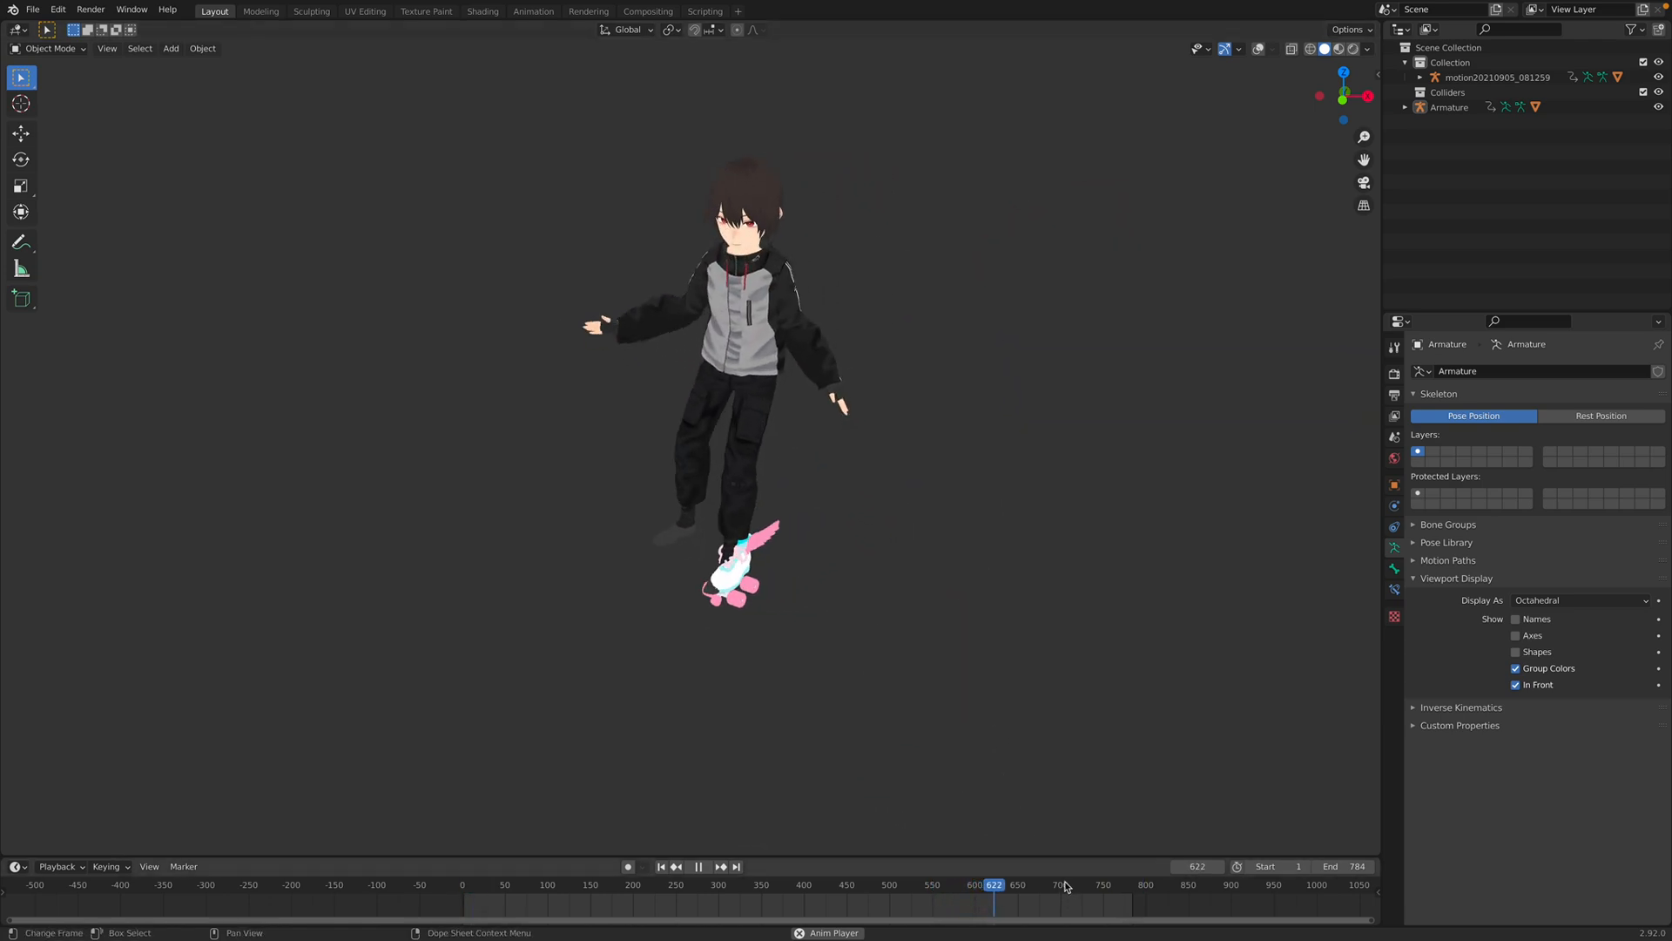
pyautogui.click(32, 9)
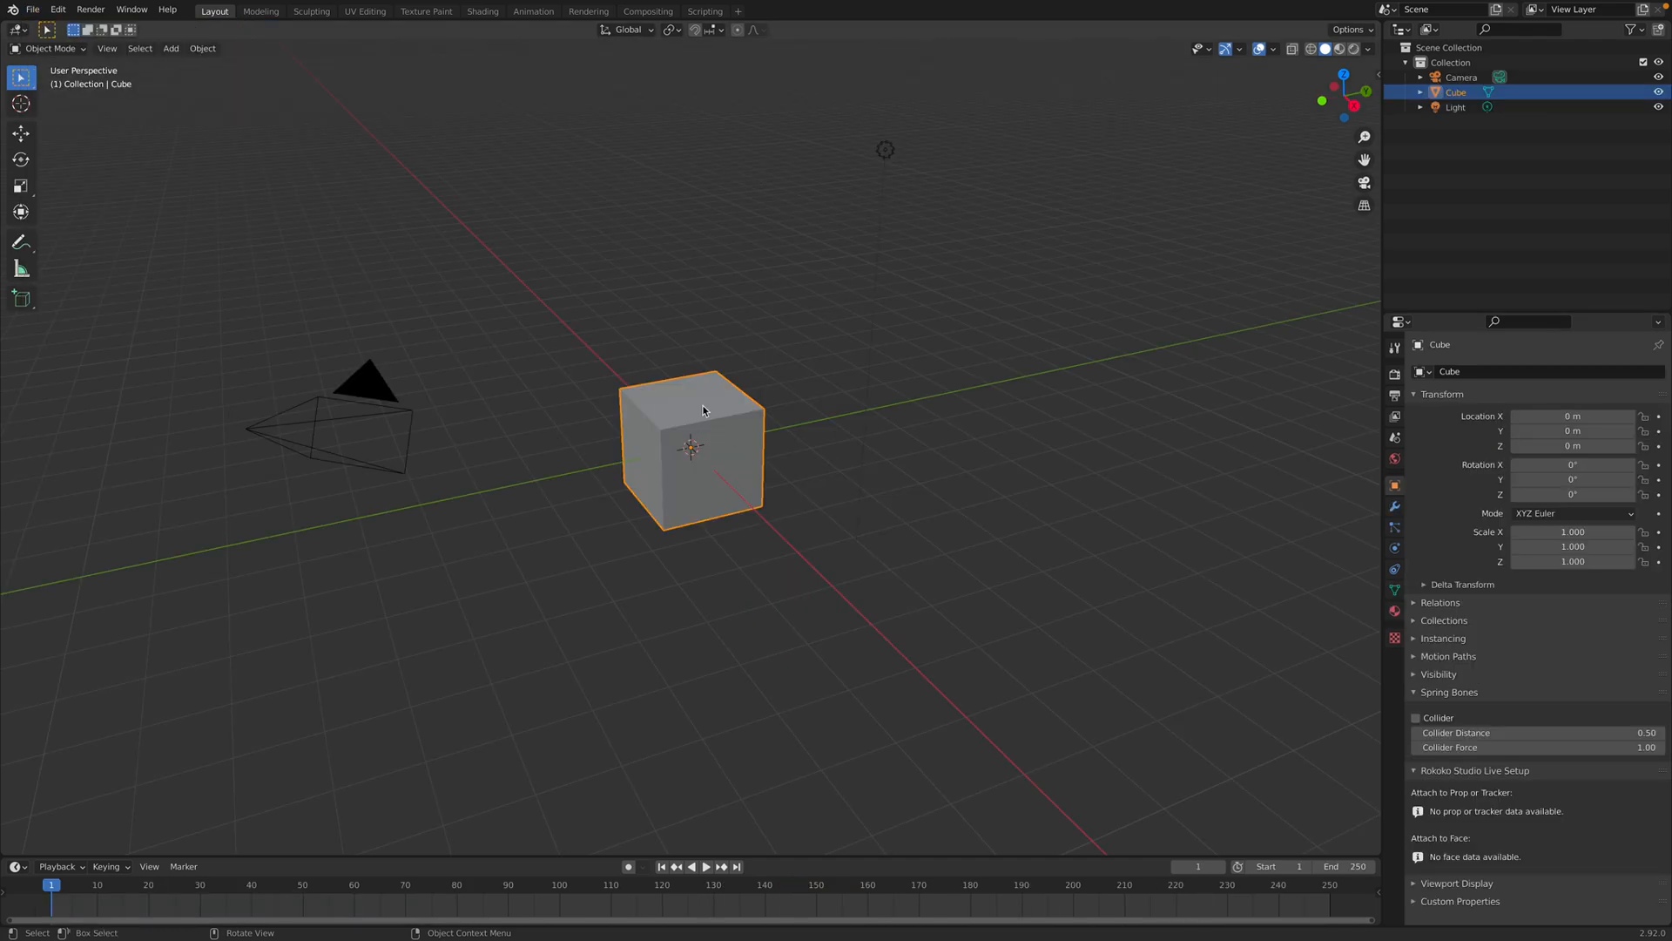
# Start an empty scene without the default cube, camera and light, then open Preferences
pyautogui.click(10, 10)
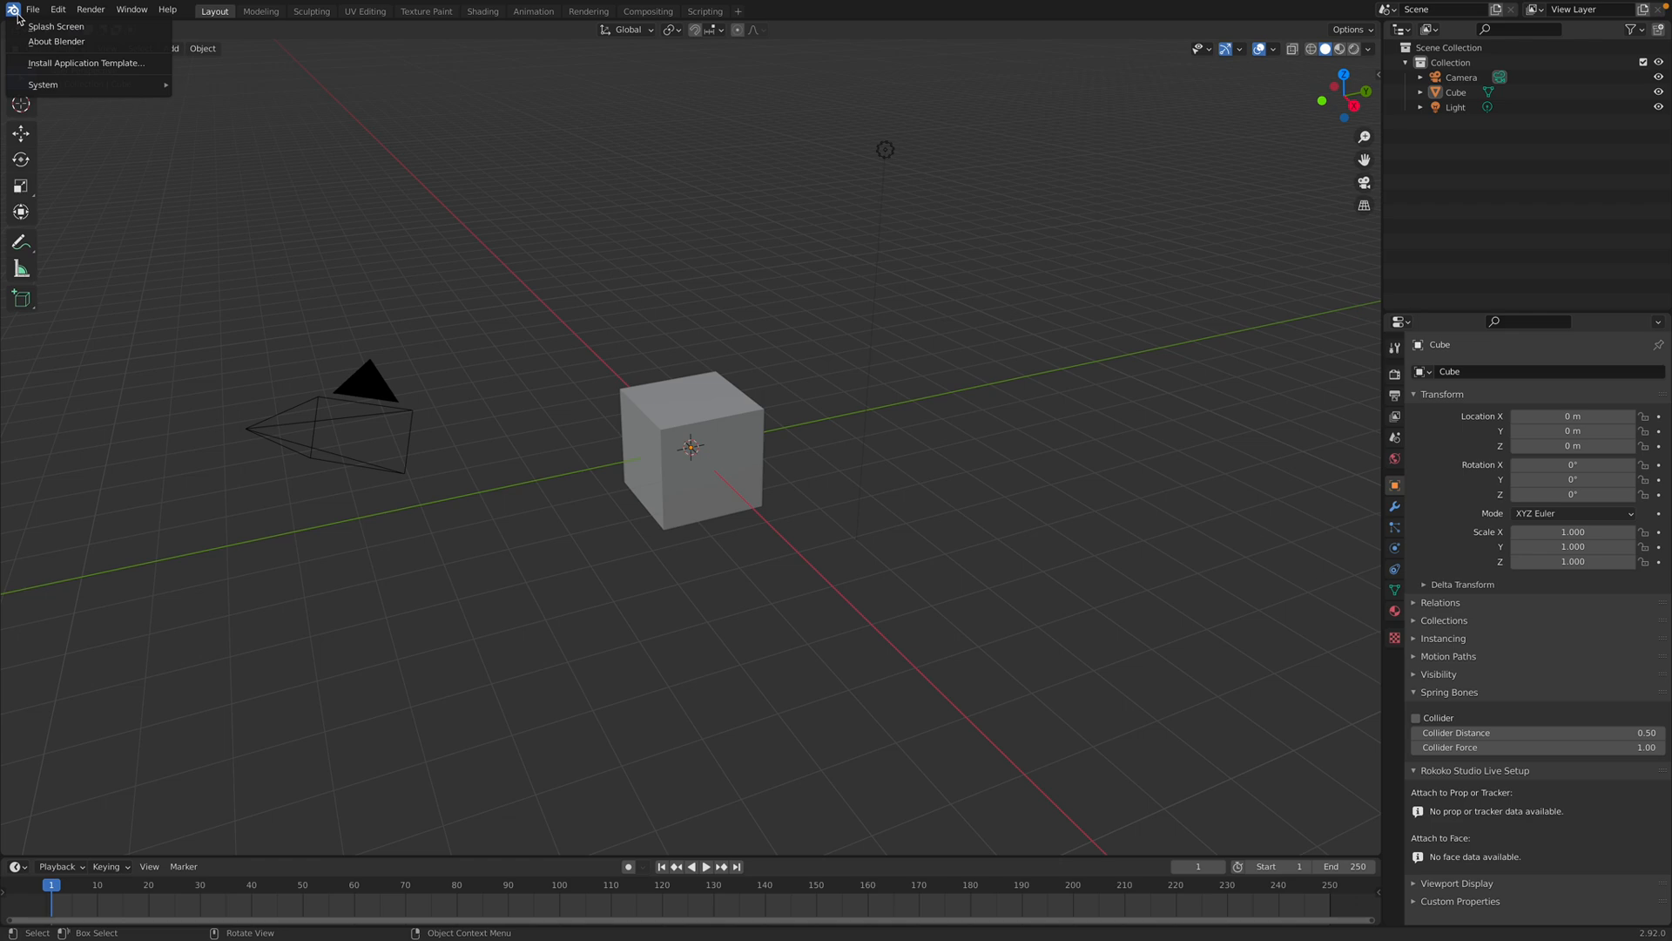
pyautogui.click(56, 27)
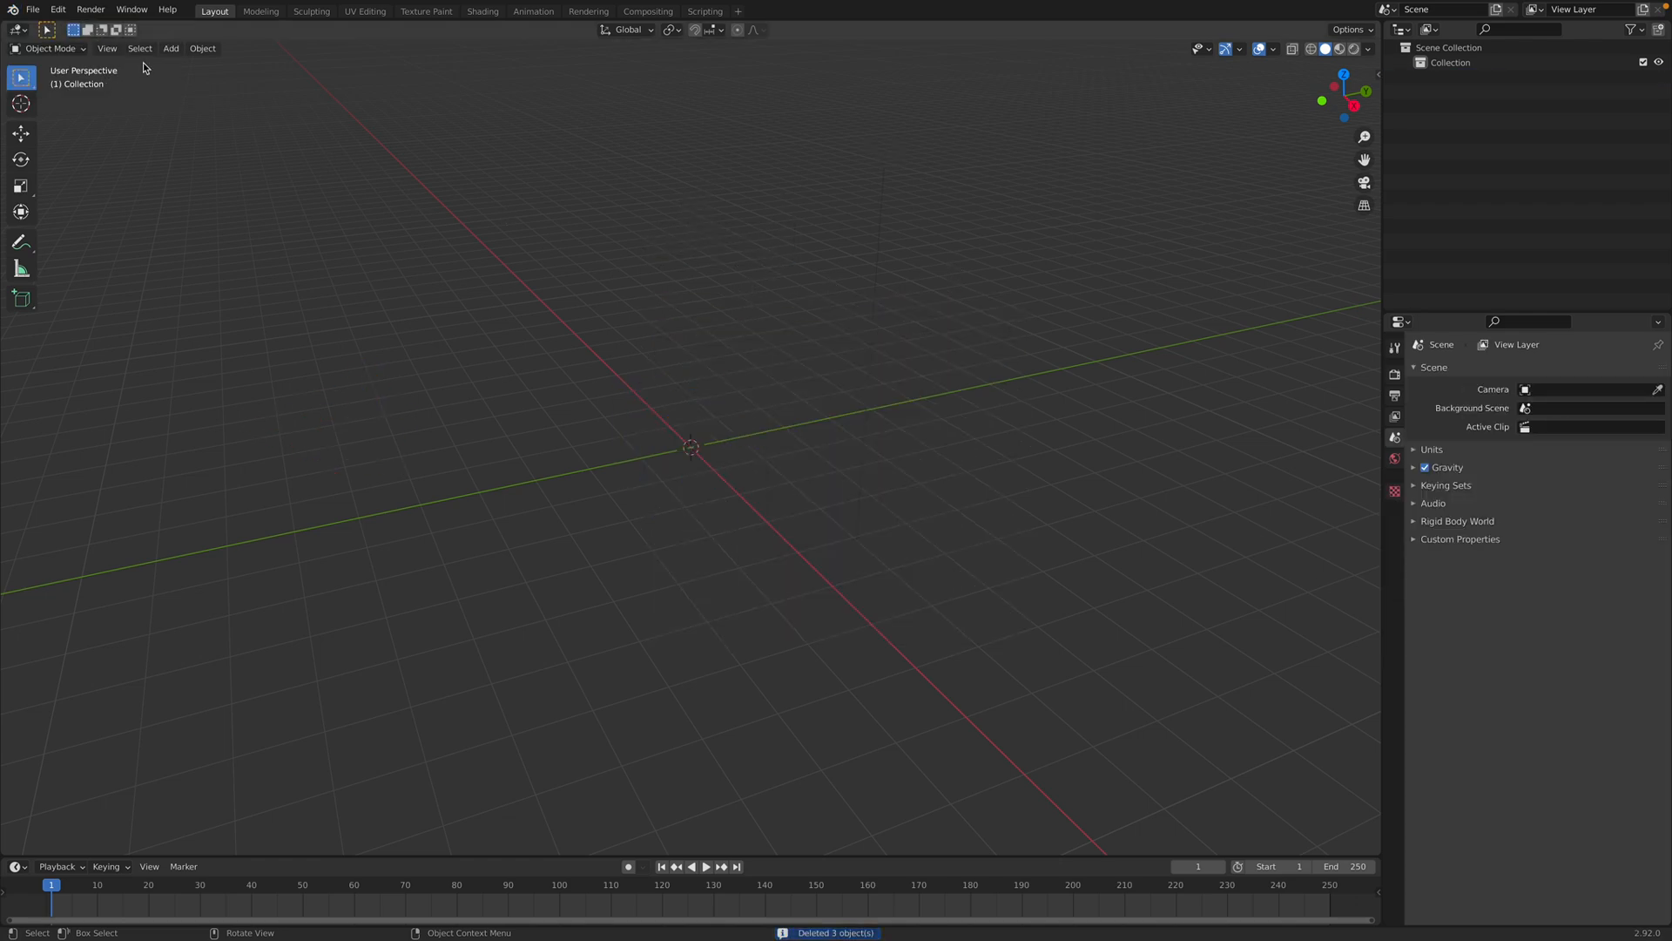
pyautogui.click(32, 10)
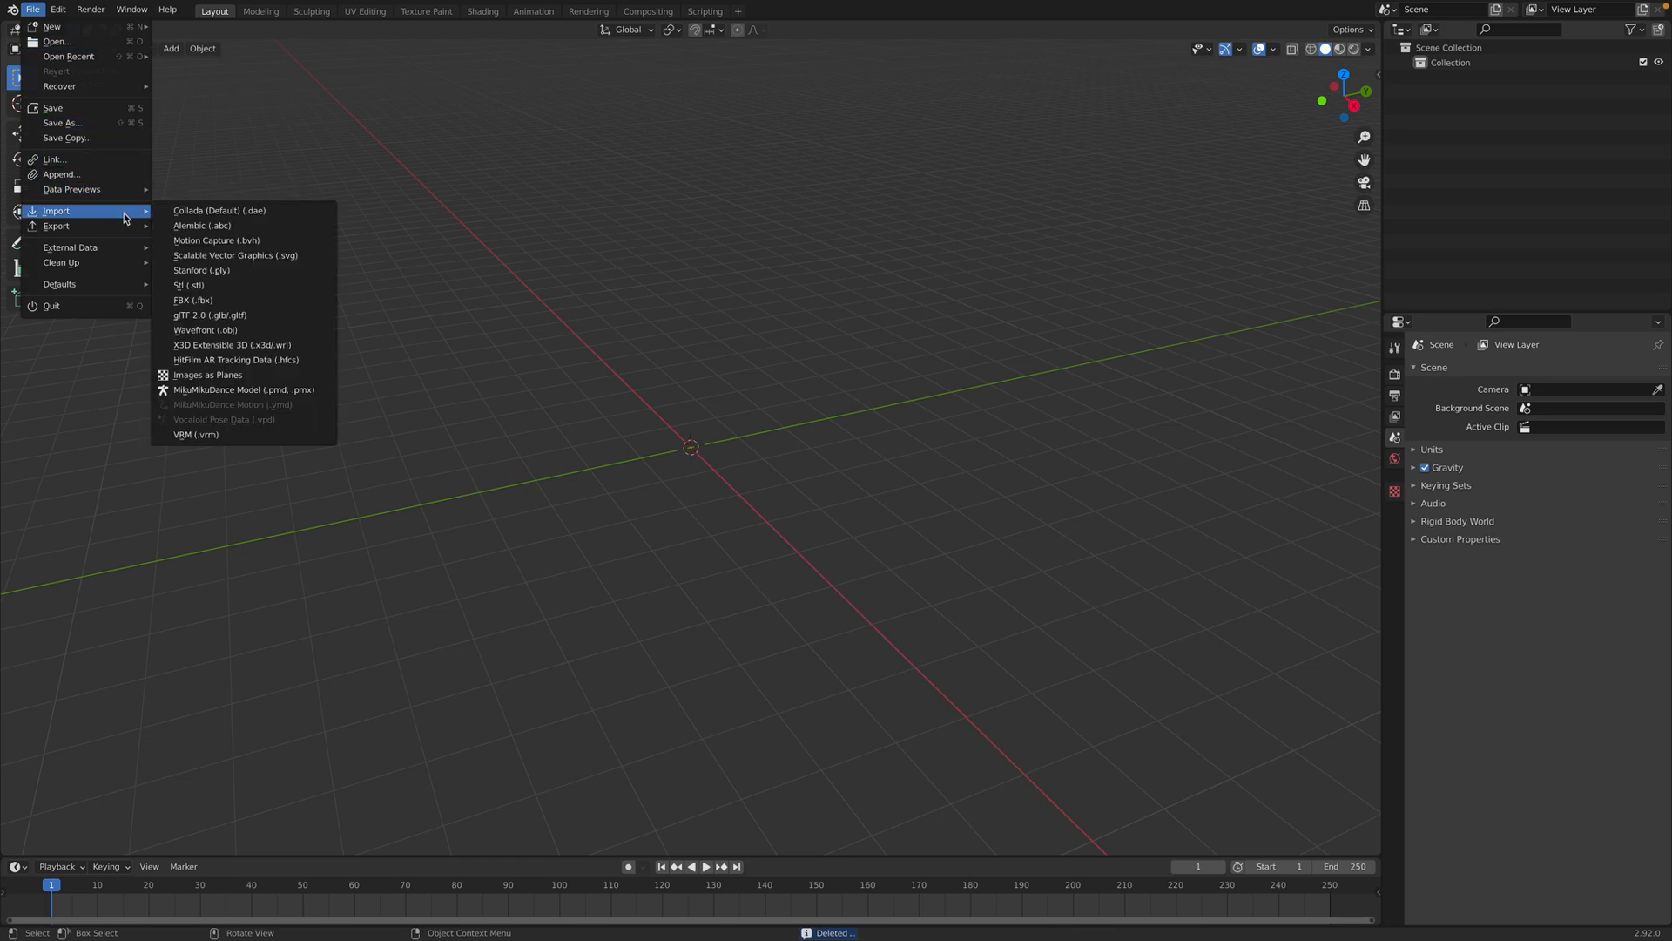
pyautogui.click(57, 9)
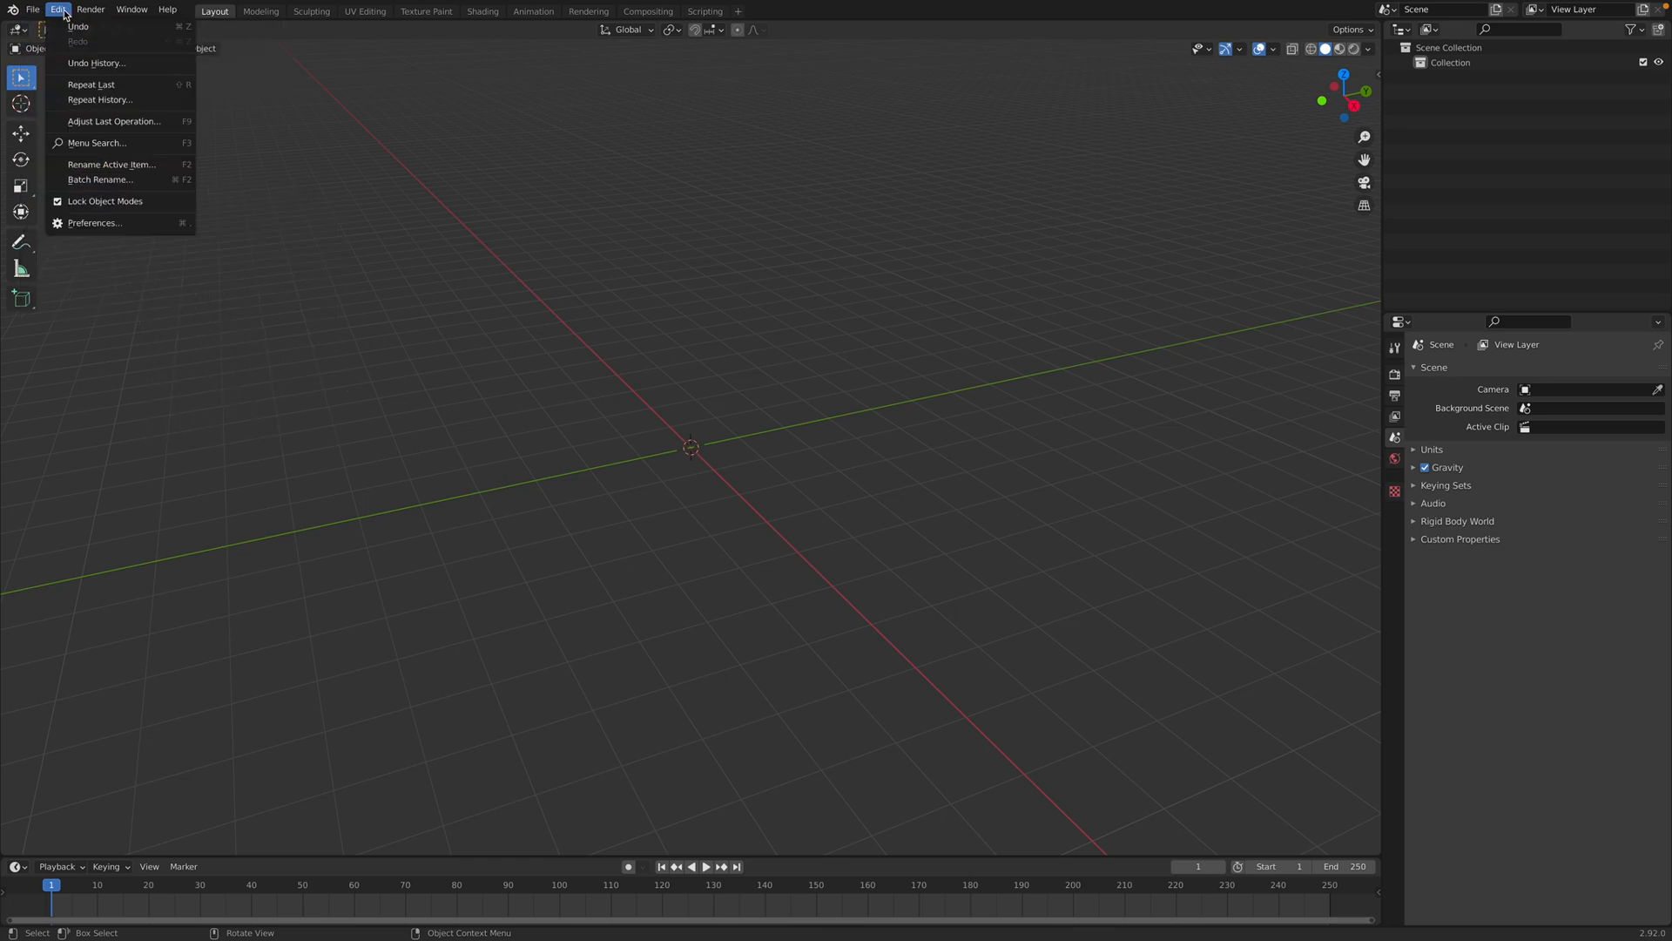
pyautogui.click(95, 223)
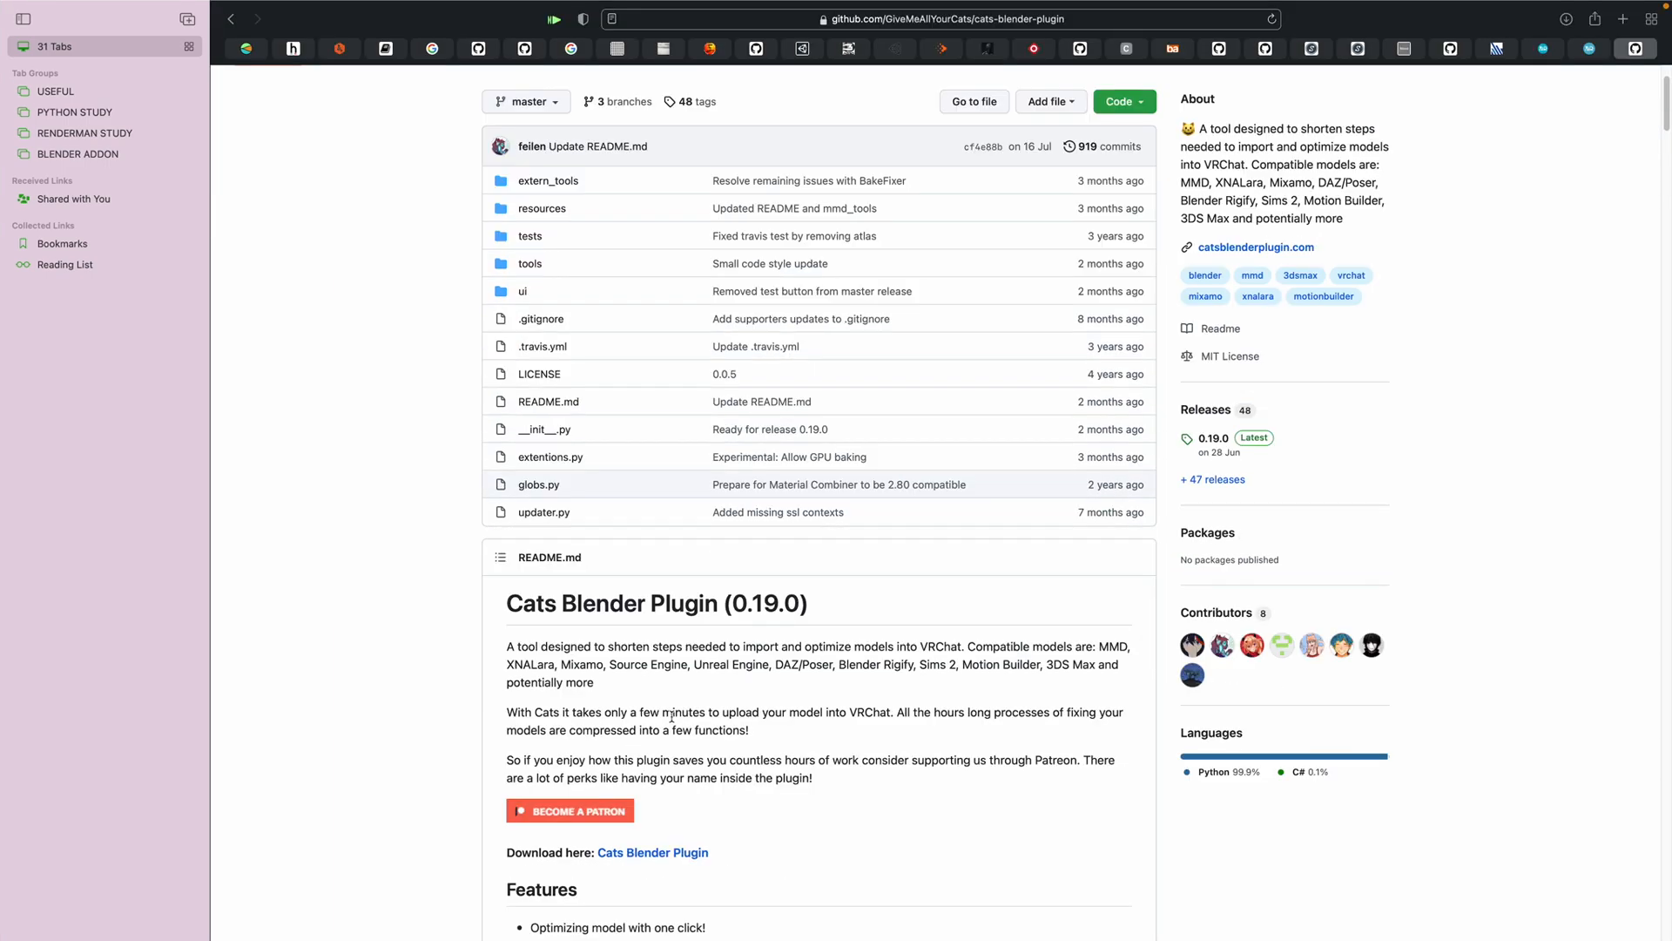
# Scroll the Cats plugin README features, then enable the Cats Blender Plugin add-on
pyautogui.scroll(-3)
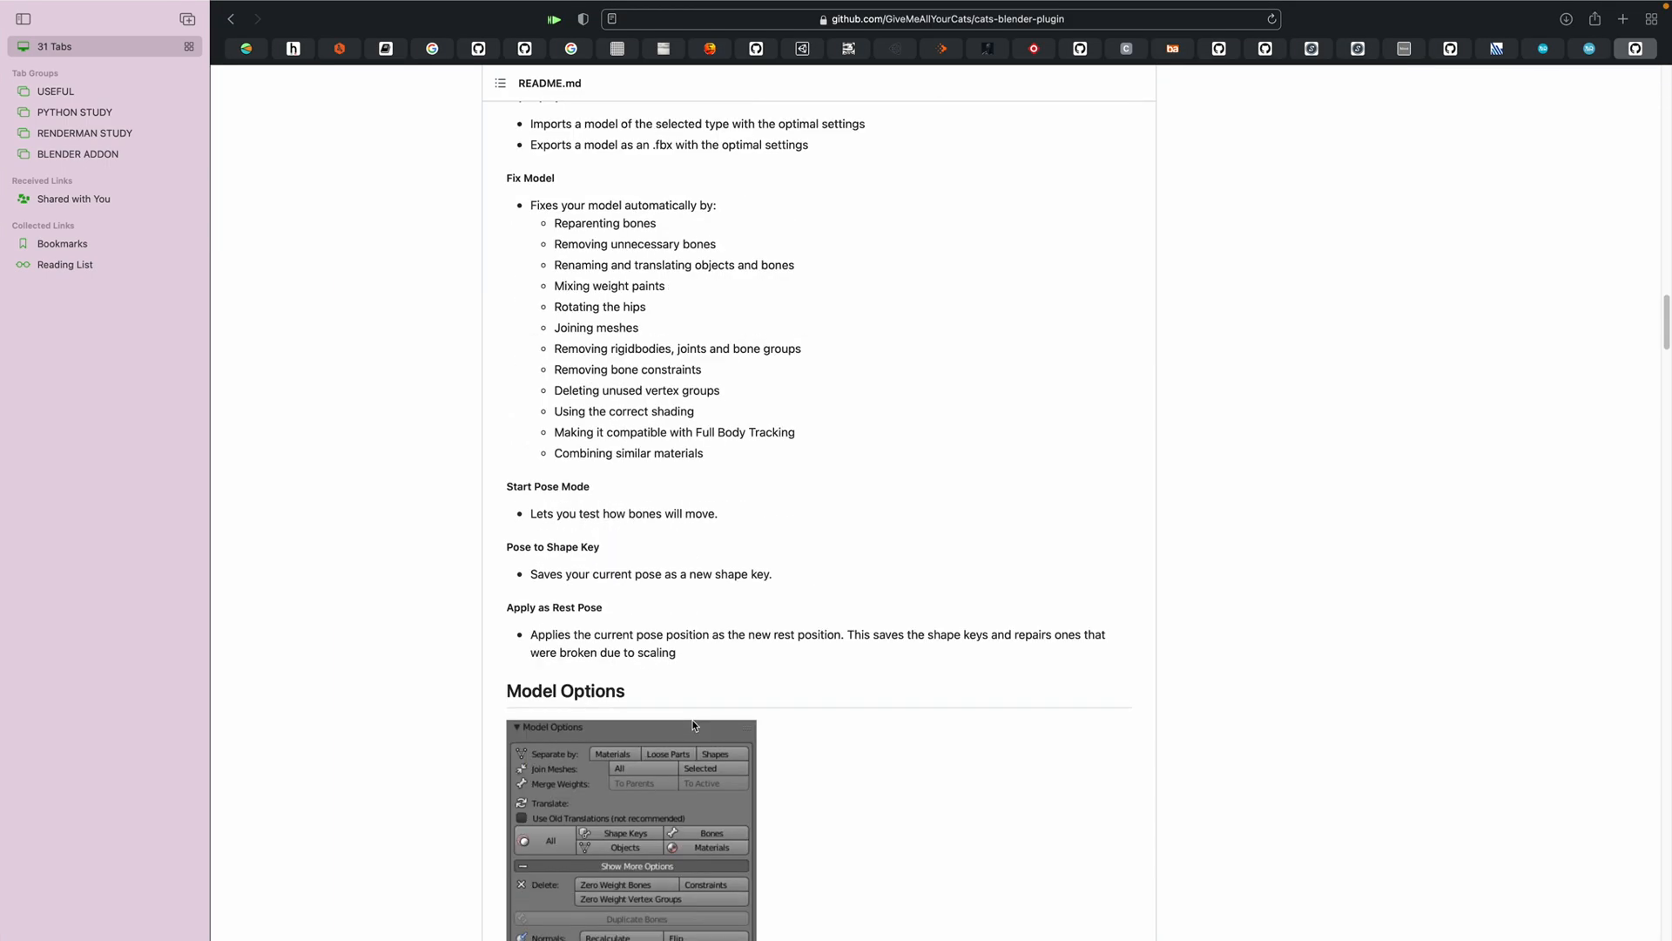
pyautogui.scroll(-3)
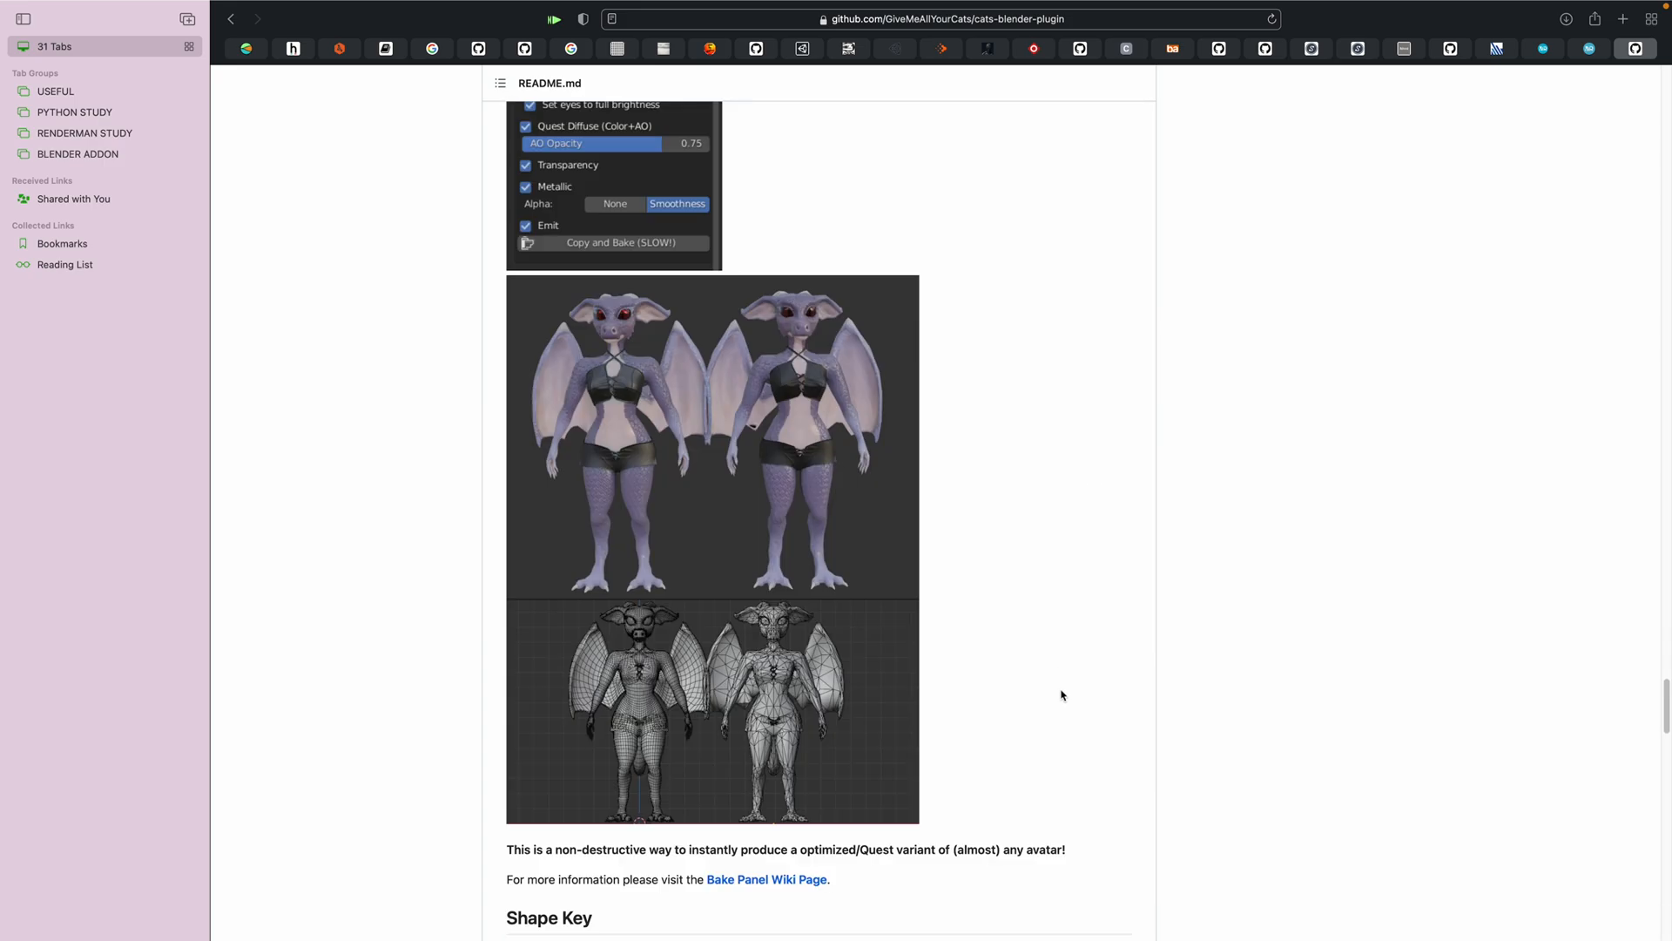
pyautogui.scroll(-3)
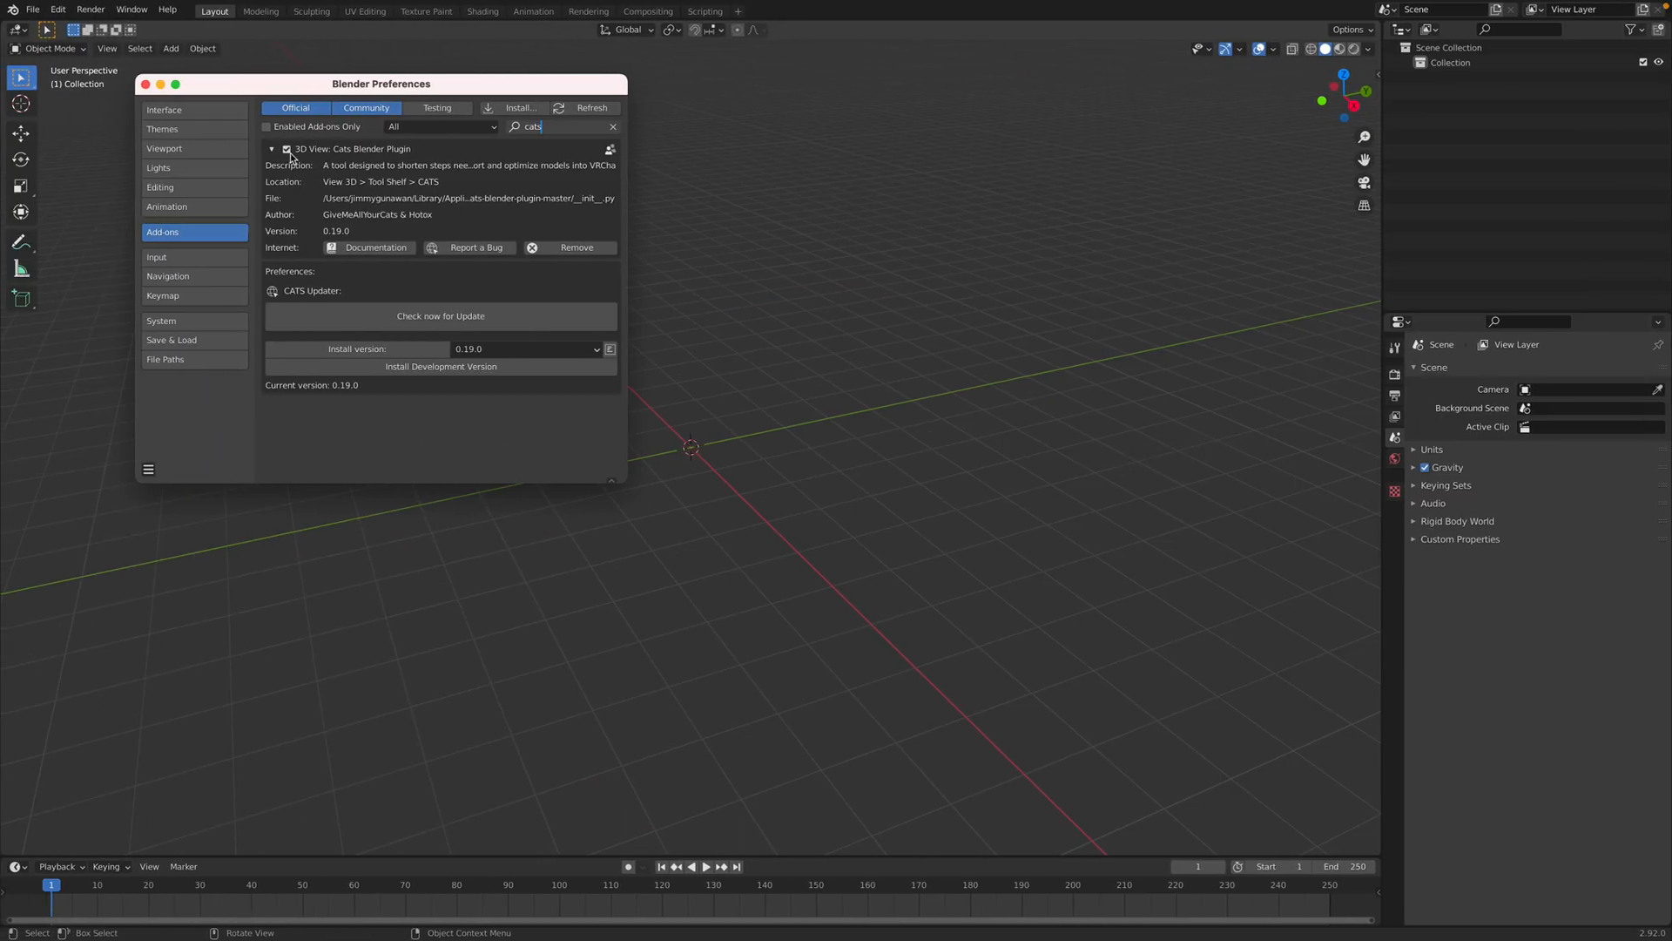
pyautogui.click(147, 85)
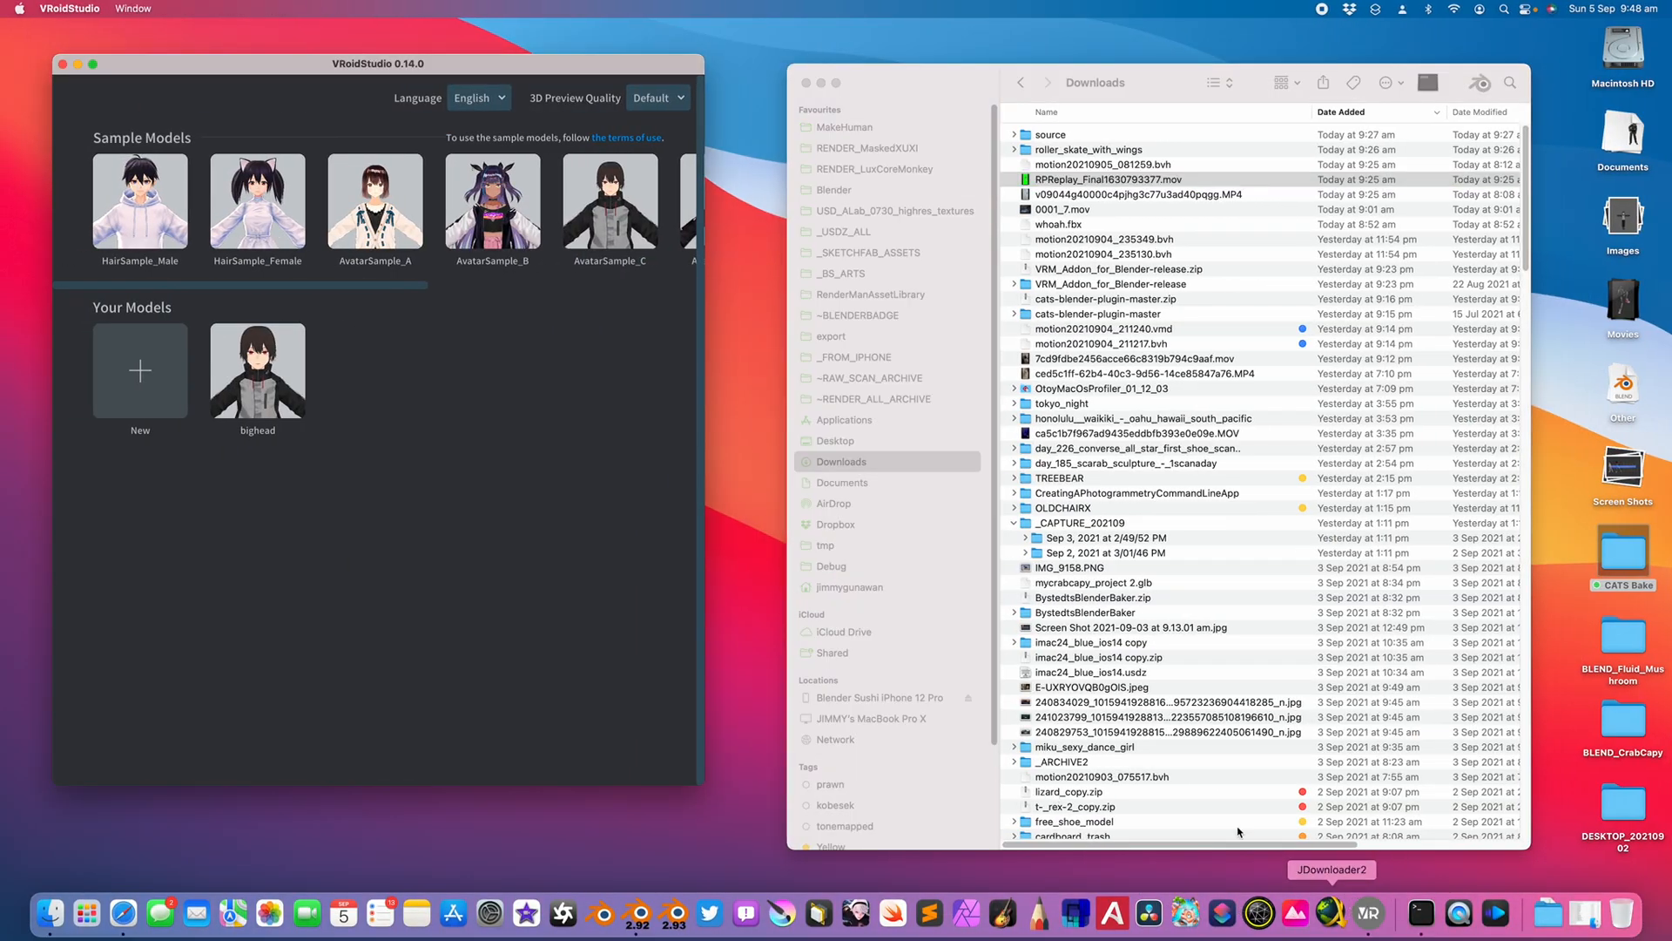
# Bring VRoid Studio forward to view all sample avatars, then return to Blender
pyautogui.click(610, 200)
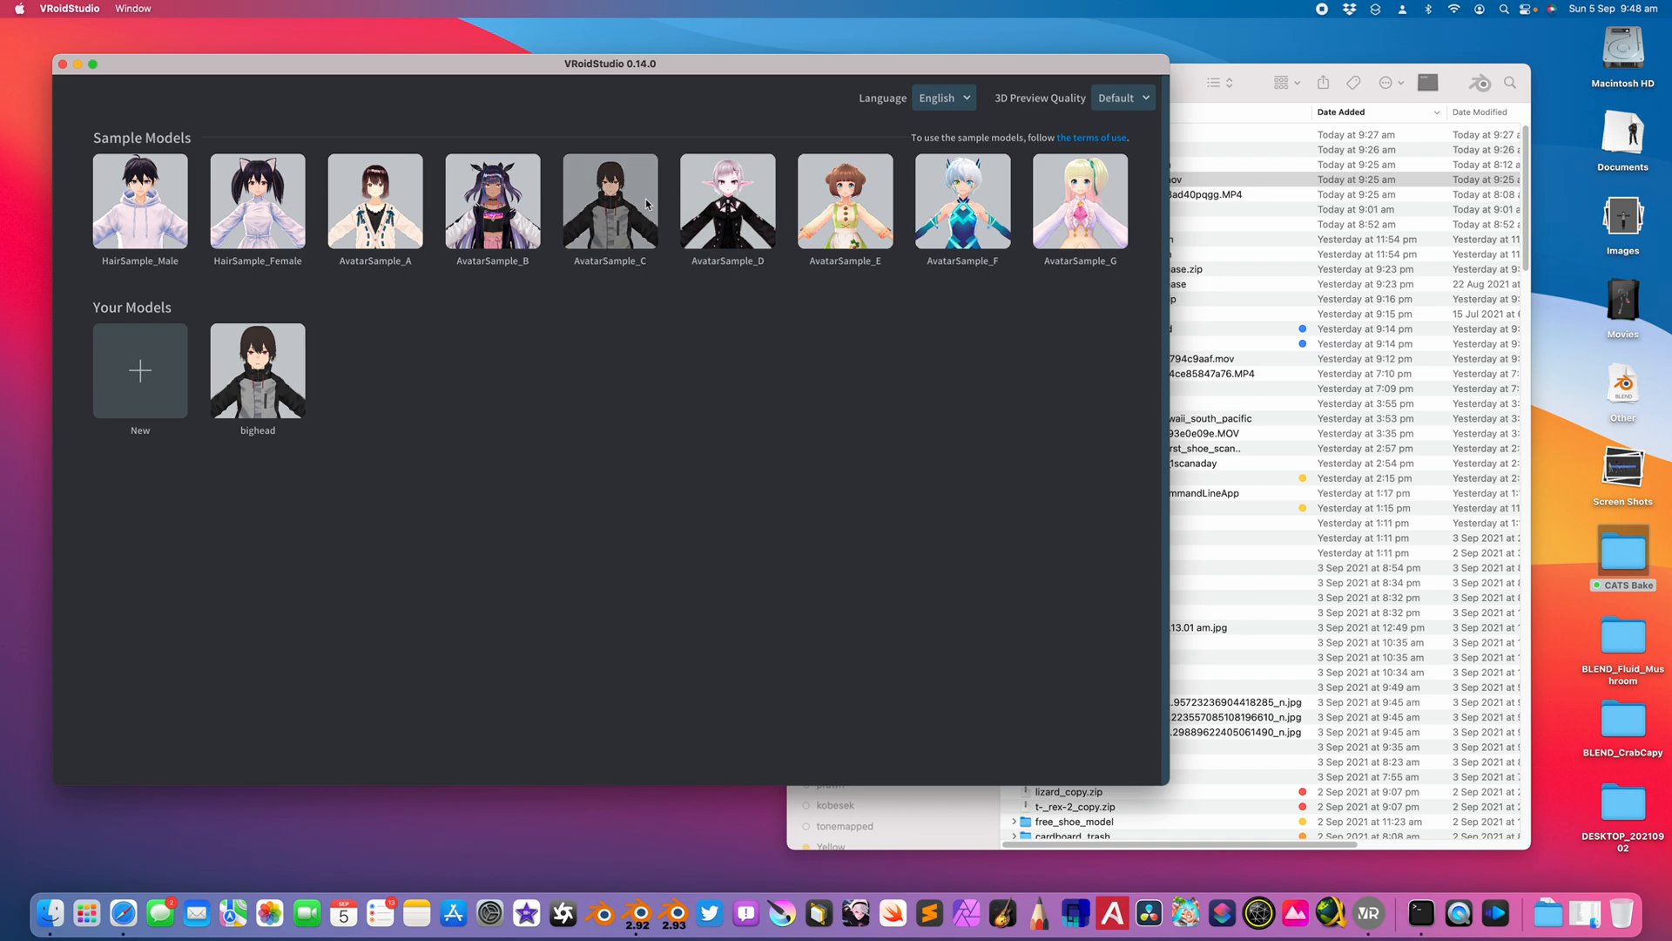
pyautogui.moveTo(258, 375)
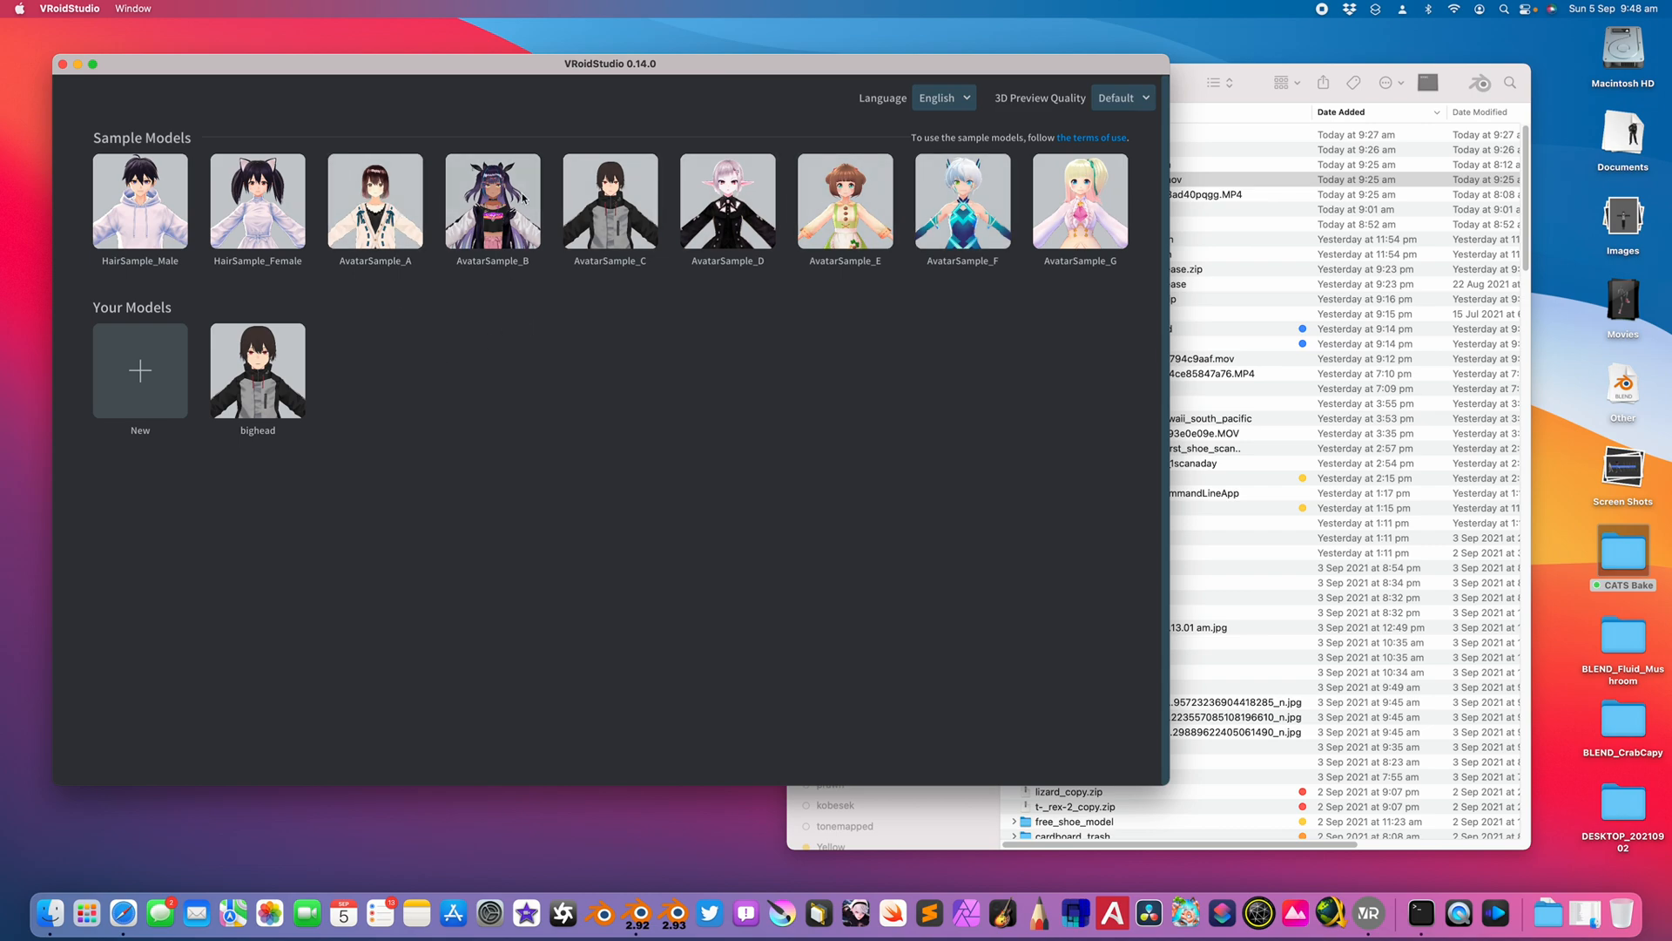
pyautogui.click(69, 8)
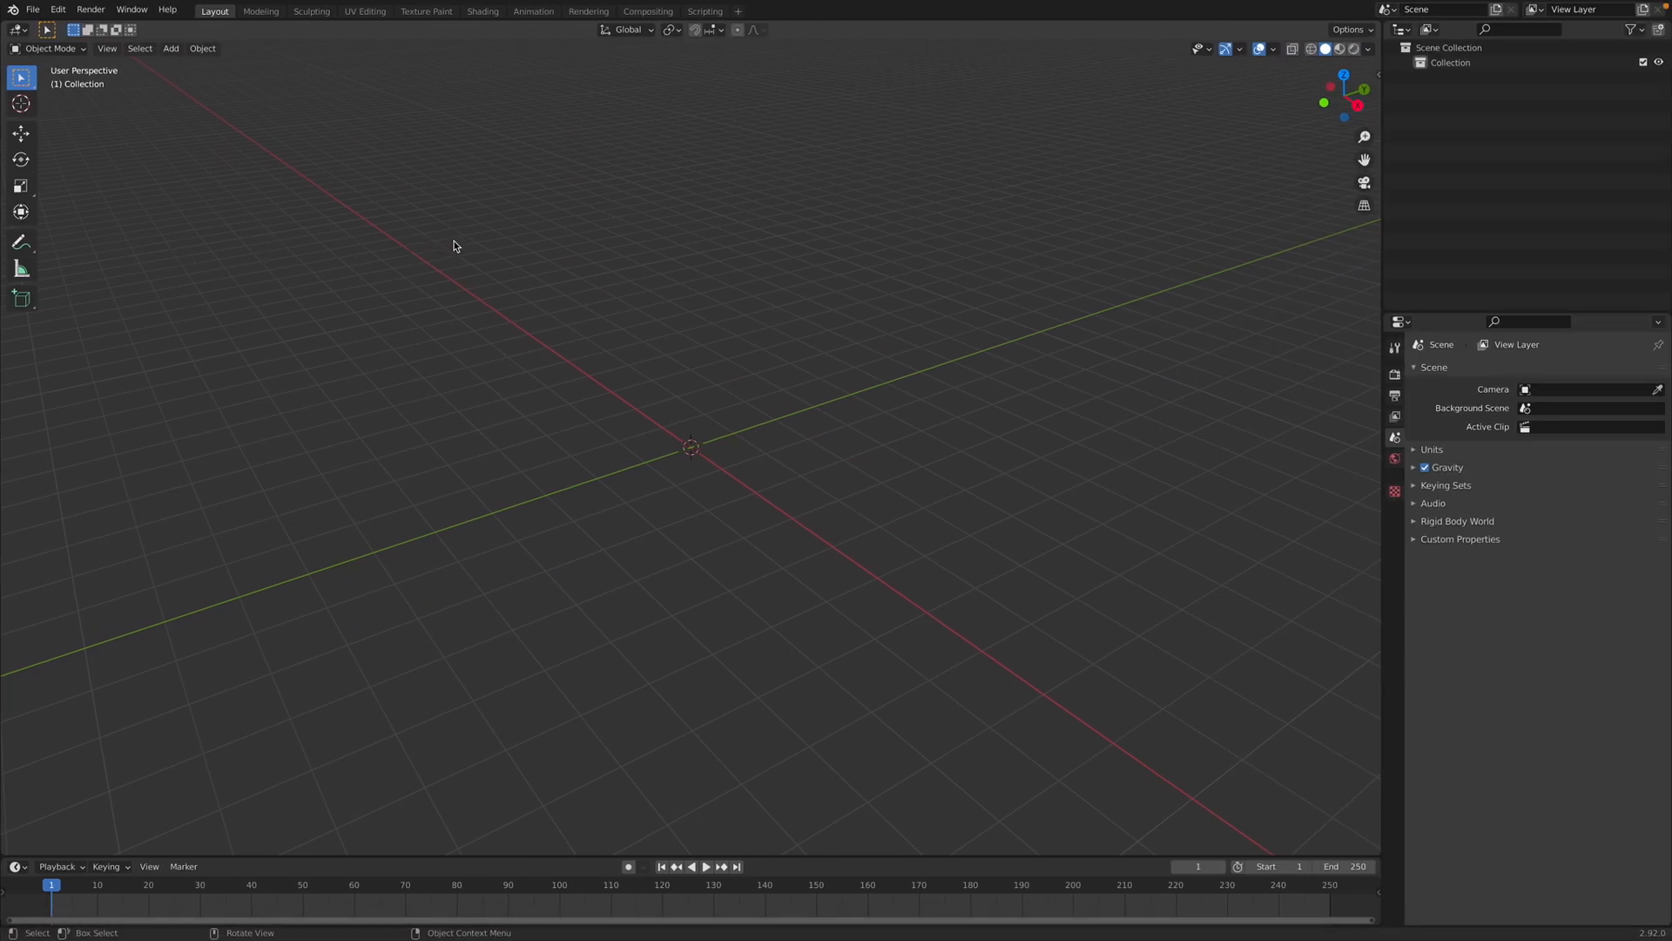
# Import AvatarSample_C.vrm from the Desktop through File > Import > VRM
pyautogui.click(32, 9)
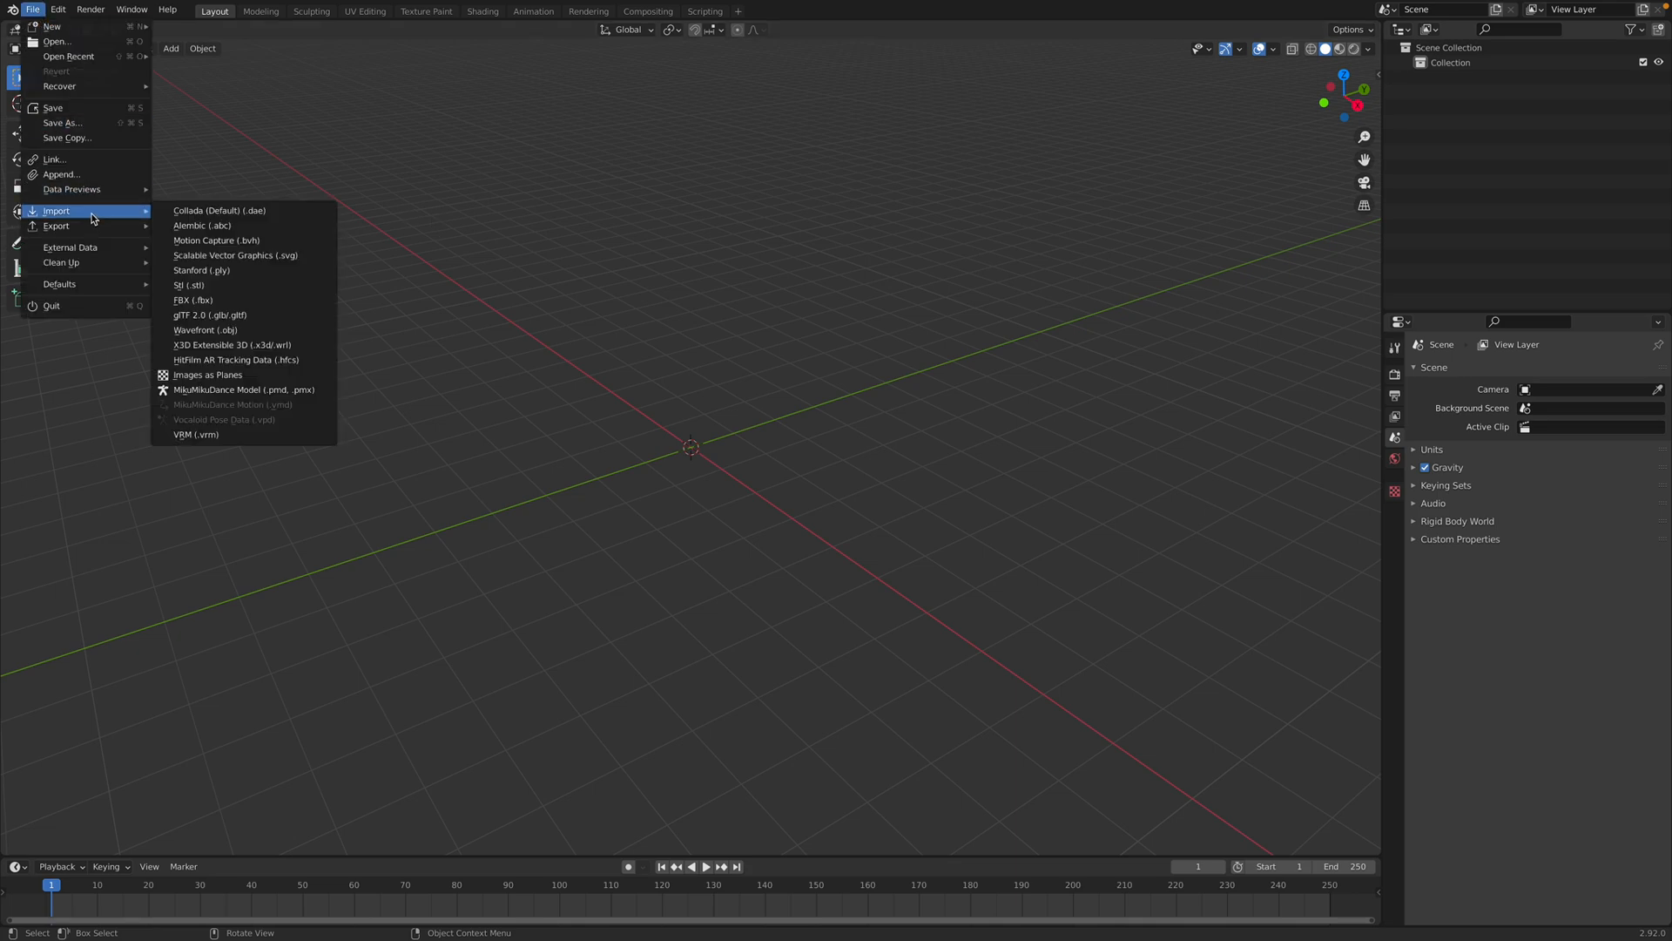
pyautogui.click(196, 434)
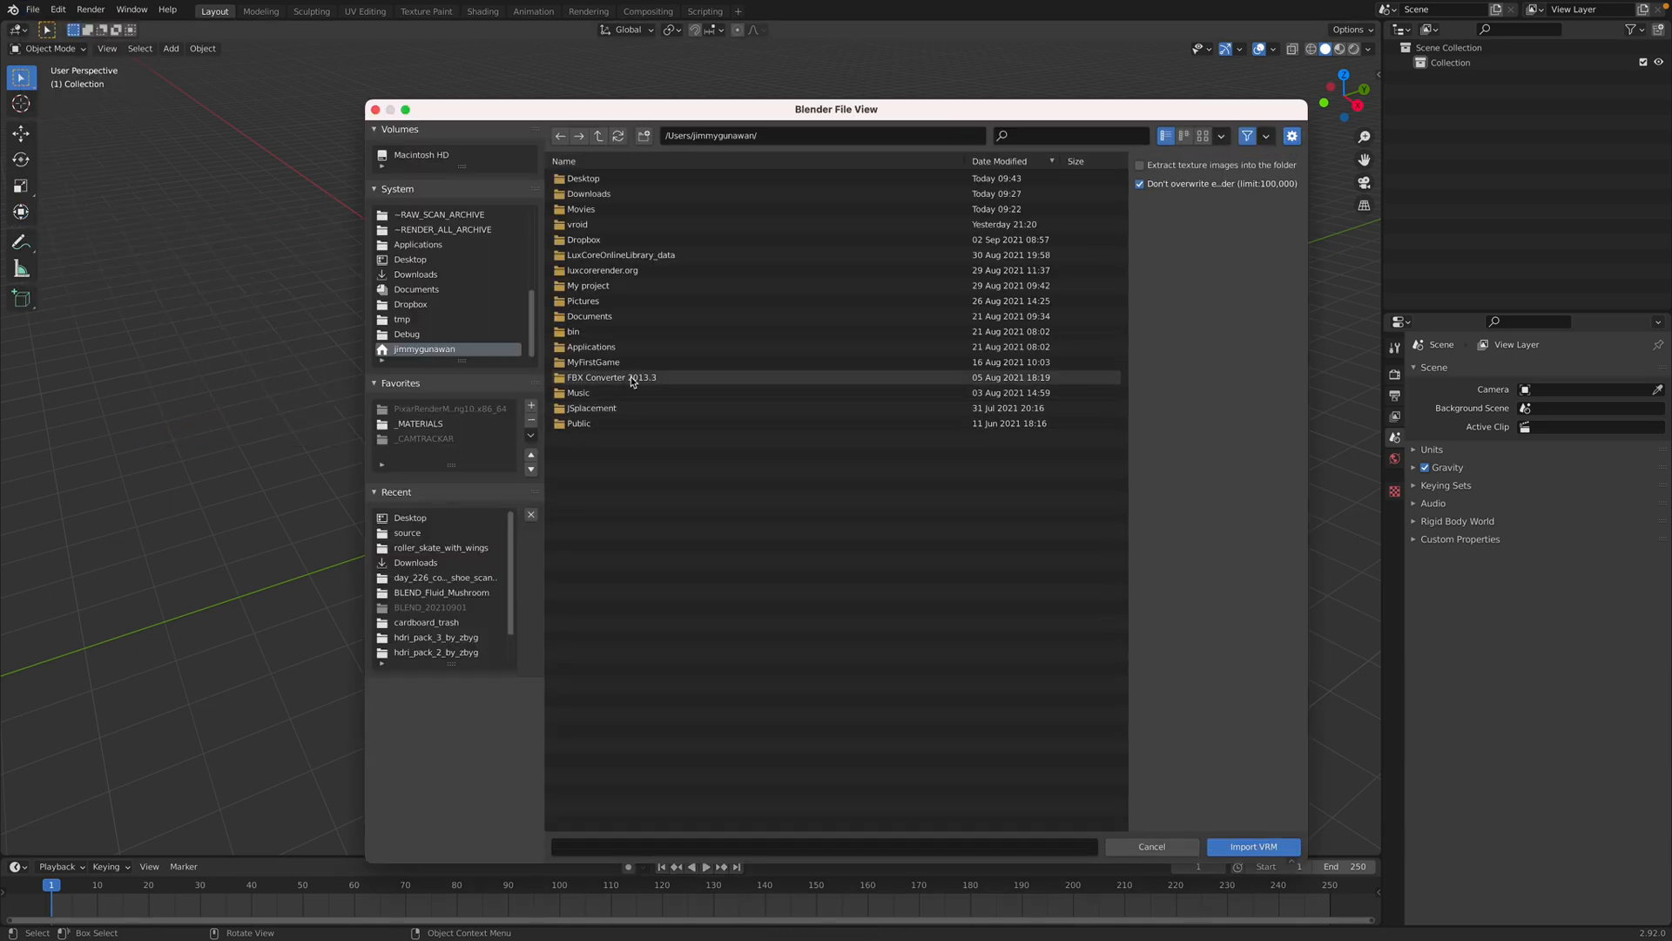
pyautogui.doubleClick(410, 259)
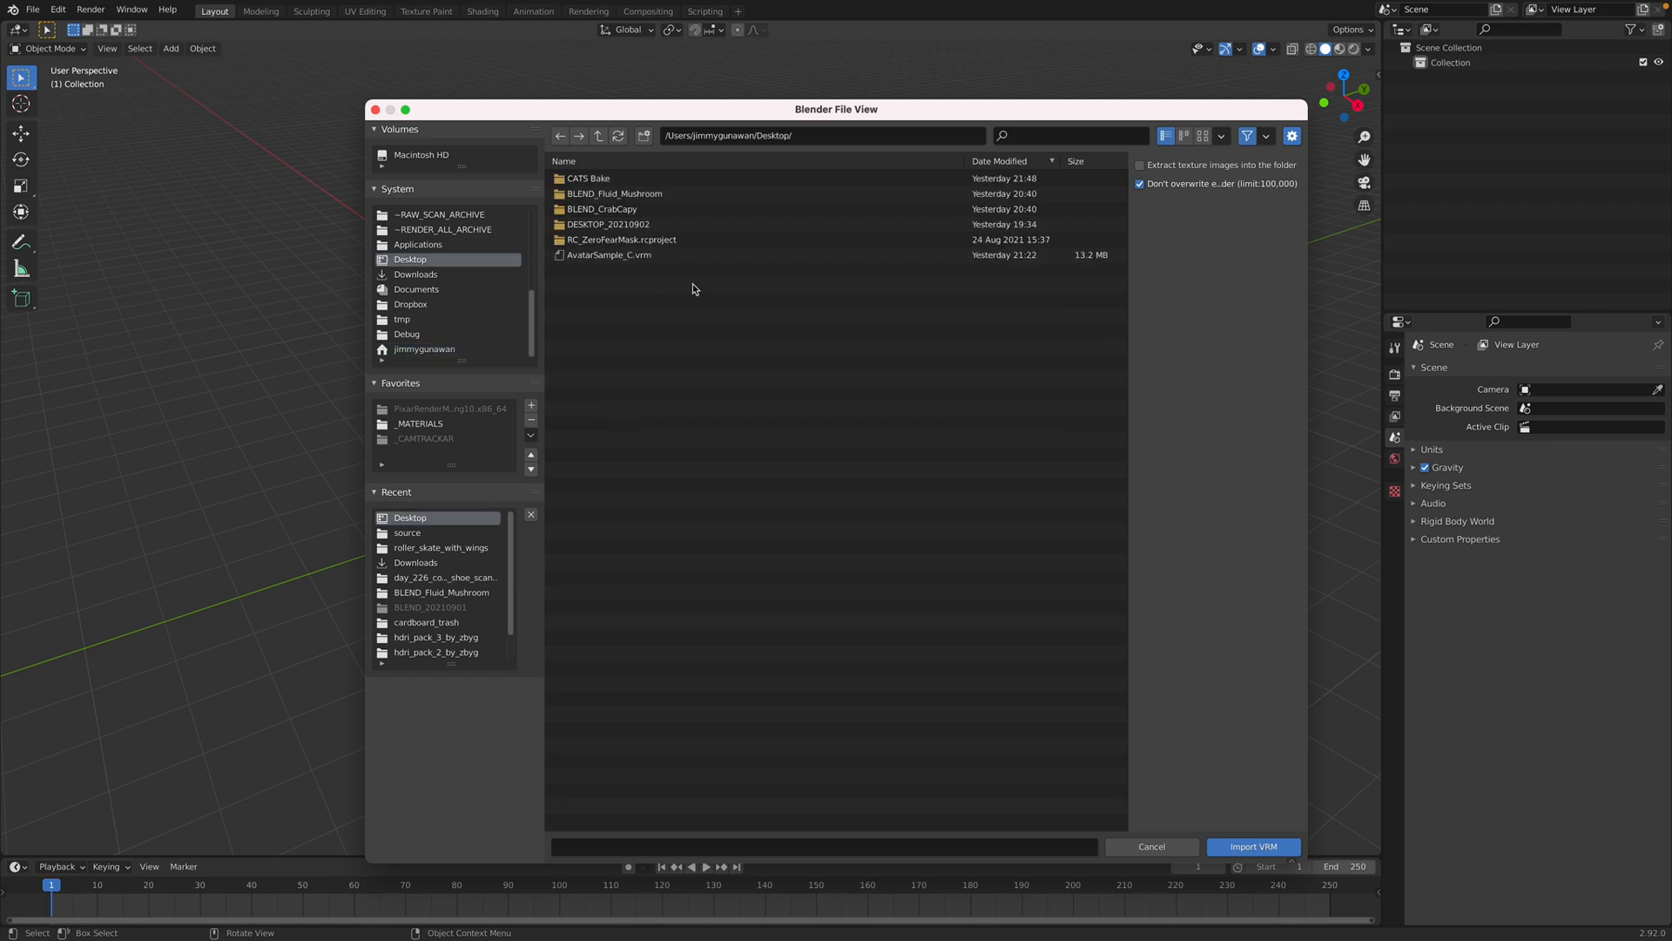
pyautogui.click(1254, 845)
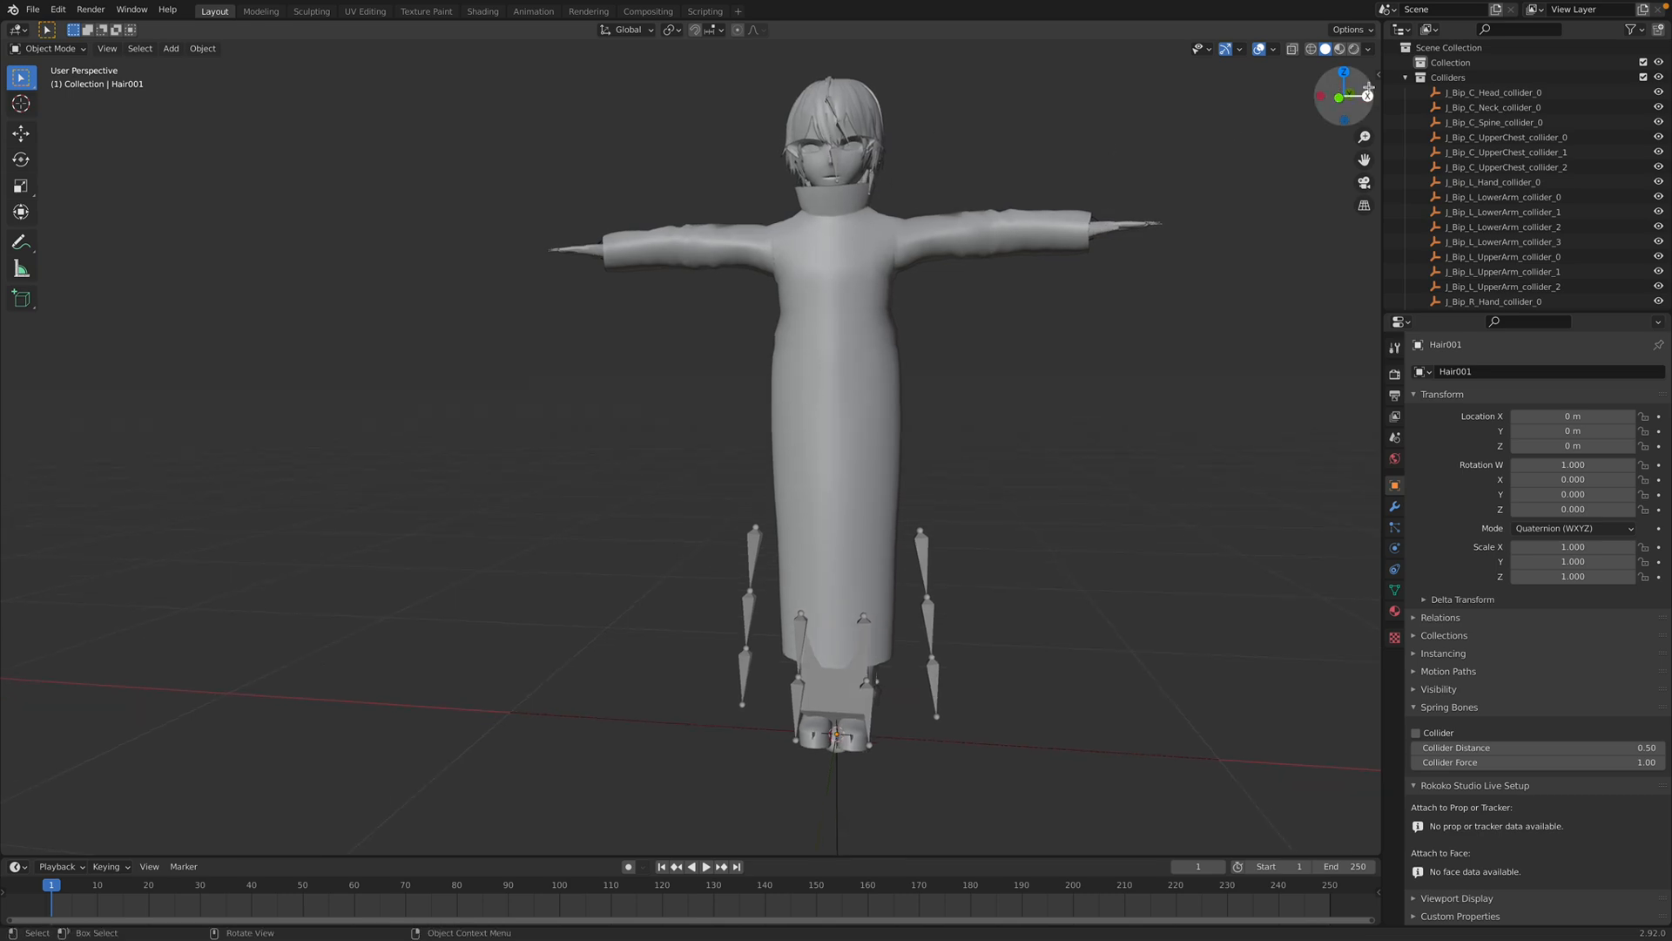
# Open the CATS sidebar, switch to Material Preview shading, and select the armature
pyautogui.press('n')
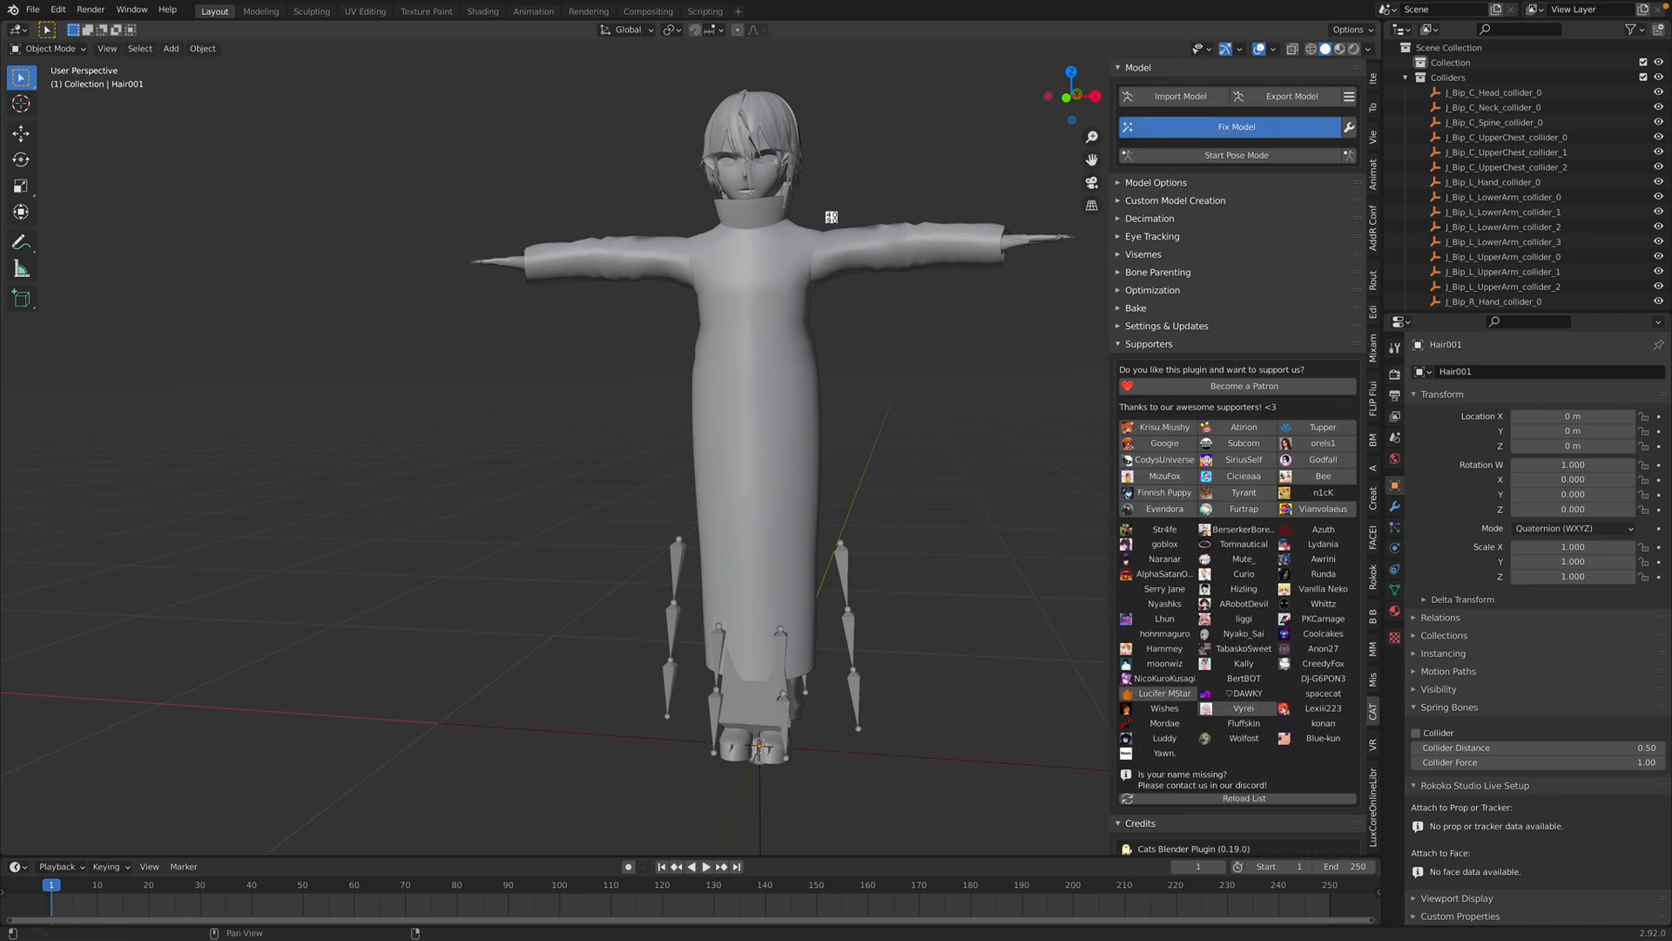
pyautogui.click(1235, 127)
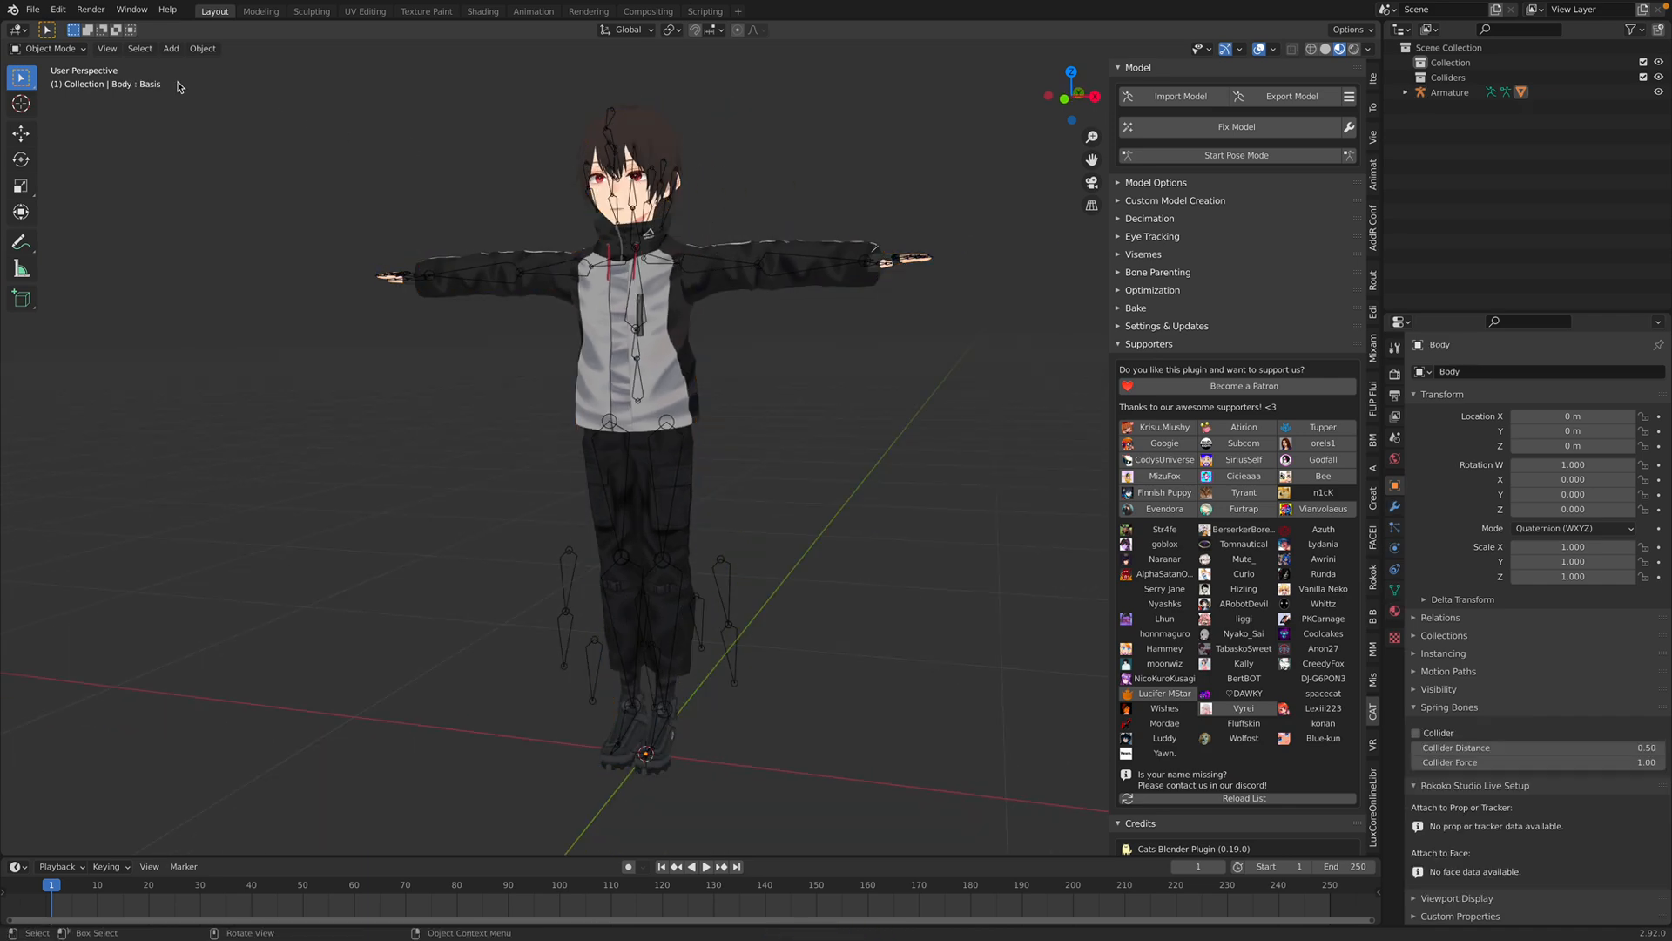
pyautogui.click(1450, 92)
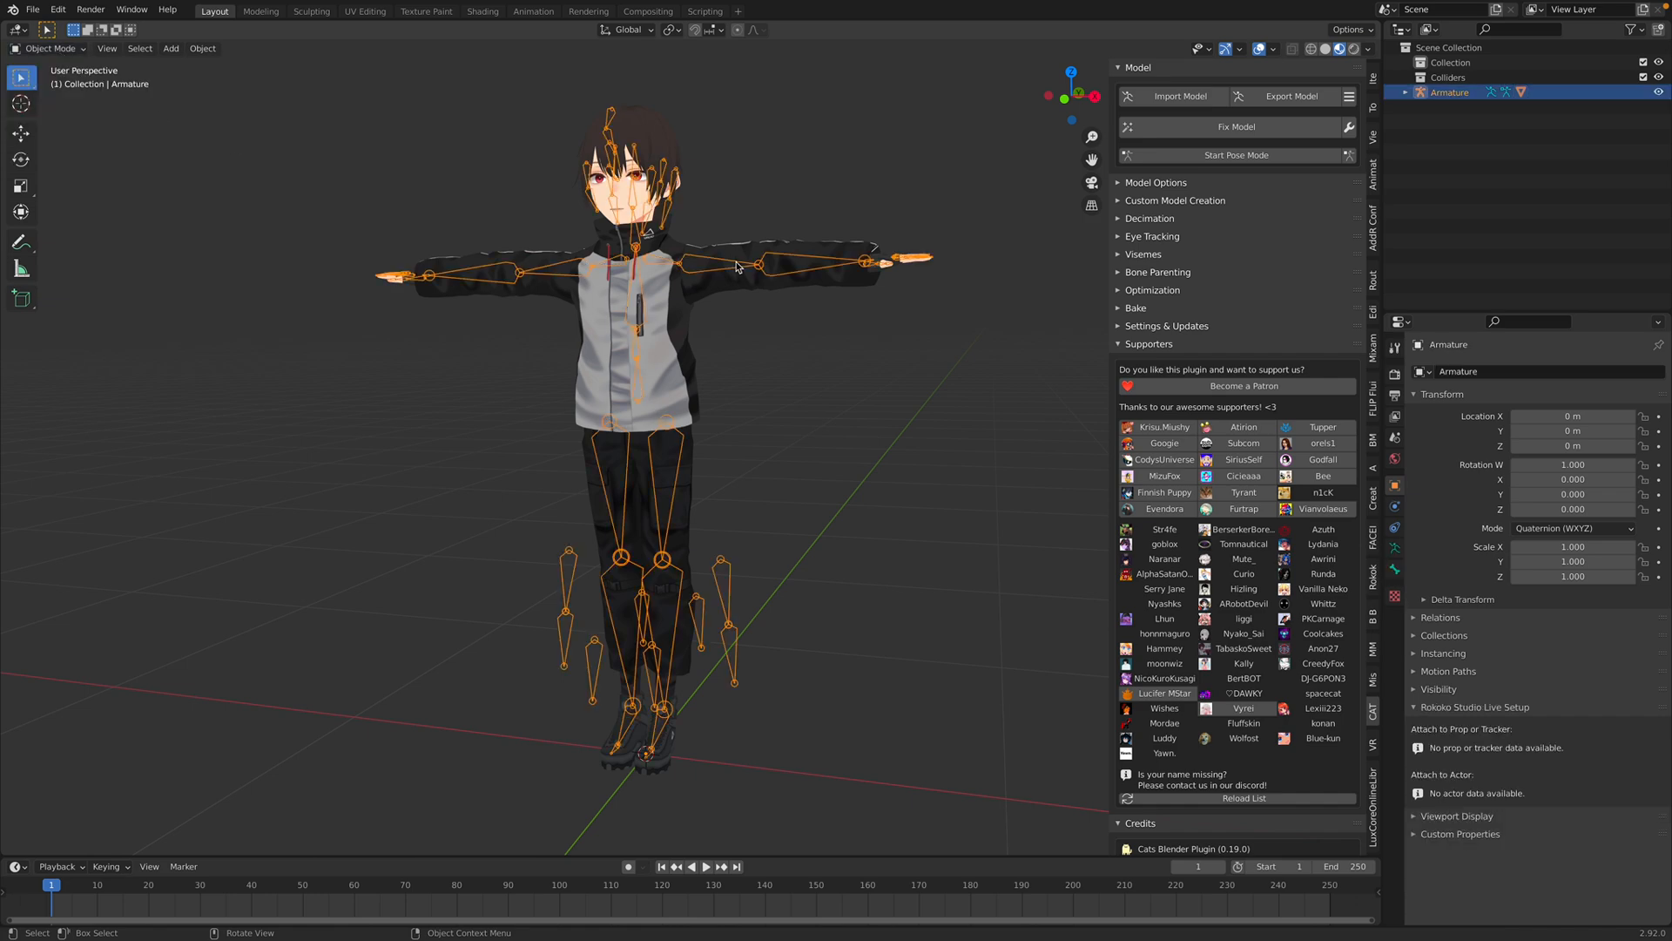
# Enter CATS pose mode to bend the left elbow, then return to Object Mode
pyautogui.click(1235, 155)
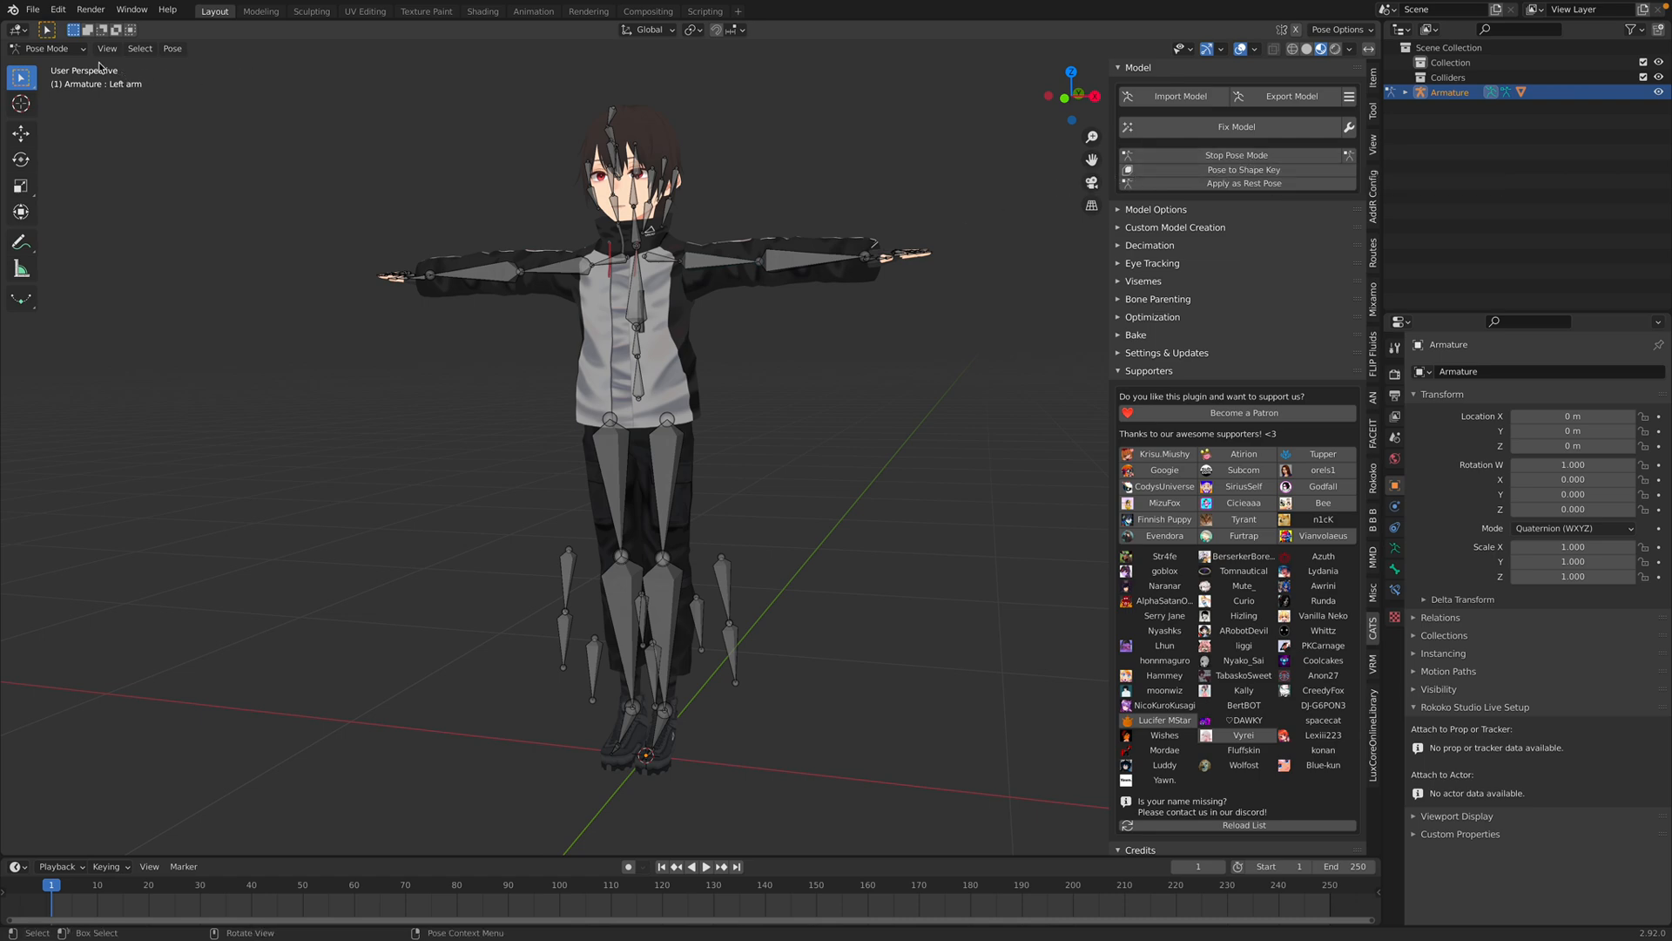
pyautogui.click(1236, 155)
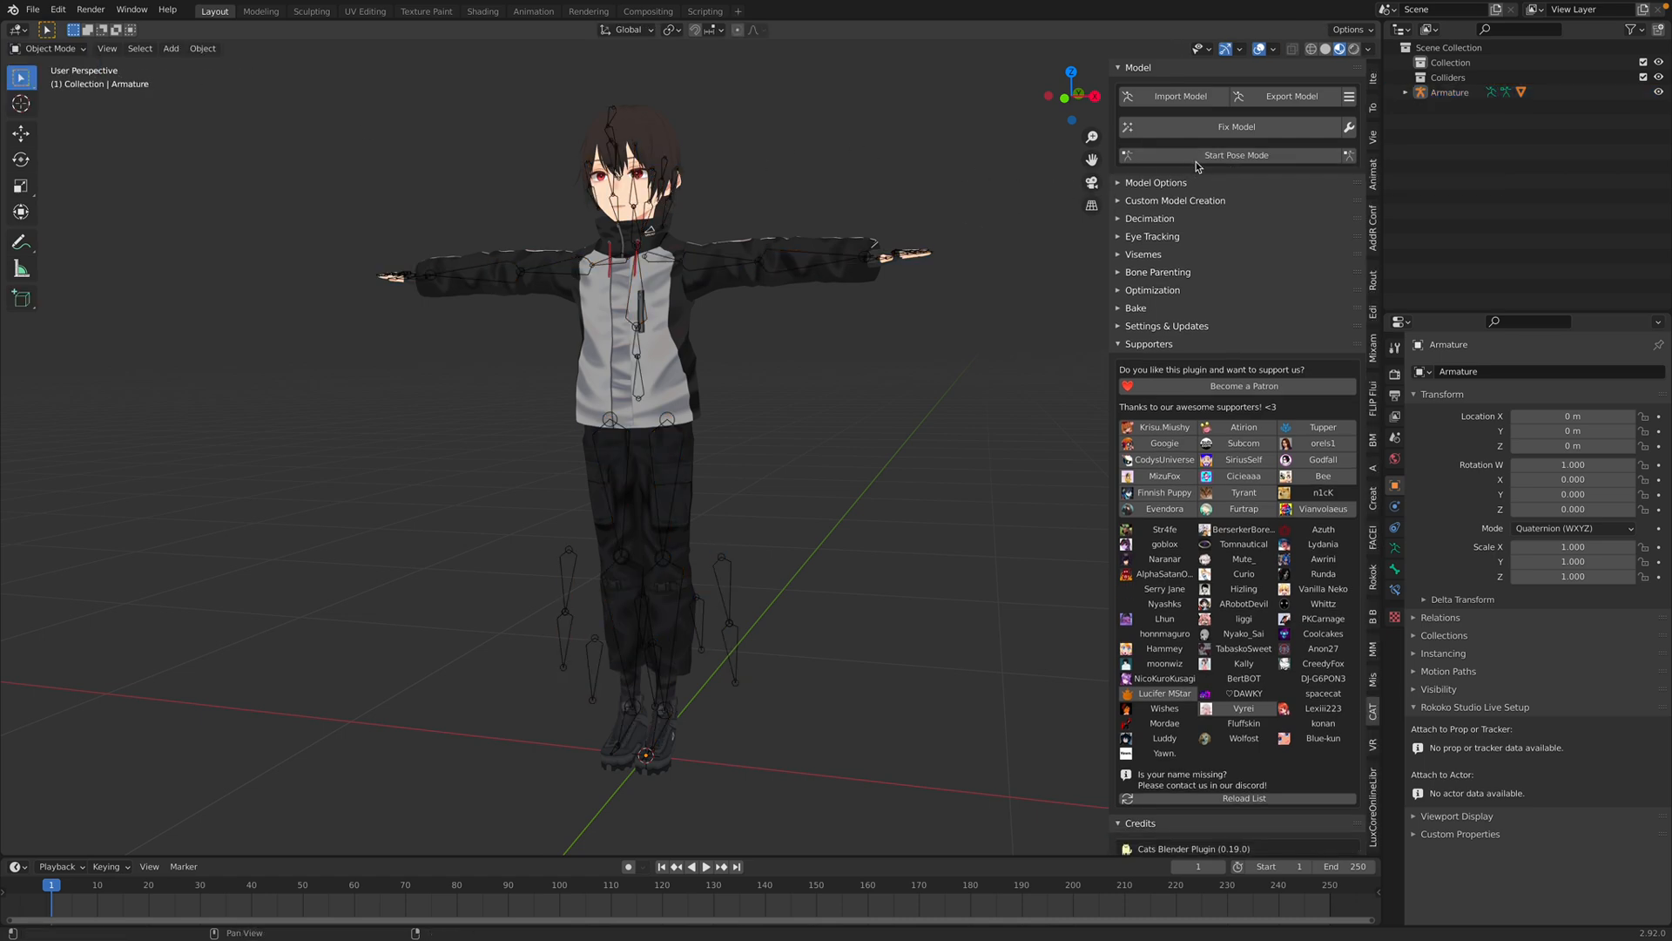
pyautogui.click(1235, 155)
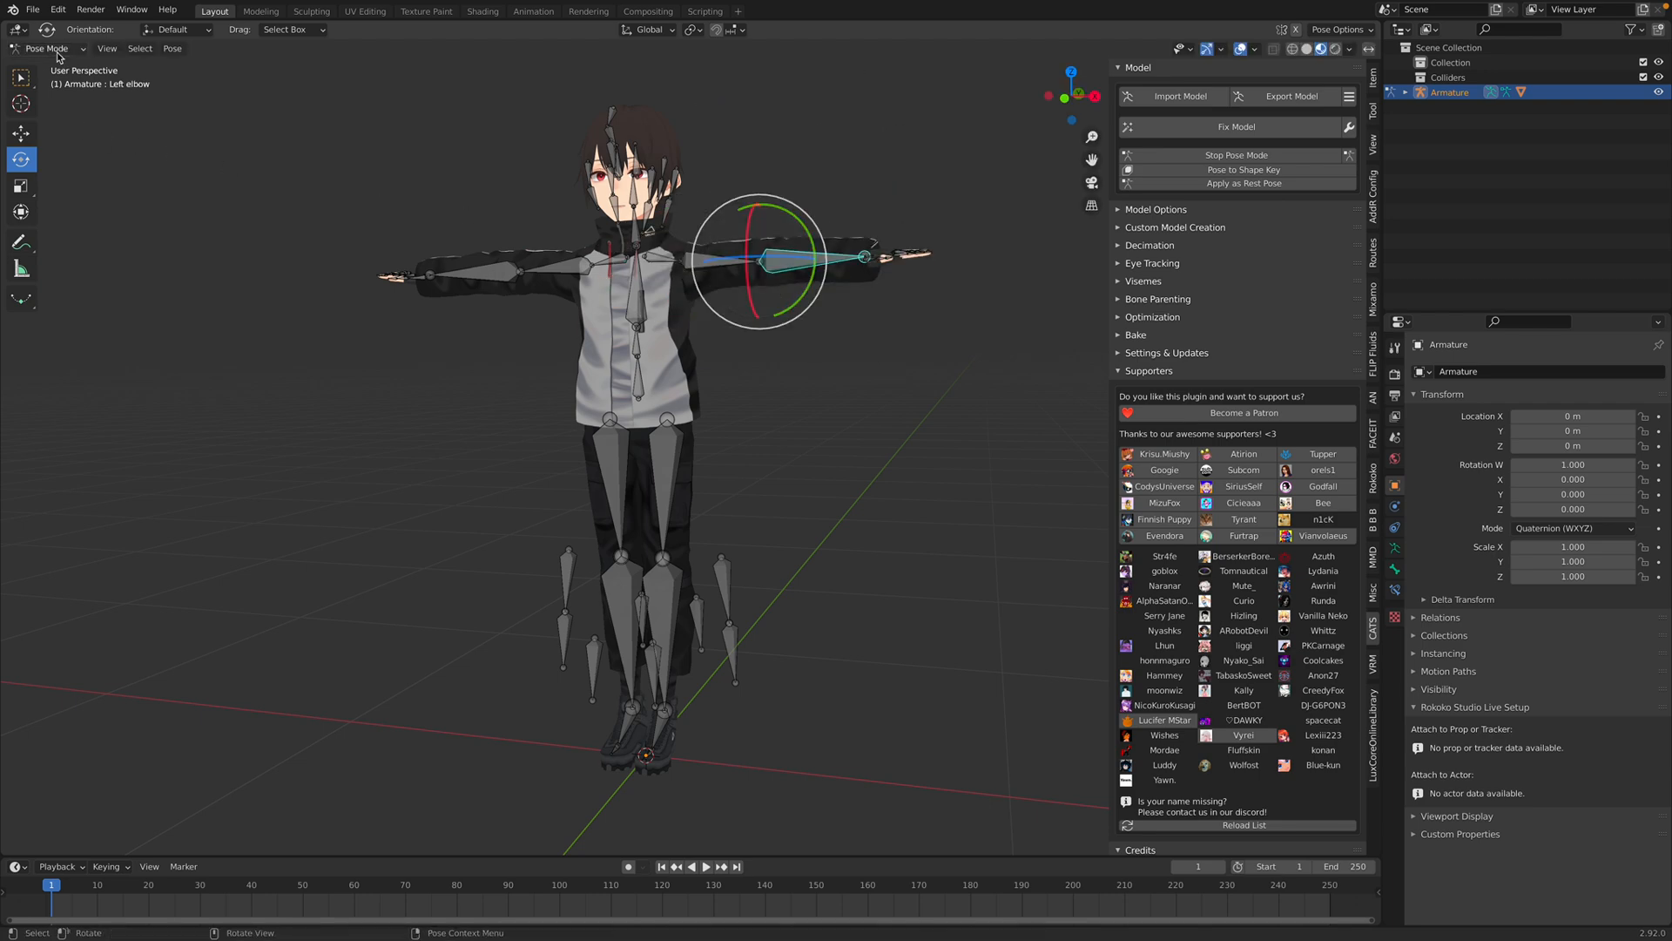
pyautogui.click(1235, 155)
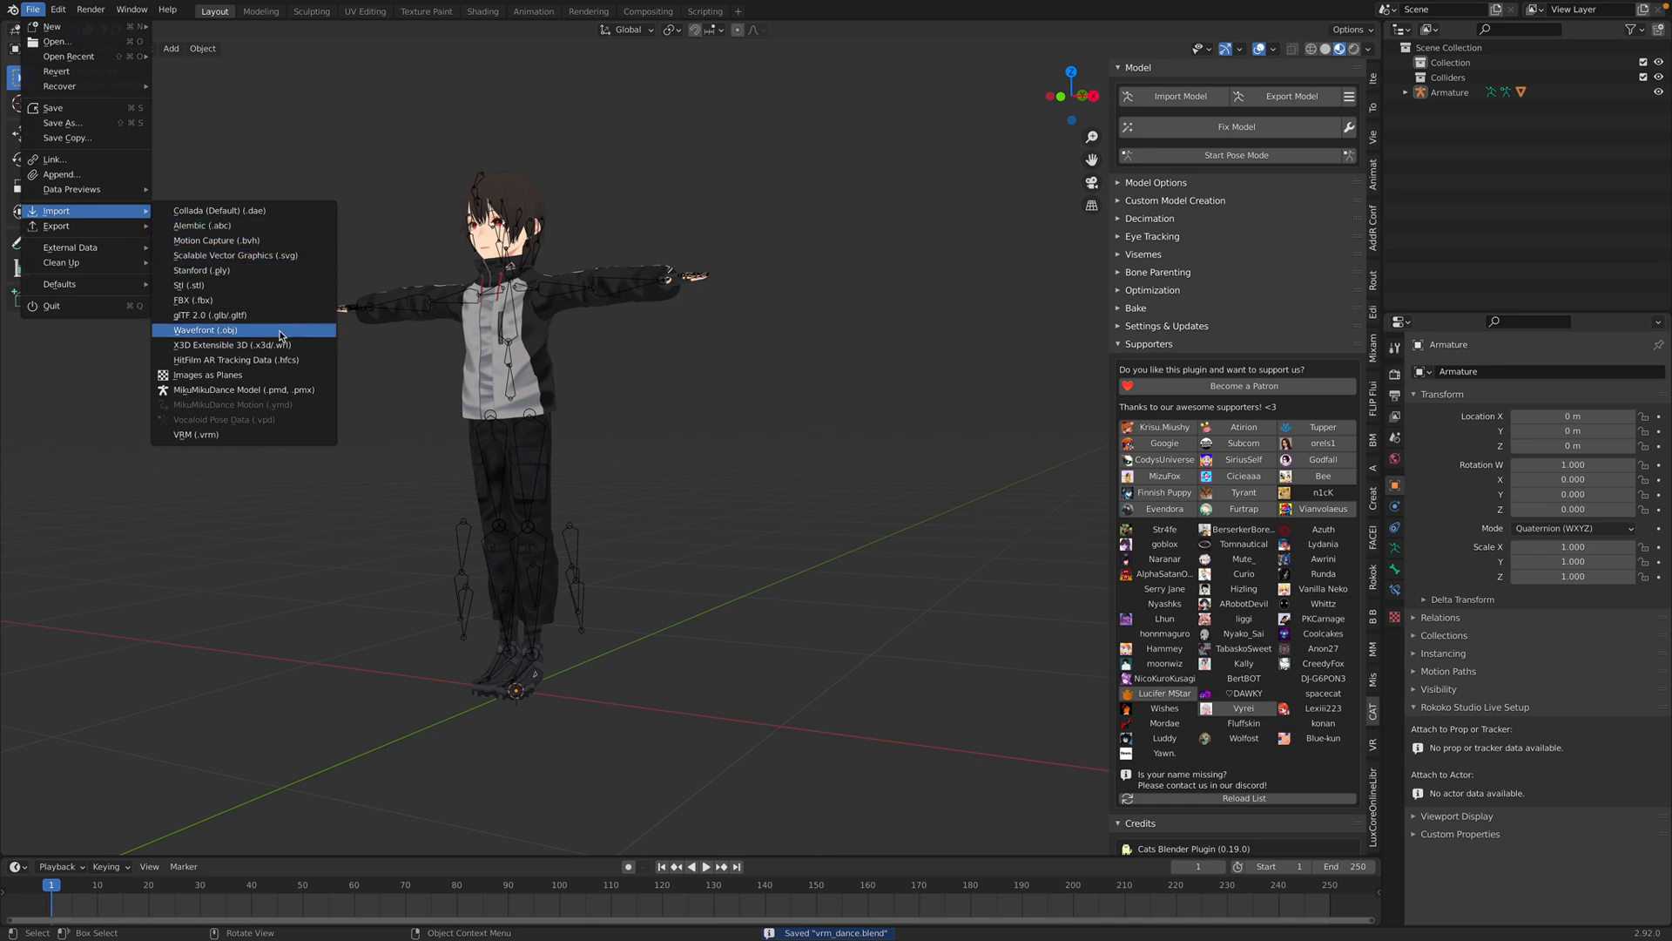
pyautogui.moveTo(276, 419)
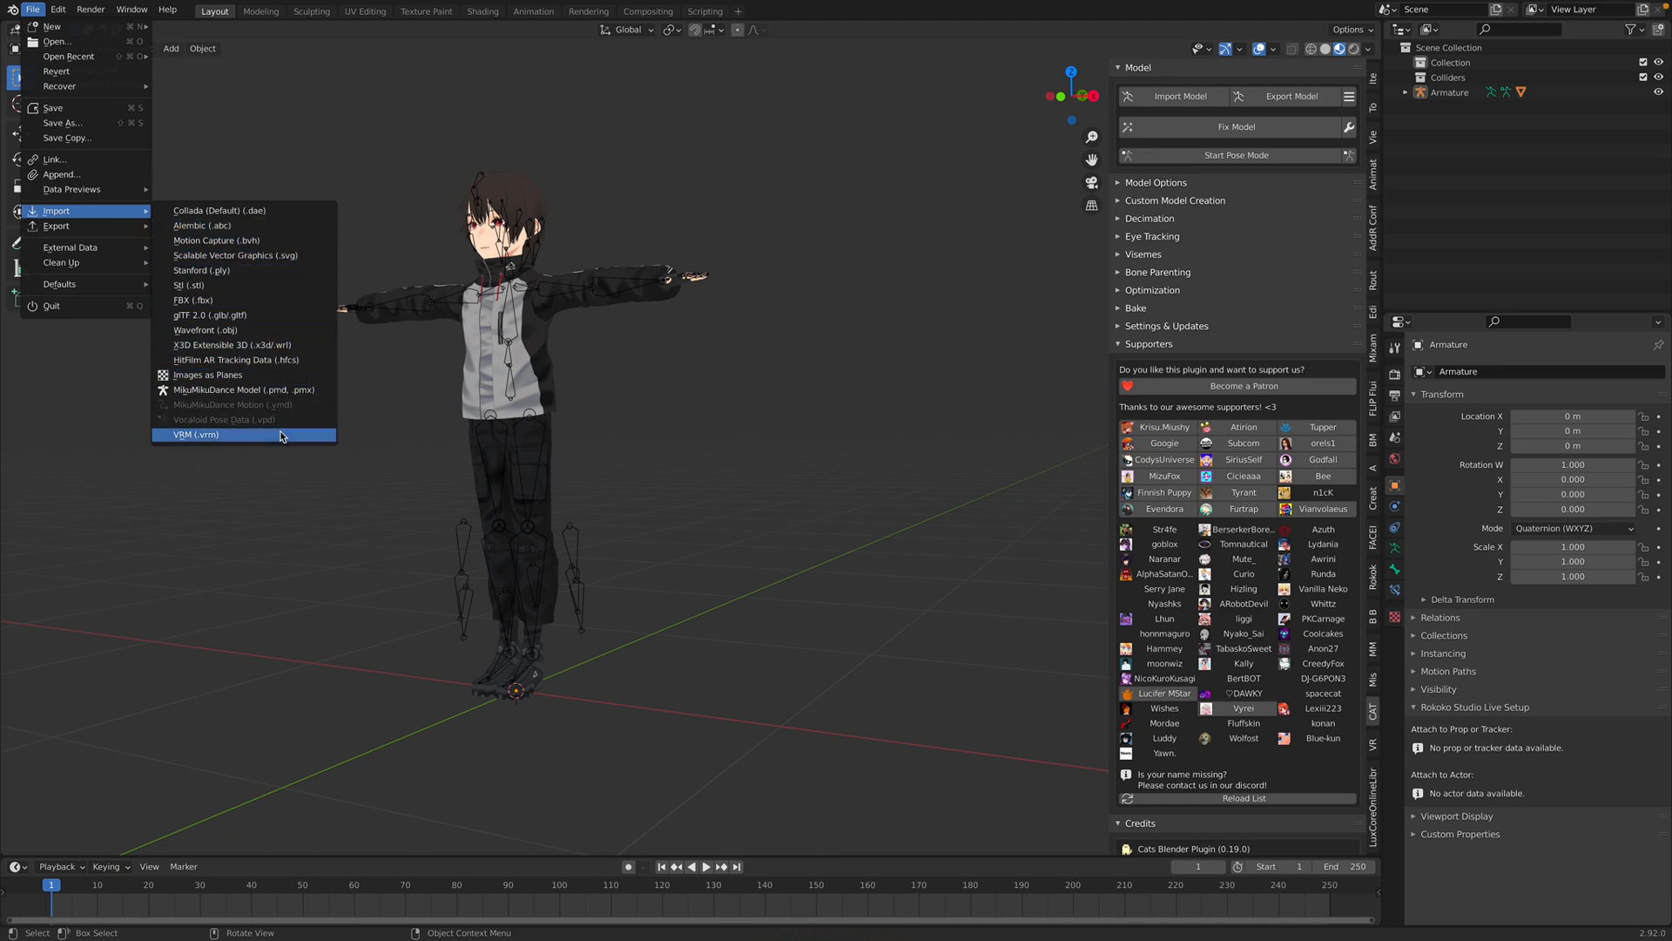
pyautogui.moveTo(256, 255)
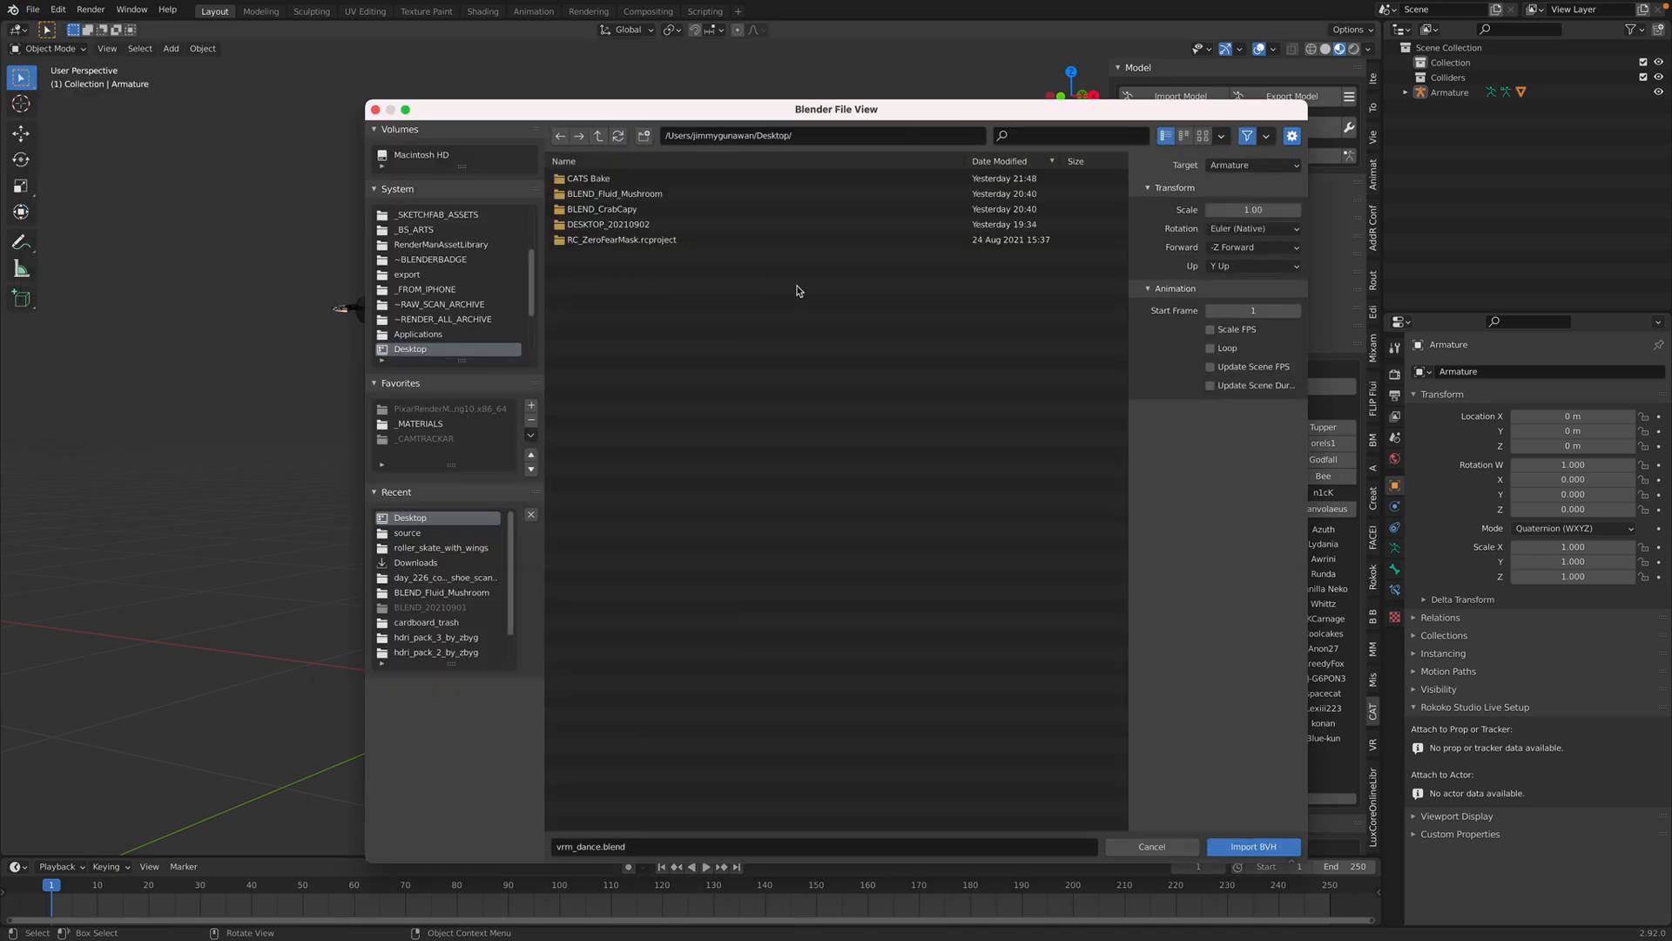
# Import the motion20210905_081259.bvh mocap file from Downloads beside the avatar
pyautogui.click(416, 333)
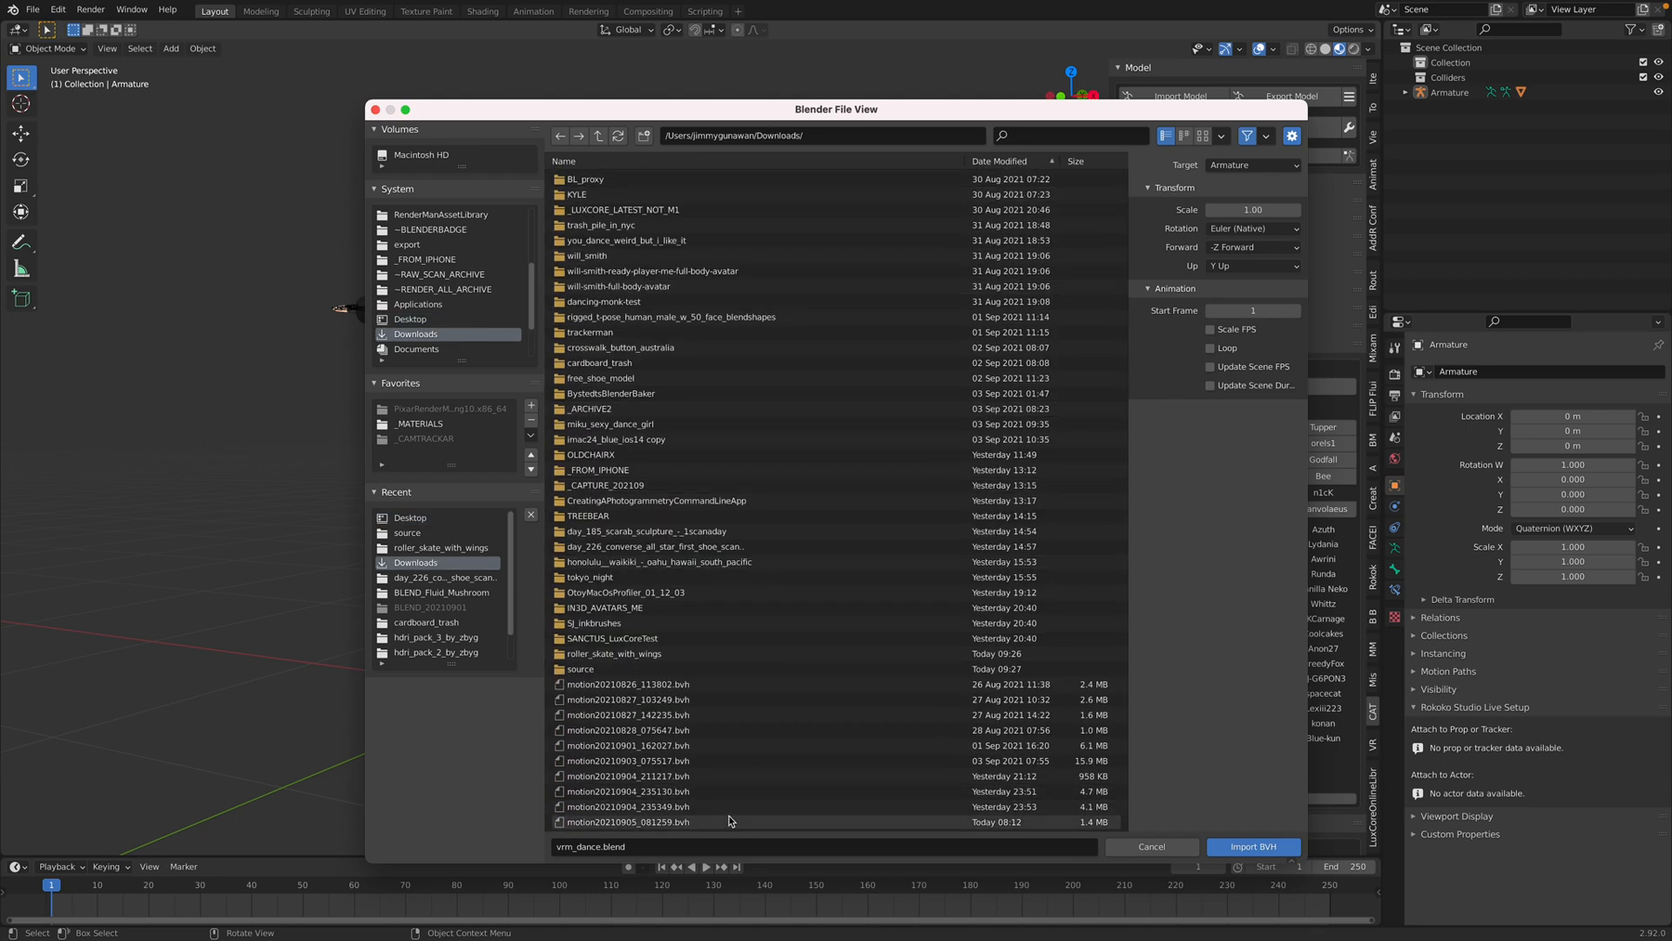
pyautogui.click(1253, 845)
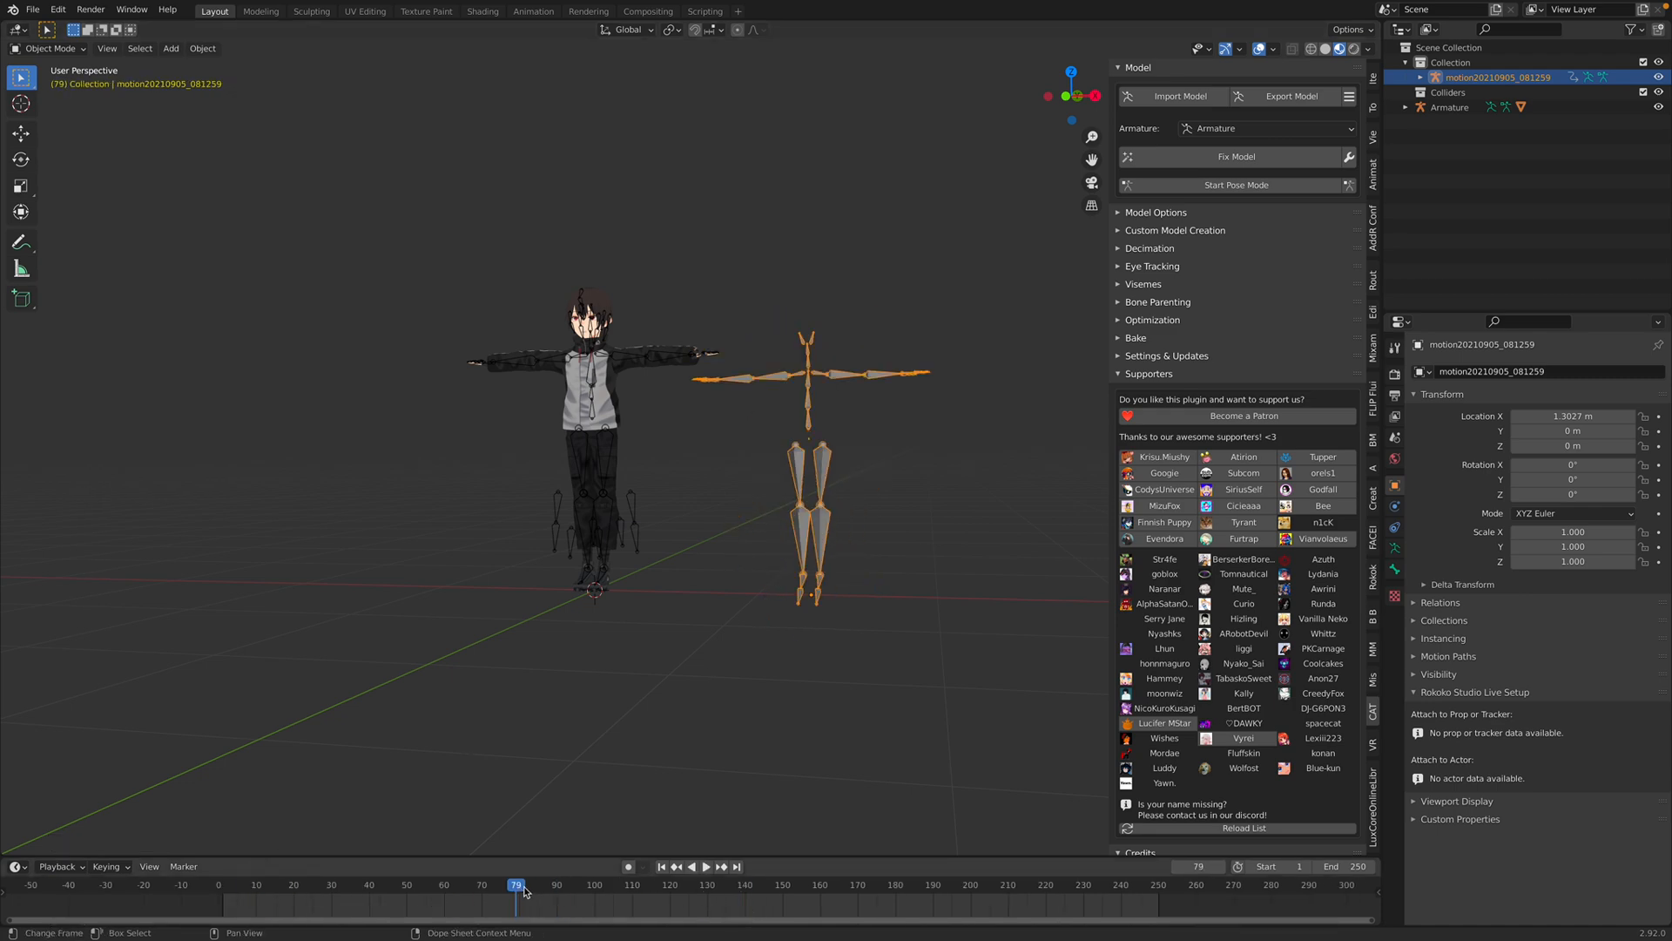
# Play the BVH skeleton's motion with the scene end frame extended to 800
pyautogui.click(689, 865)
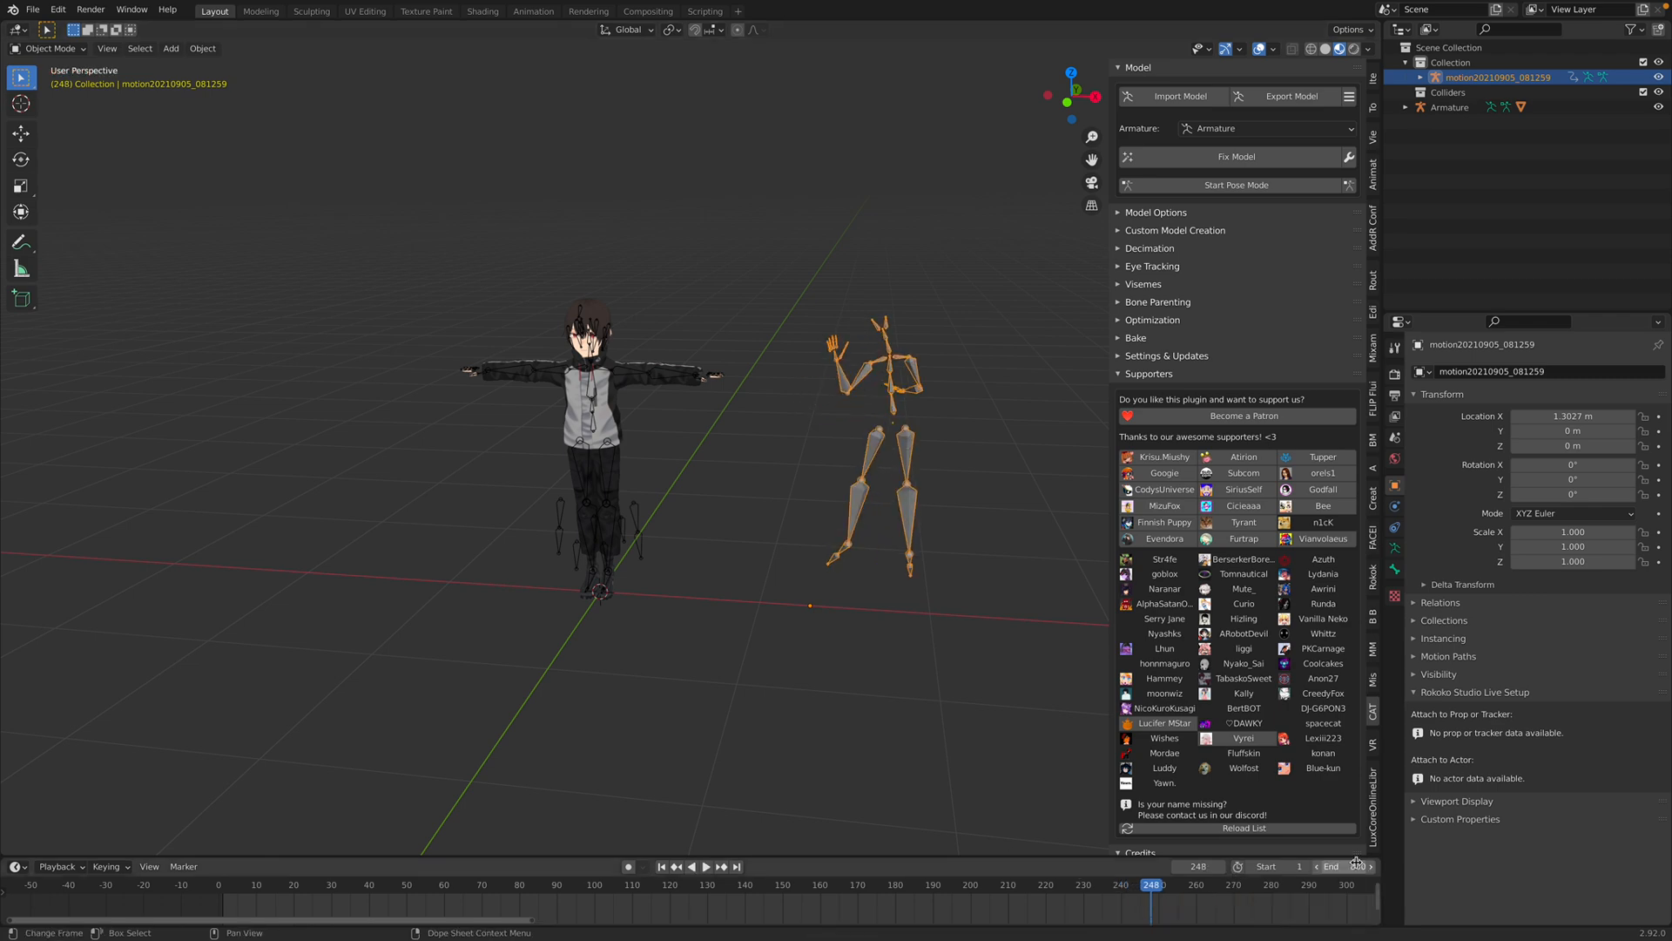
pyautogui.click(862, 884)
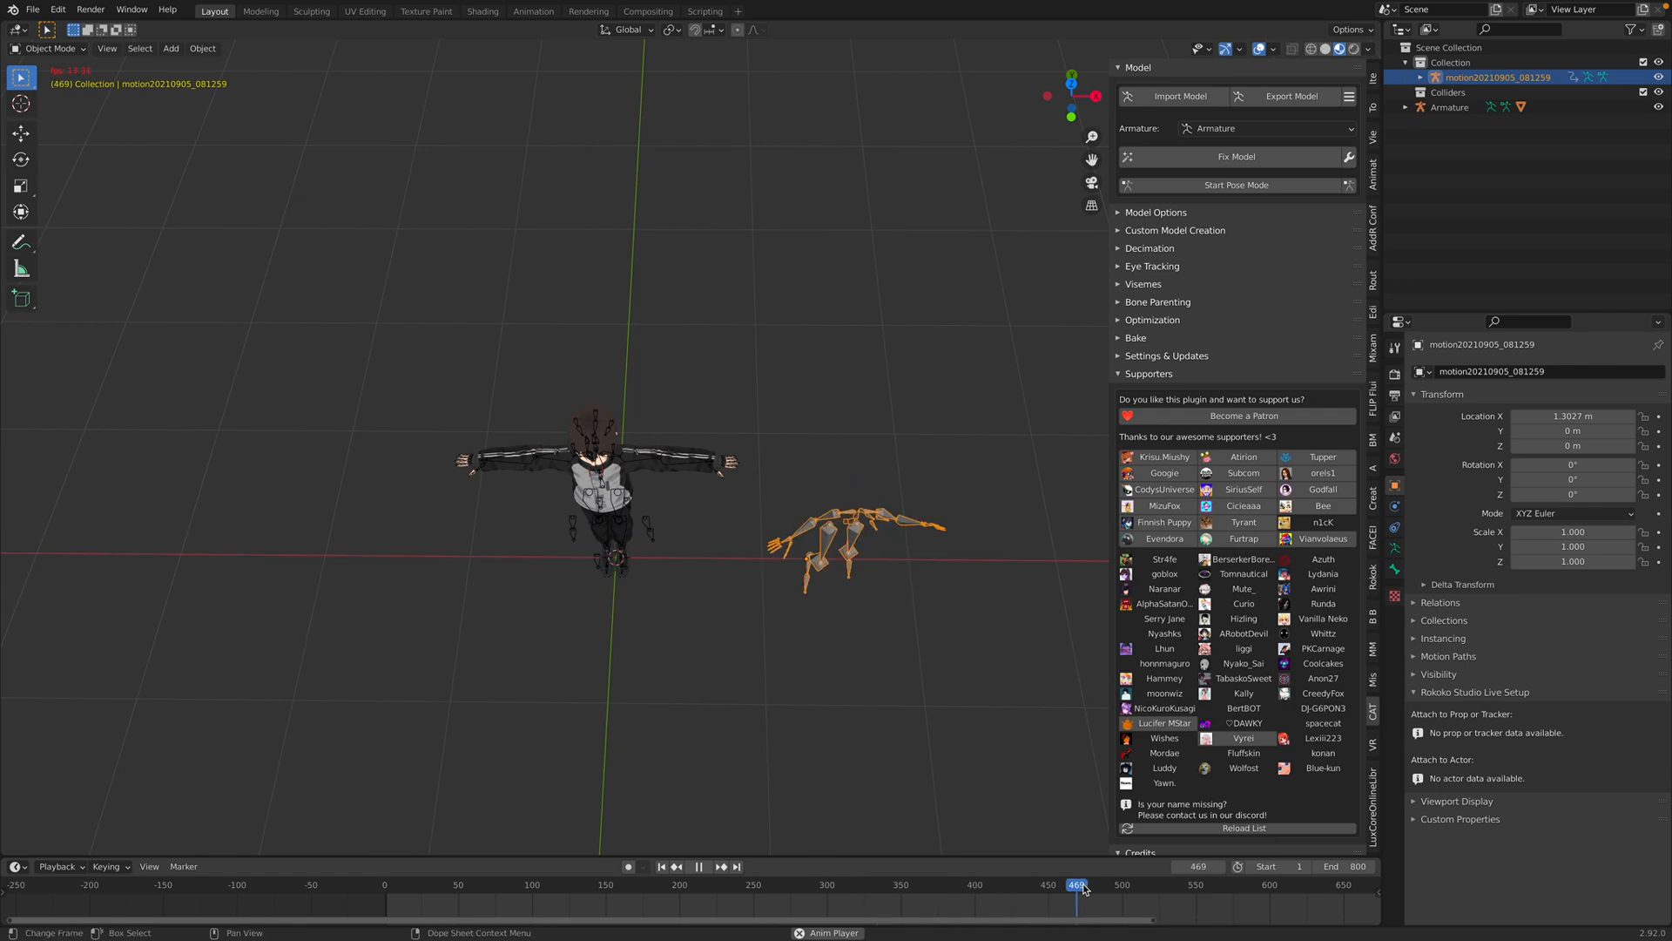
pyautogui.click(699, 866)
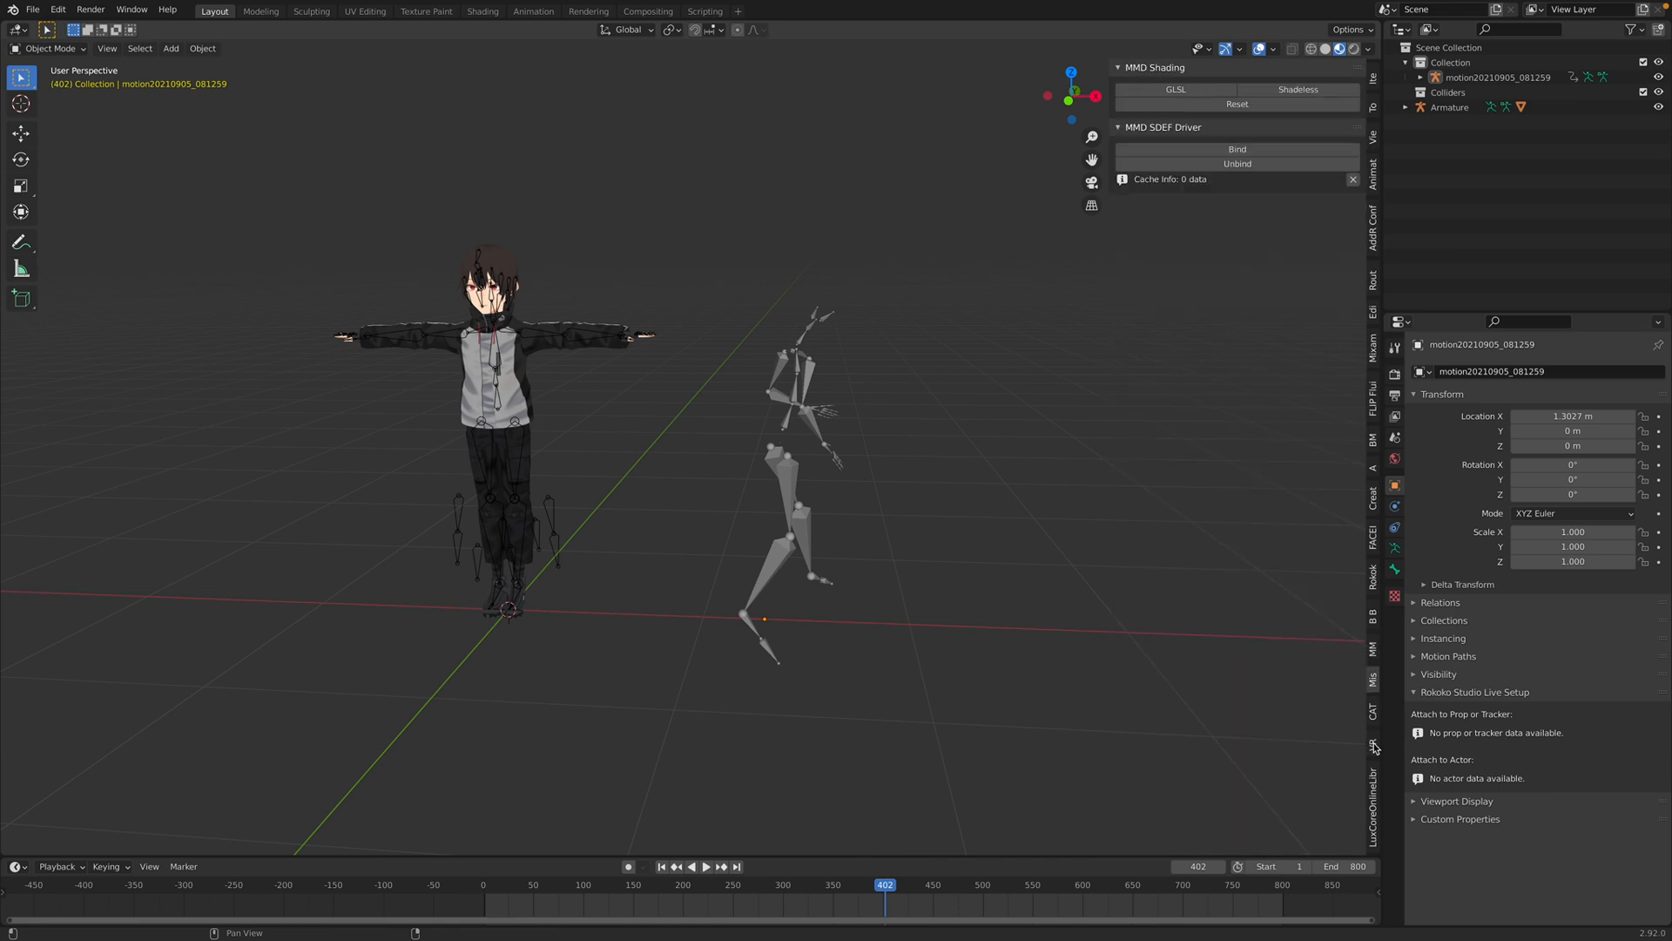
# In Rokoko Retargeting, set the mocap source and the Armature target, then review the bone list
pyautogui.click(1373, 574)
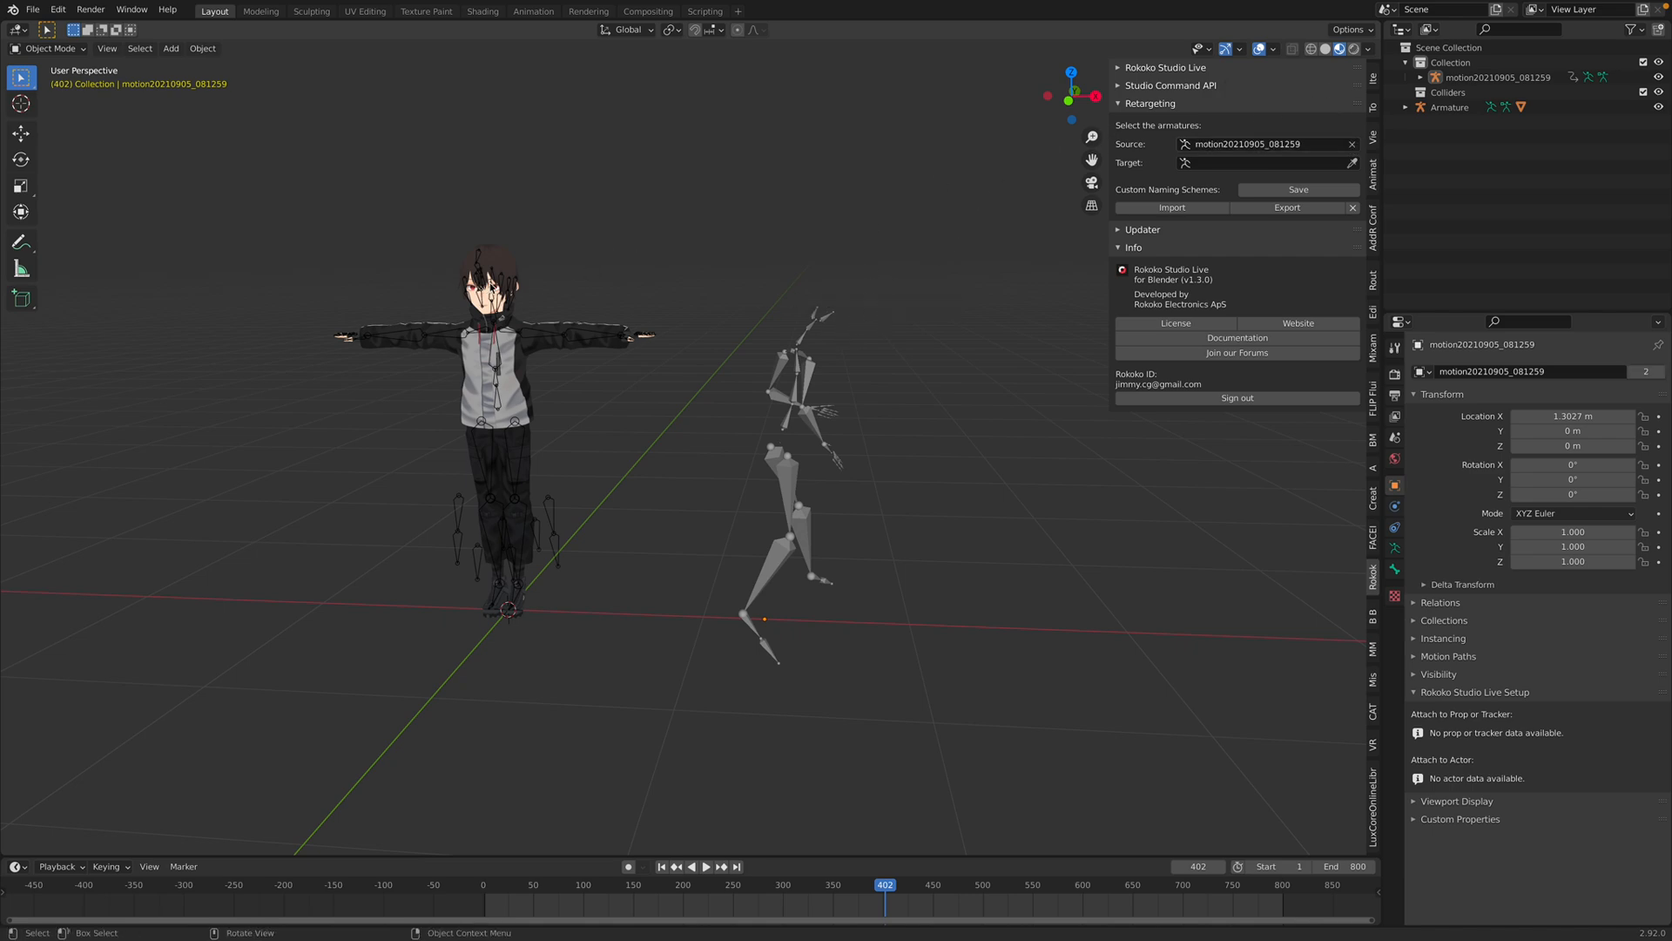
pyautogui.click(1264, 162)
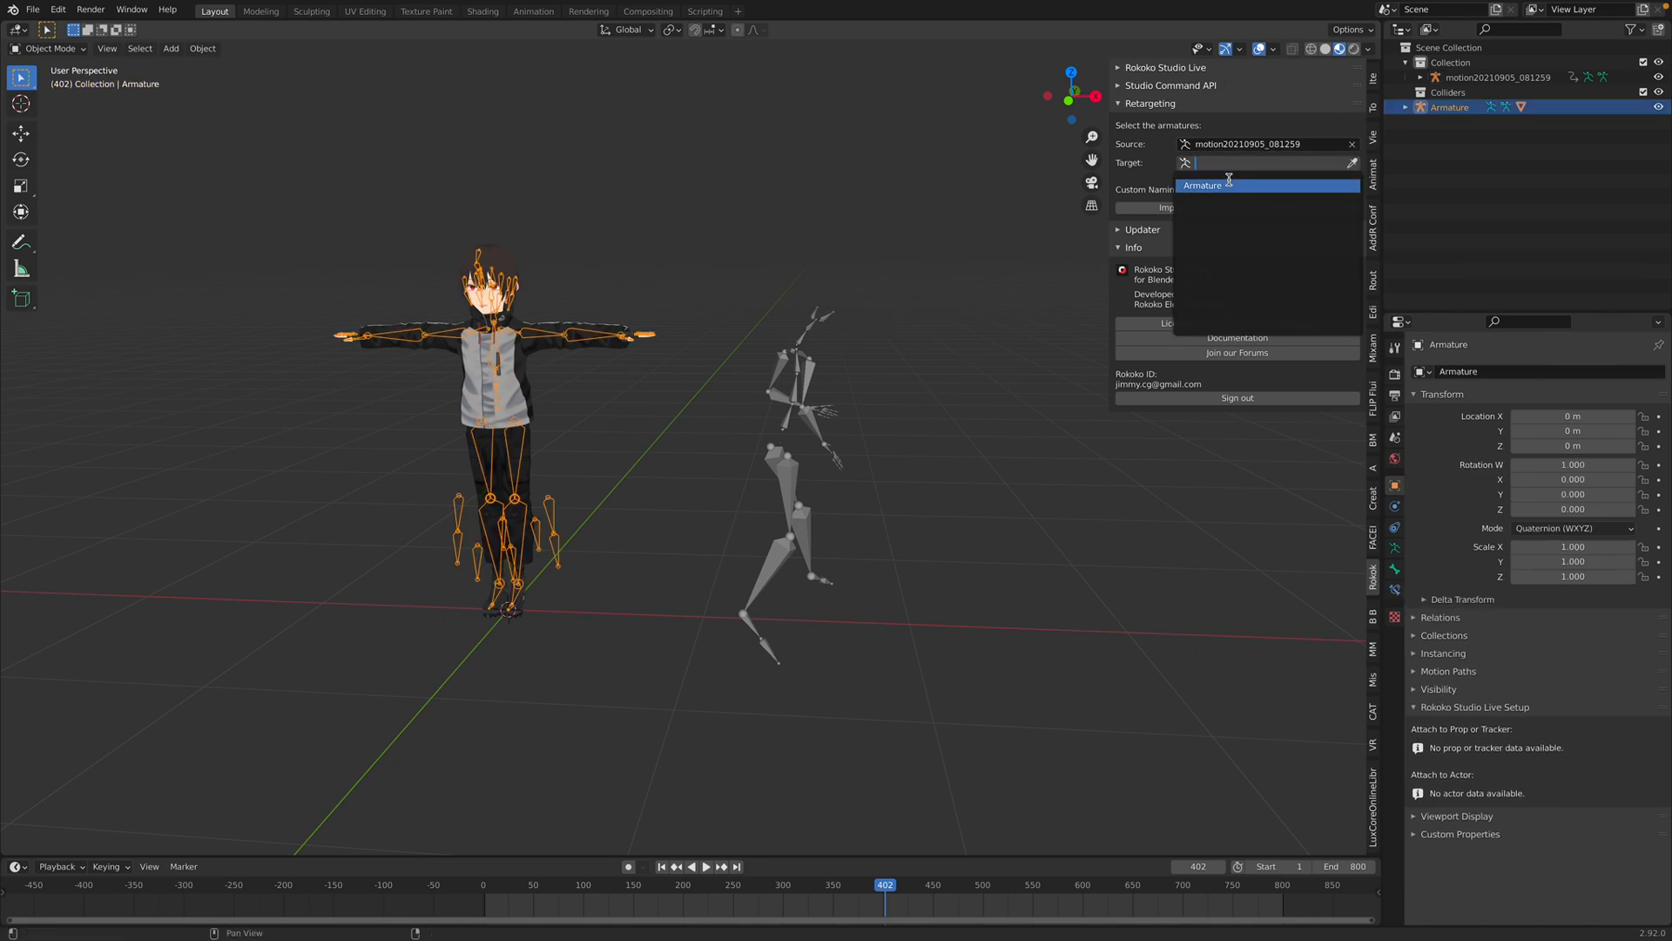
pyautogui.click(1202, 184)
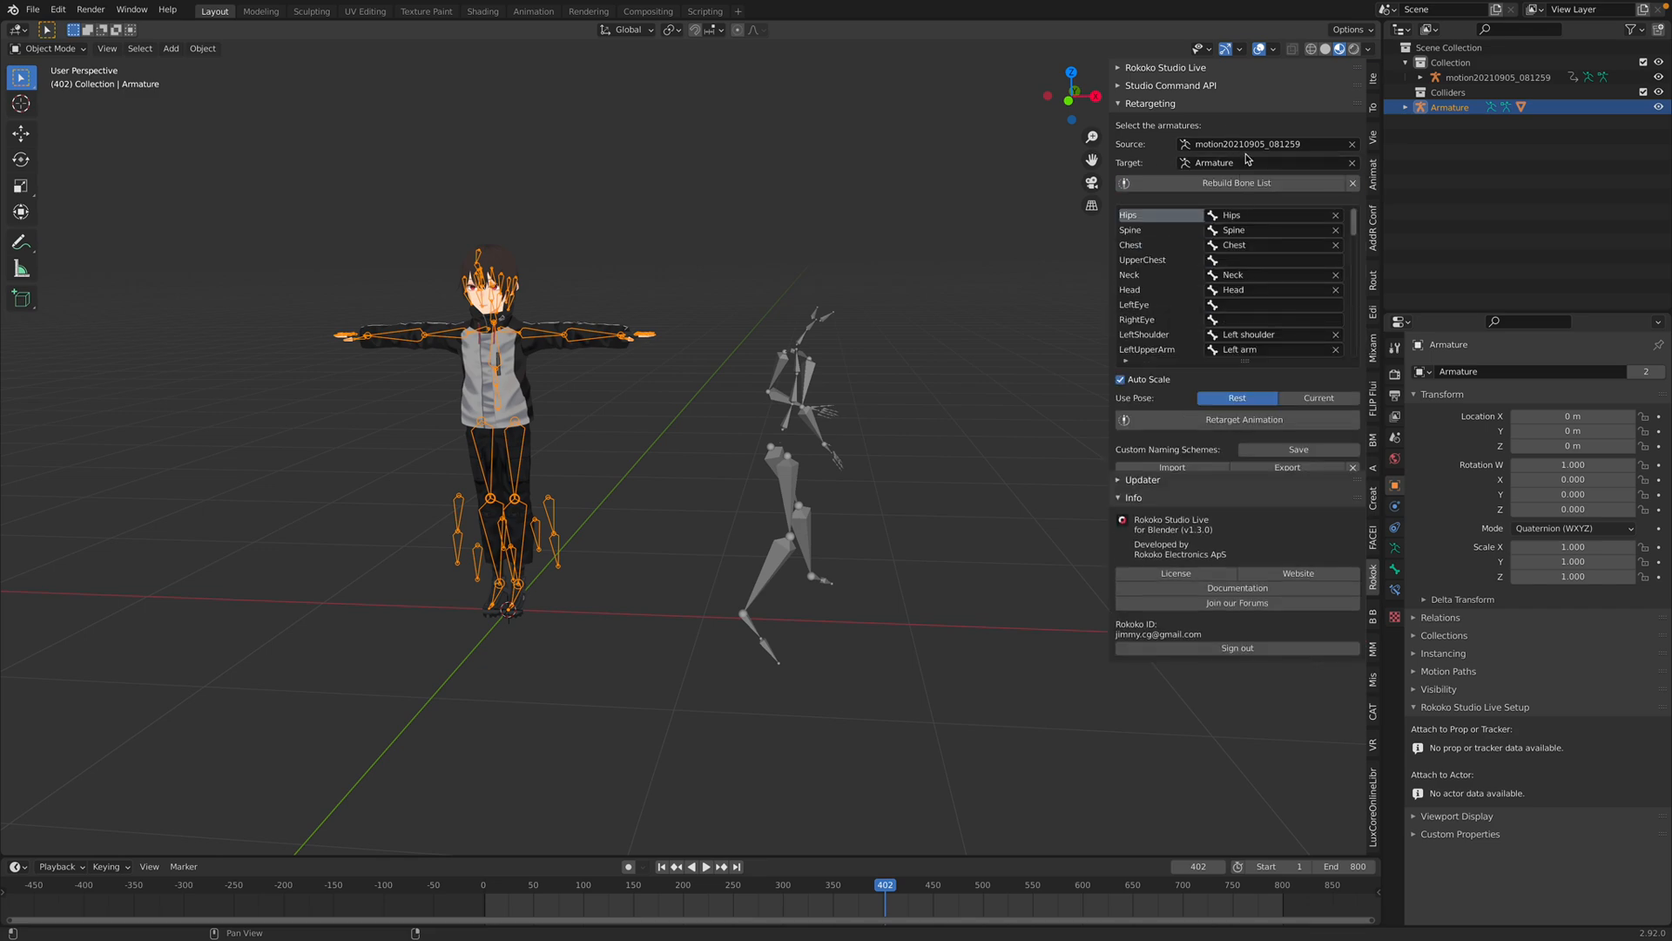
pyautogui.scroll(-3)
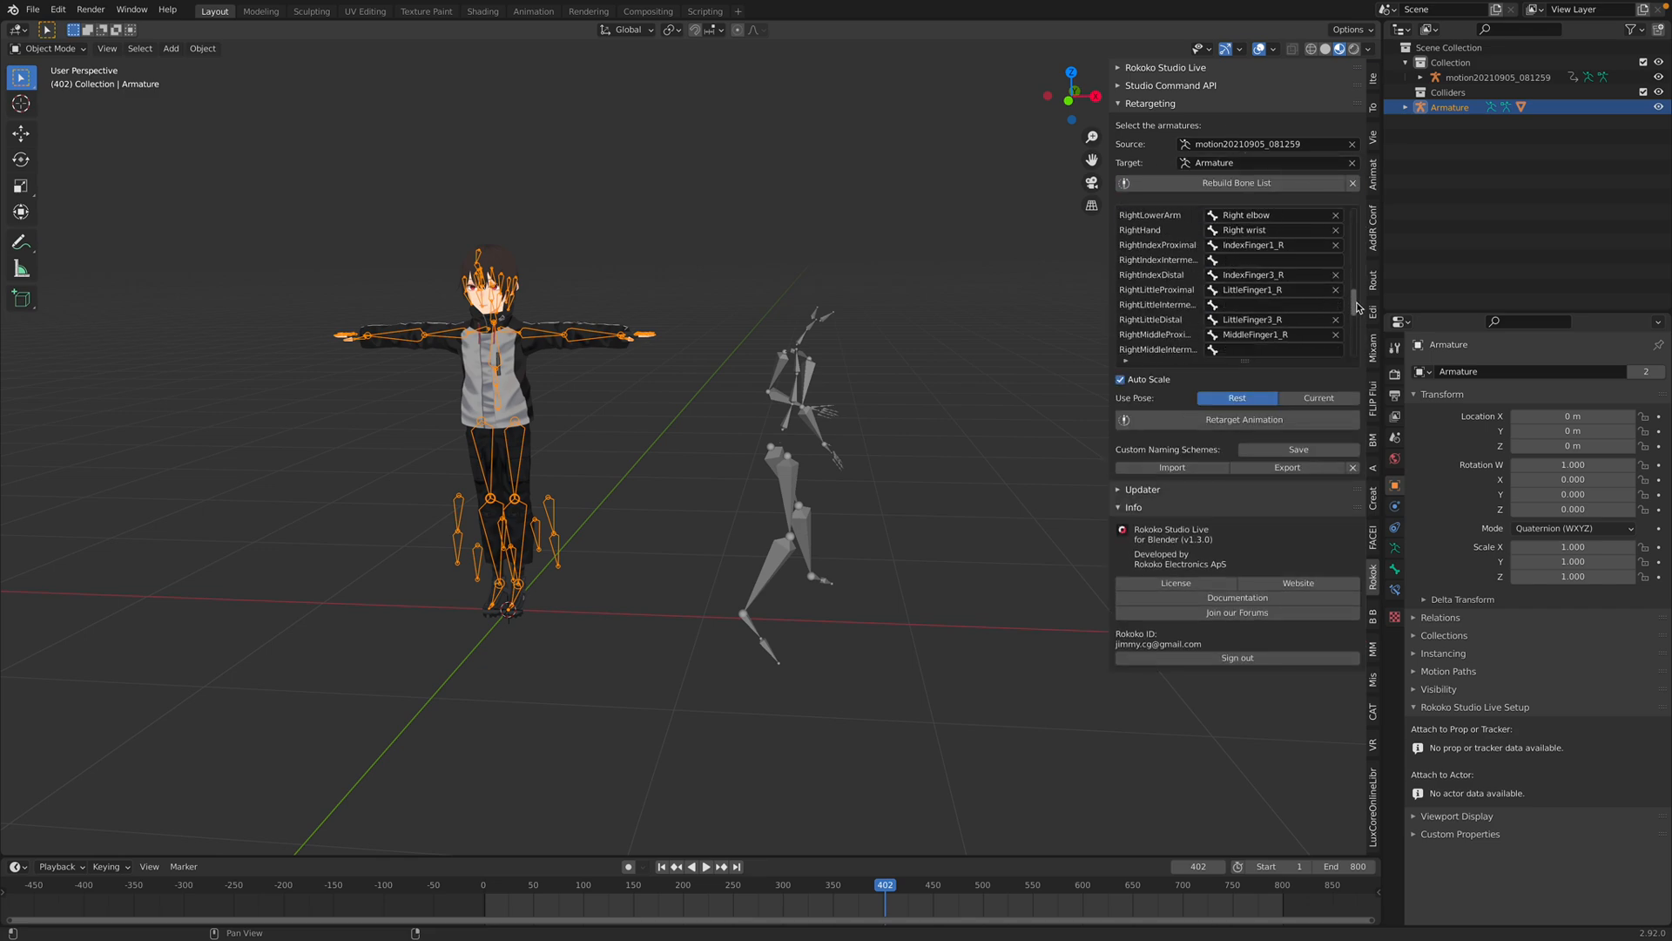
pyautogui.scroll(-3)
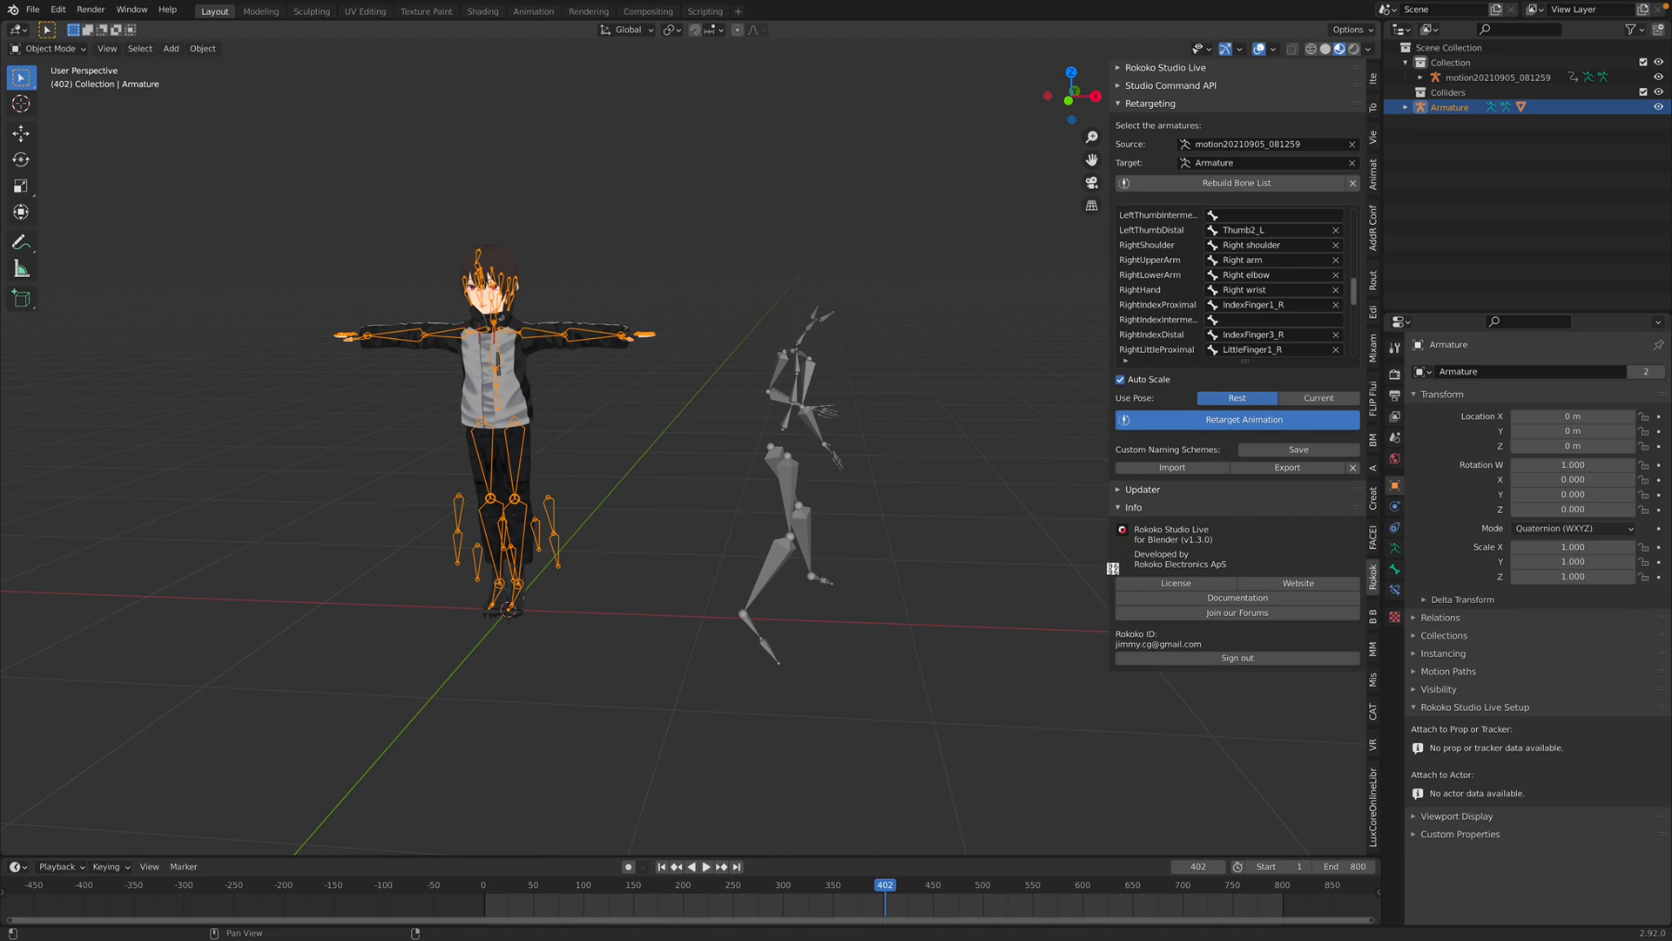
pyautogui.moveTo(757, 417)
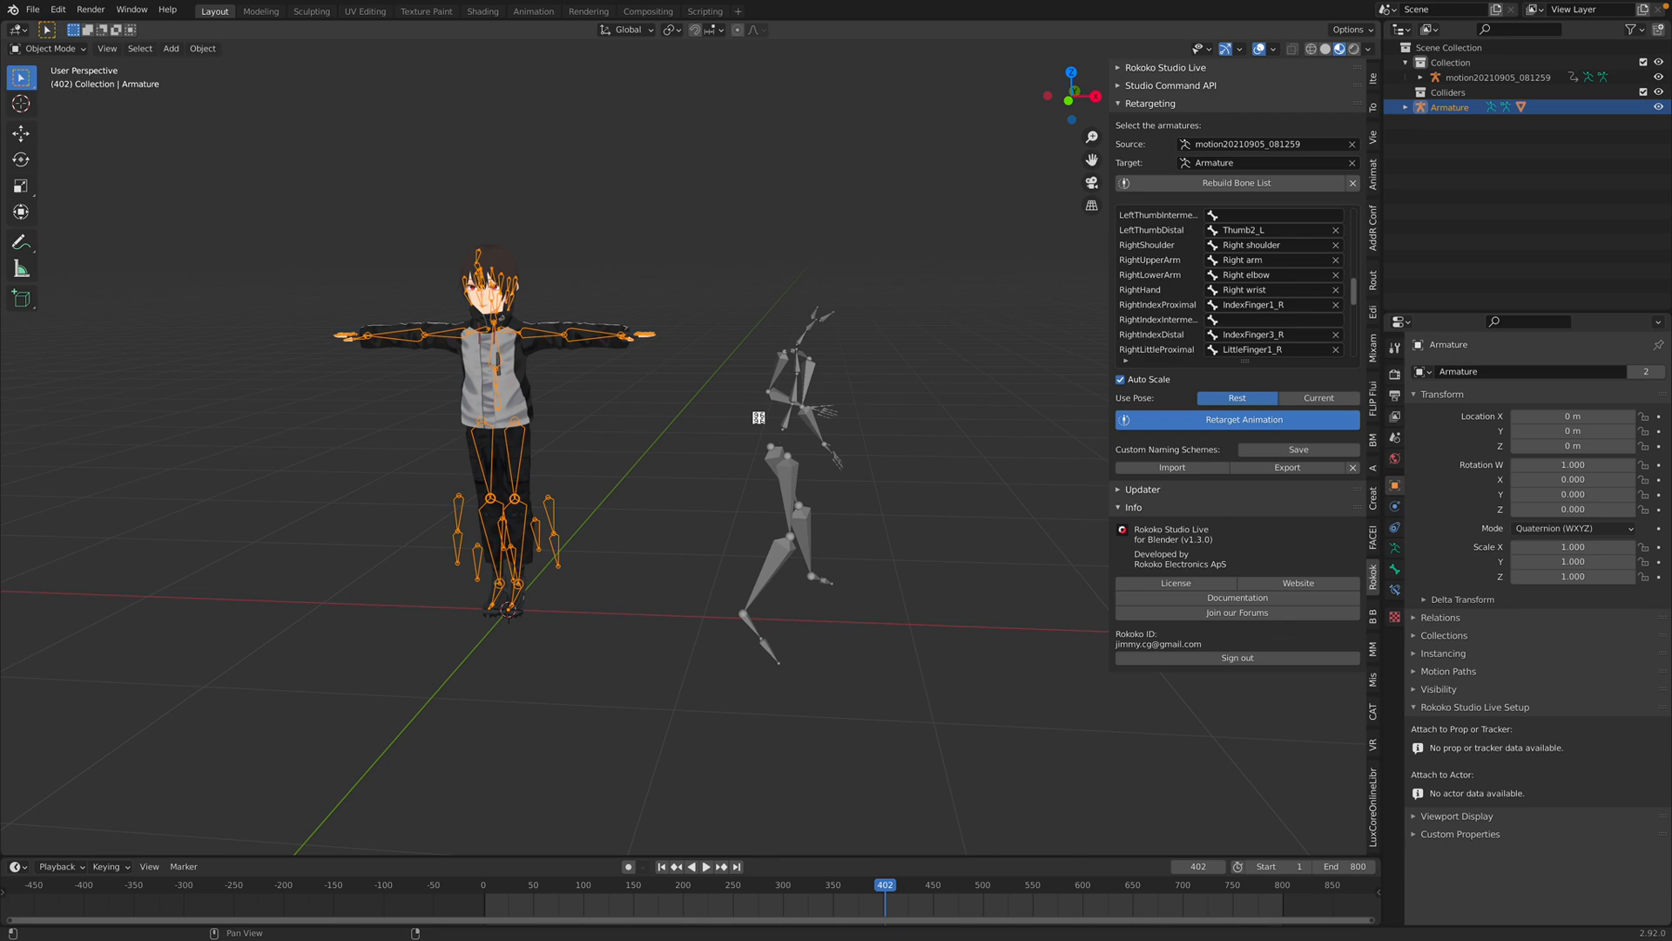
# Retarget the mocap motion onto the VRoid boy and save vrm_dance.blend
pyautogui.click(689, 865)
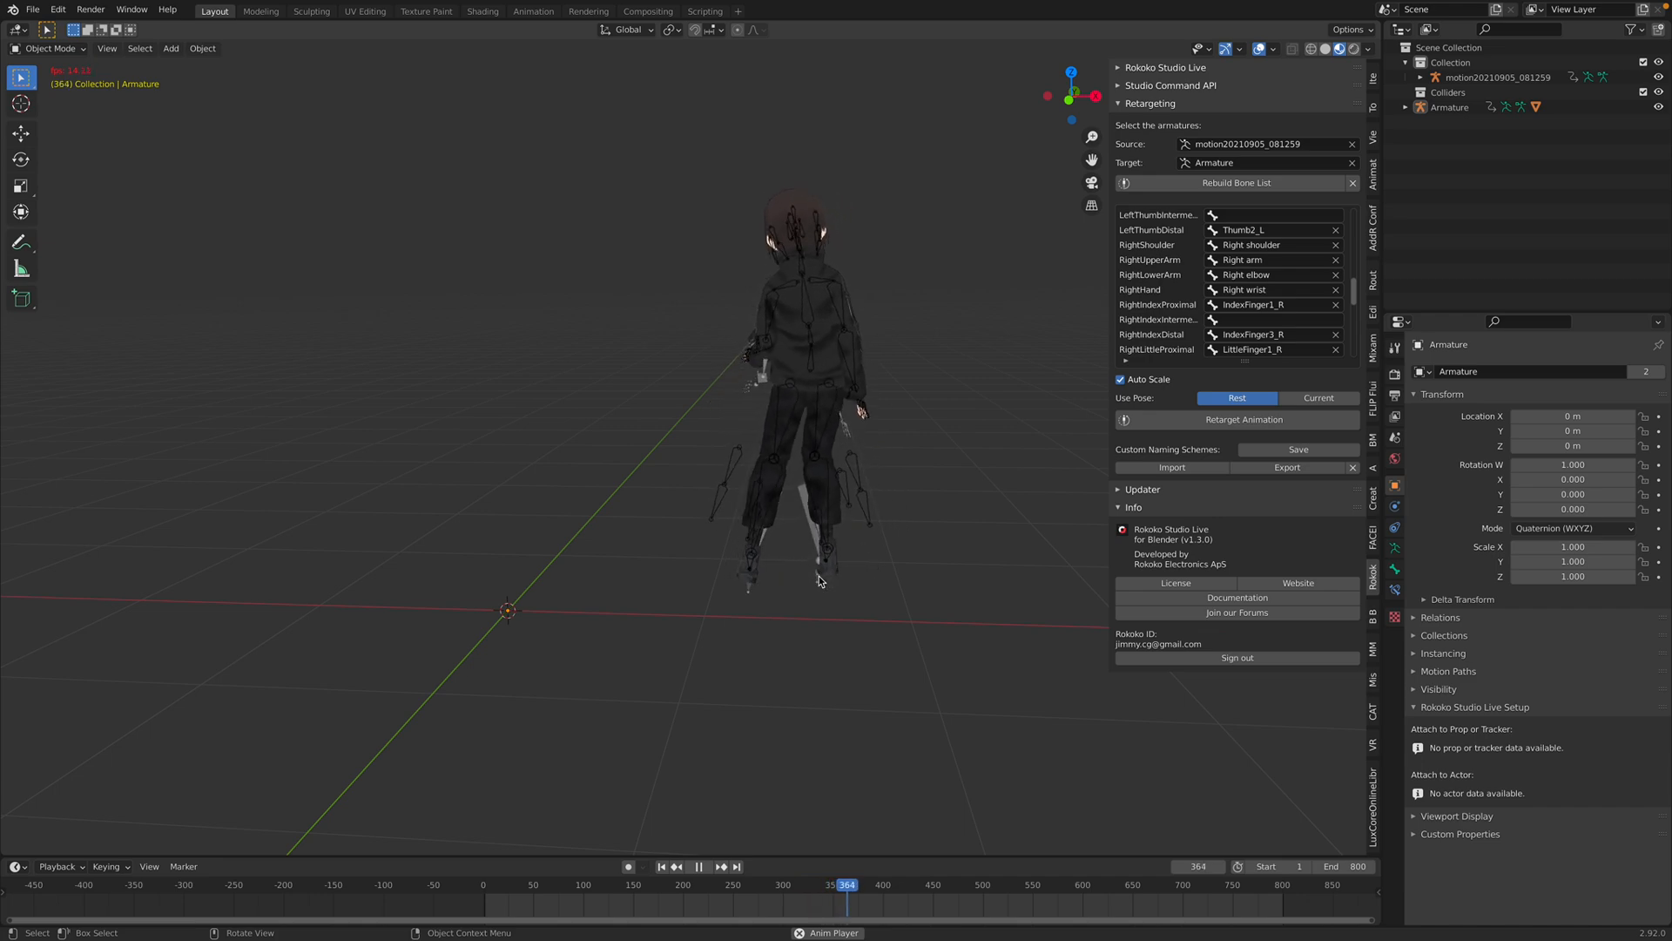
pyautogui.click(32, 9)
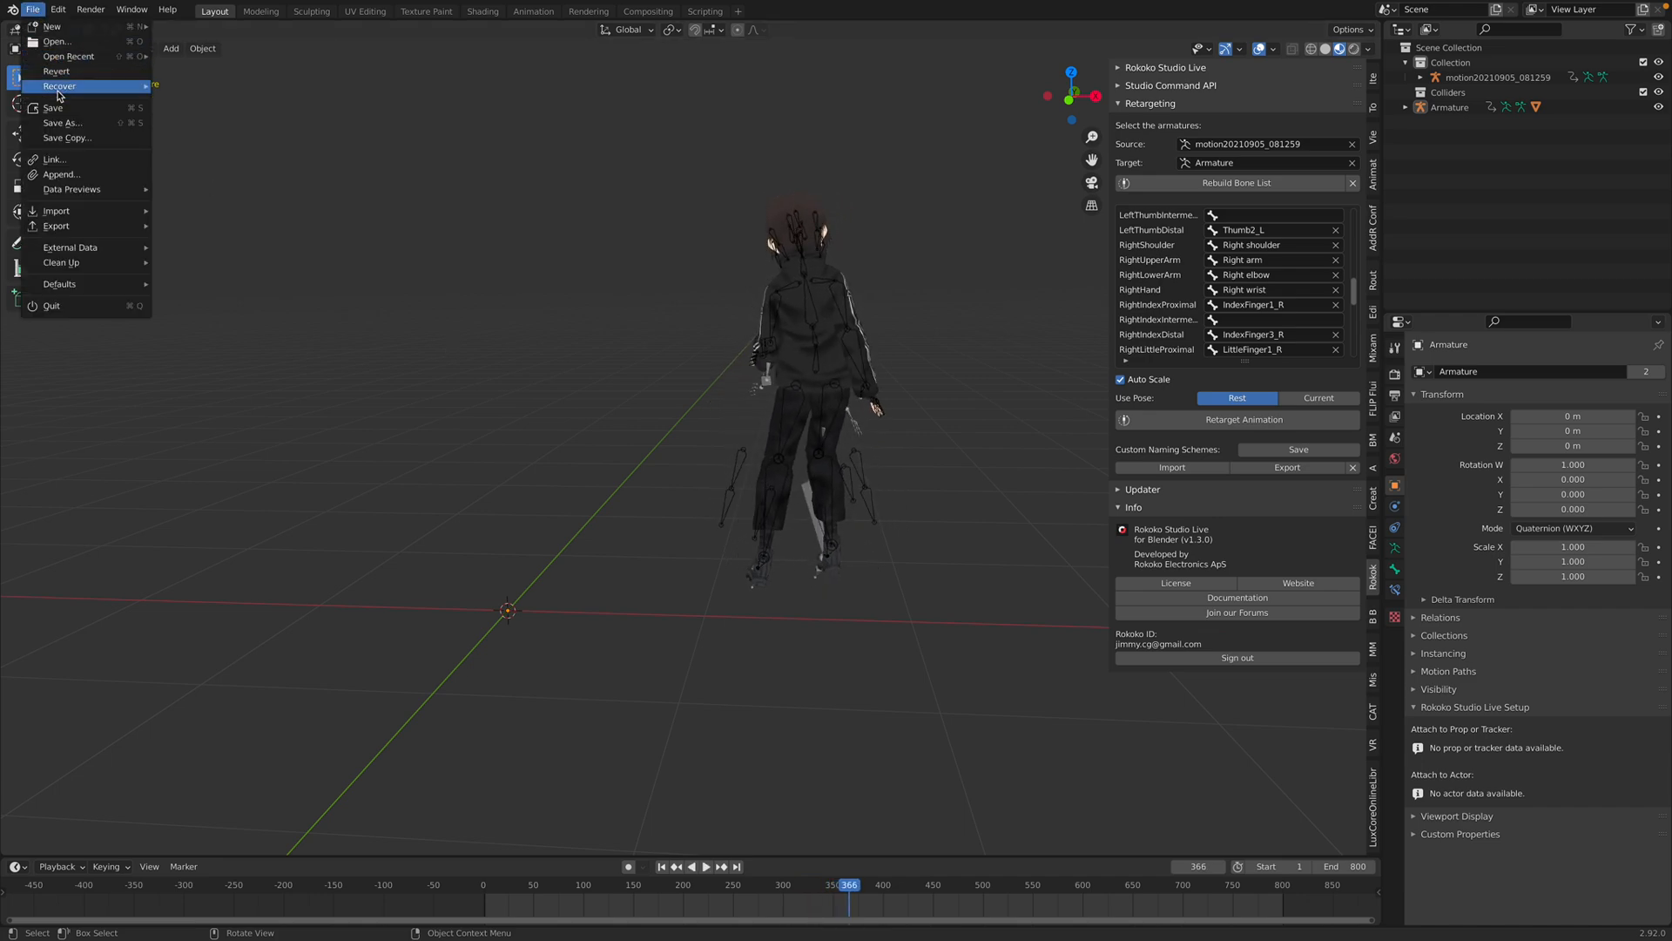
pyautogui.click(52, 108)
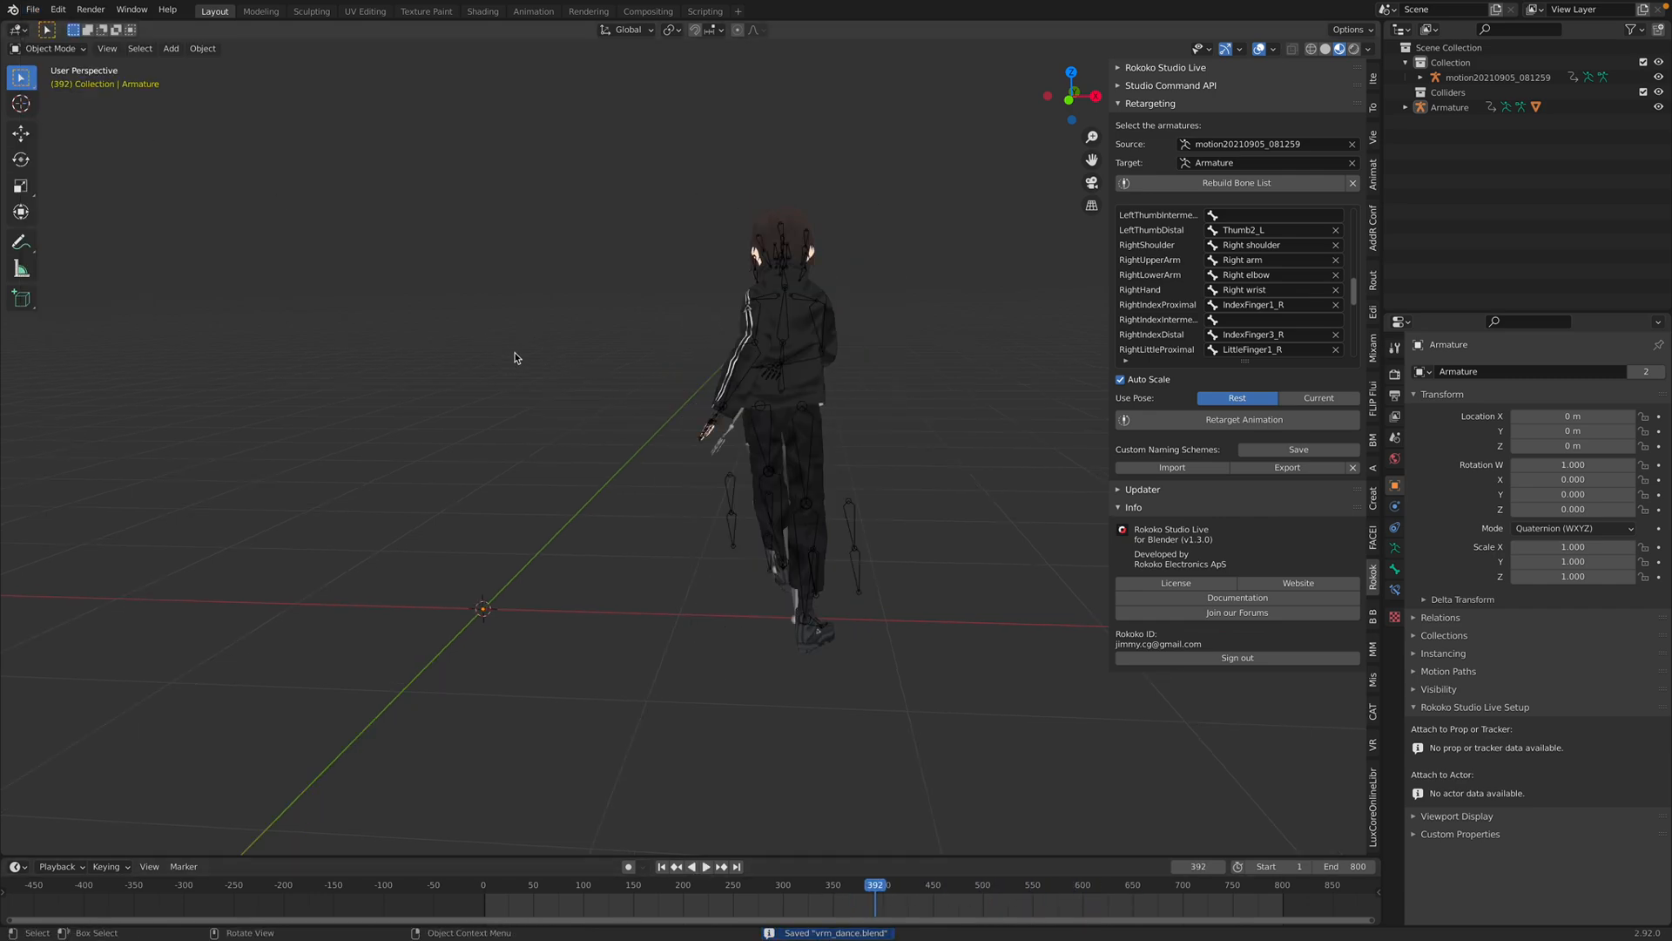
# Import model (1).fbx from Downloads/source, then select a skate part and the body
pyautogui.click(33, 9)
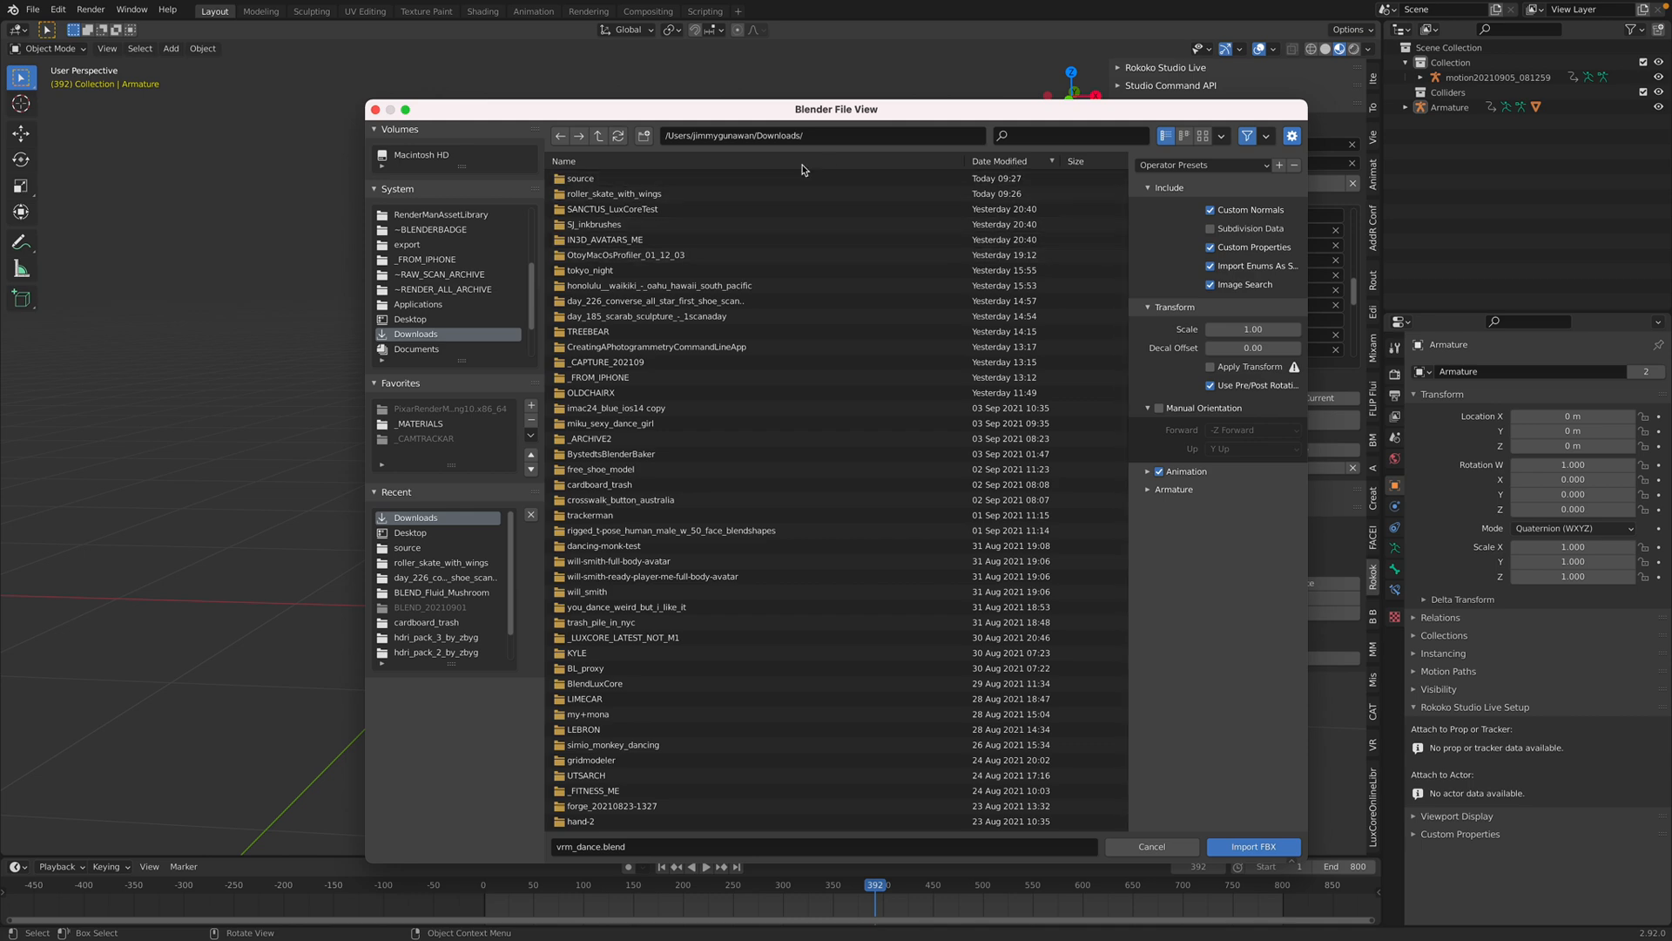
pyautogui.doubleClick(580, 177)
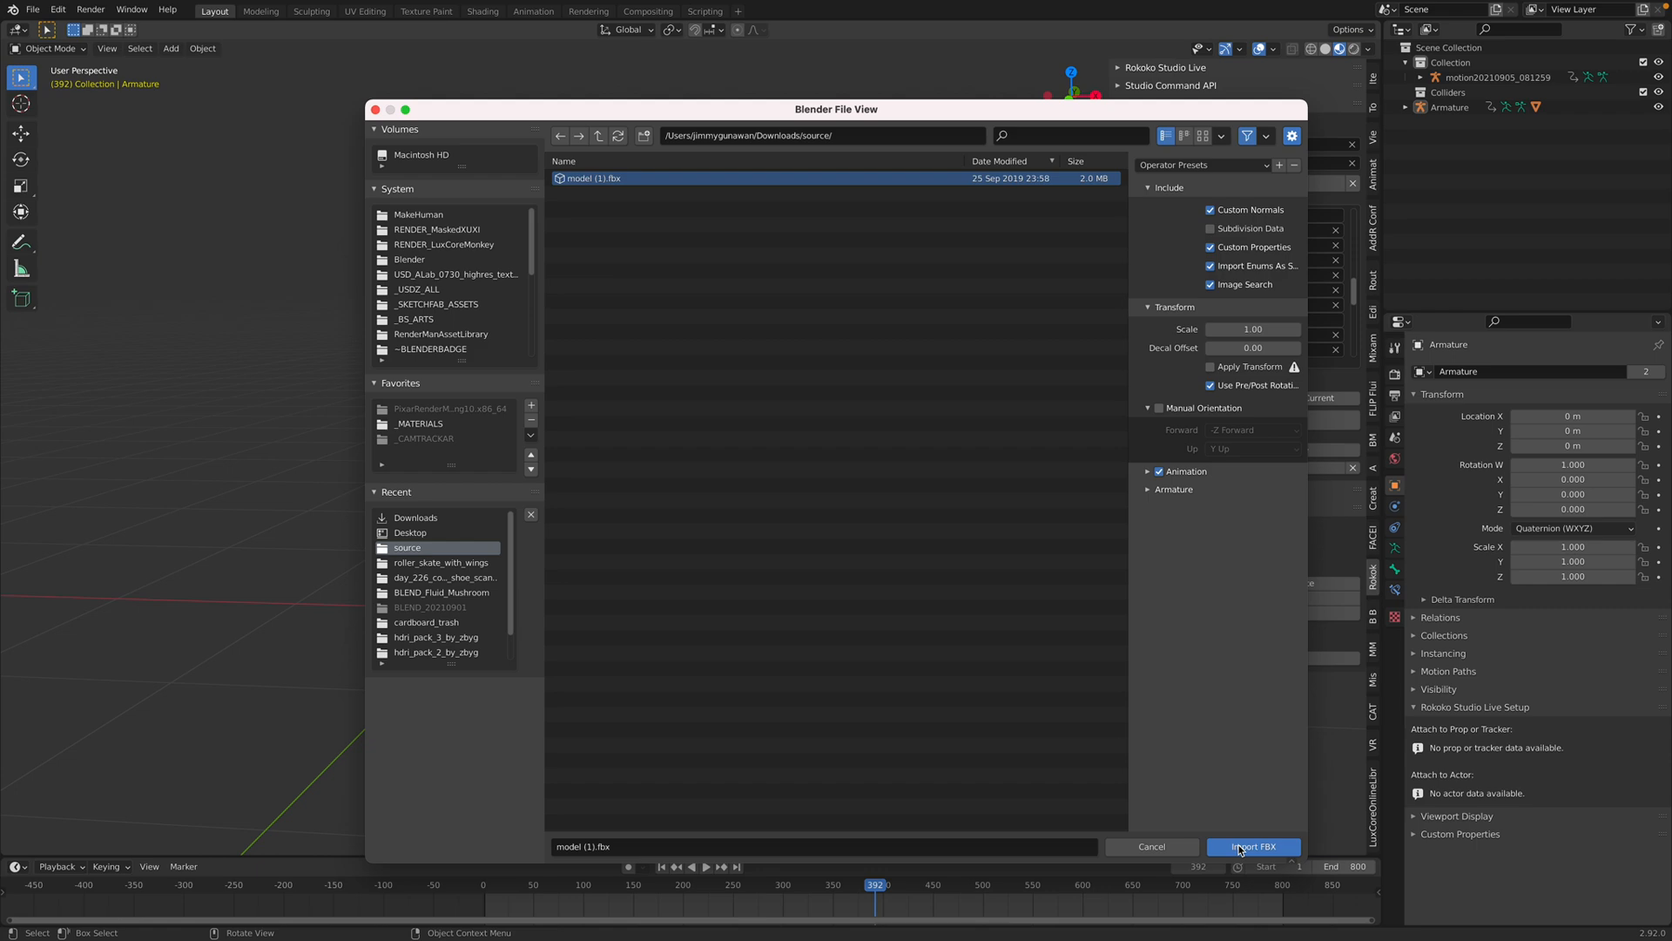
pyautogui.click(1253, 845)
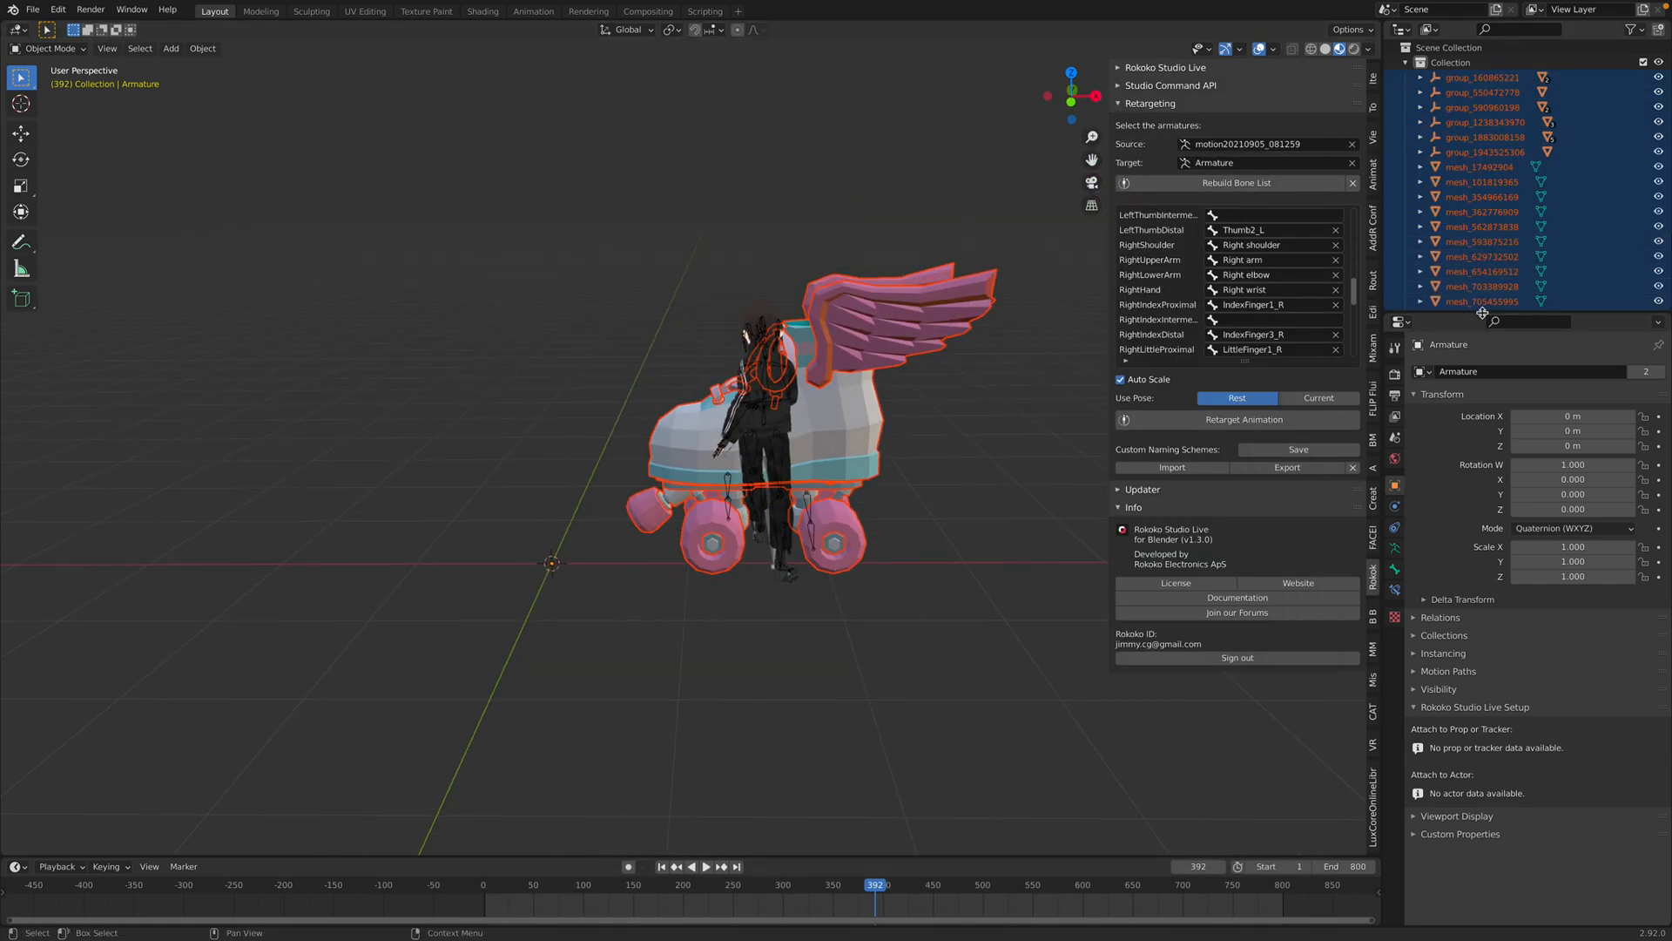
pyautogui.click(1481, 167)
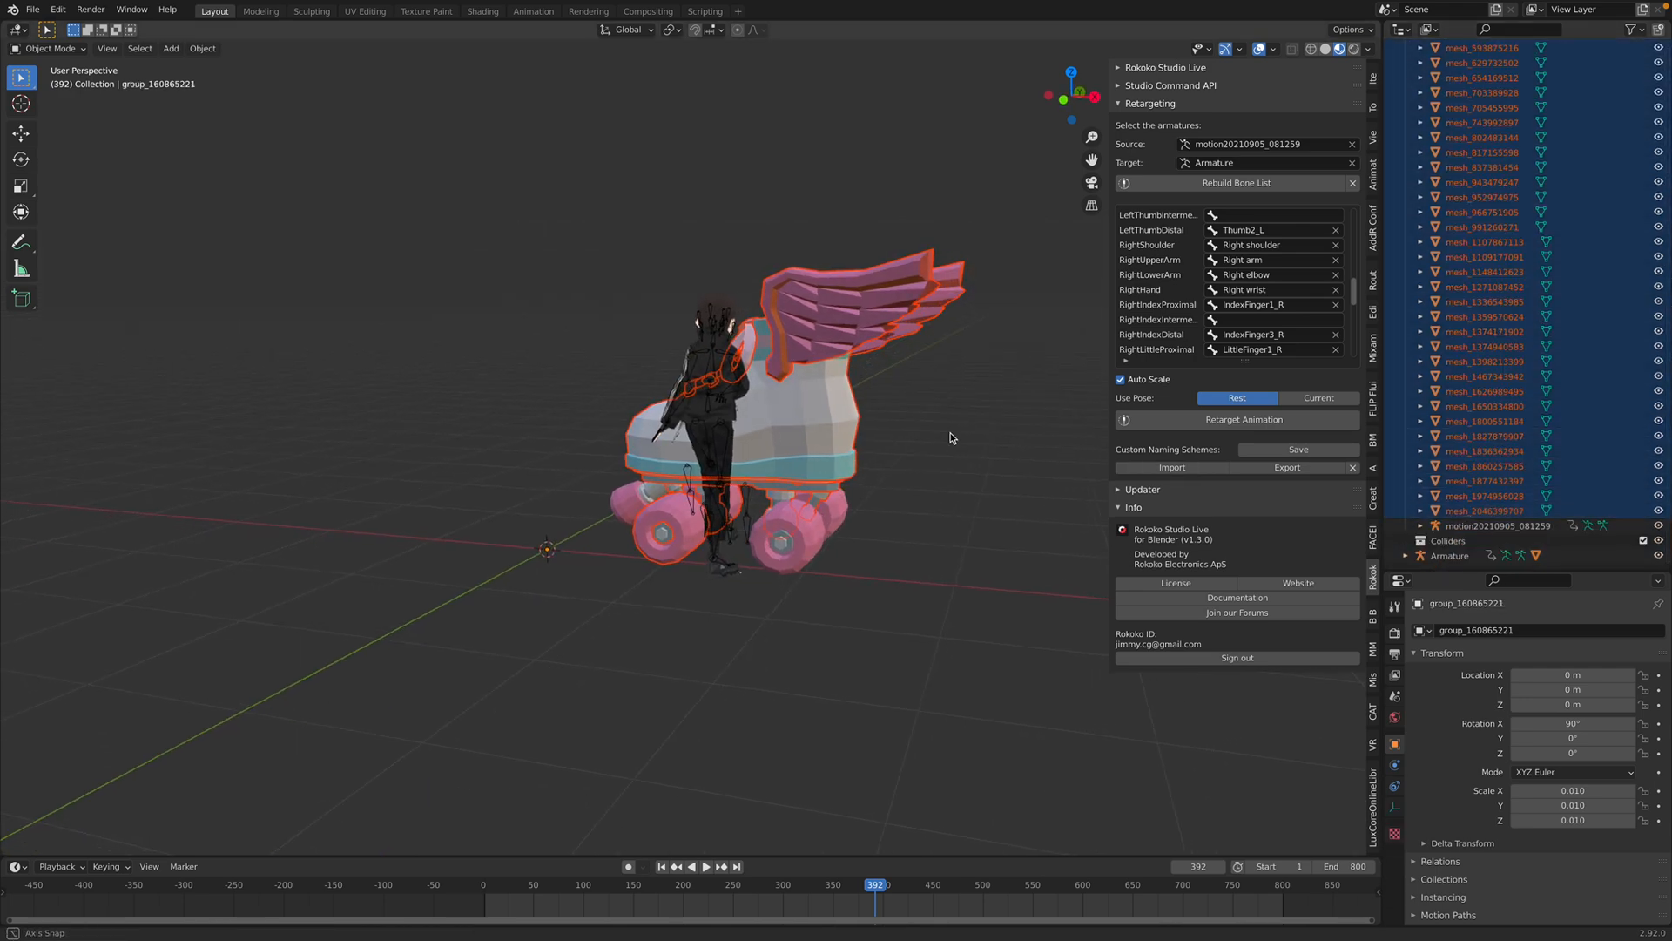
pyautogui.click(1487, 481)
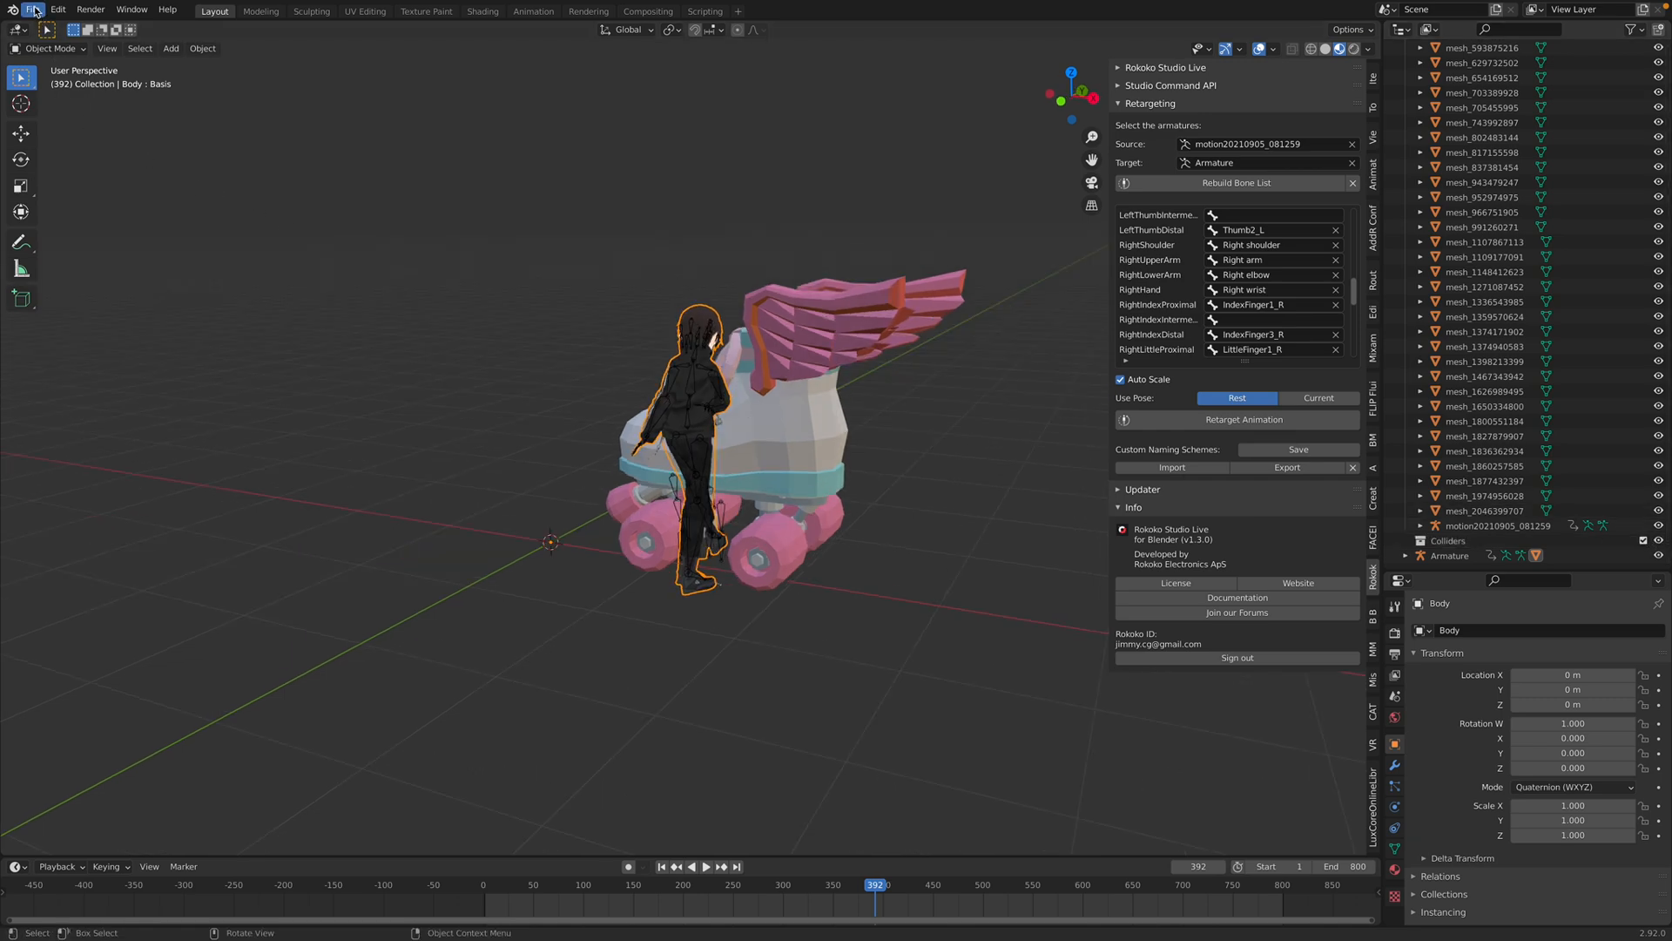
# Start a new General scene without saving and import model (1).fbx into it
pyautogui.click(32, 9)
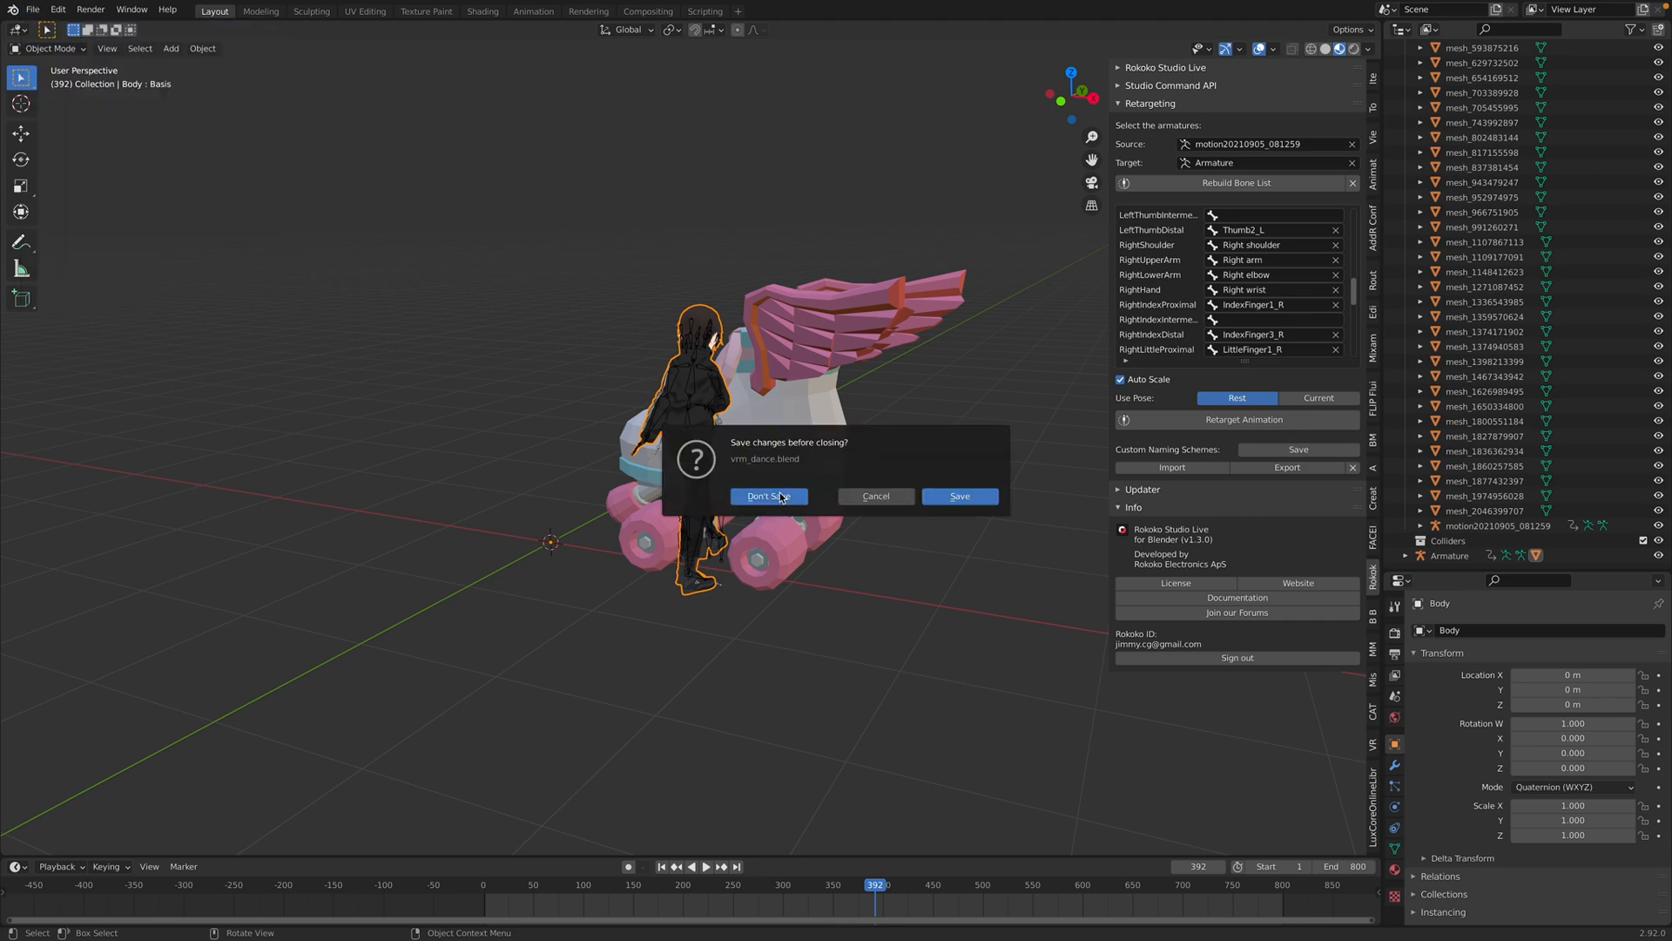
pyautogui.click(766, 494)
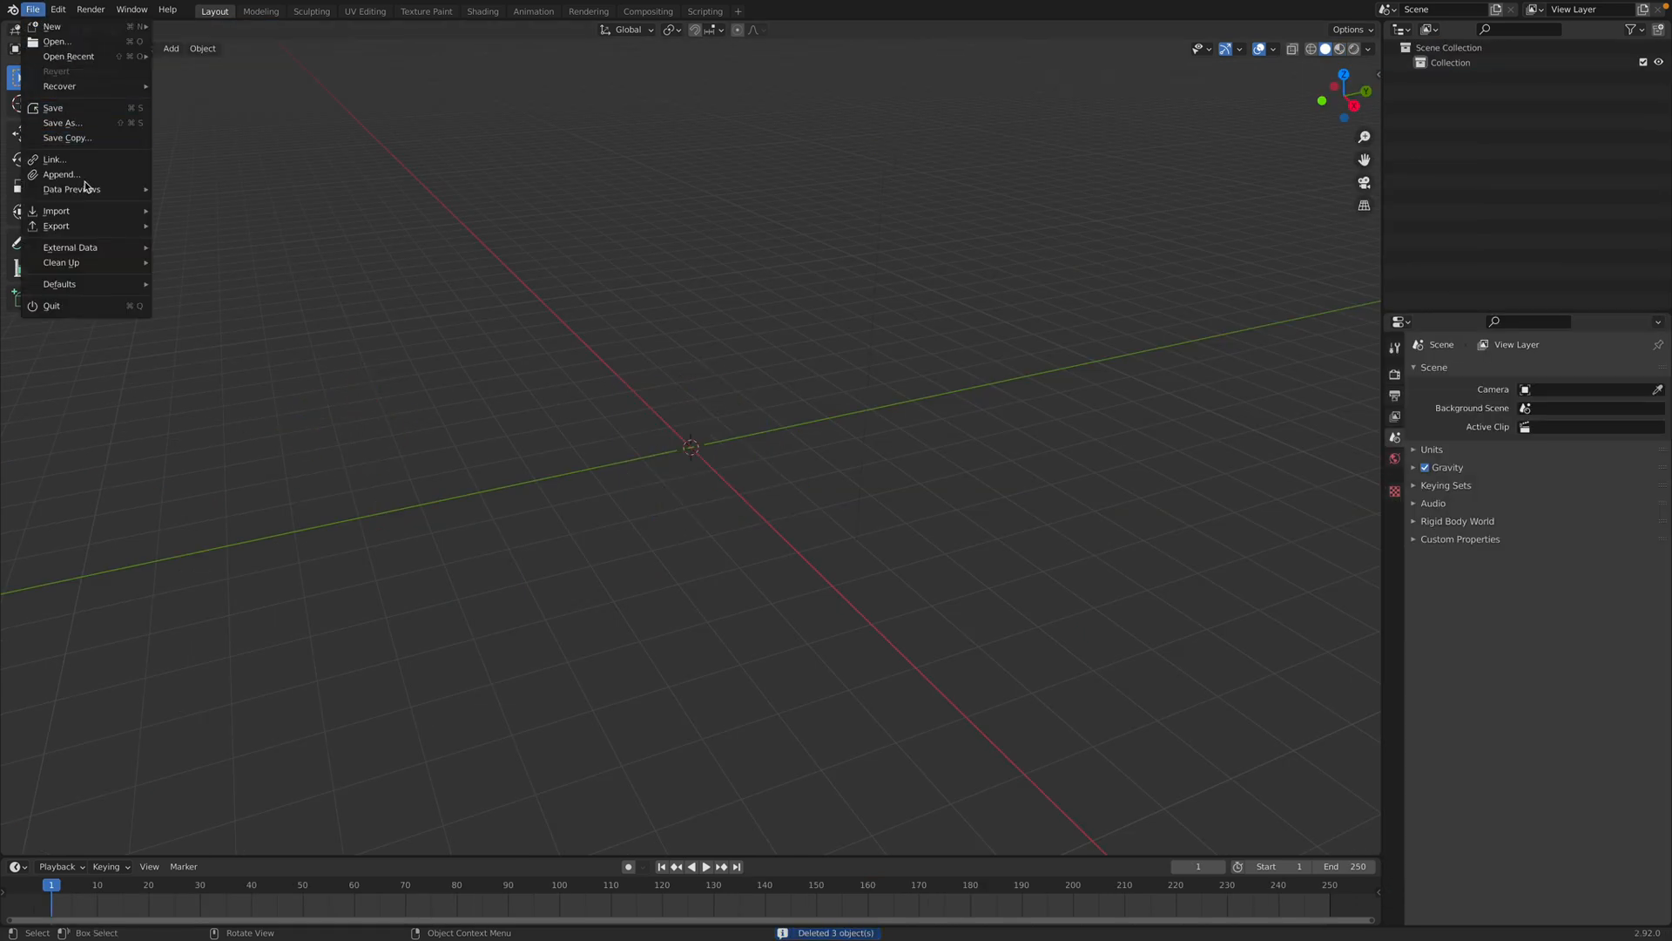
pyautogui.click(55, 210)
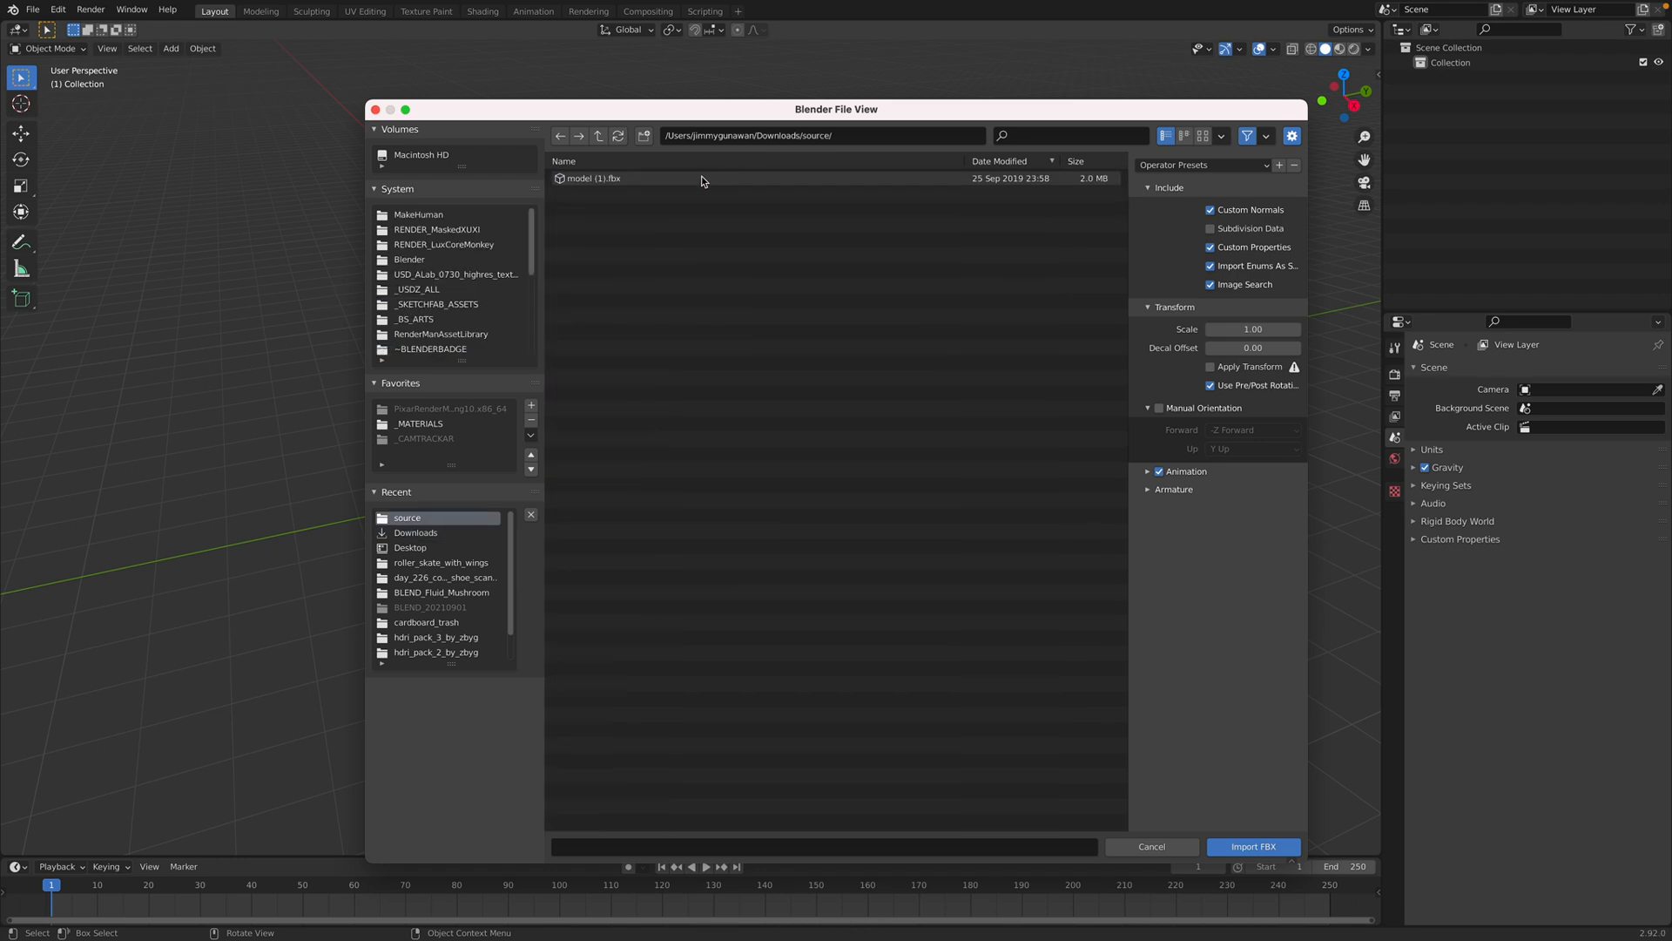
pyautogui.click(1253, 845)
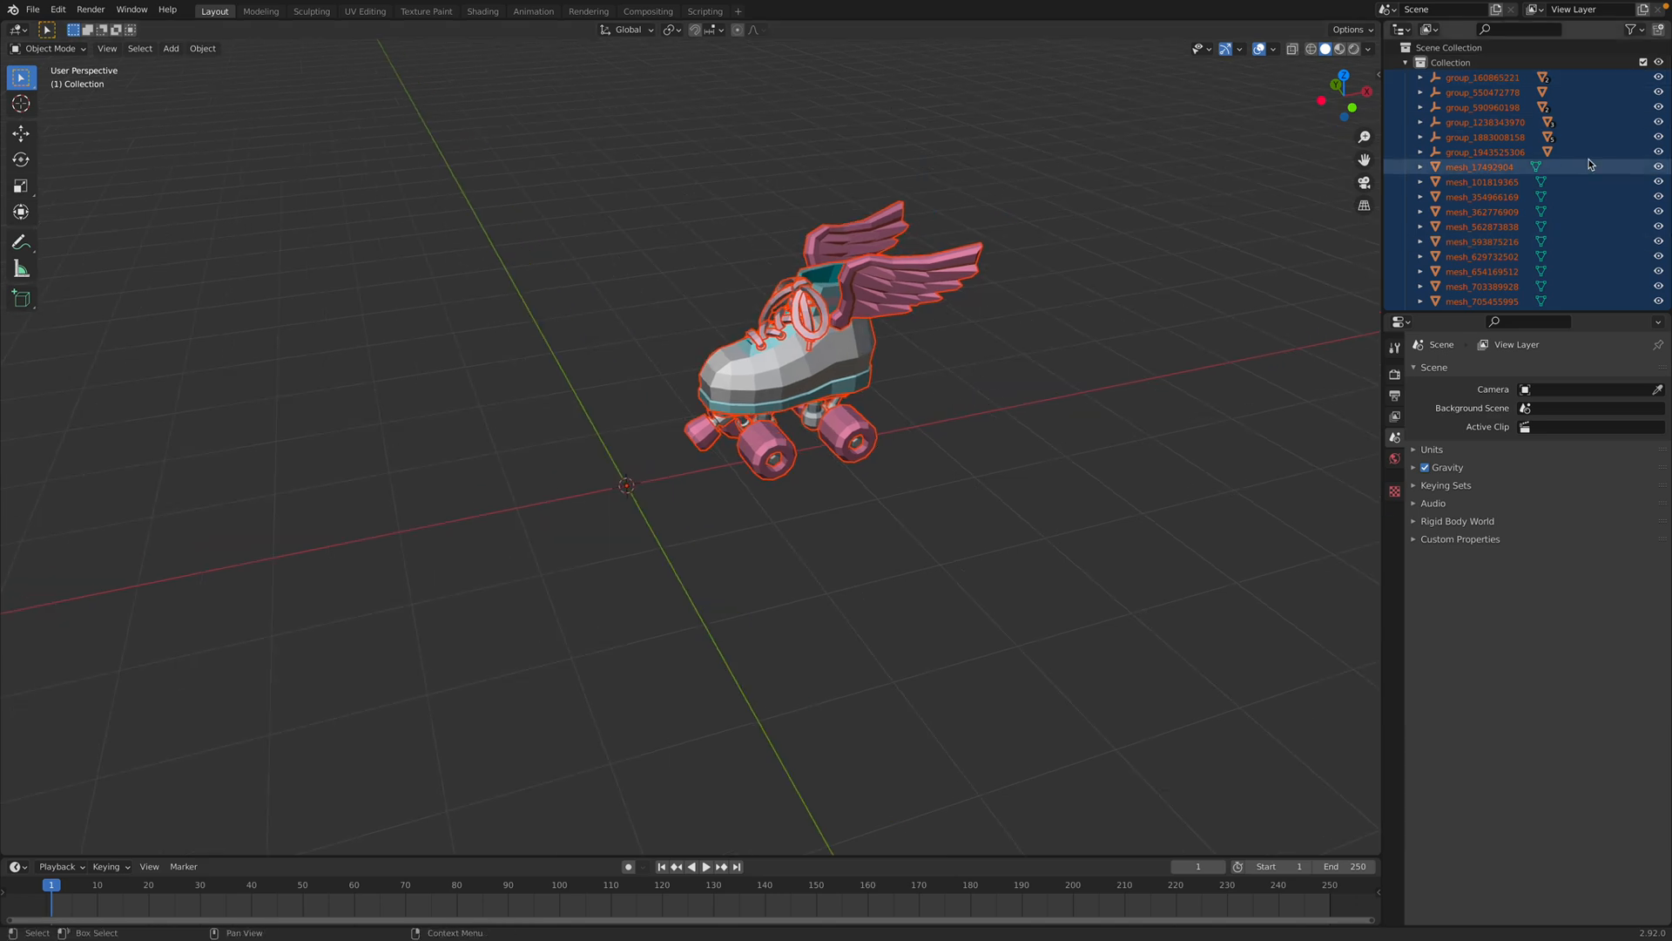
# Join the skate parts into one object, set Origin to Geometry, and copy it
pyautogui.click(139, 48)
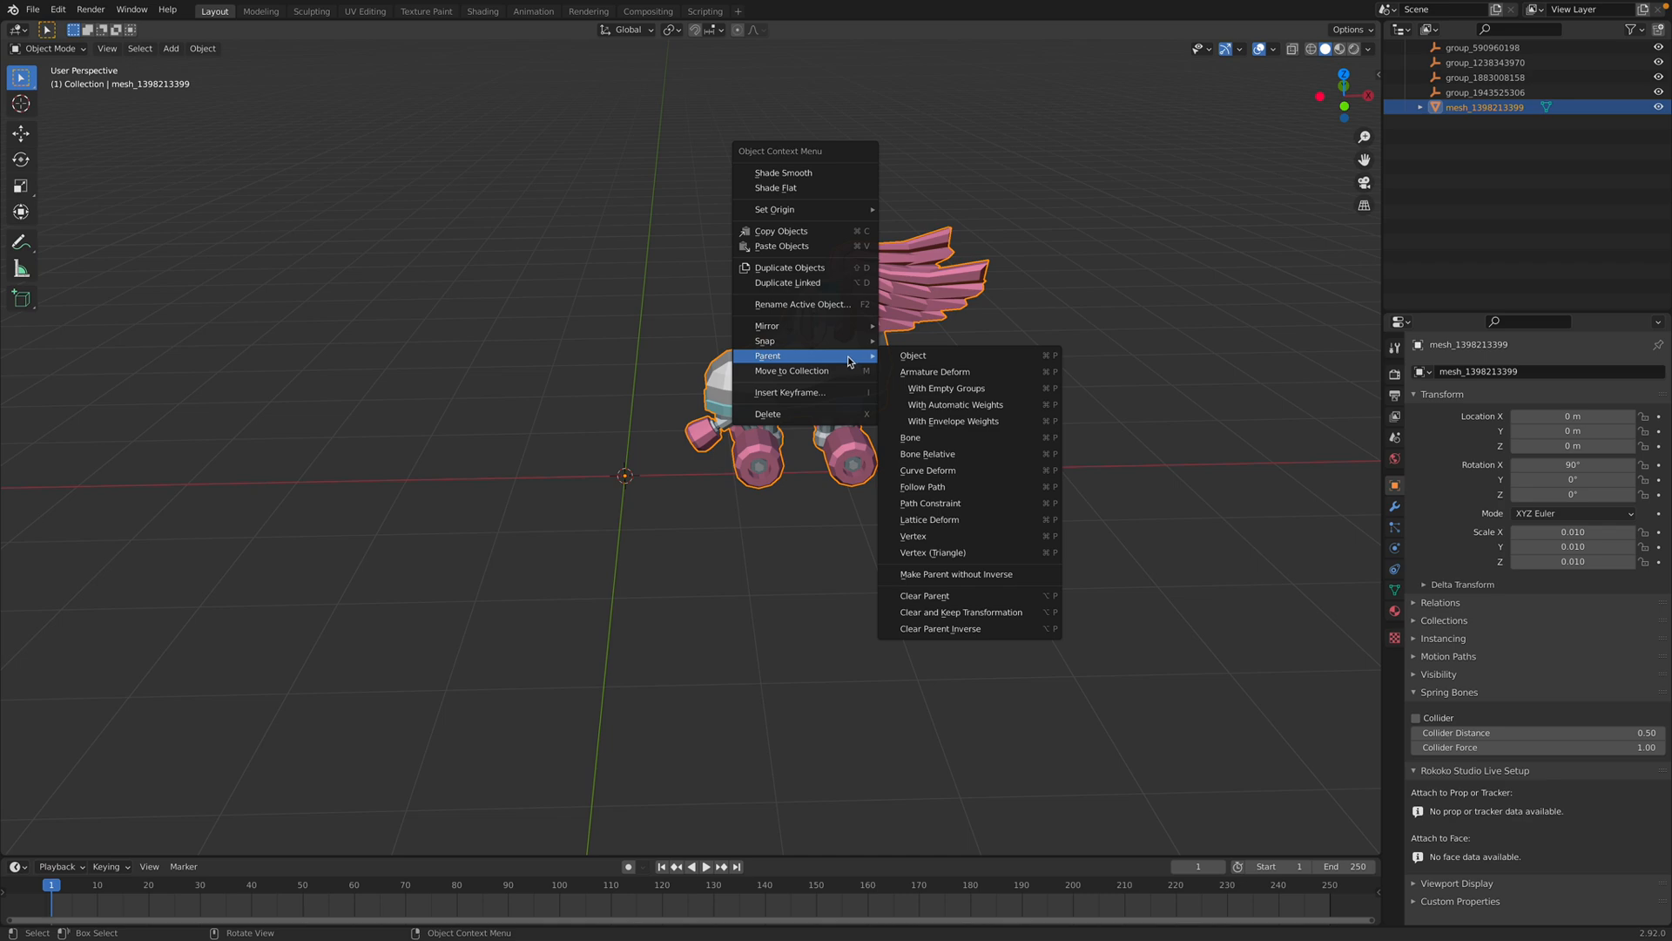
pyautogui.click(774, 209)
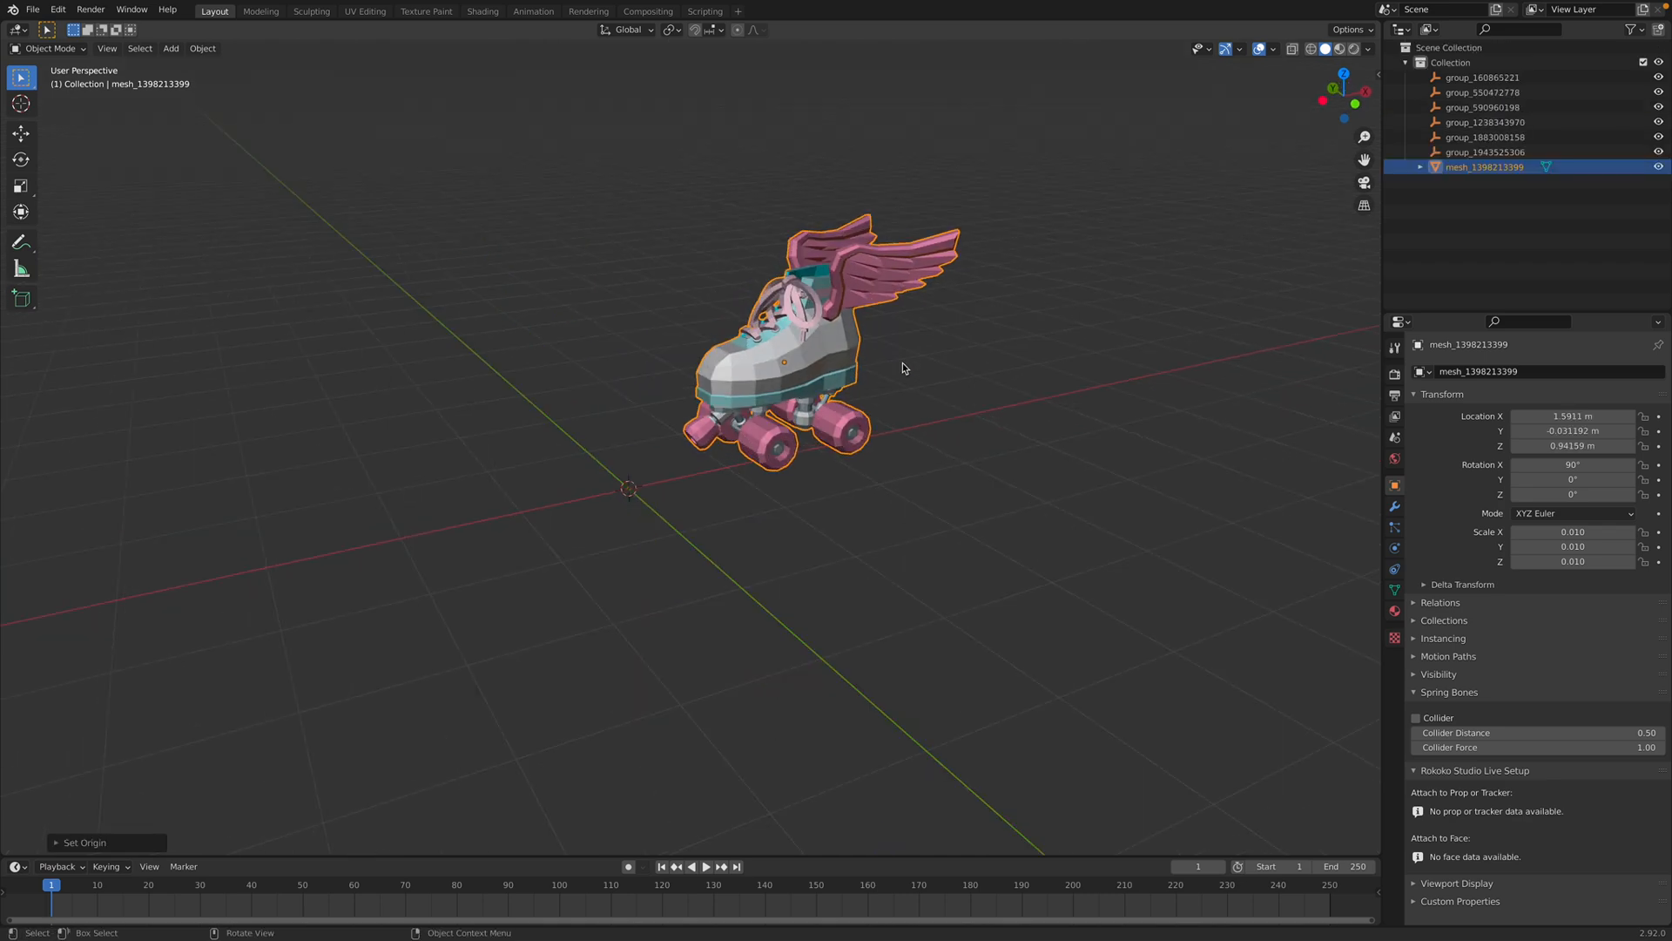
pyautogui.press('r')
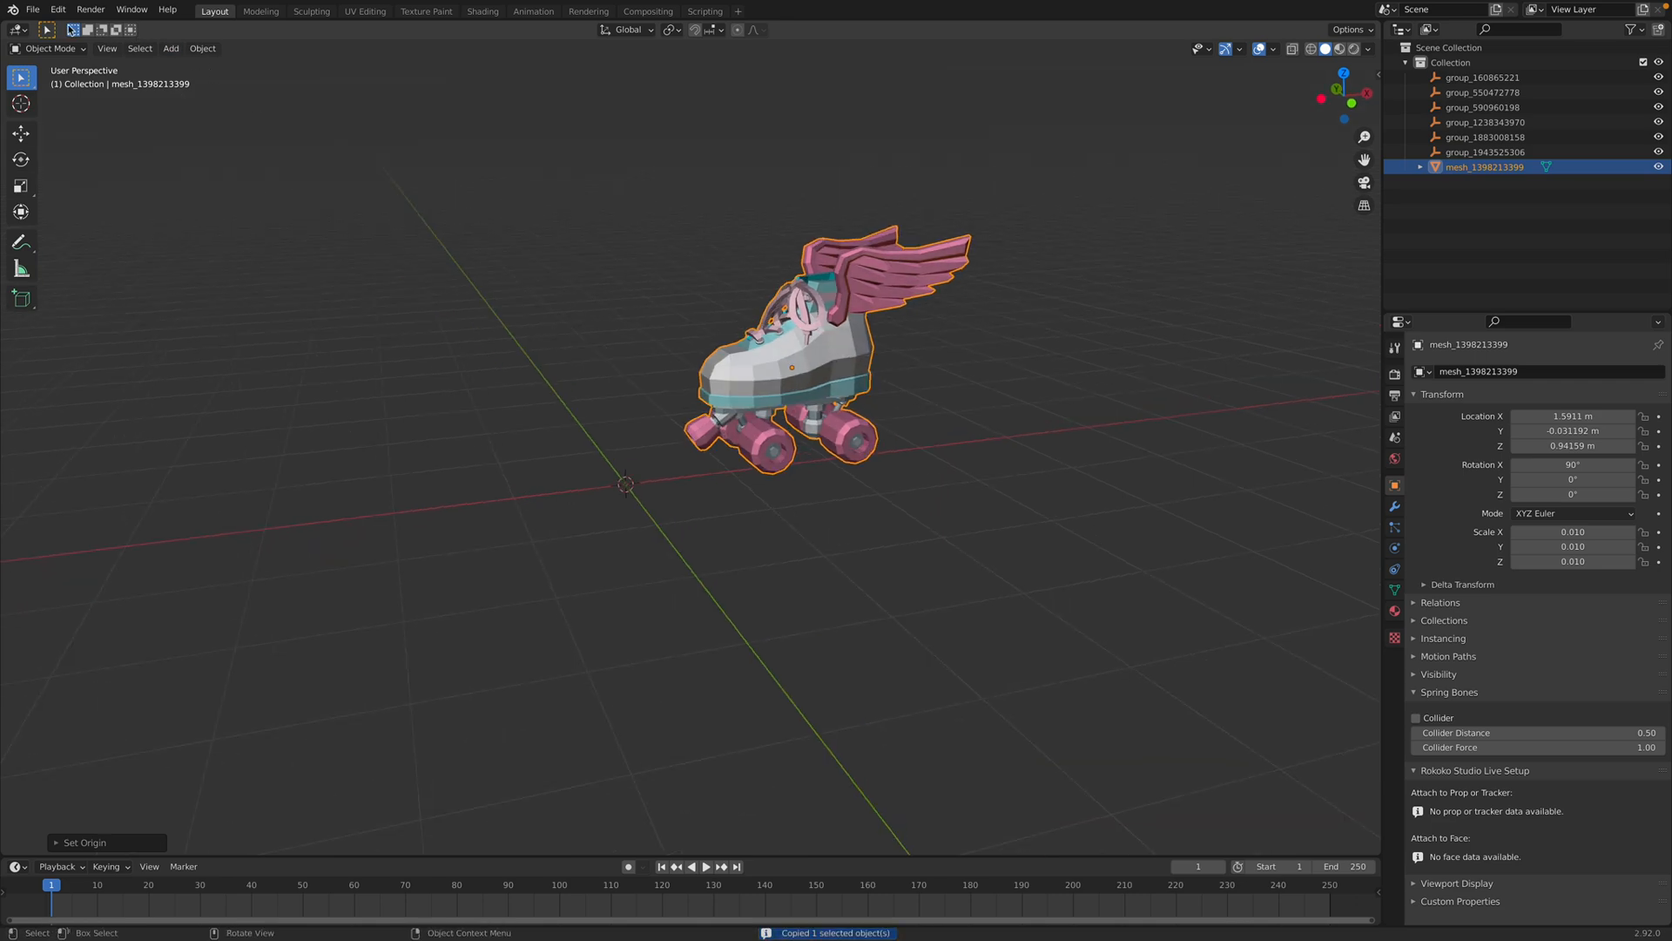
# Reopen vrm_dance.blend from recent files, discarding the untitled scene's changes
pyautogui.click(32, 9)
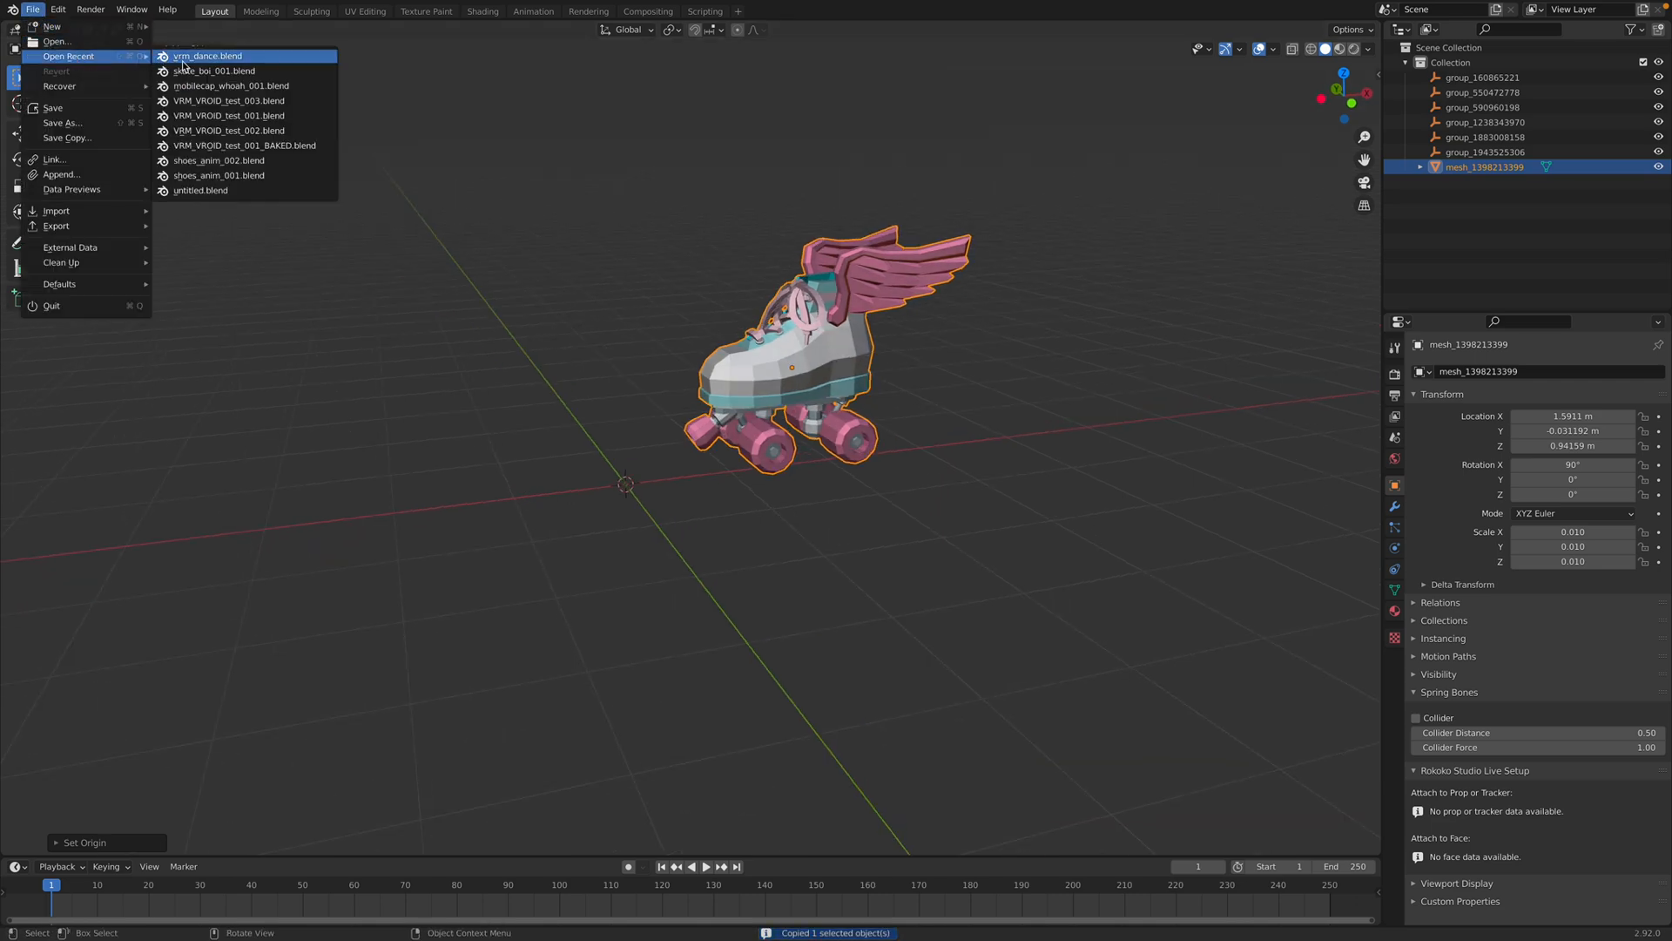
pyautogui.click(206, 55)
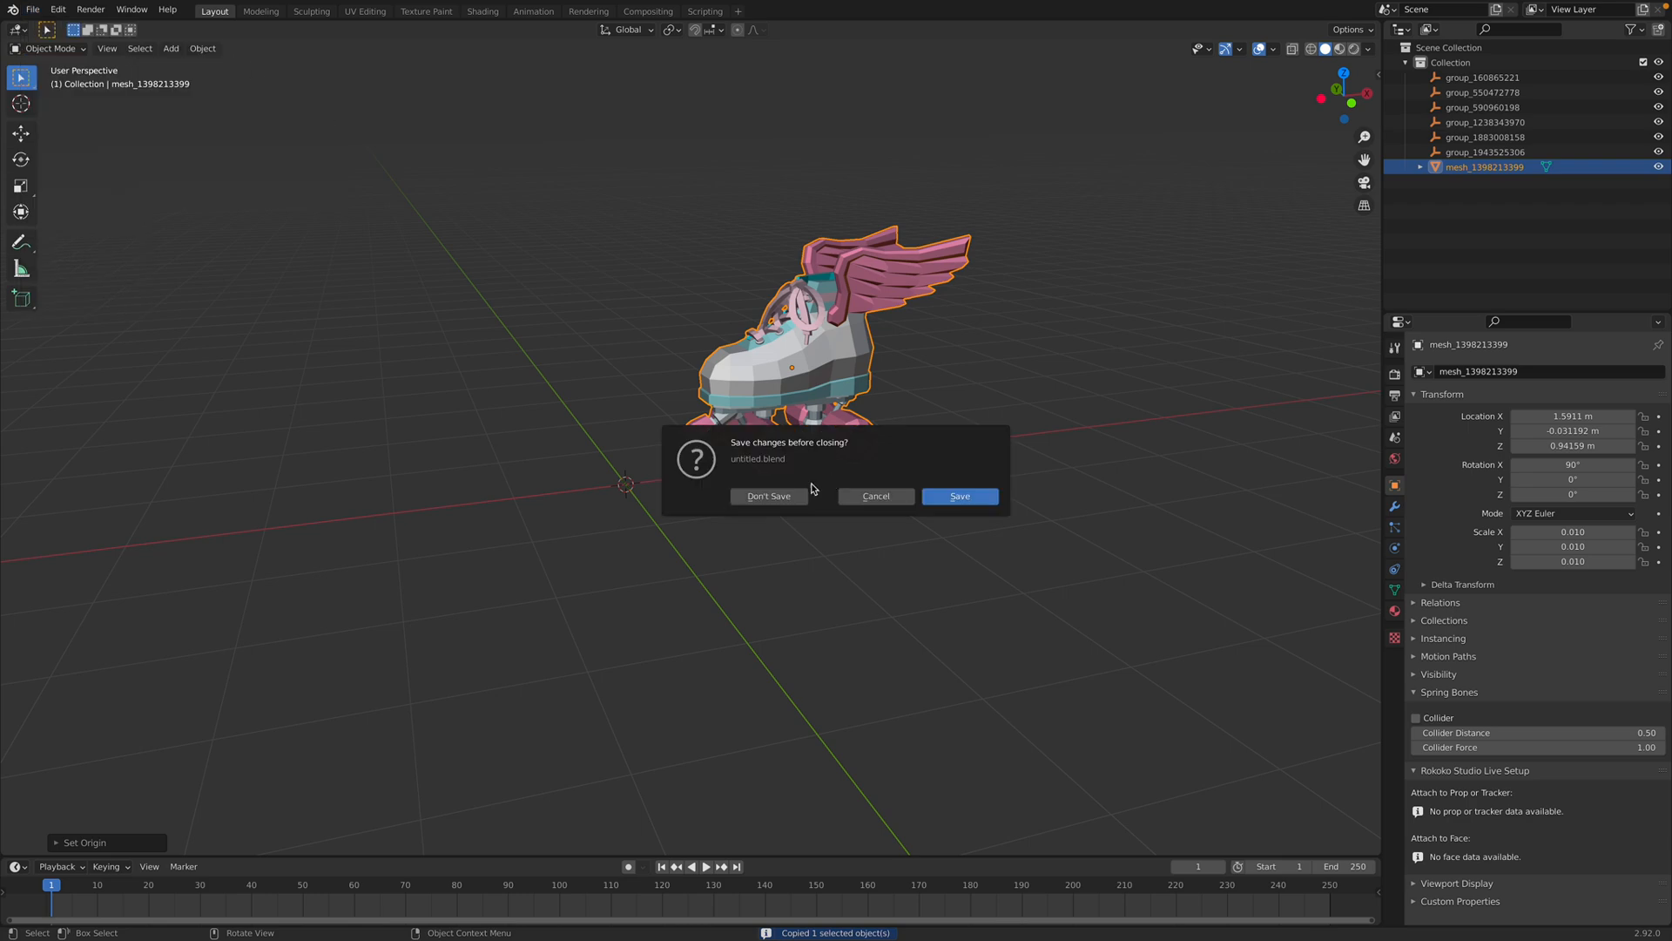
pyautogui.click(768, 495)
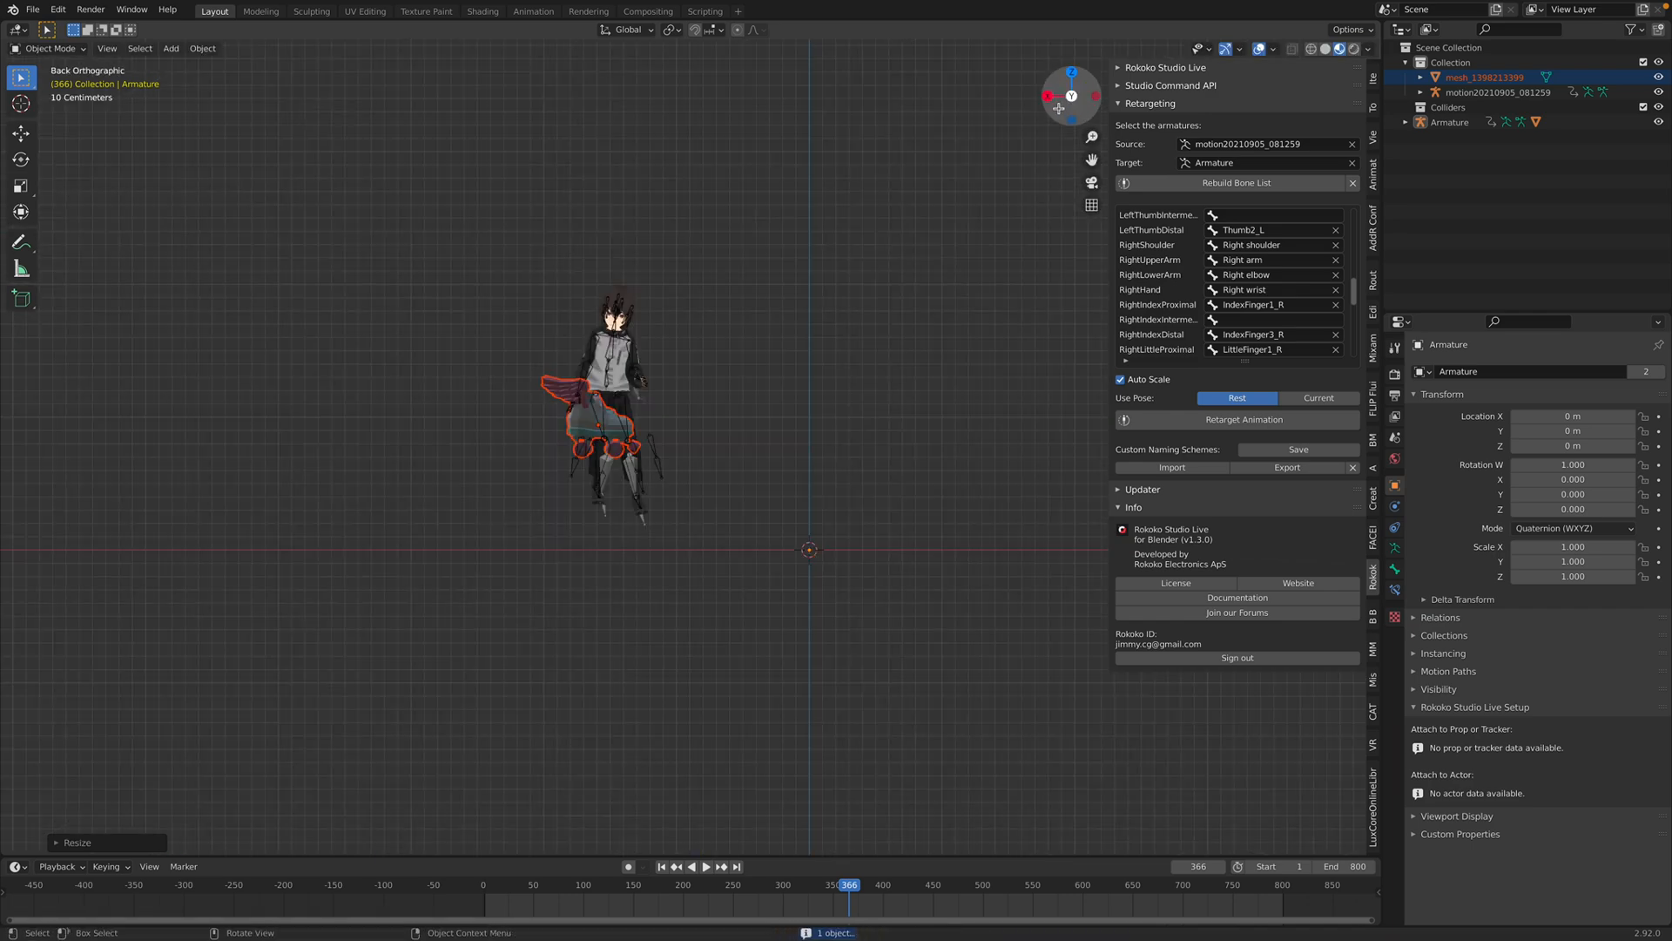
# Scale the skate to foot size, move it to the floor, and enable armature Rest Position
pyautogui.moveTo(586, 416); pyautogui.dragTo(757, 544)
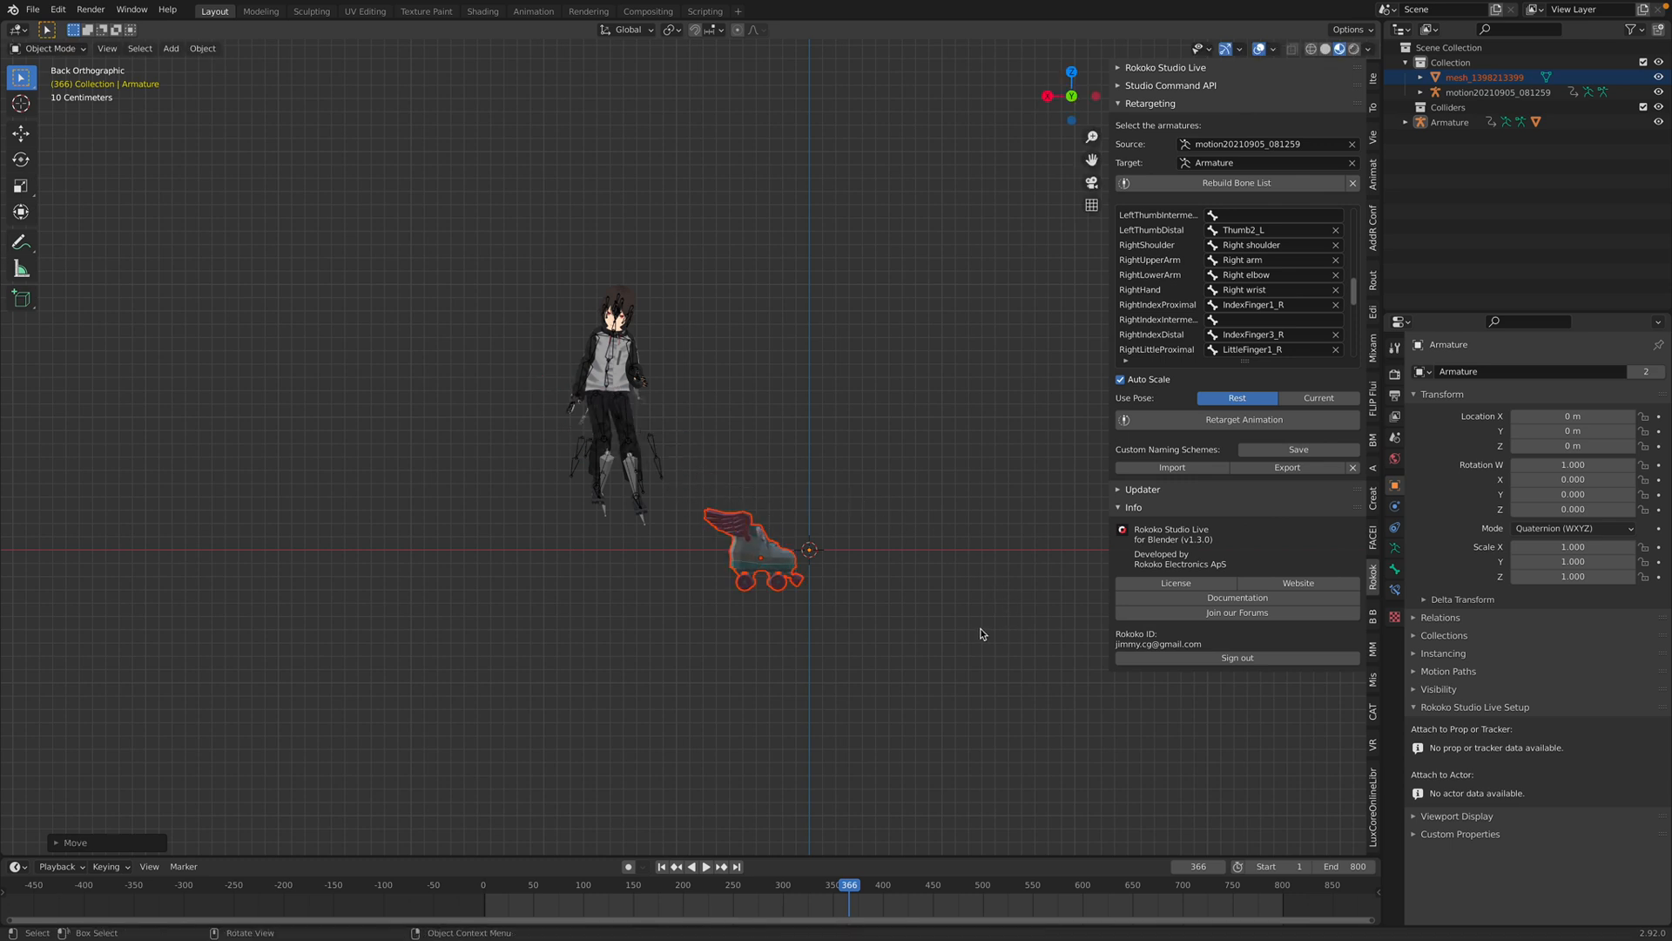
pyautogui.moveTo(982, 634); pyautogui.dragTo(916, 632)
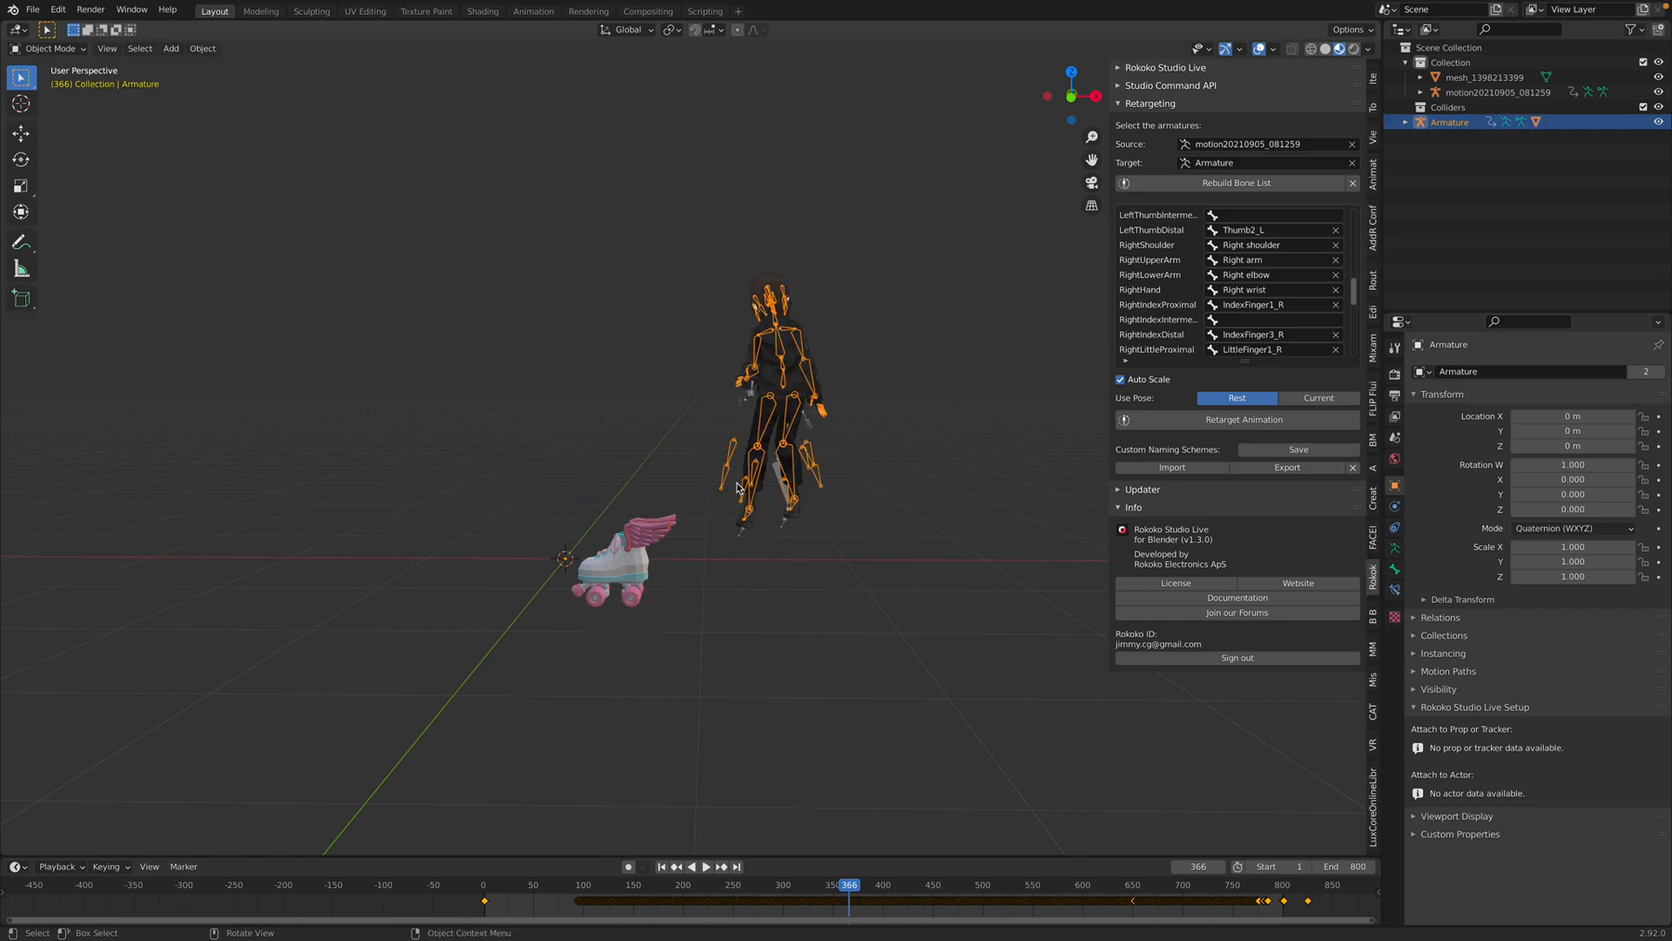
pyautogui.moveTo(707, 509)
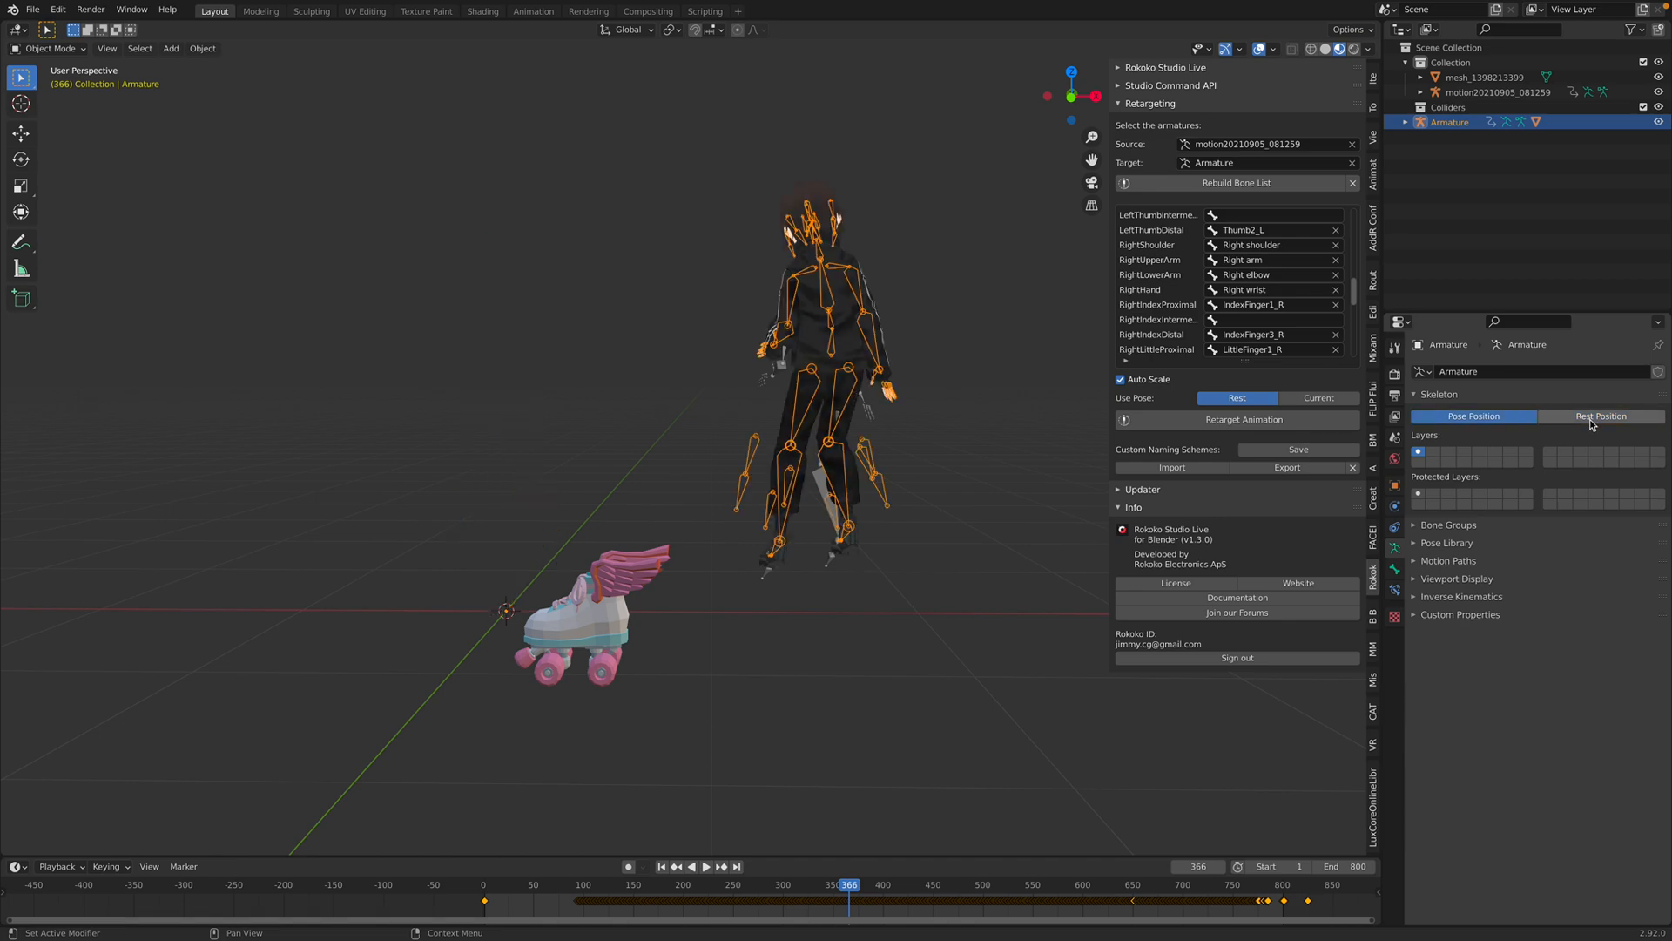
pyautogui.click(1600, 416)
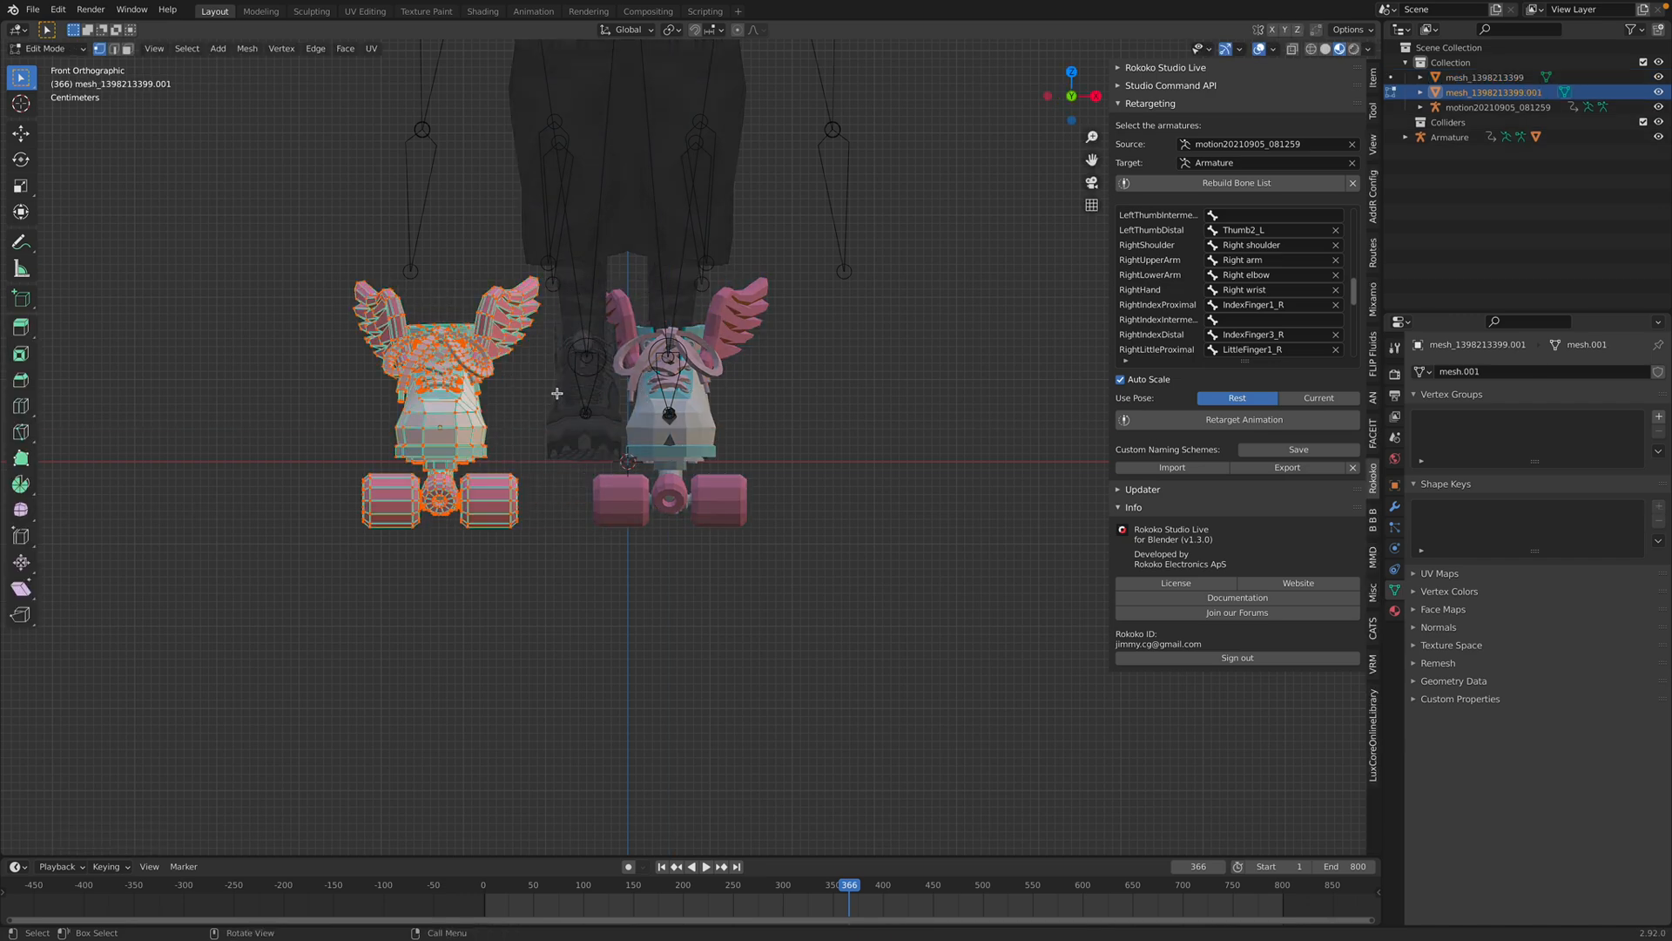
pyautogui.moveTo(370, 187)
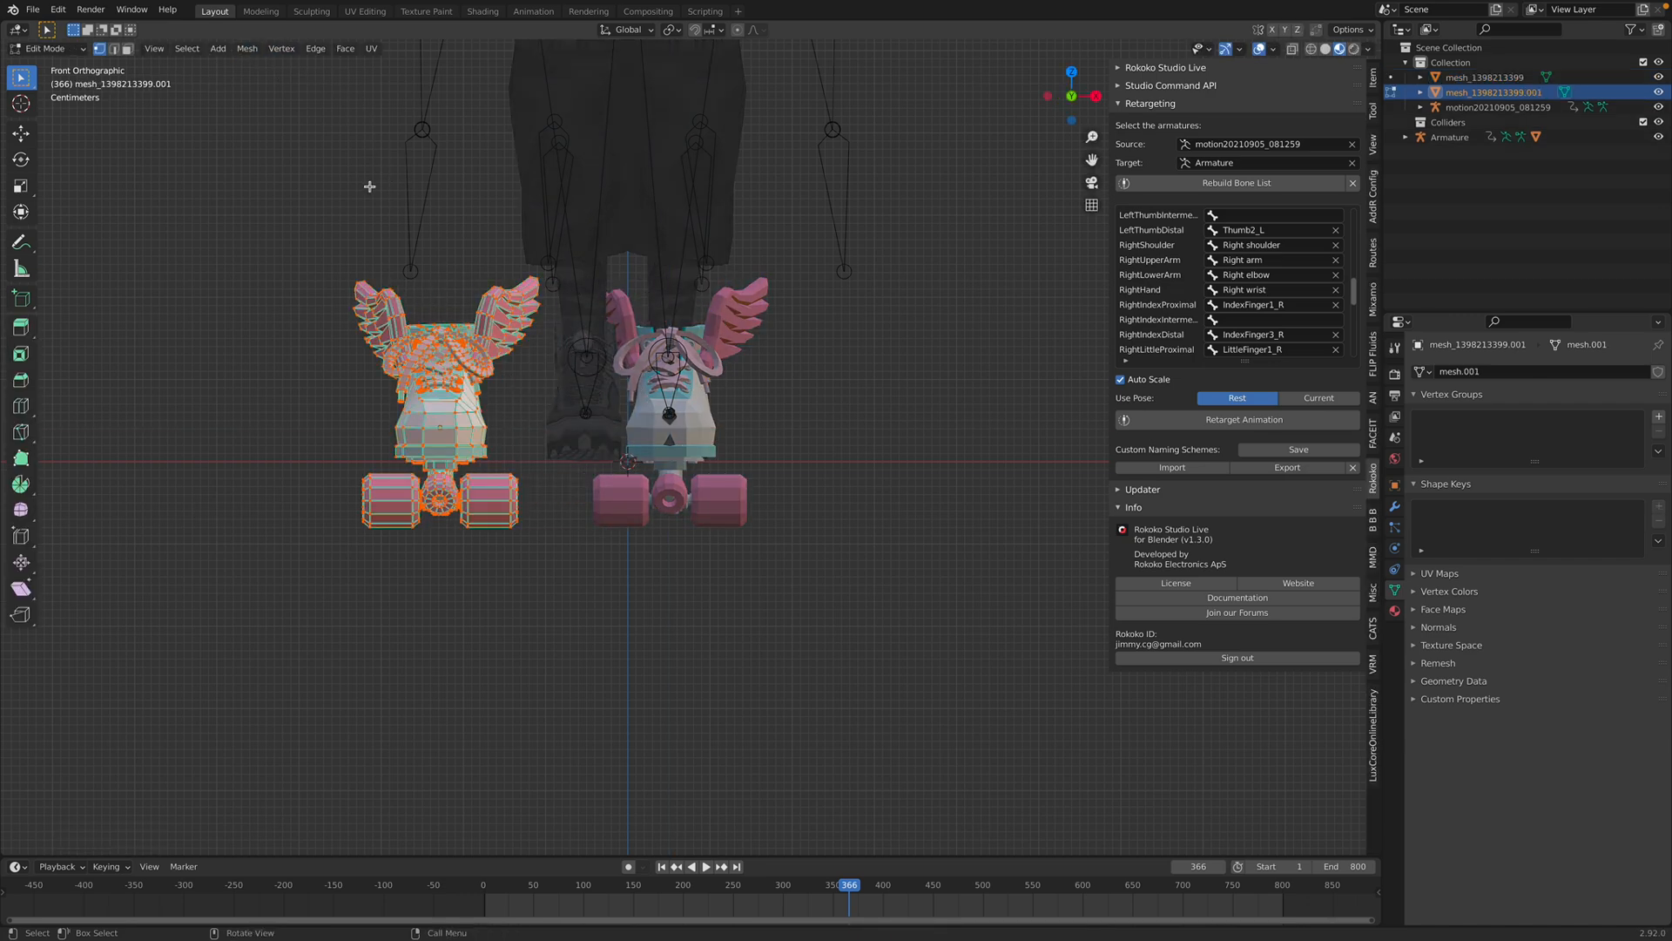
# Flip the duplicate skate mesh to form a left-right pair
pyautogui.write('flip')
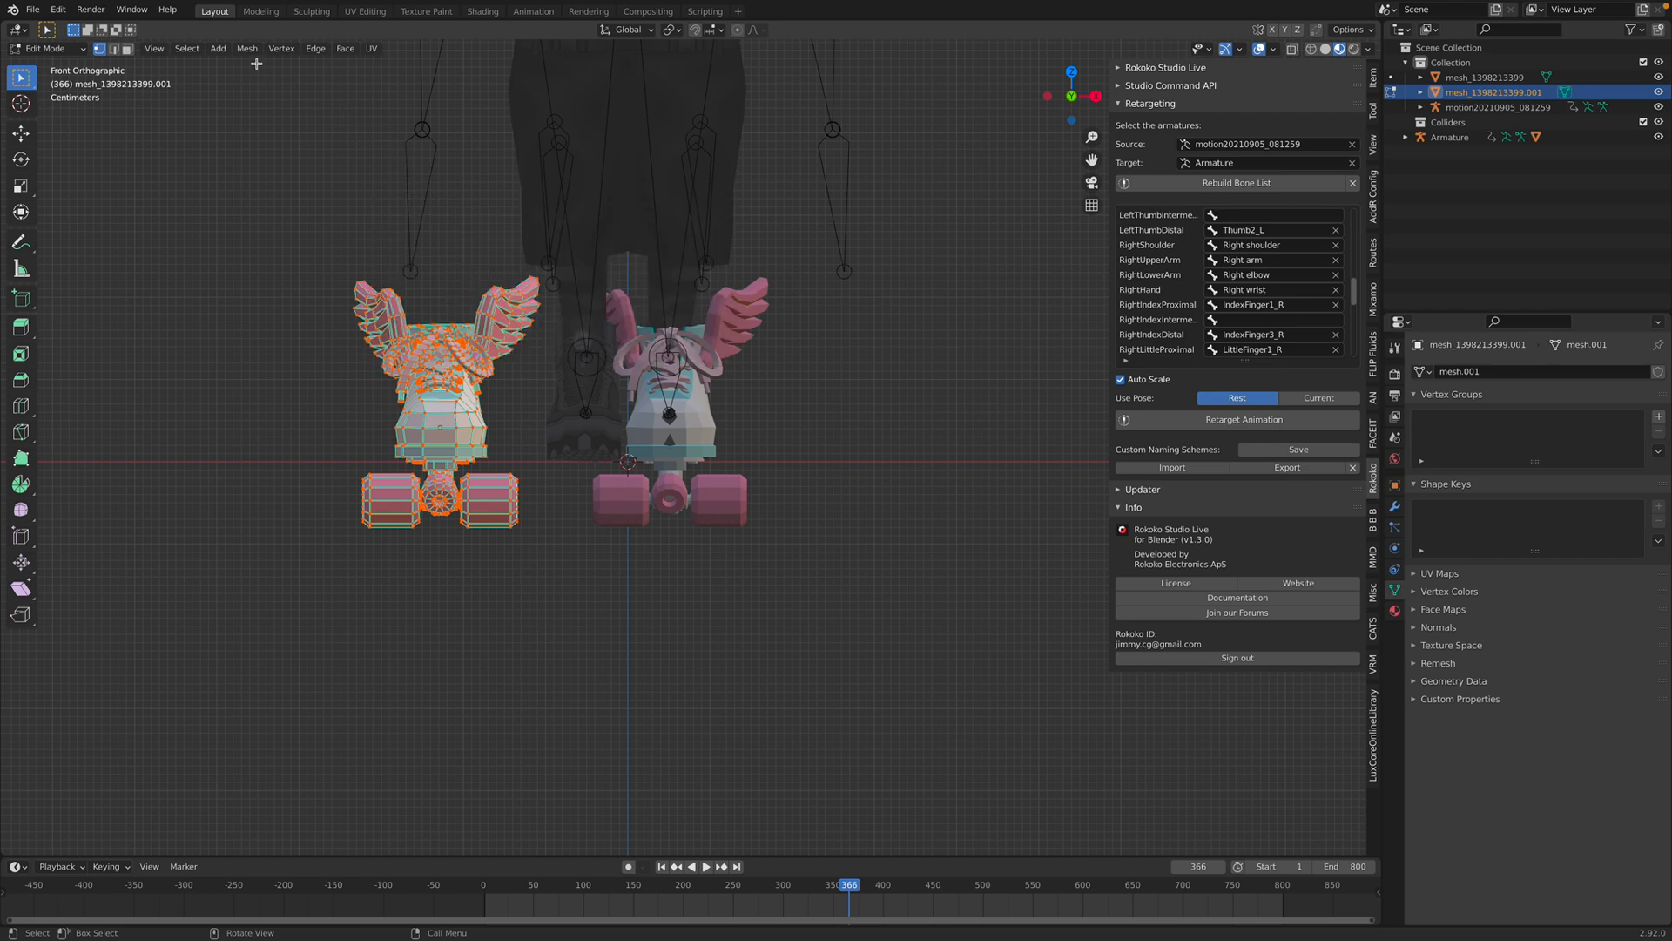
pyautogui.click(246, 48)
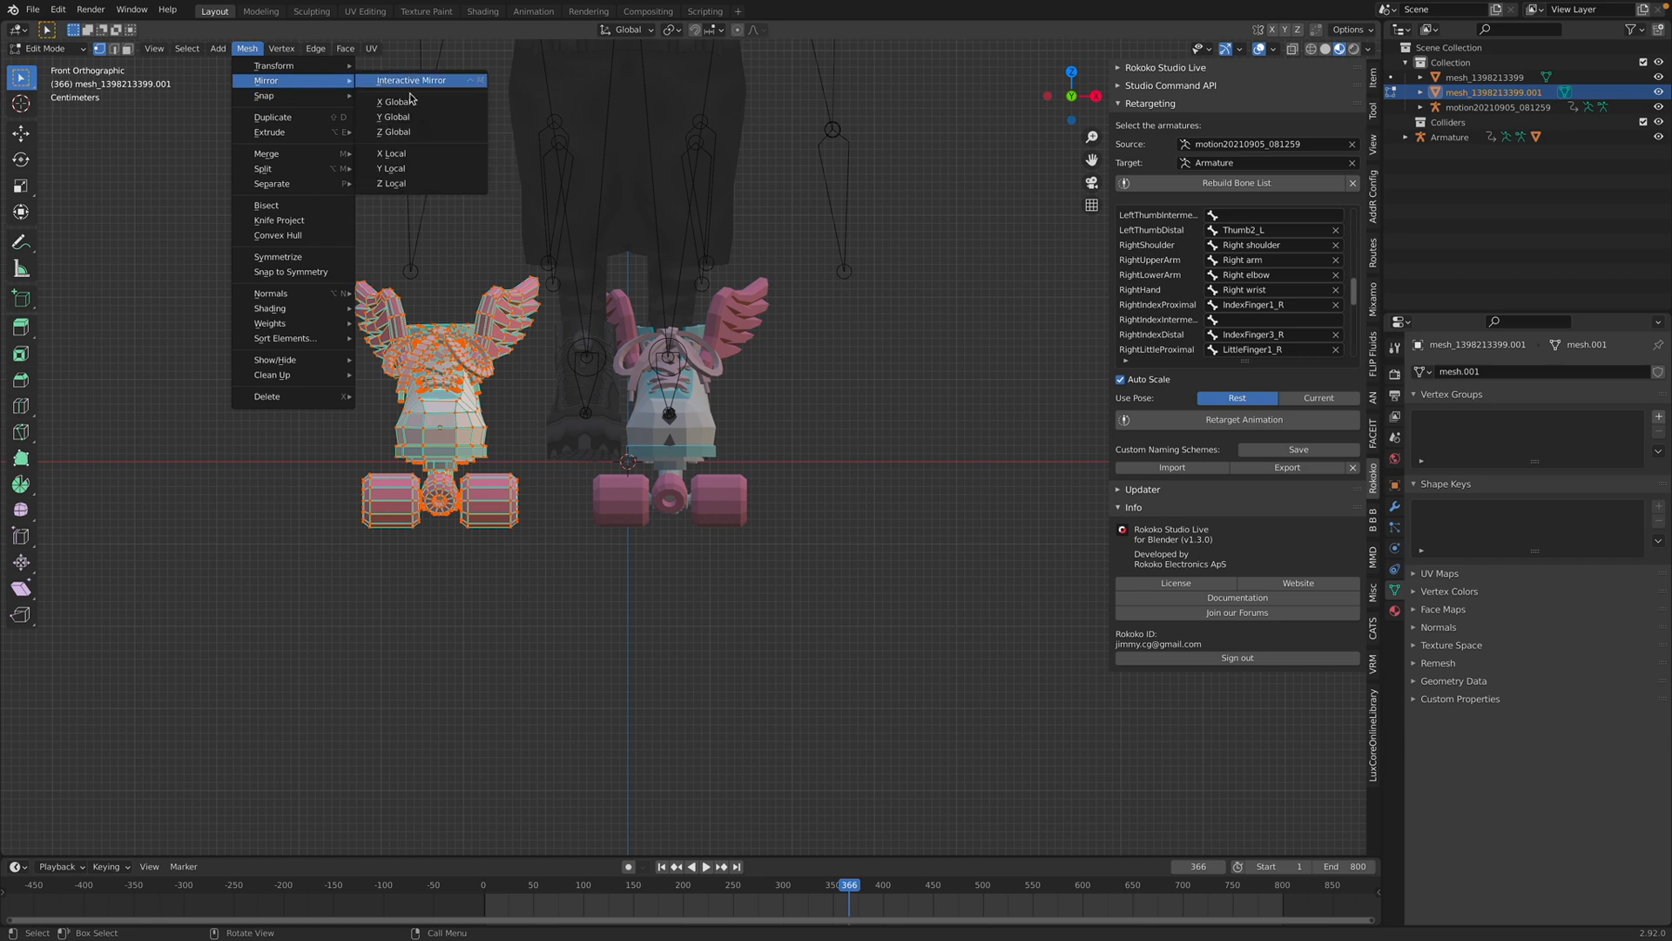
pyautogui.click(395, 101)
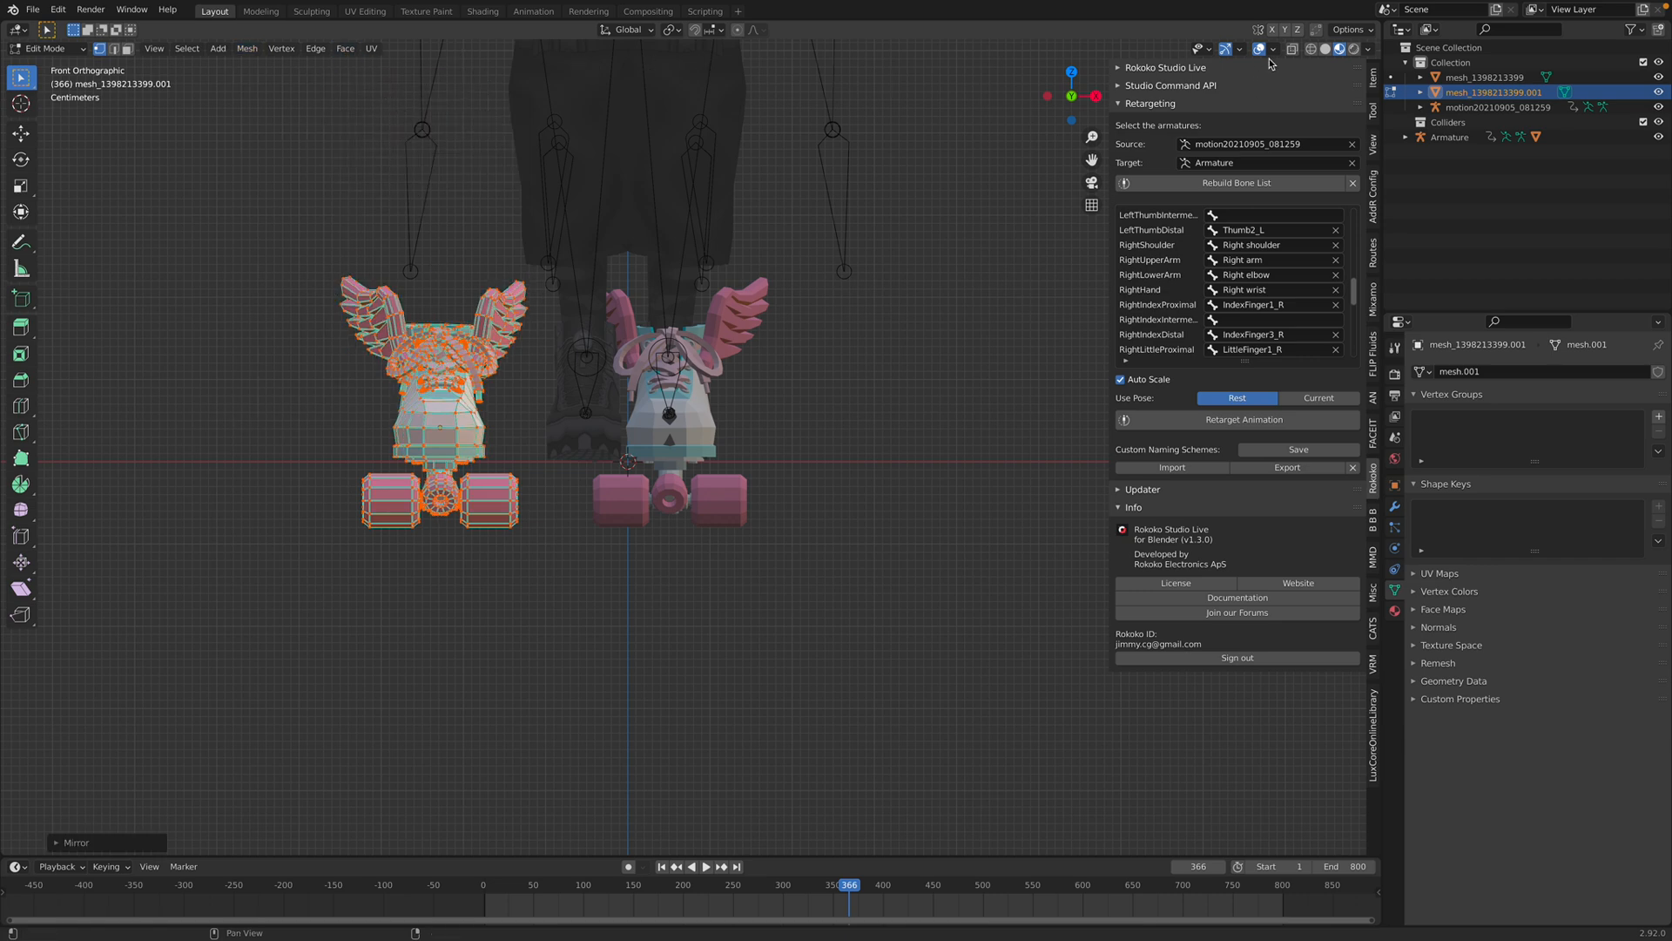
# Return from Edit Mode to Object Mode and inspect both skates up close
pyautogui.click(1263, 49)
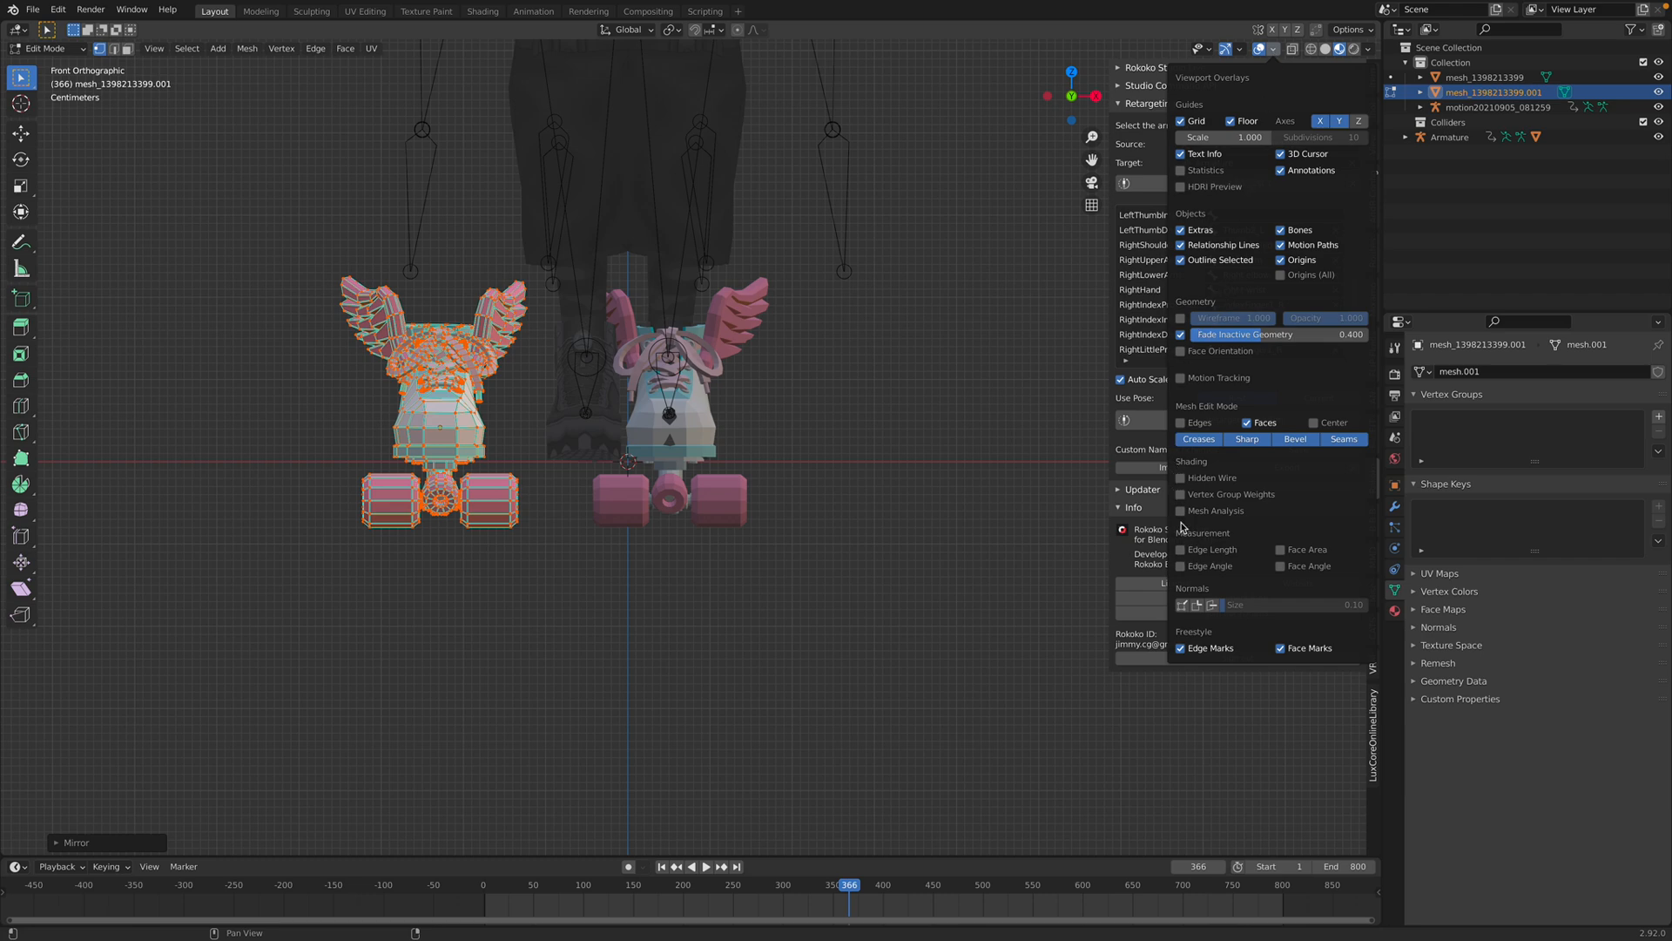
pyautogui.moveTo(1203, 488)
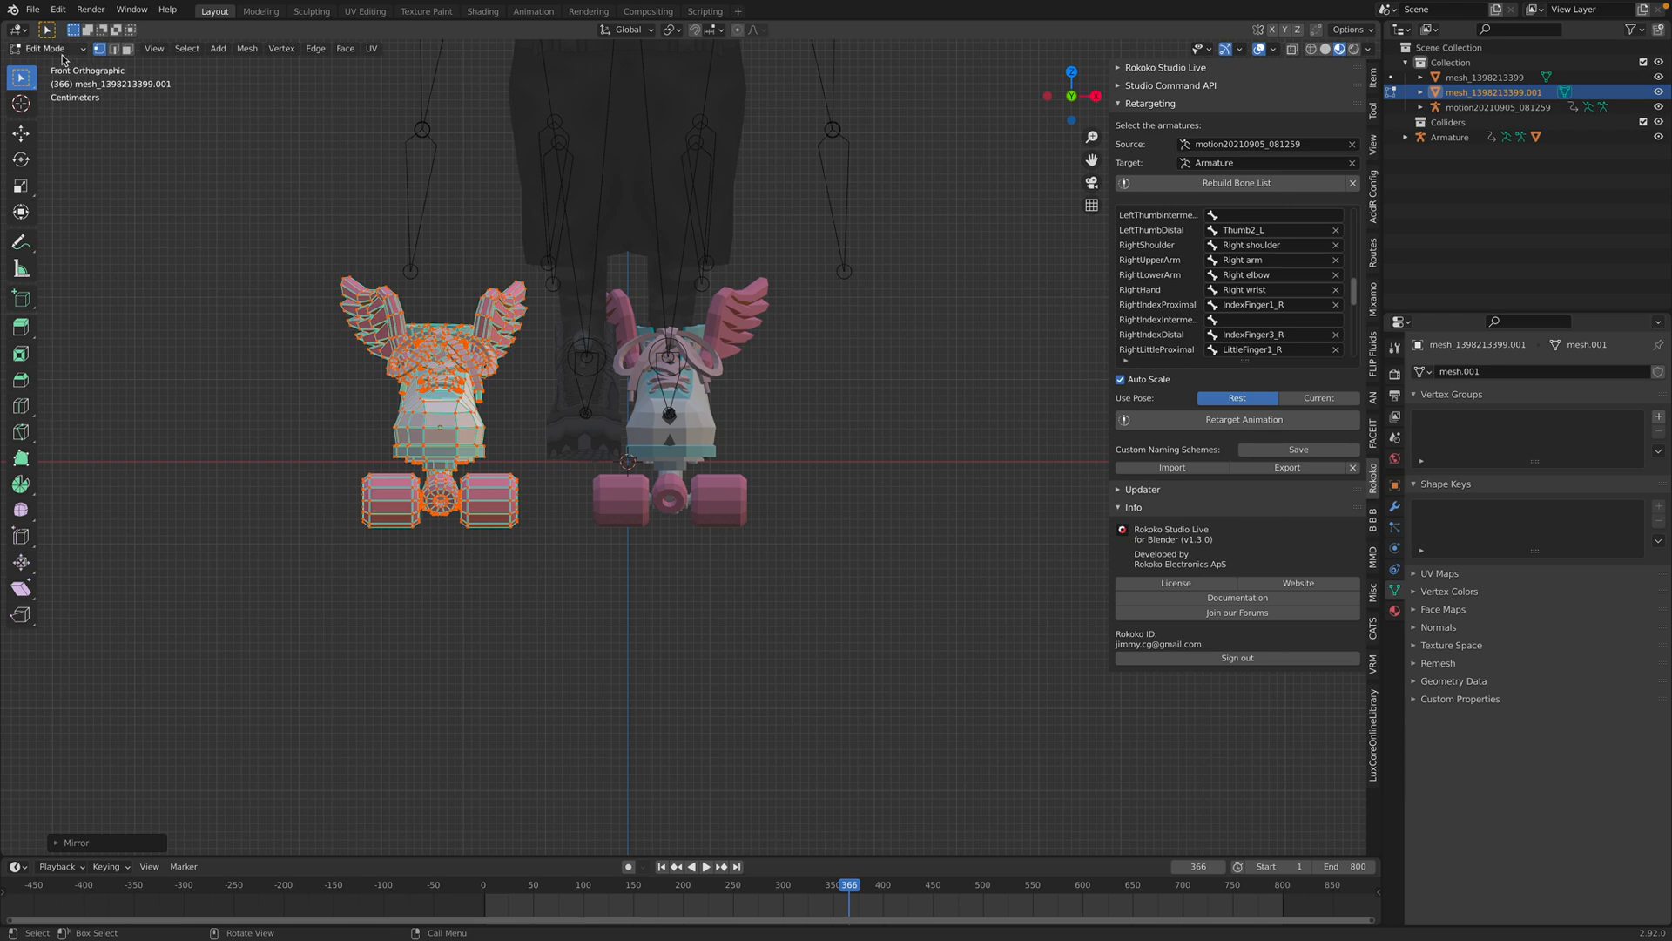
pyautogui.click(1273, 49)
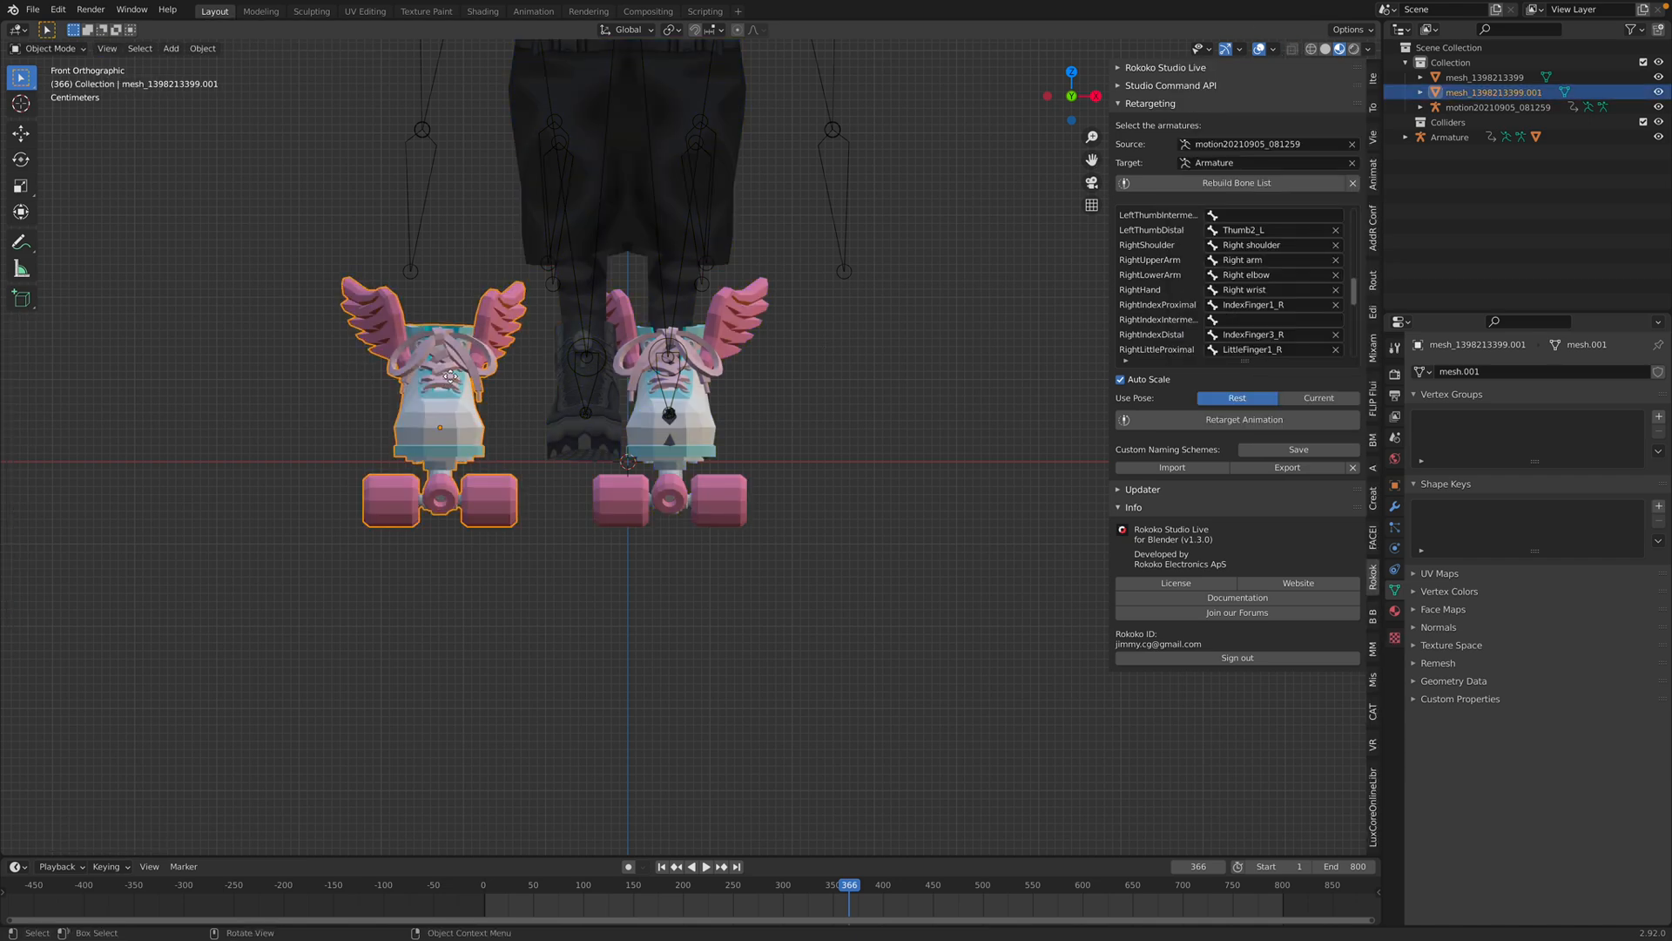
pyautogui.moveTo(437, 384); pyautogui.dragTo(628, 384)
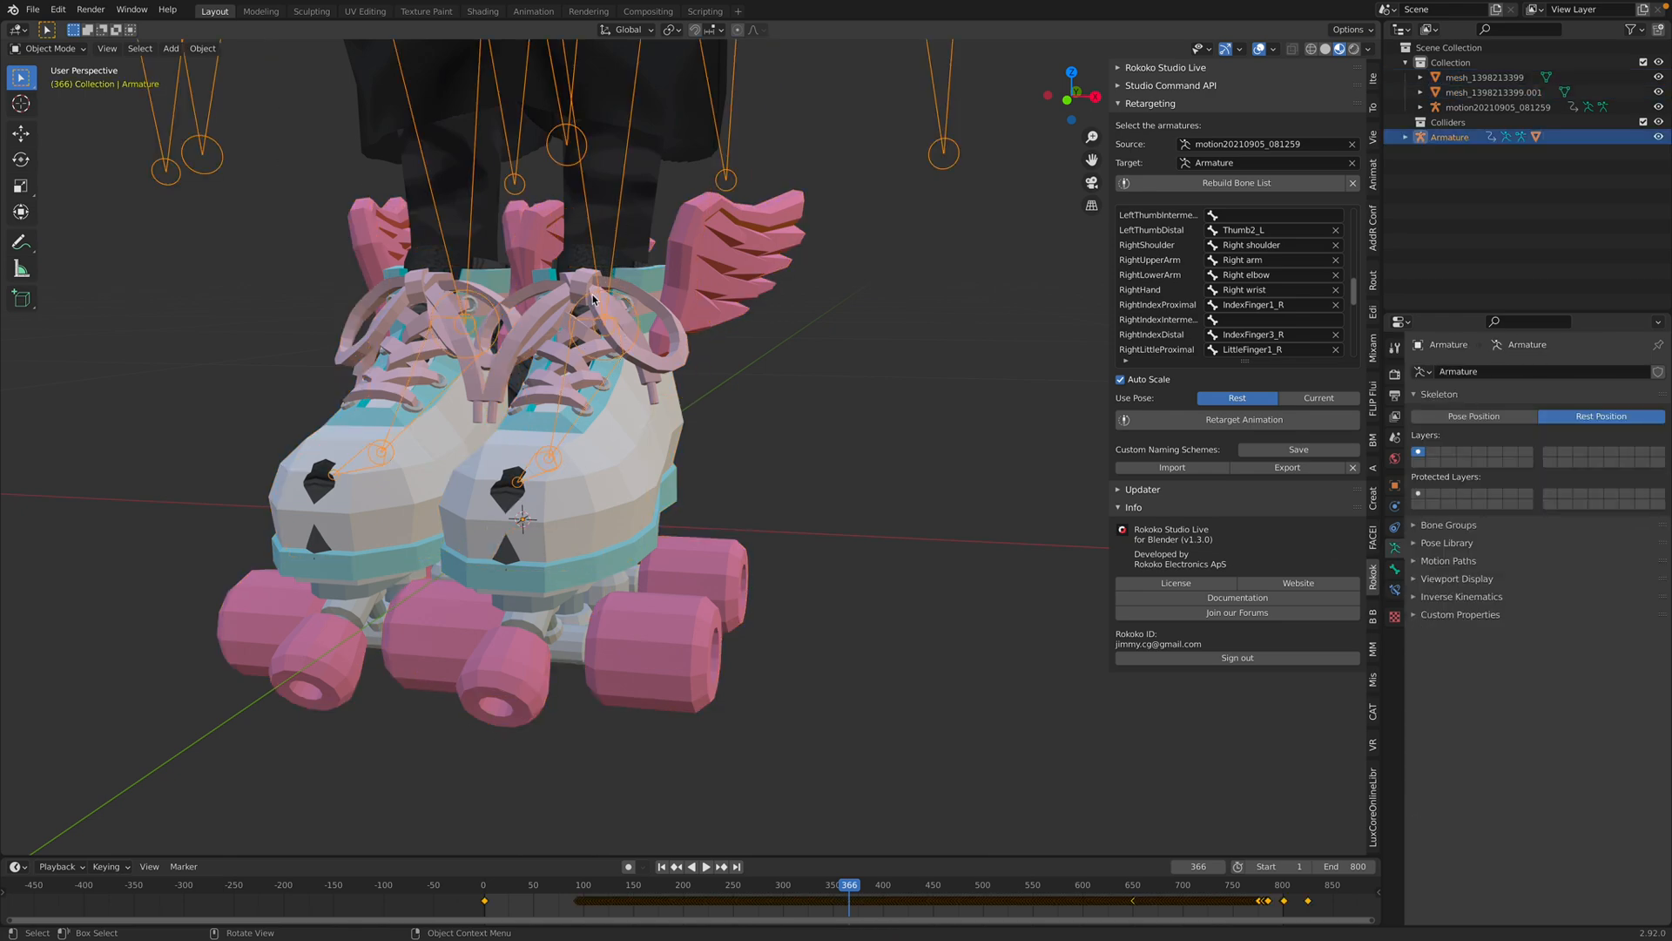
# Parent the skate shoe to the armature's left ankle bone with Bone Relative, then deselect all
pyautogui.press('Tab')
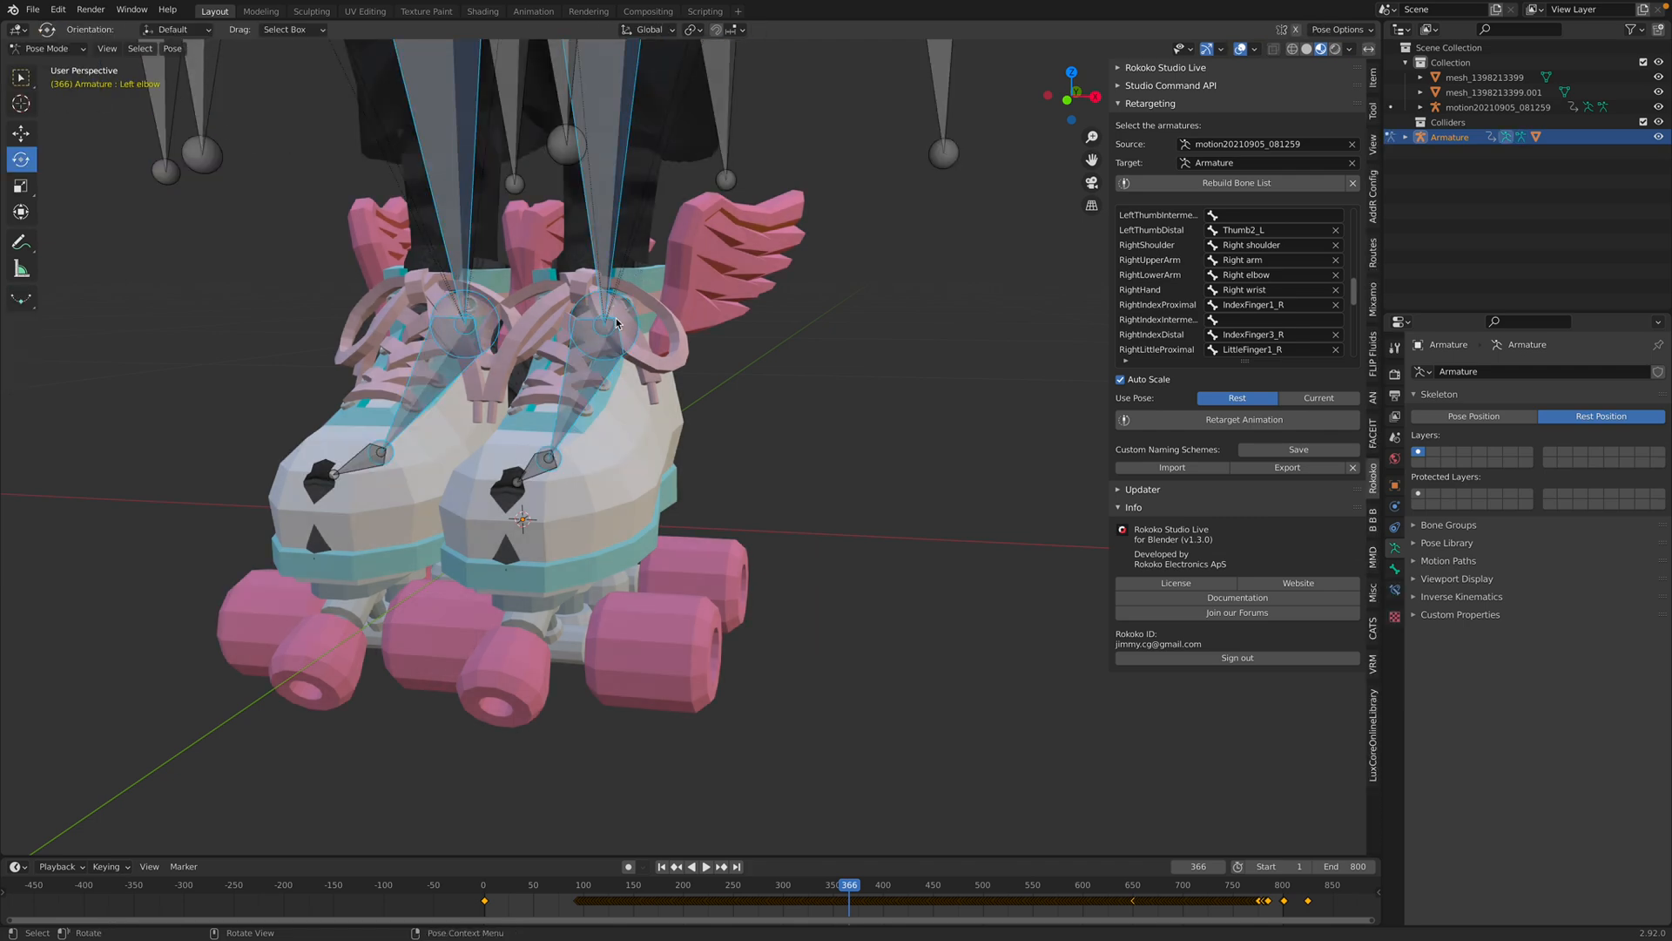
pyautogui.click(607, 319)
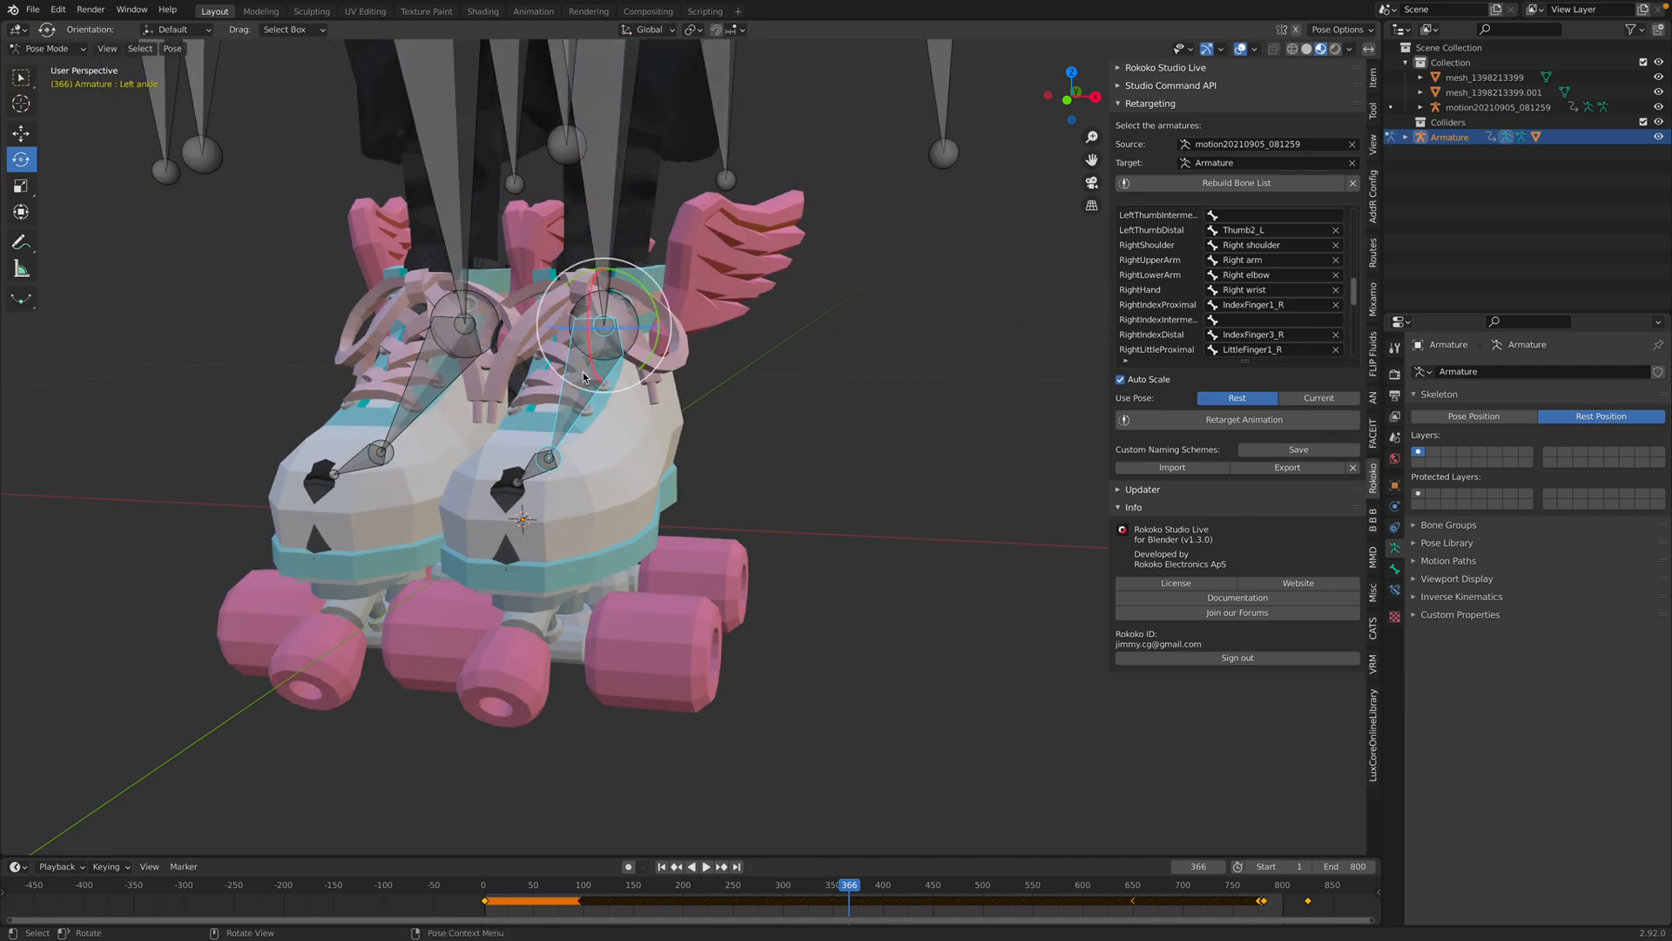
pyautogui.click(44, 48)
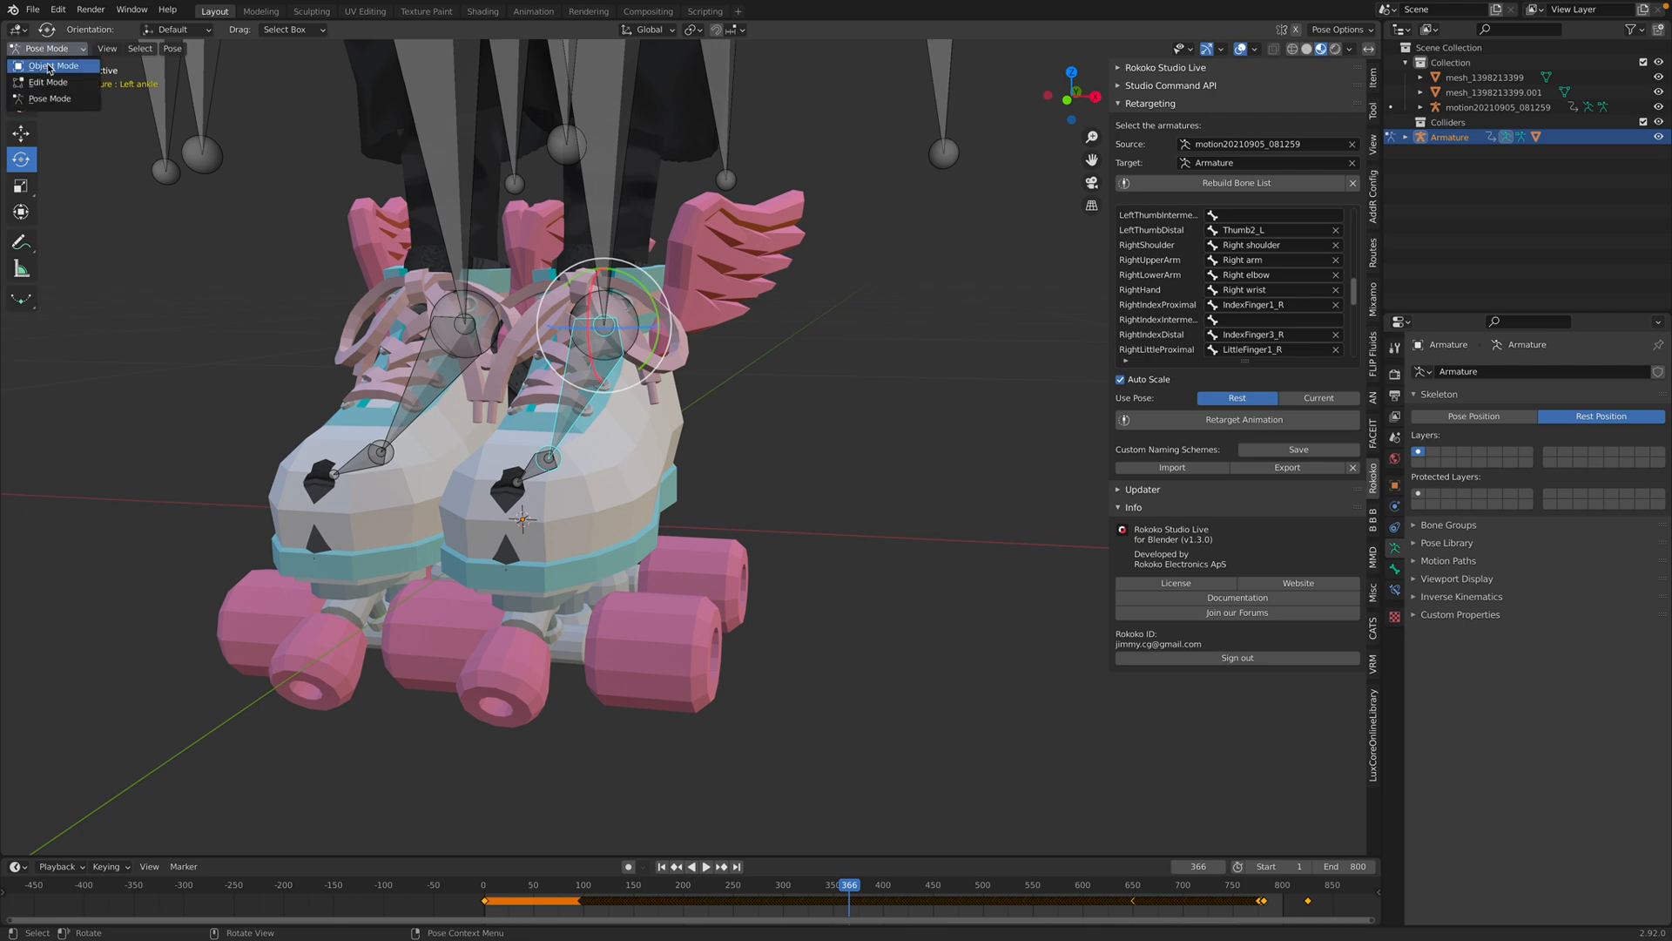
pyautogui.click(53, 65)
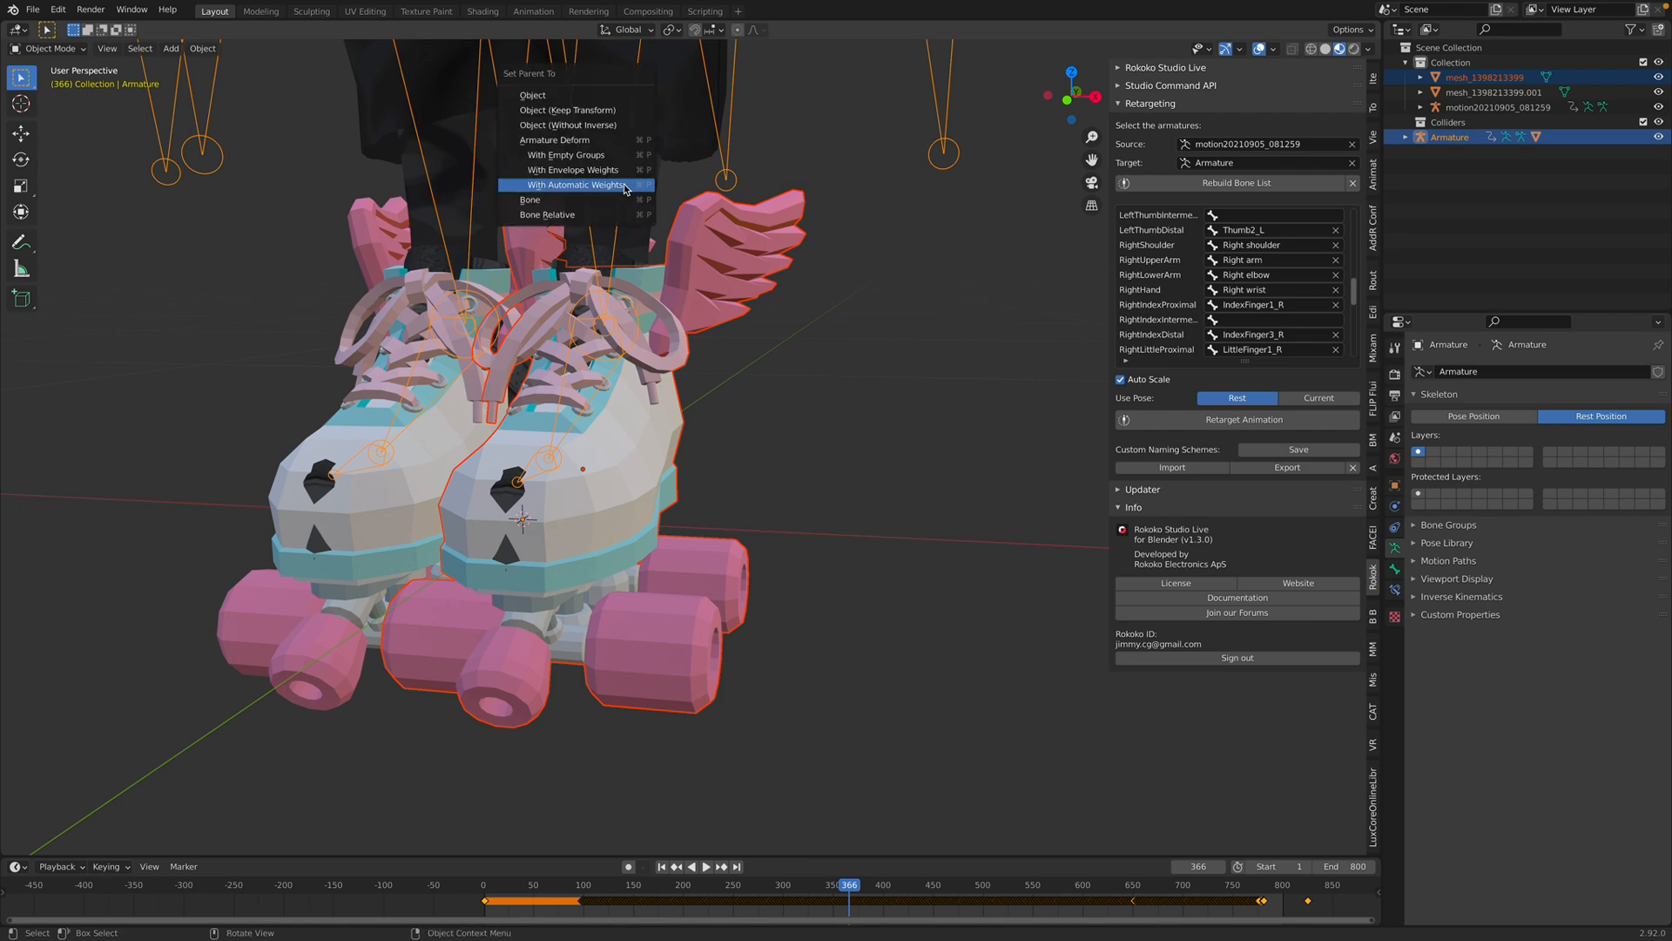
pyautogui.moveTo(547, 214)
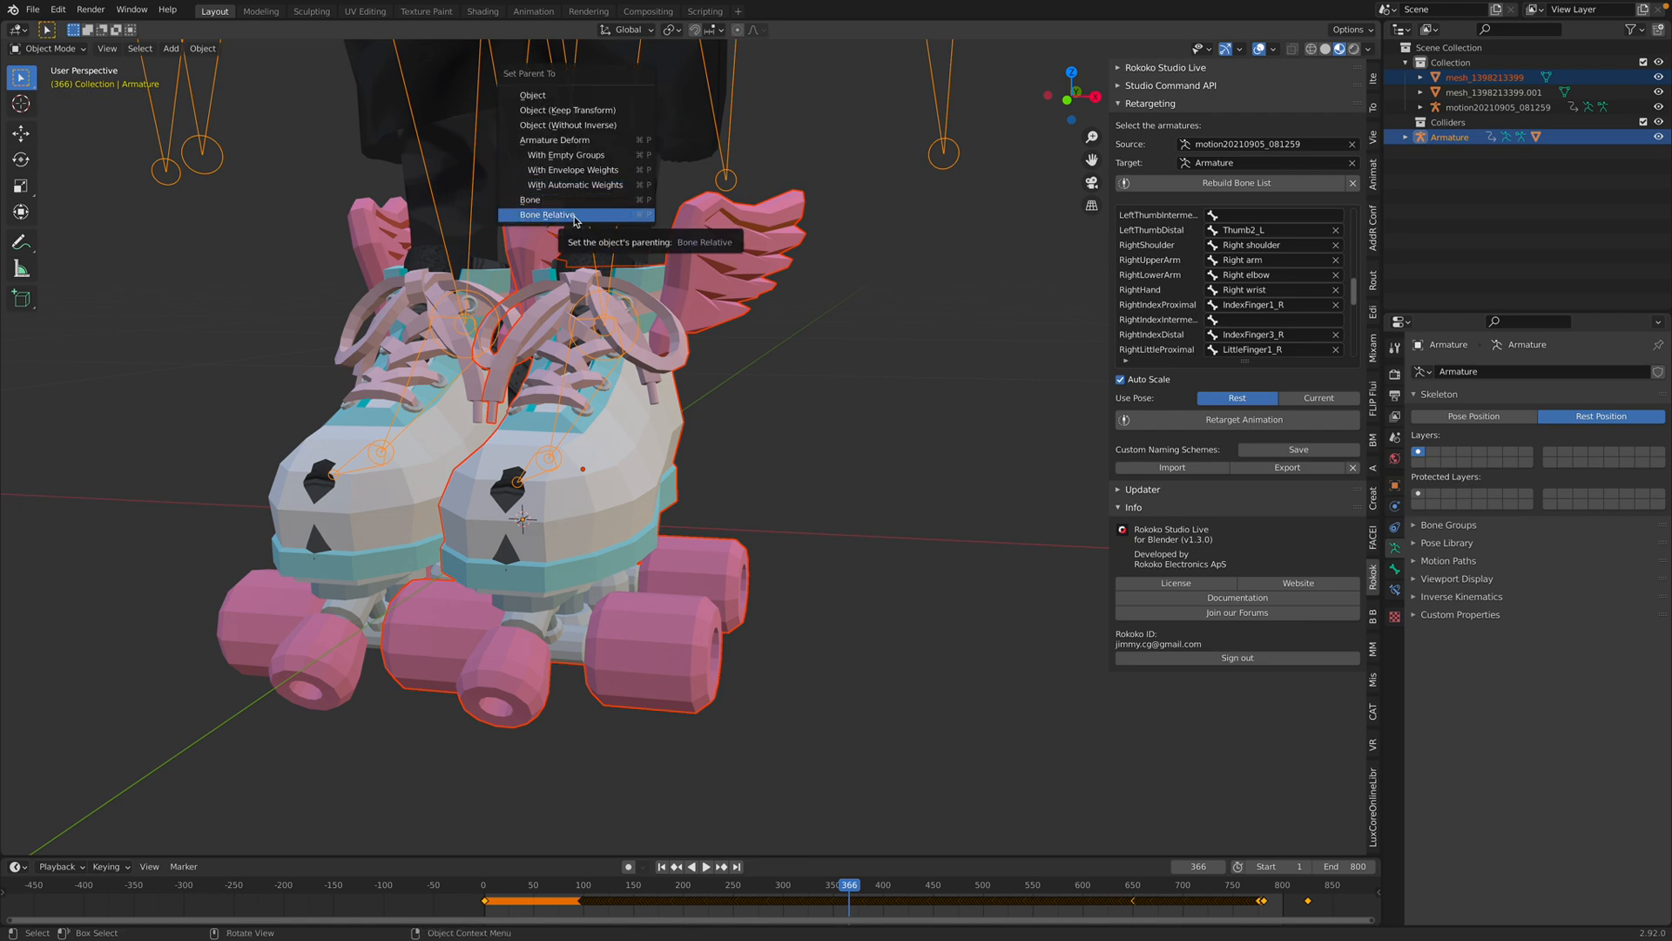
pyautogui.click(547, 215)
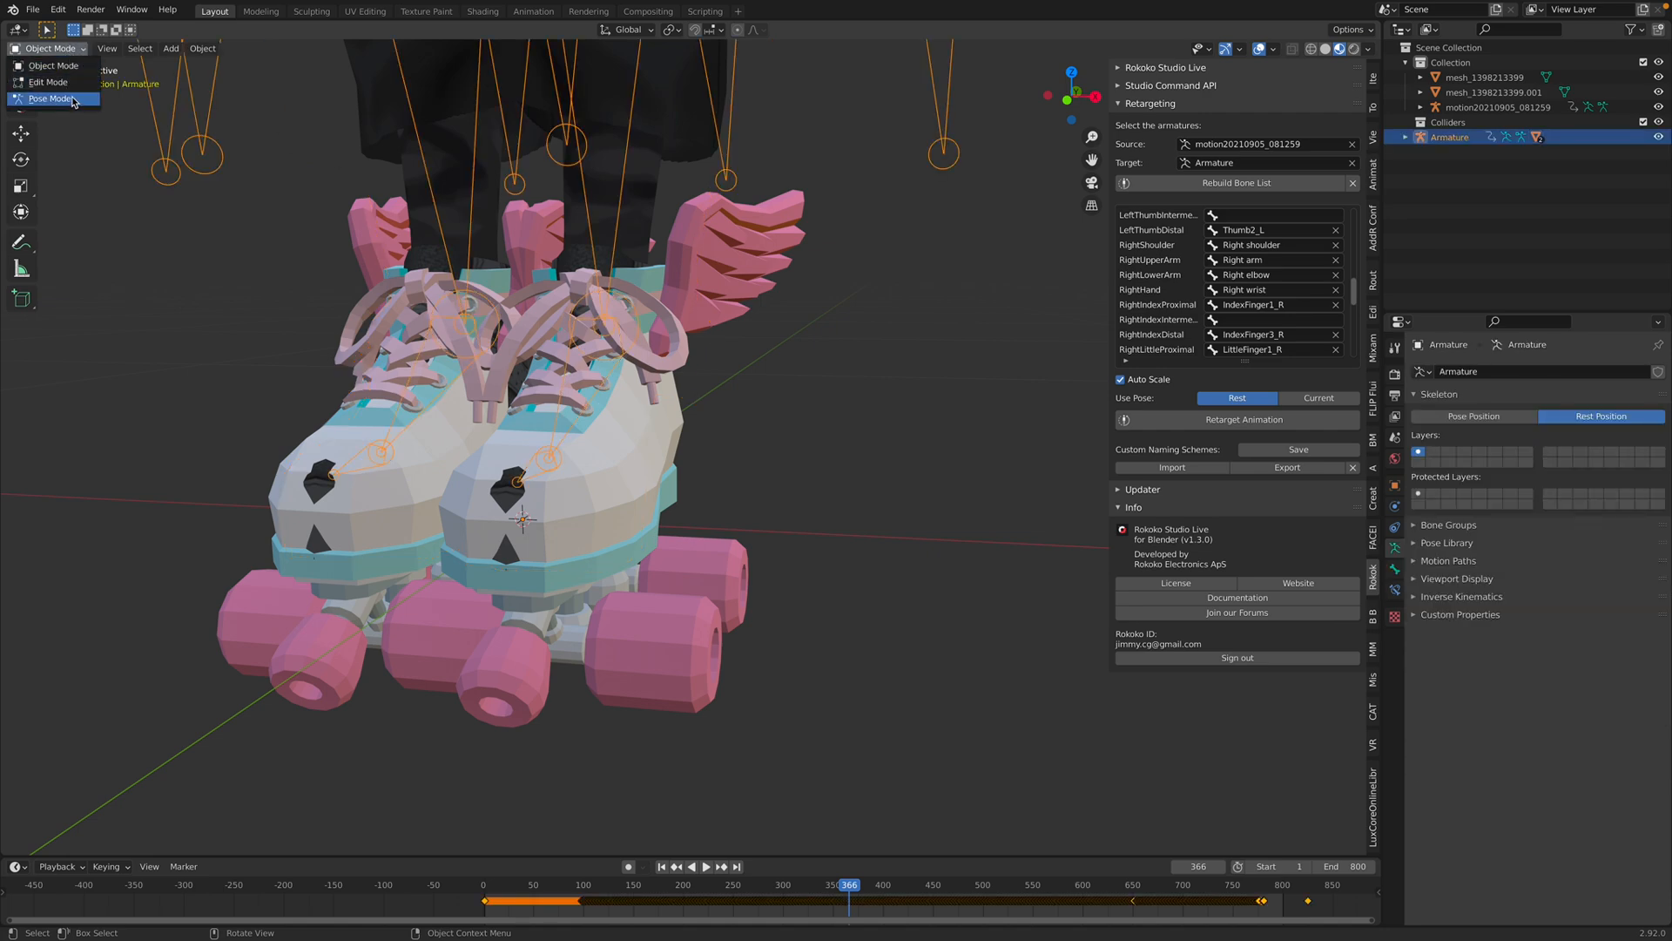
pyautogui.click(47, 99)
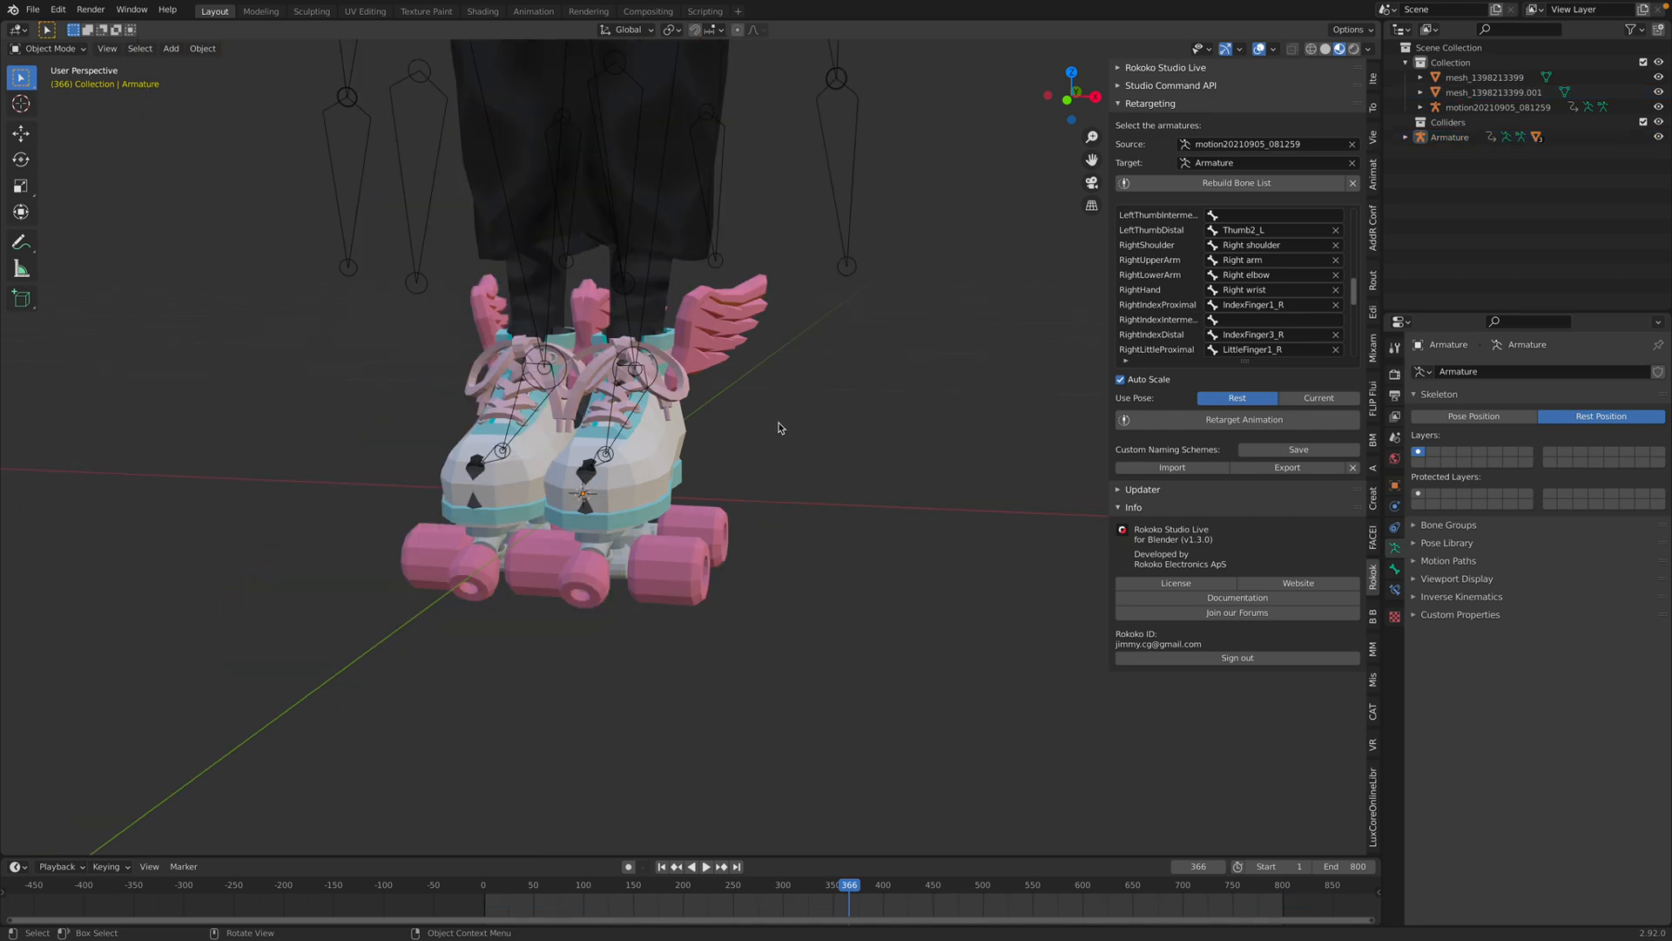
pyautogui.click(865, 883)
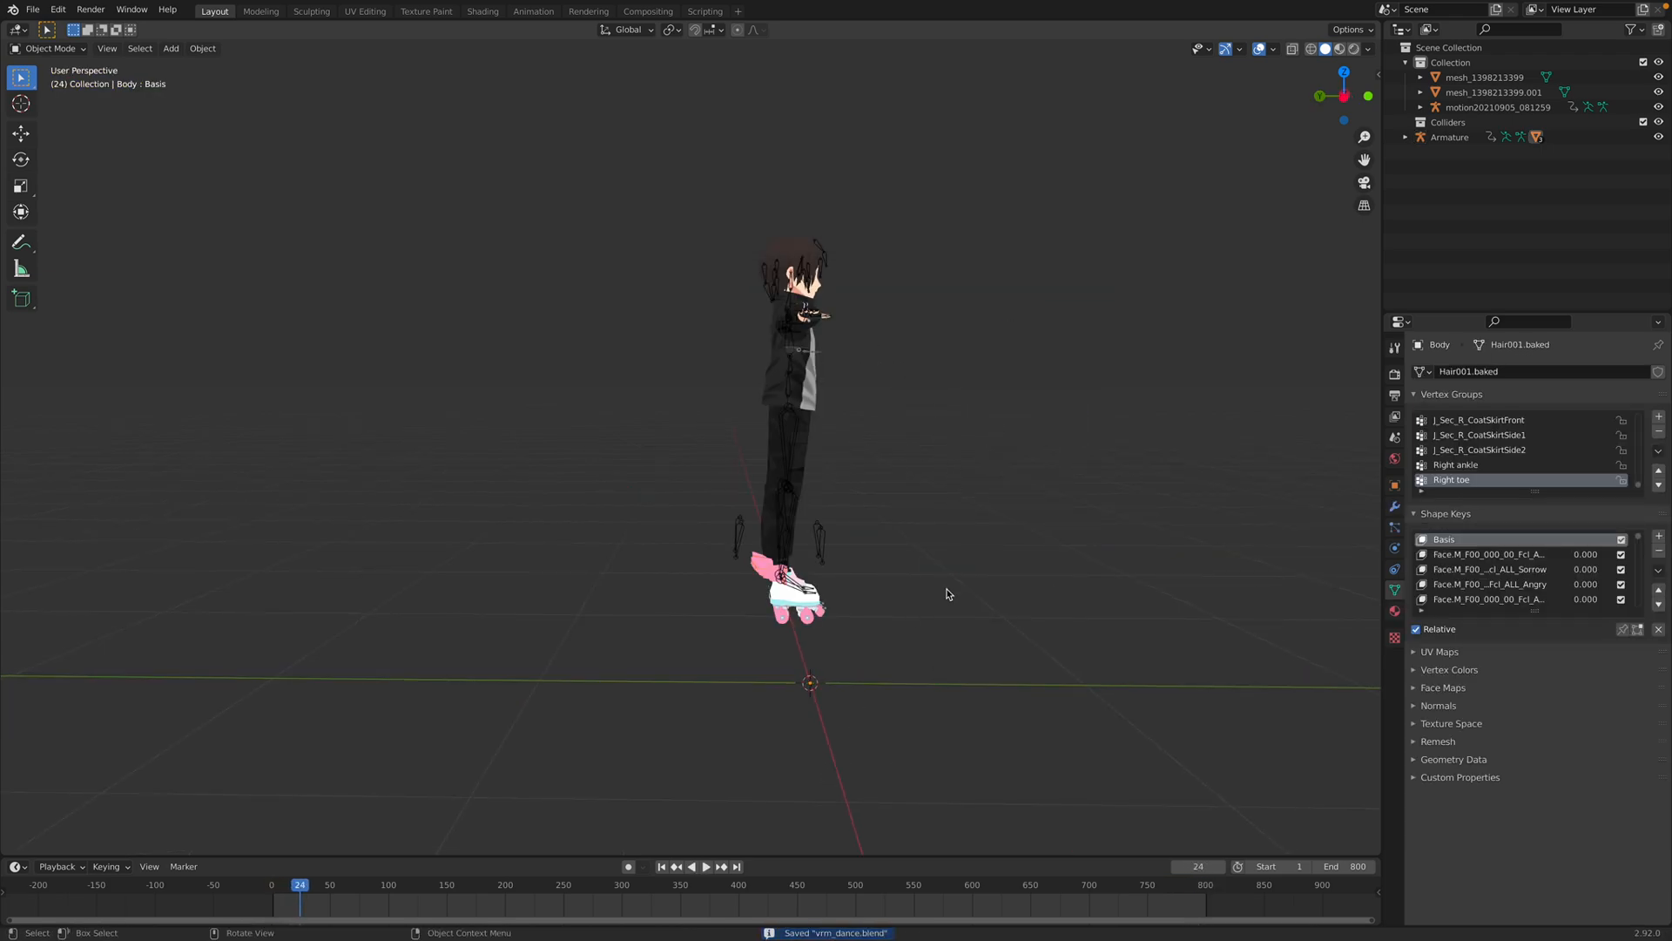
# Play and stop the skating animation, then save vrm_dance.blend
pyautogui.click(704, 866)
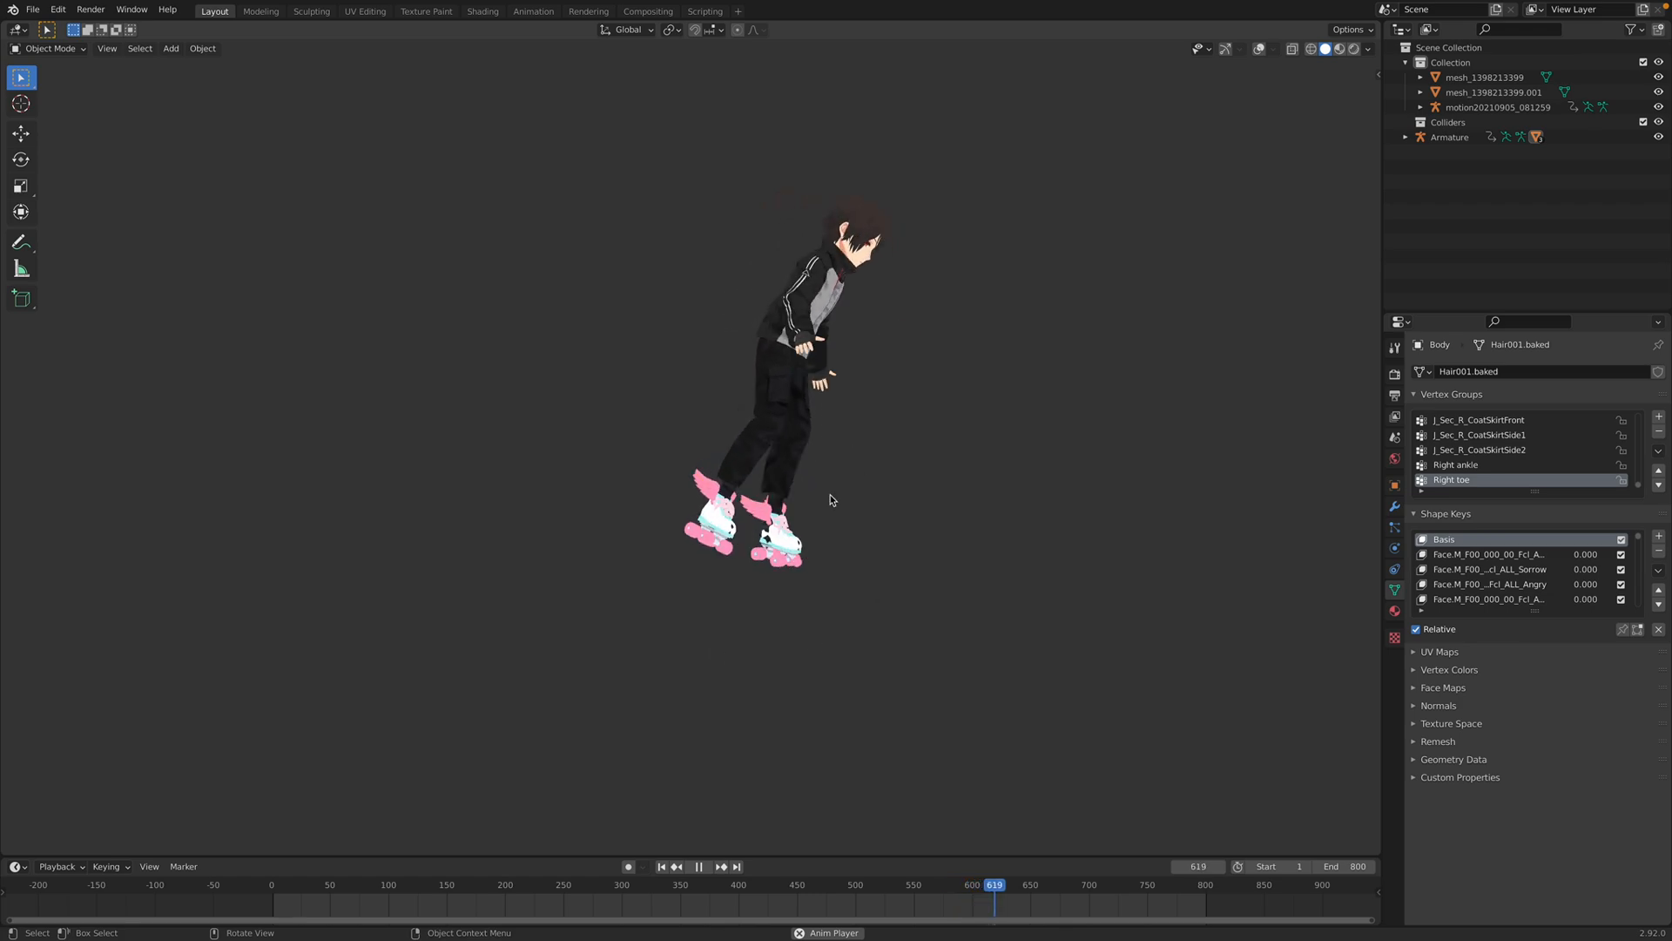
pyautogui.click(703, 866)
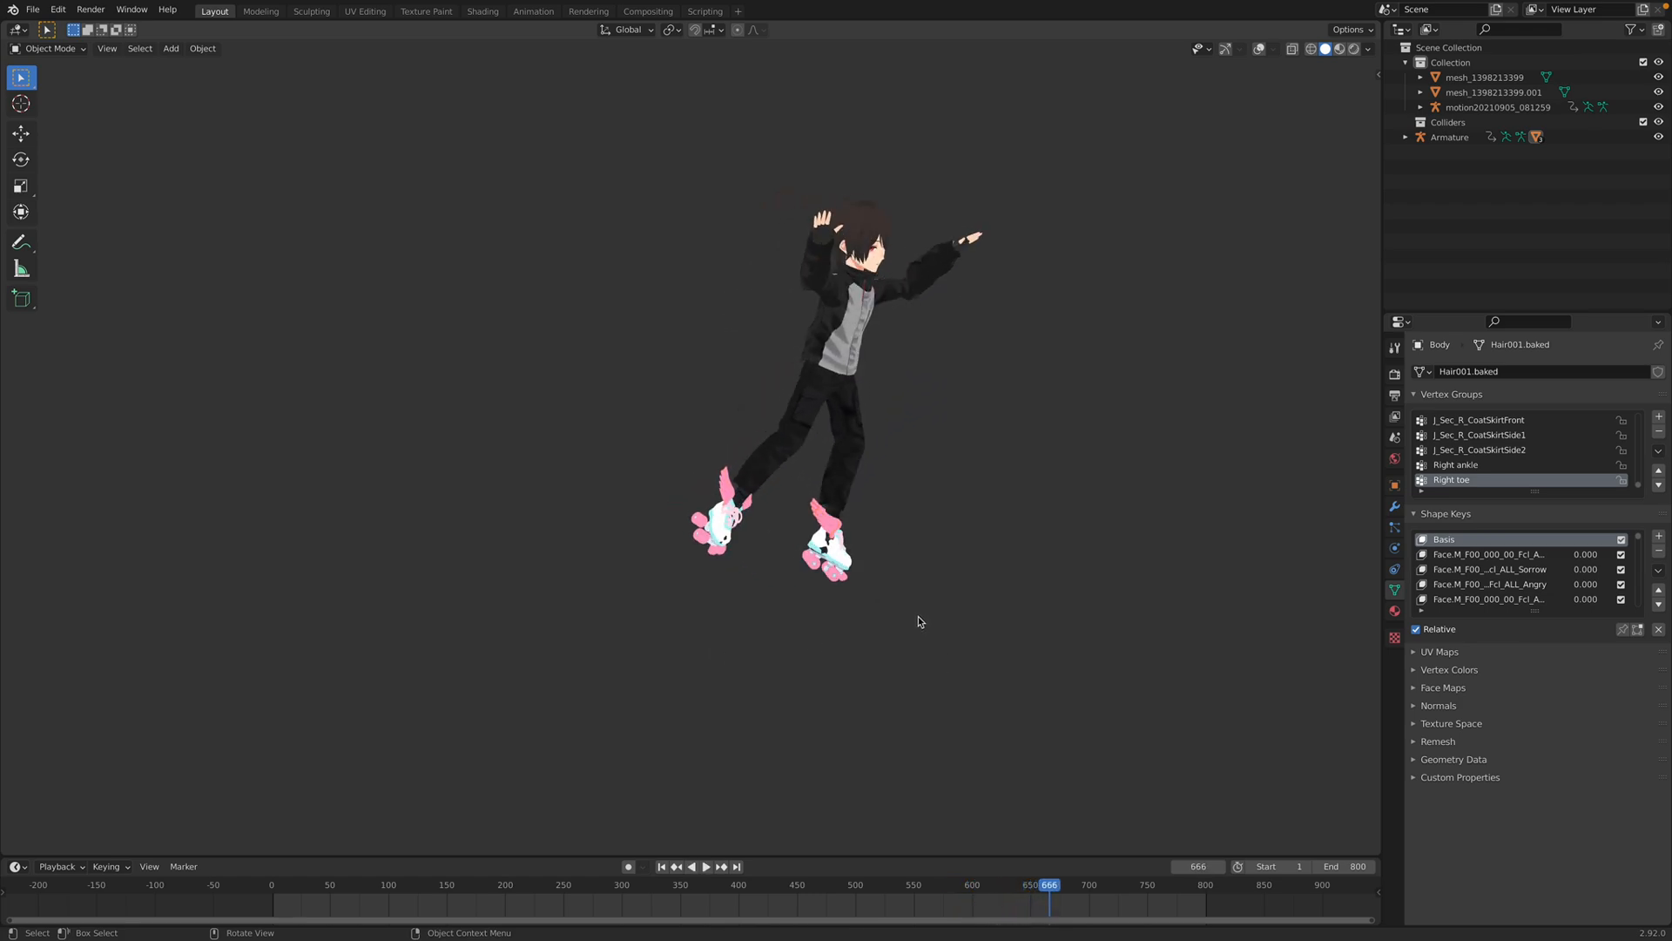
pyautogui.press('cmd+s')
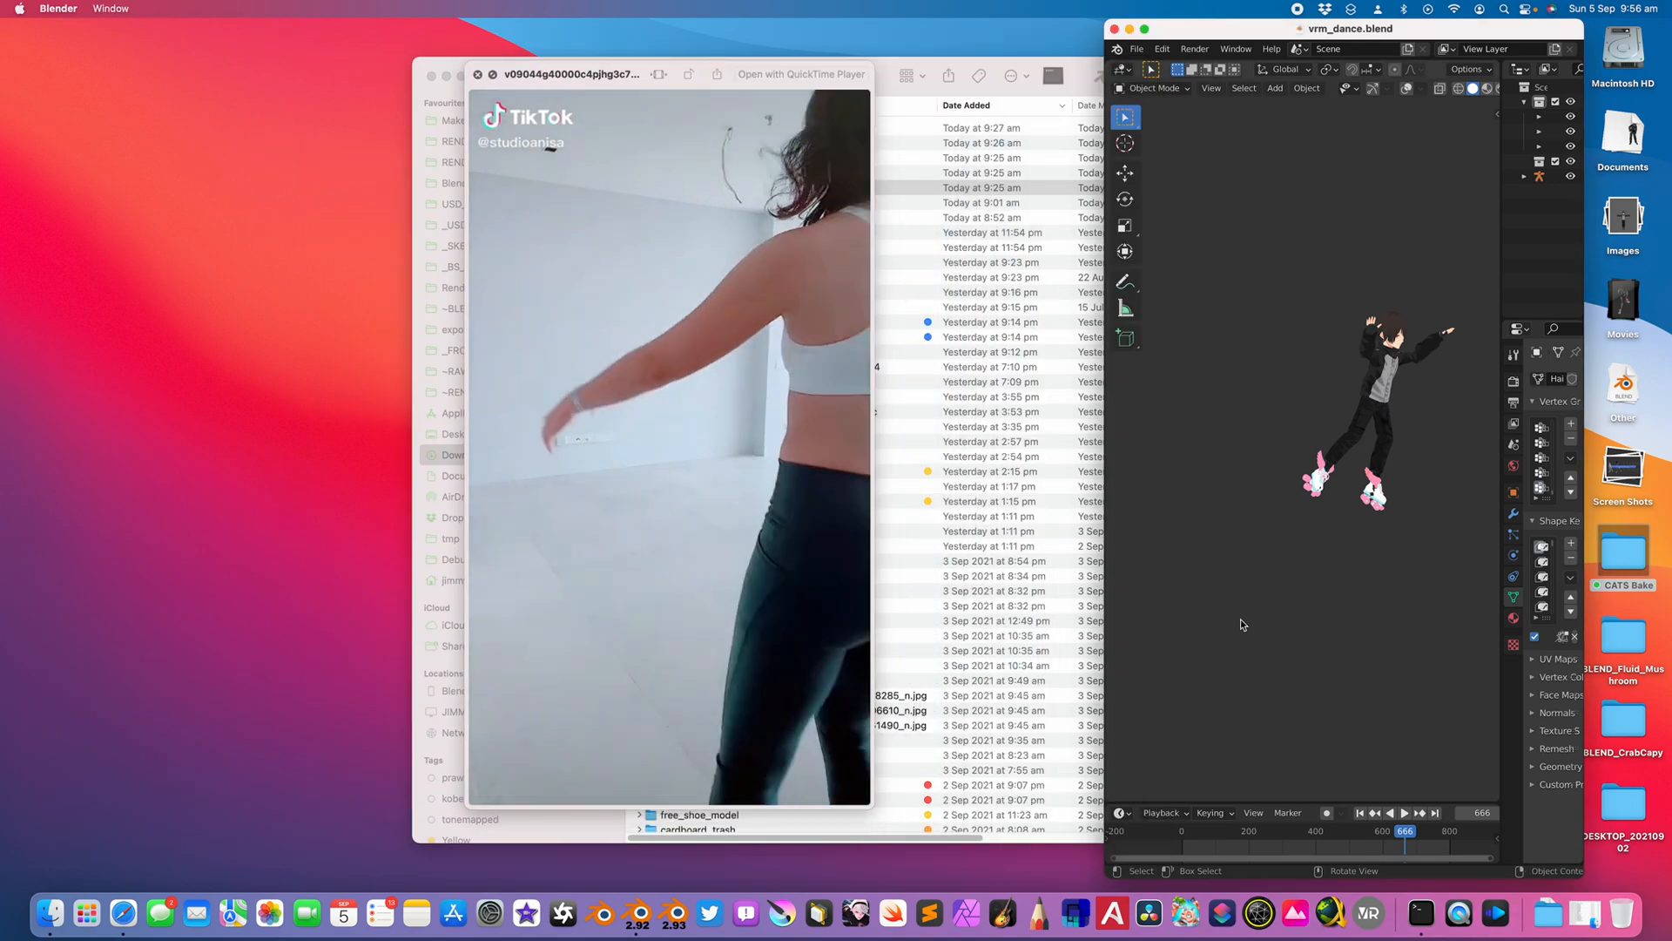
# Play and scrub the TikTok reference clip to compare it with Blender's skating playback
pyautogui.click(1403, 813)
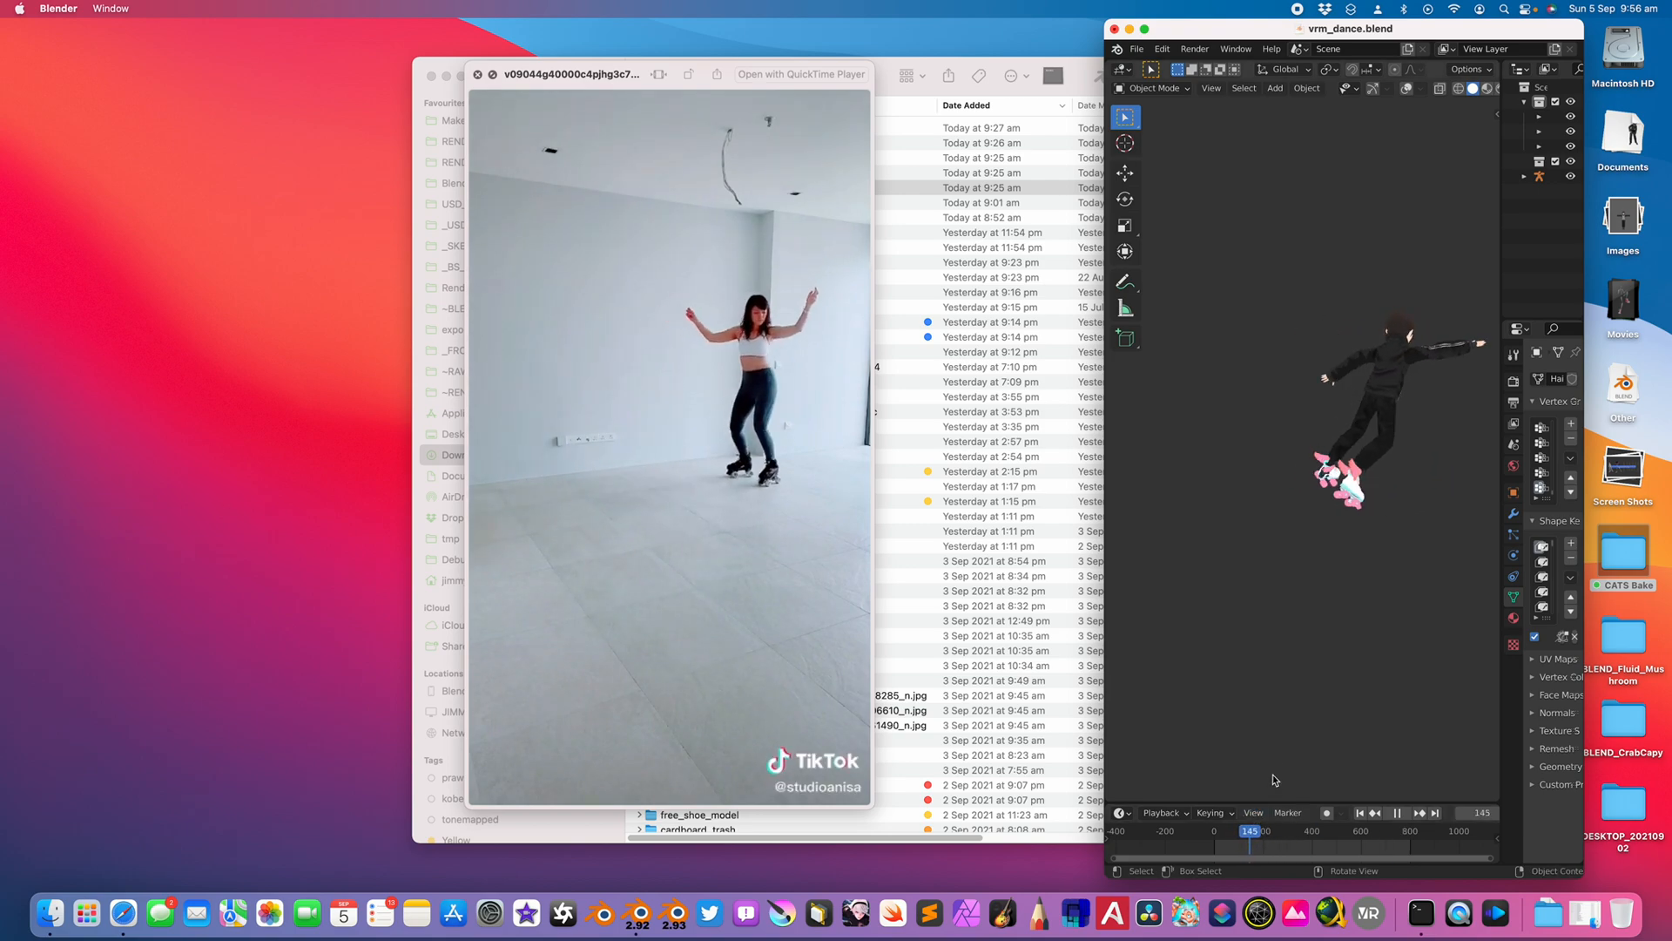
pyautogui.moveTo(1249, 830); pyautogui.dragTo(1263, 830)
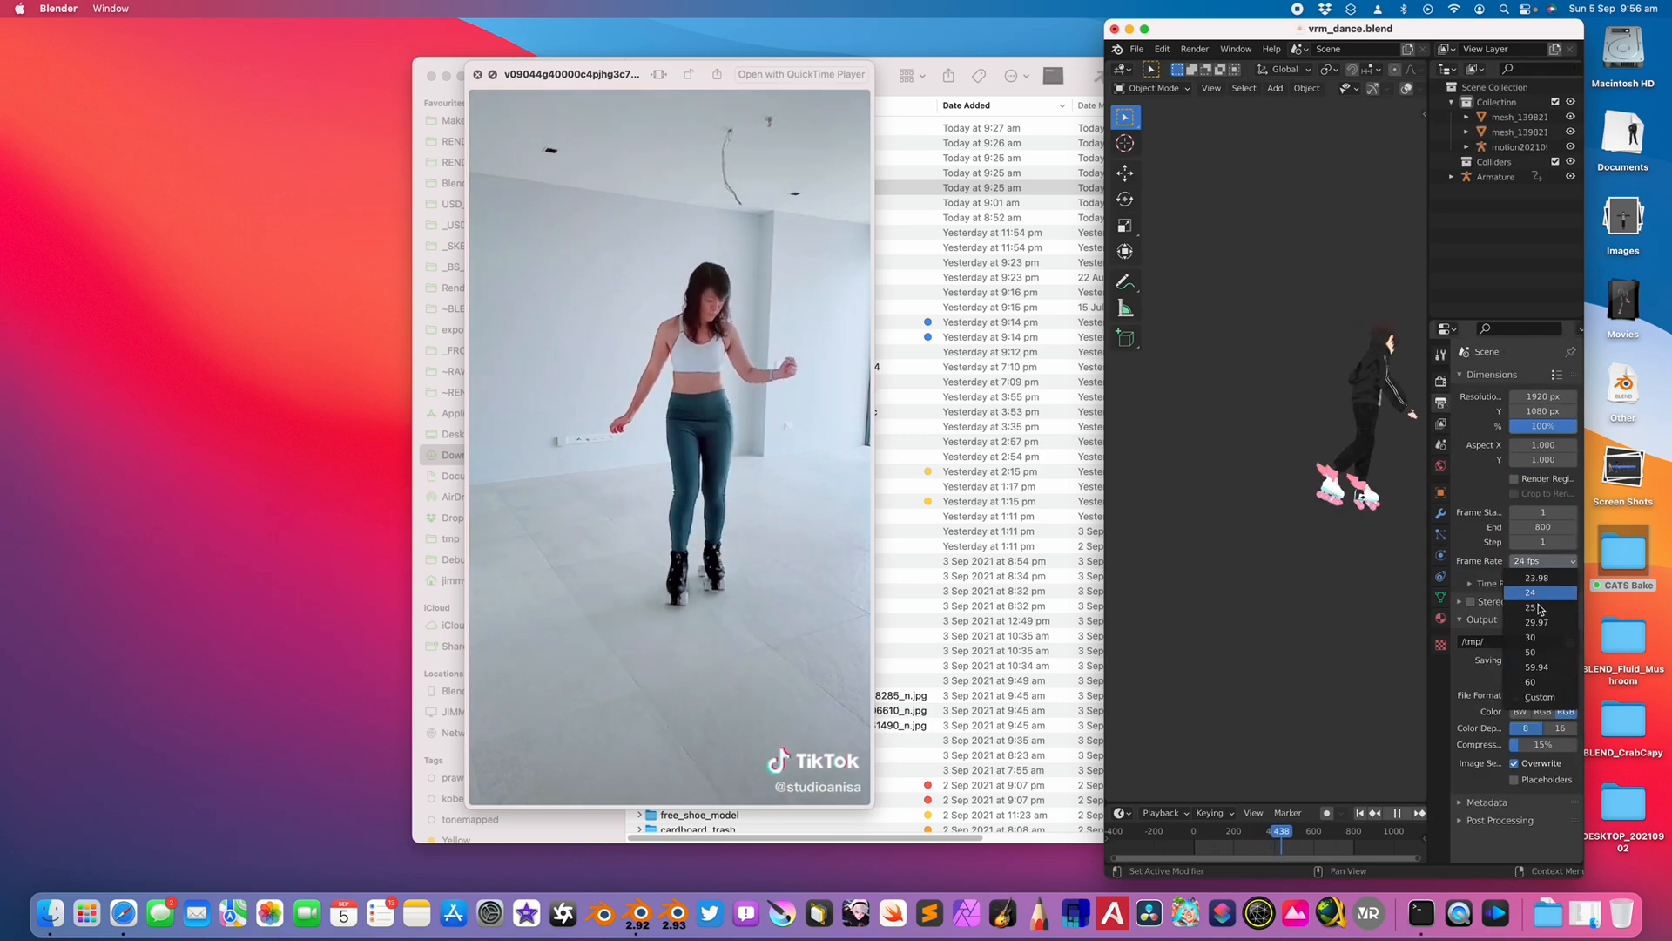
pyautogui.click(1397, 812)
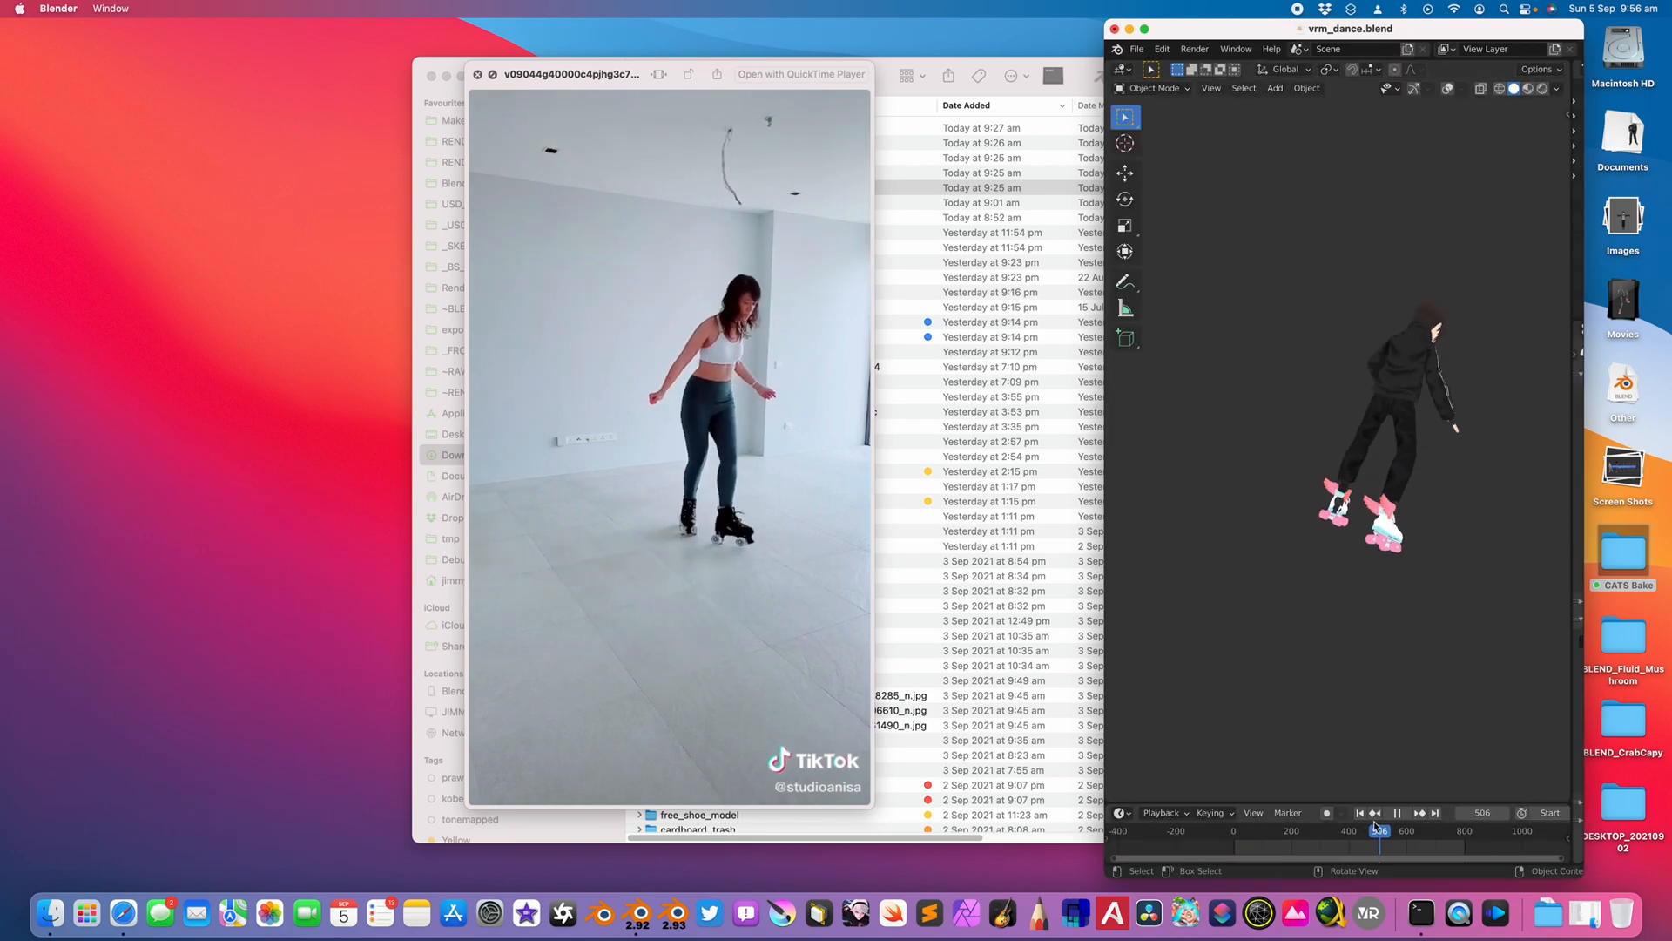
pyautogui.moveTo(1380, 830); pyautogui.dragTo(1419, 830)
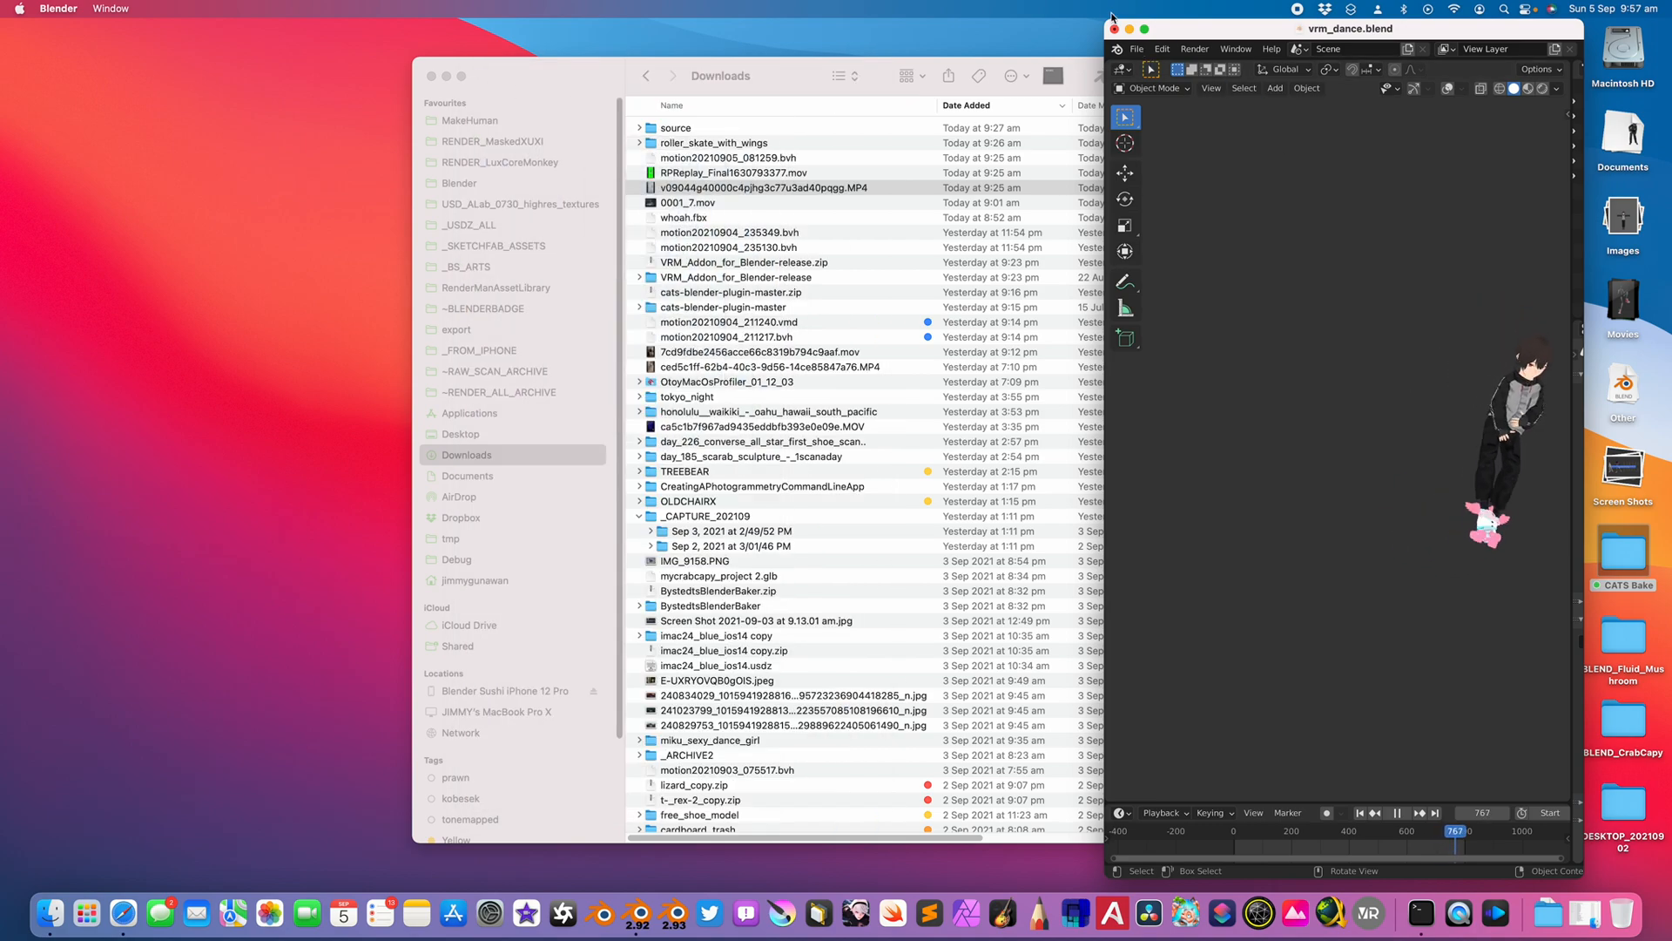
# Maximize Blender and jump between timeline frames, pausing and resuming the skating playback
pyautogui.click(1144, 28)
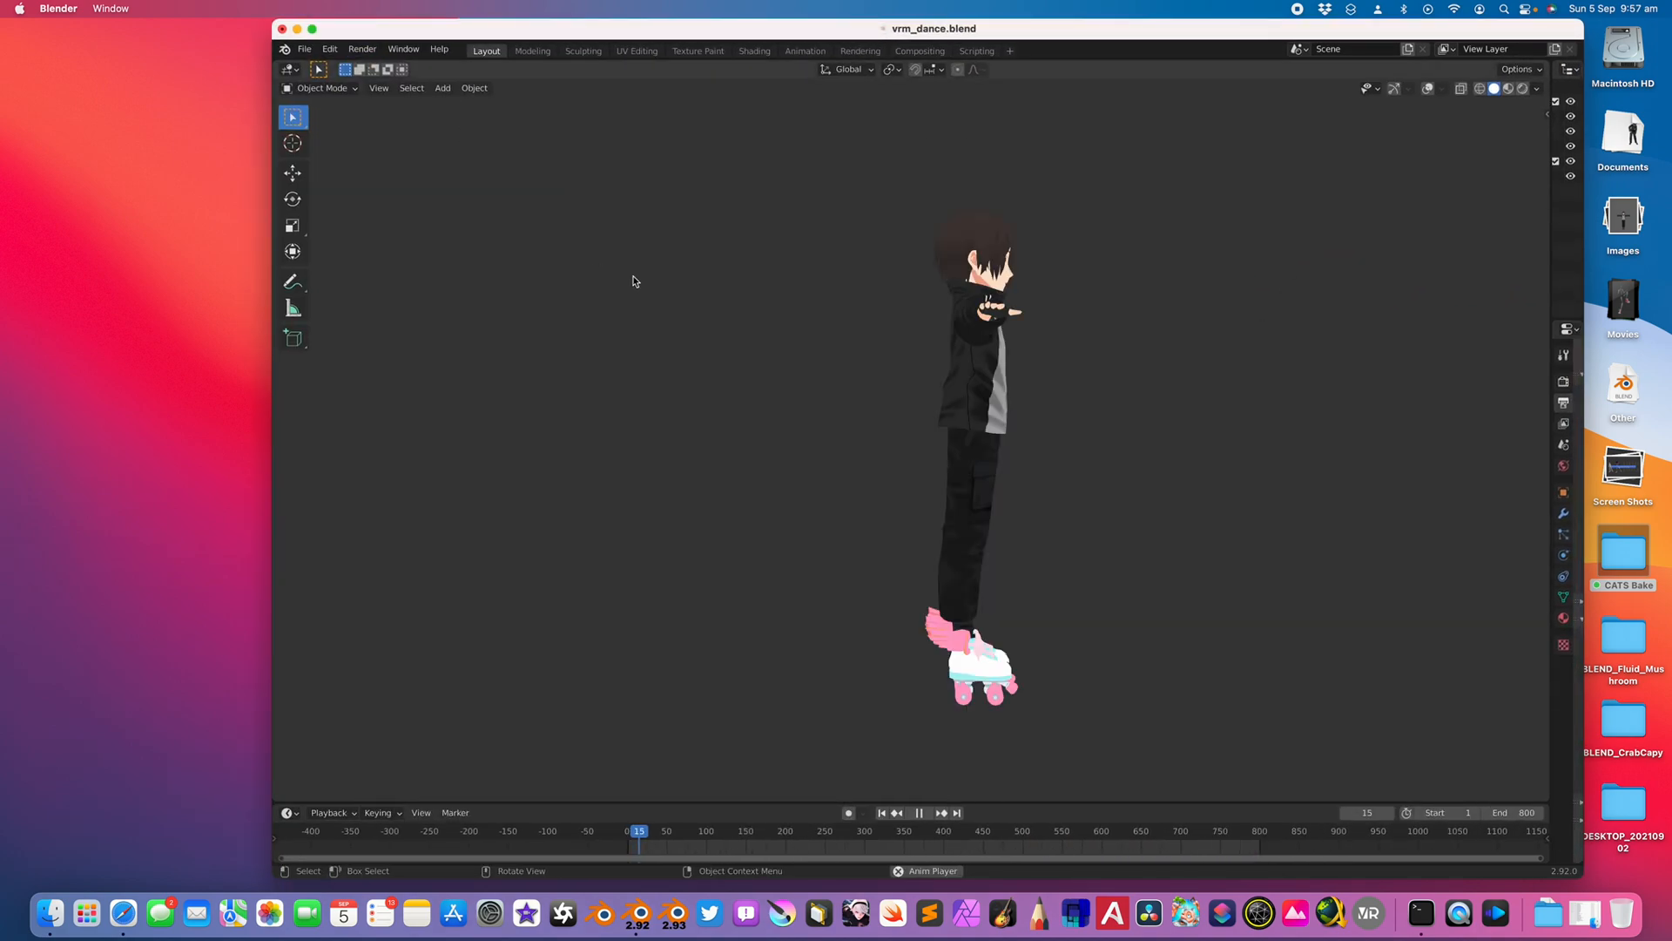
pyautogui.click(880, 831)
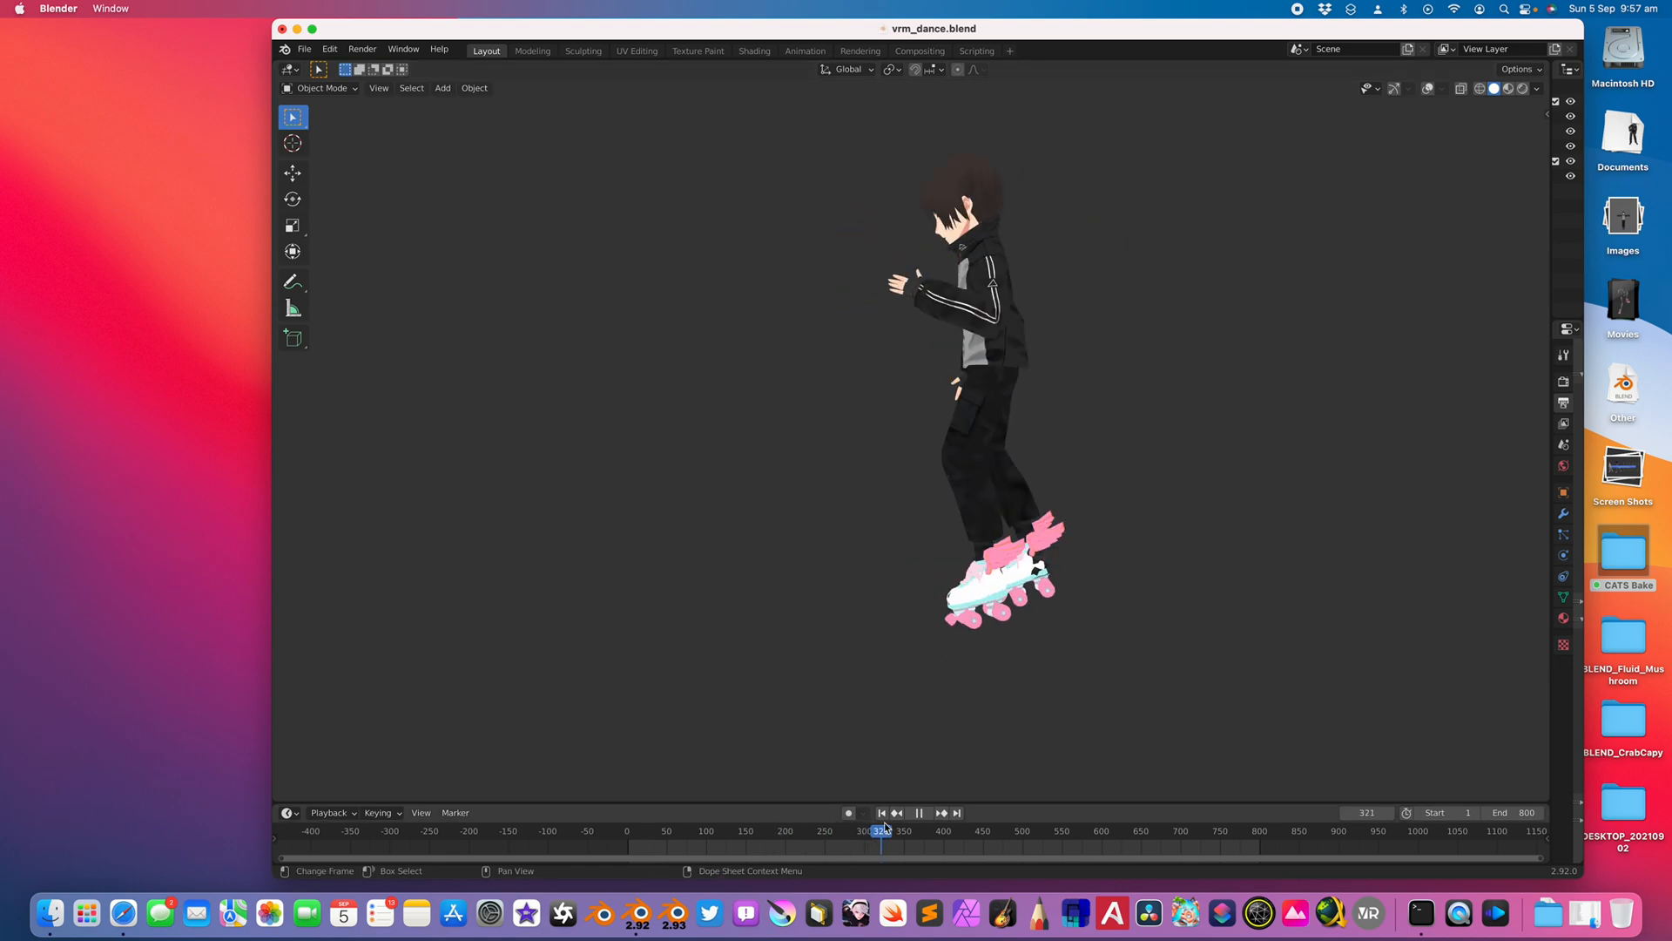
pyautogui.click(983, 831)
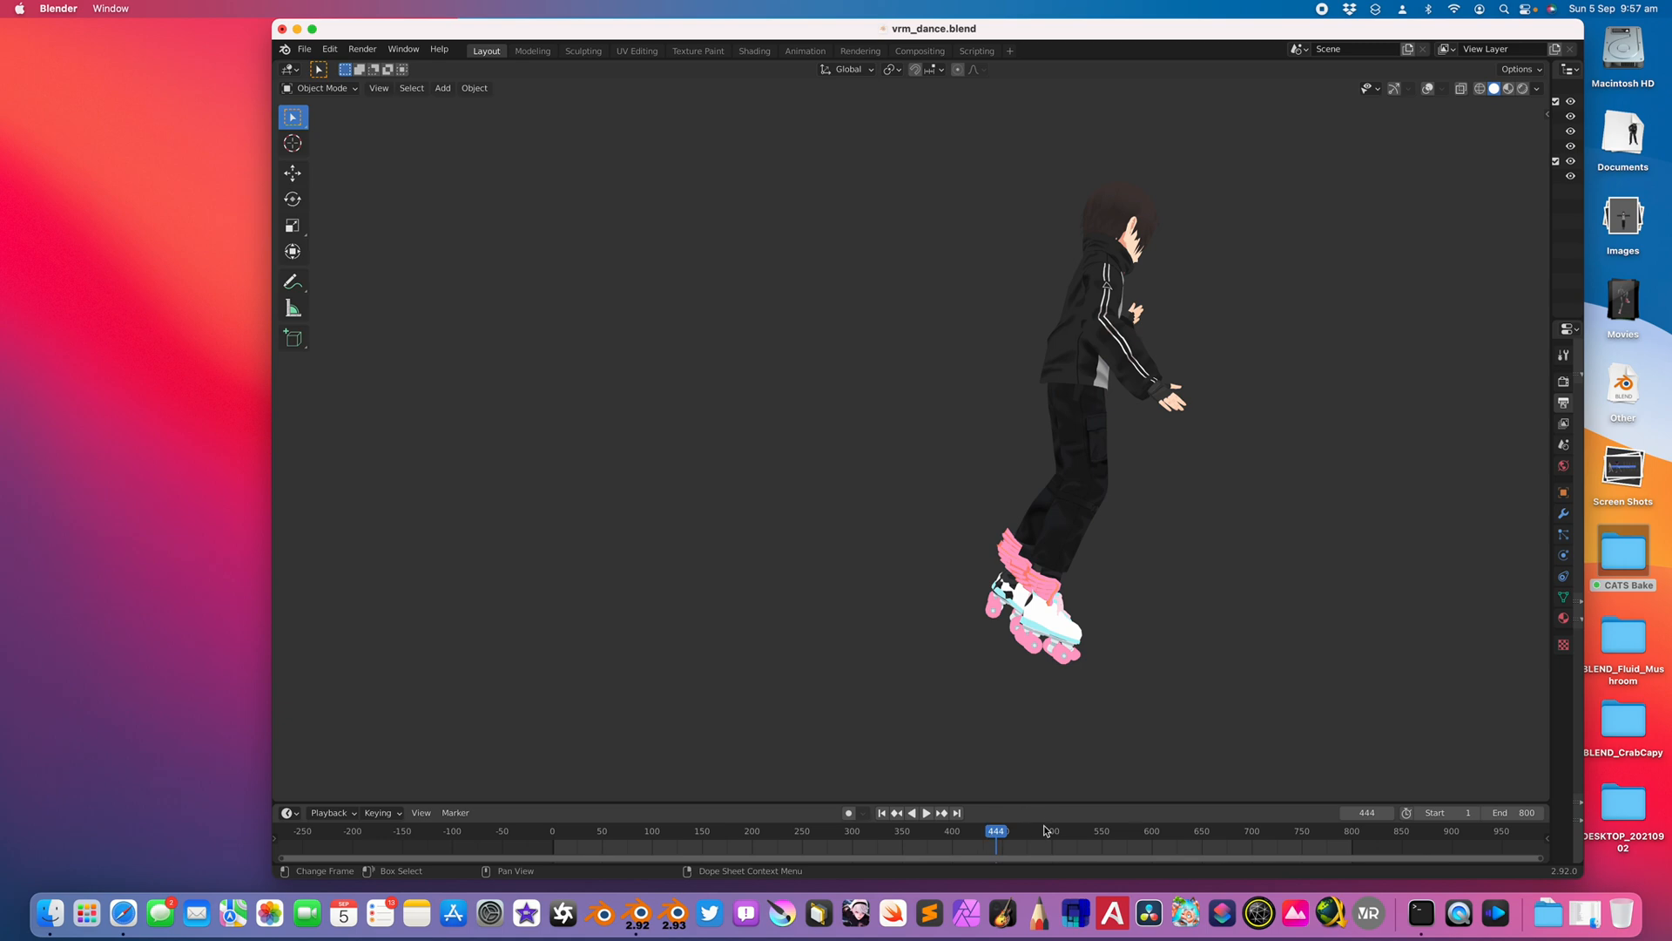
pyautogui.click(926, 812)
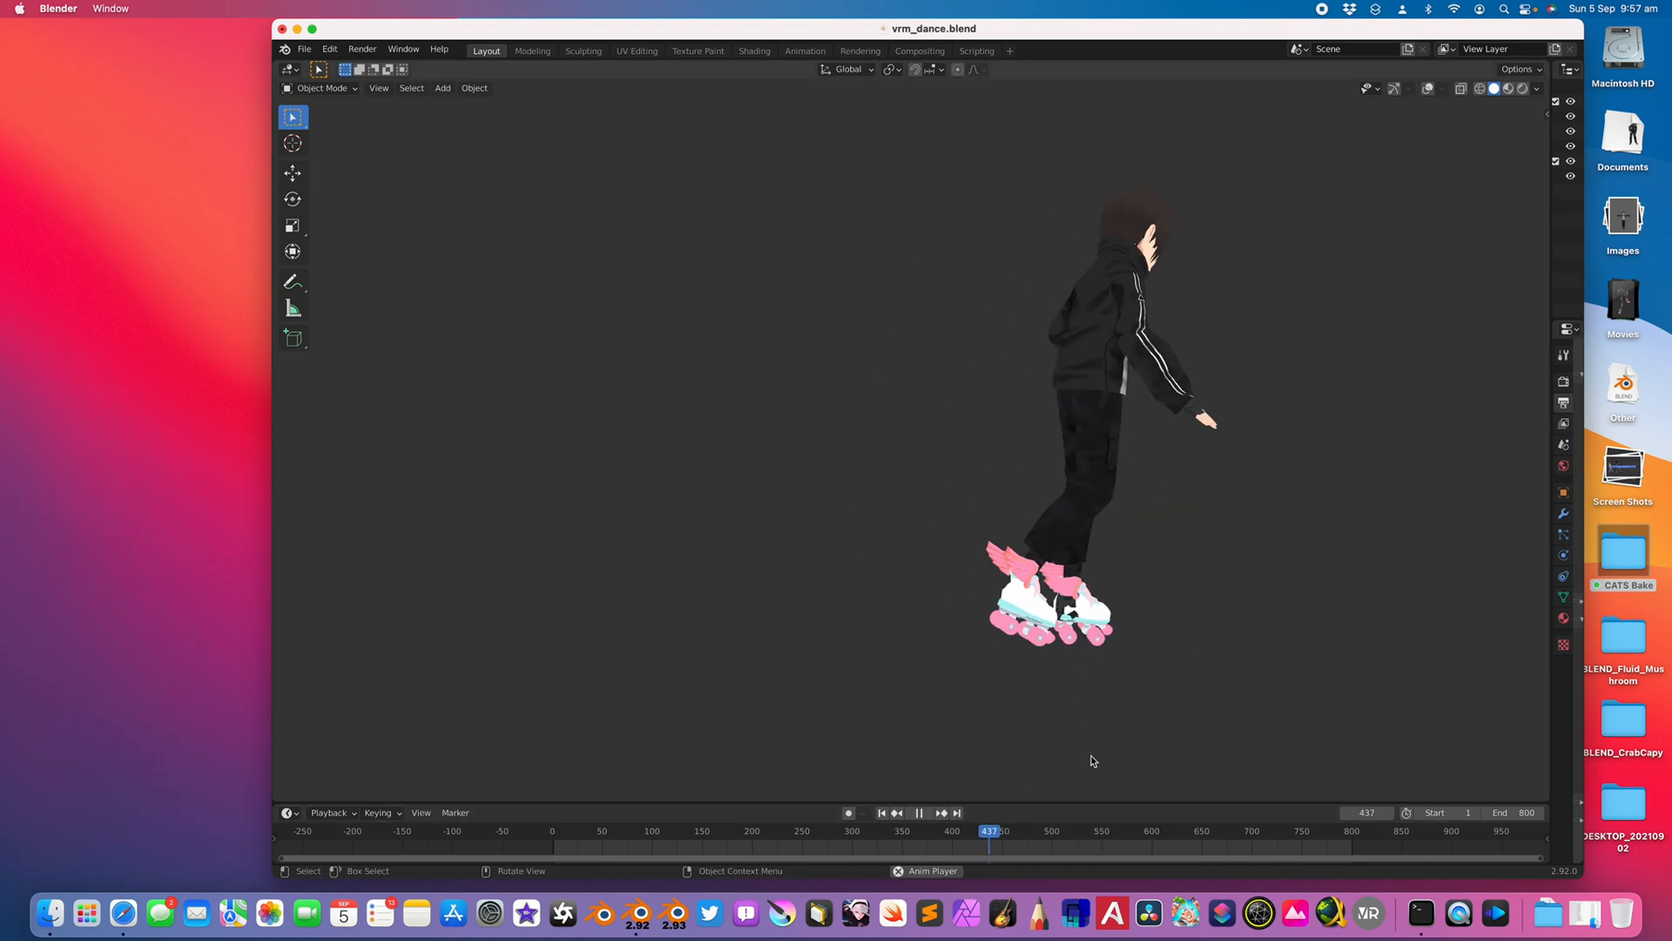
pyautogui.click(1192, 831)
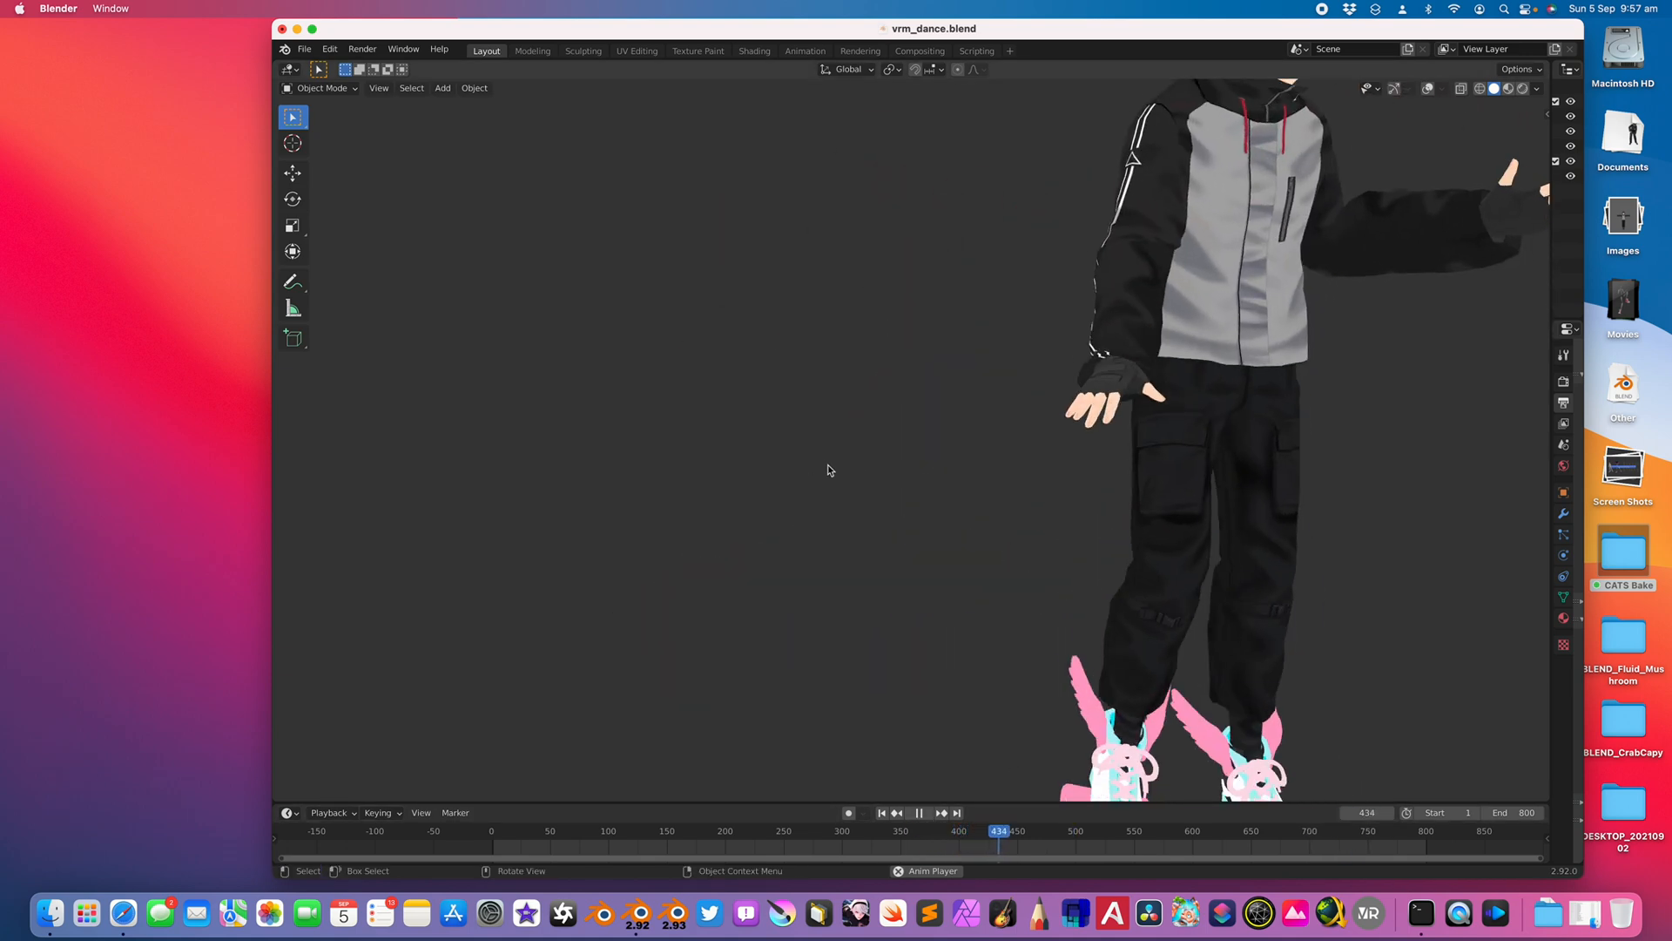
pyautogui.click(917, 812)
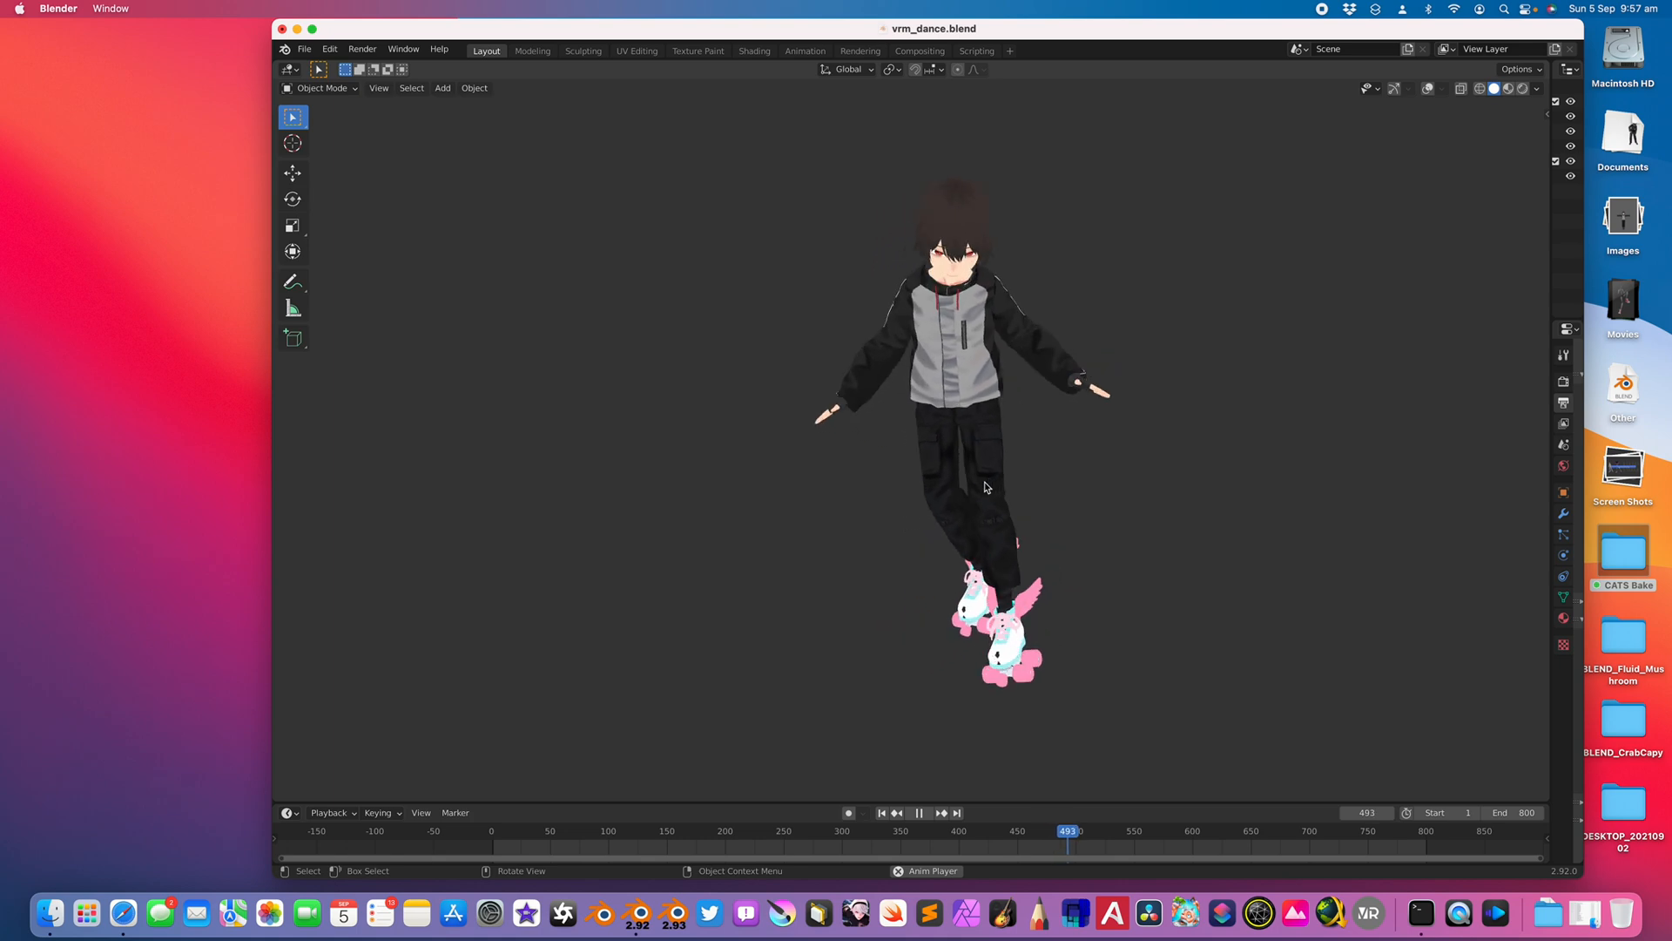